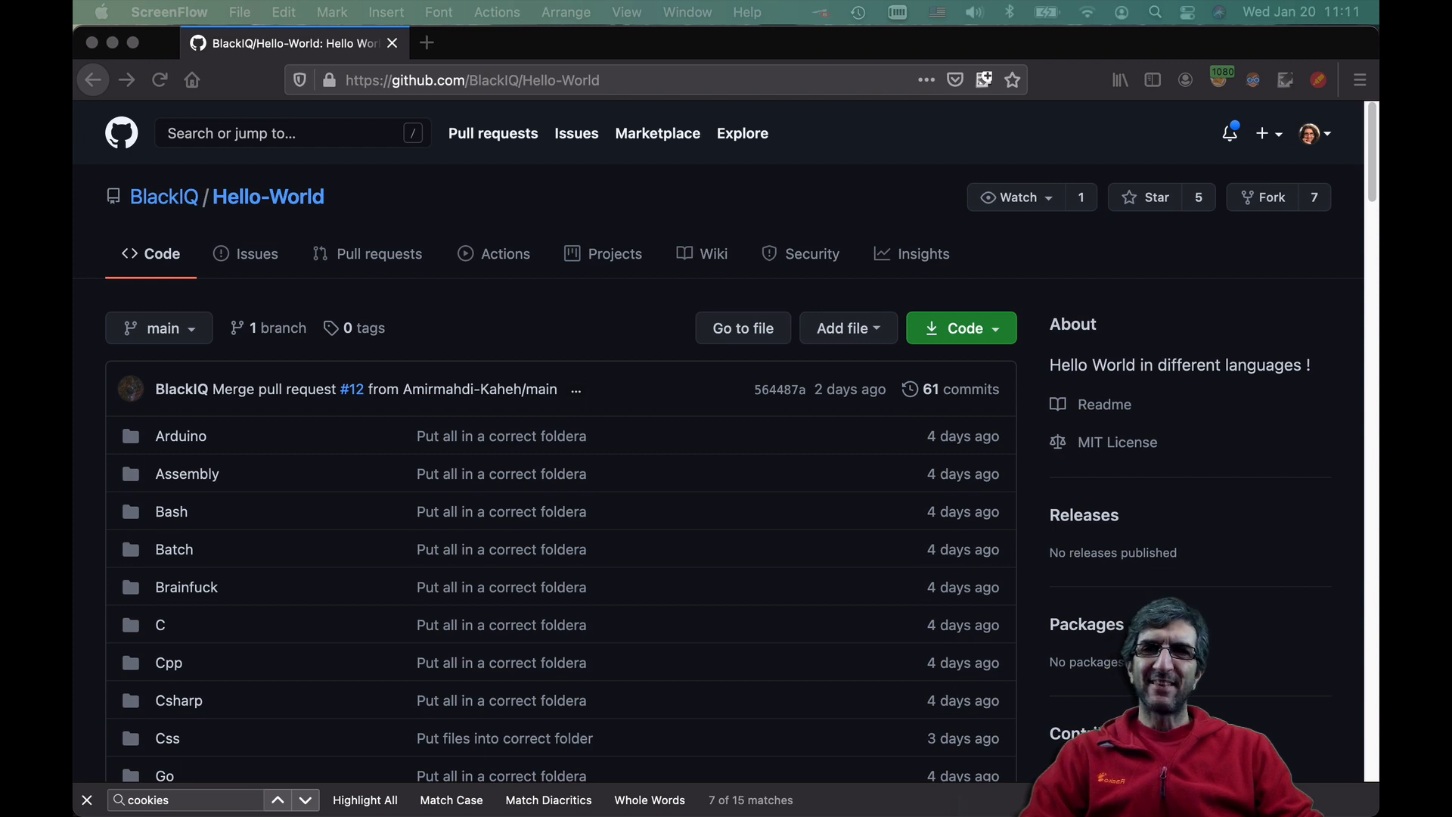
{"action": "mouse_move", "coordinate": [610, 213]}
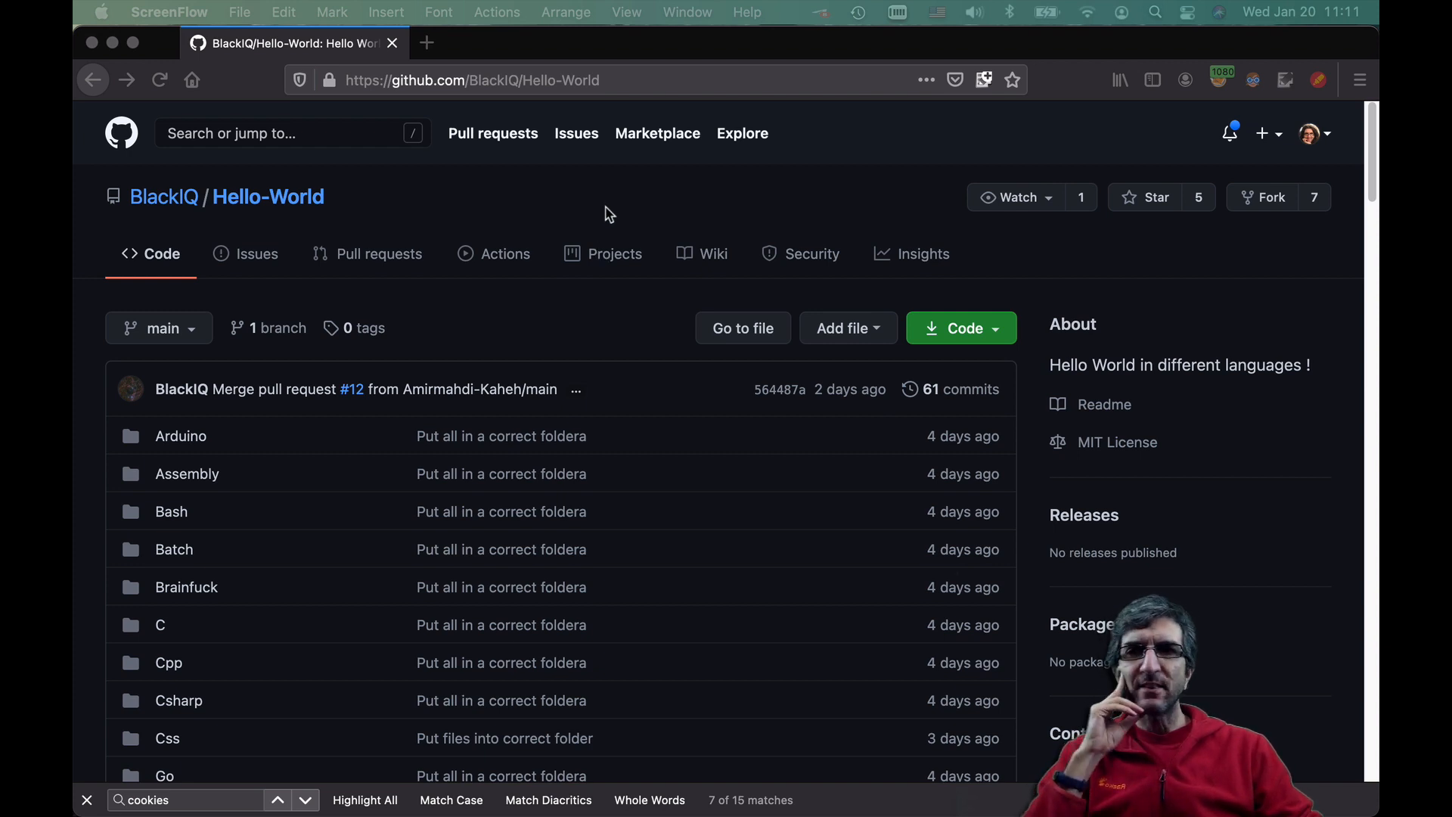
- Scroll down through the vlang.io homepage to review the V language
{"action": "scroll", "scroll_direction": "down", "scroll_amount": 3}
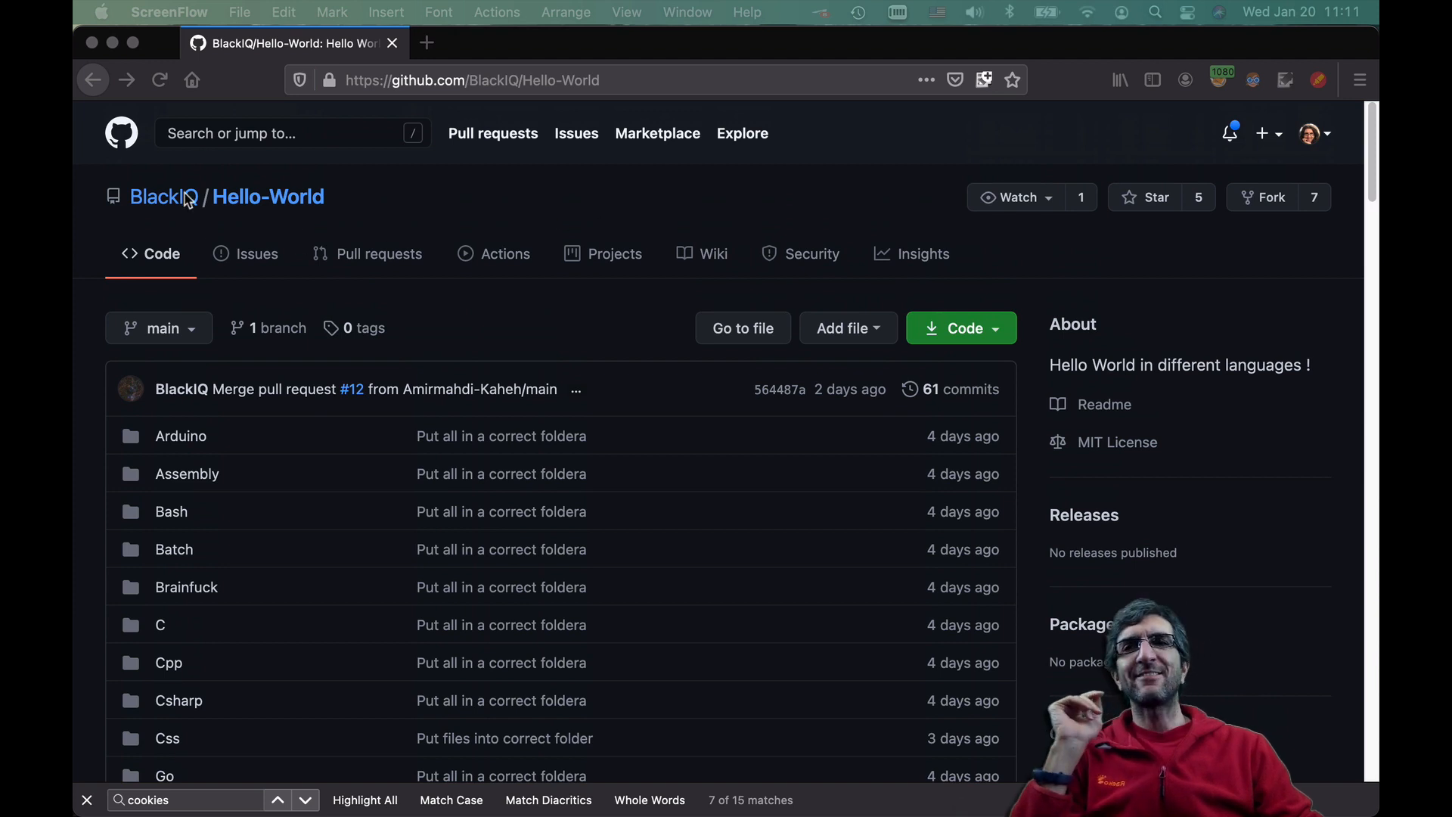
{"action": "mouse_move", "coordinate": [463, 214]}
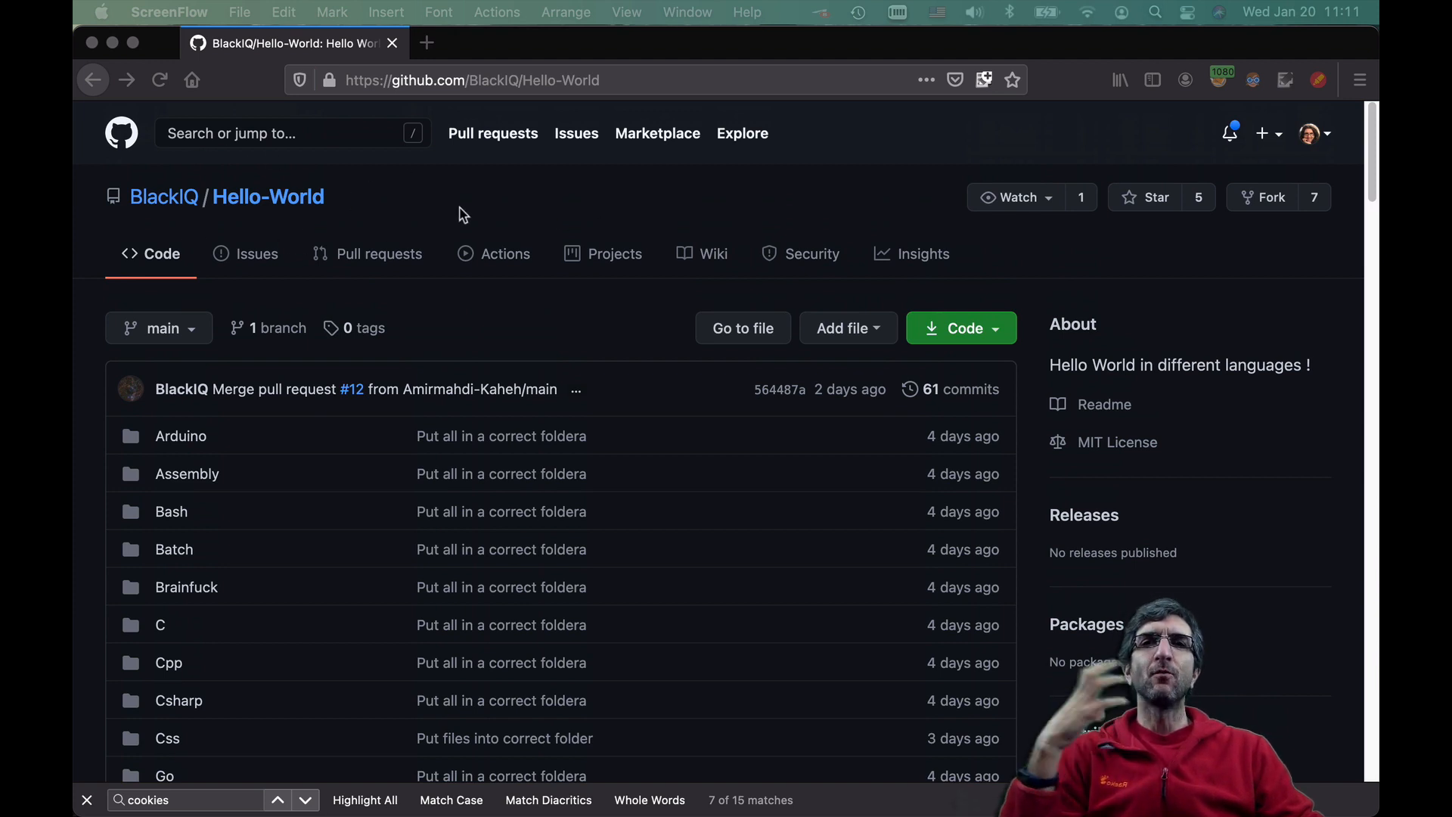
{"action": "mouse_move", "coordinate": [631, 297]}
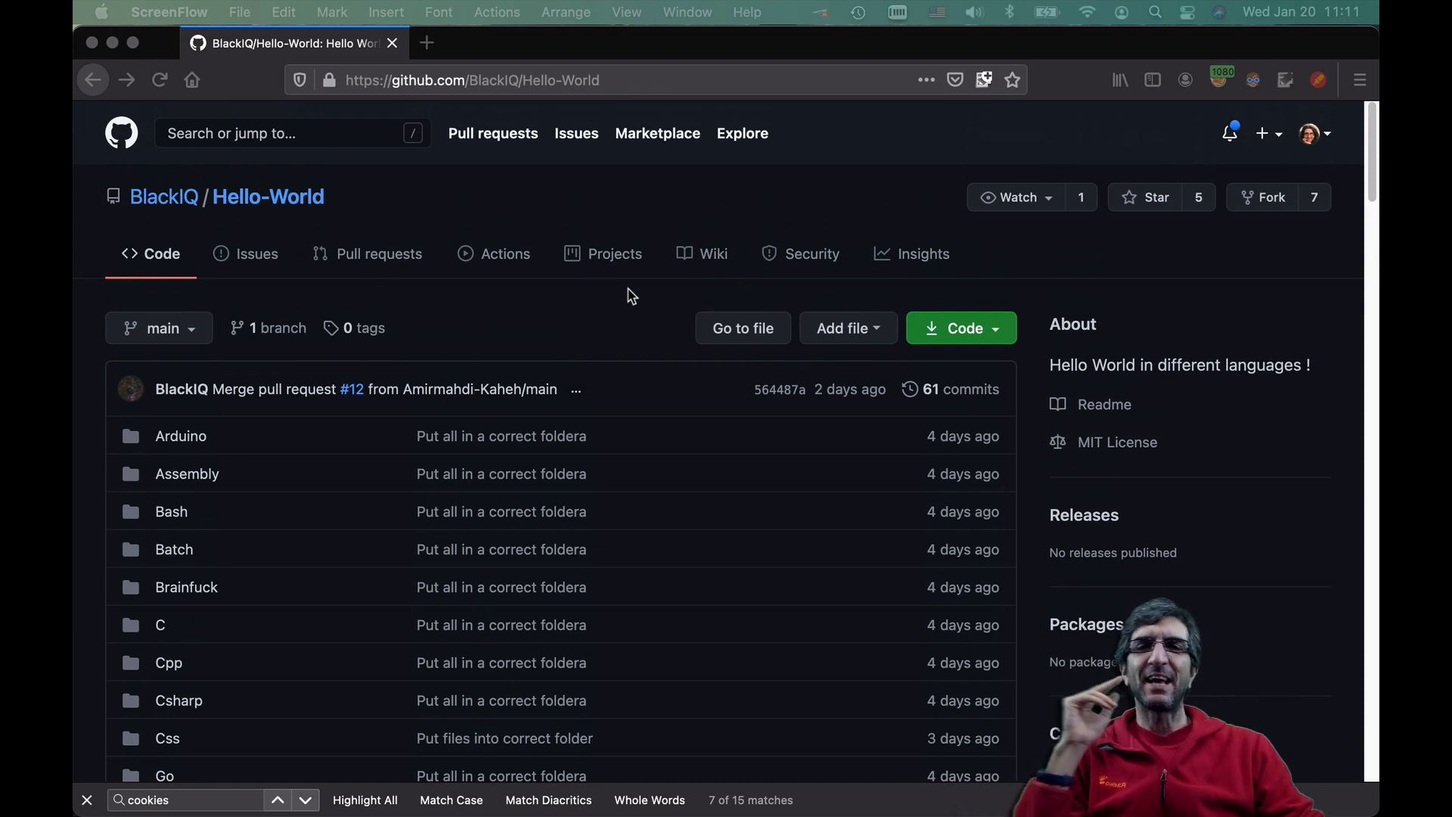
{"action": "scroll", "scroll_direction": "down", "scroll_amount": 3}
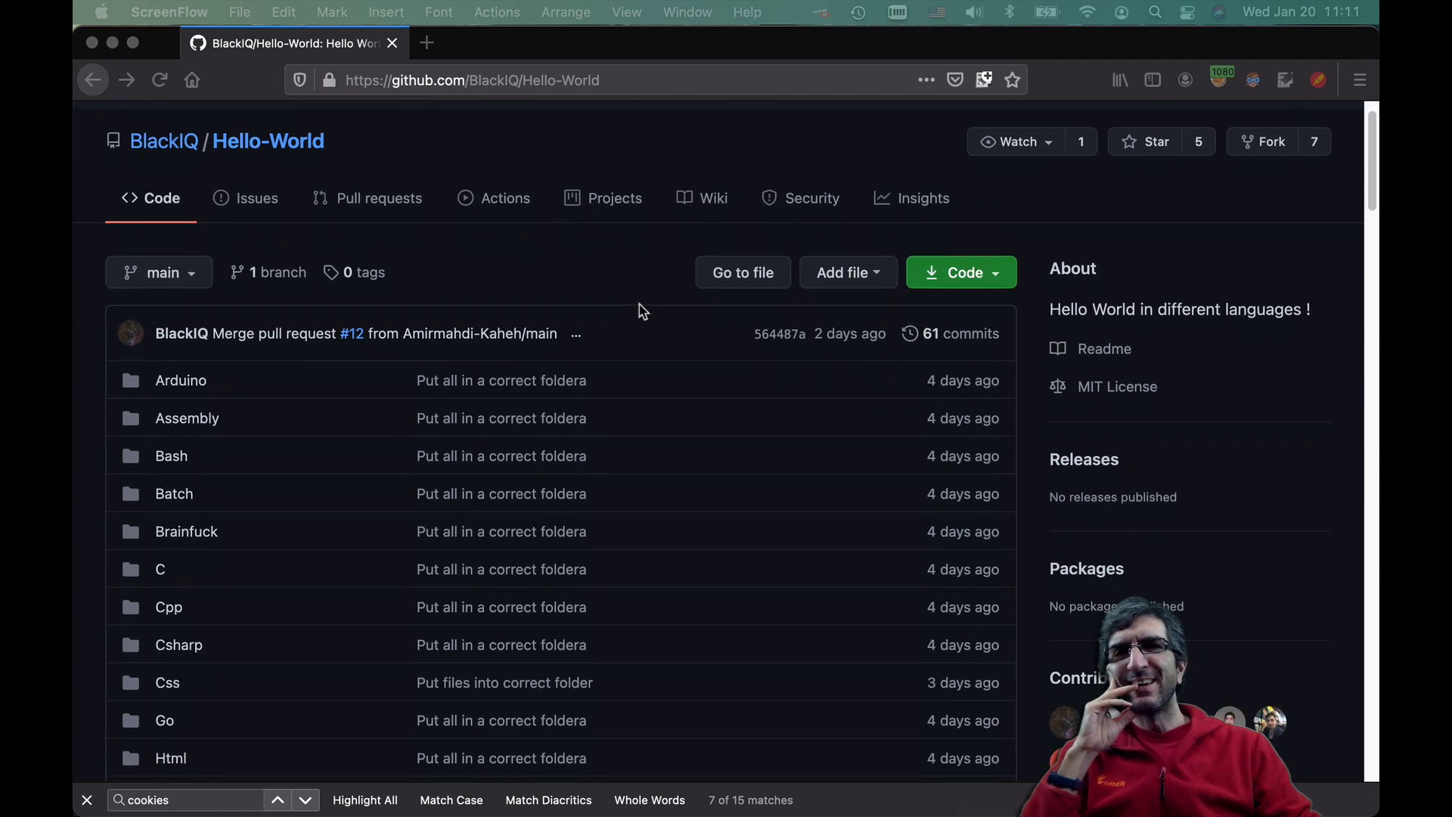
{"action": "scroll", "scroll_direction": "down", "scroll_amount": 3}
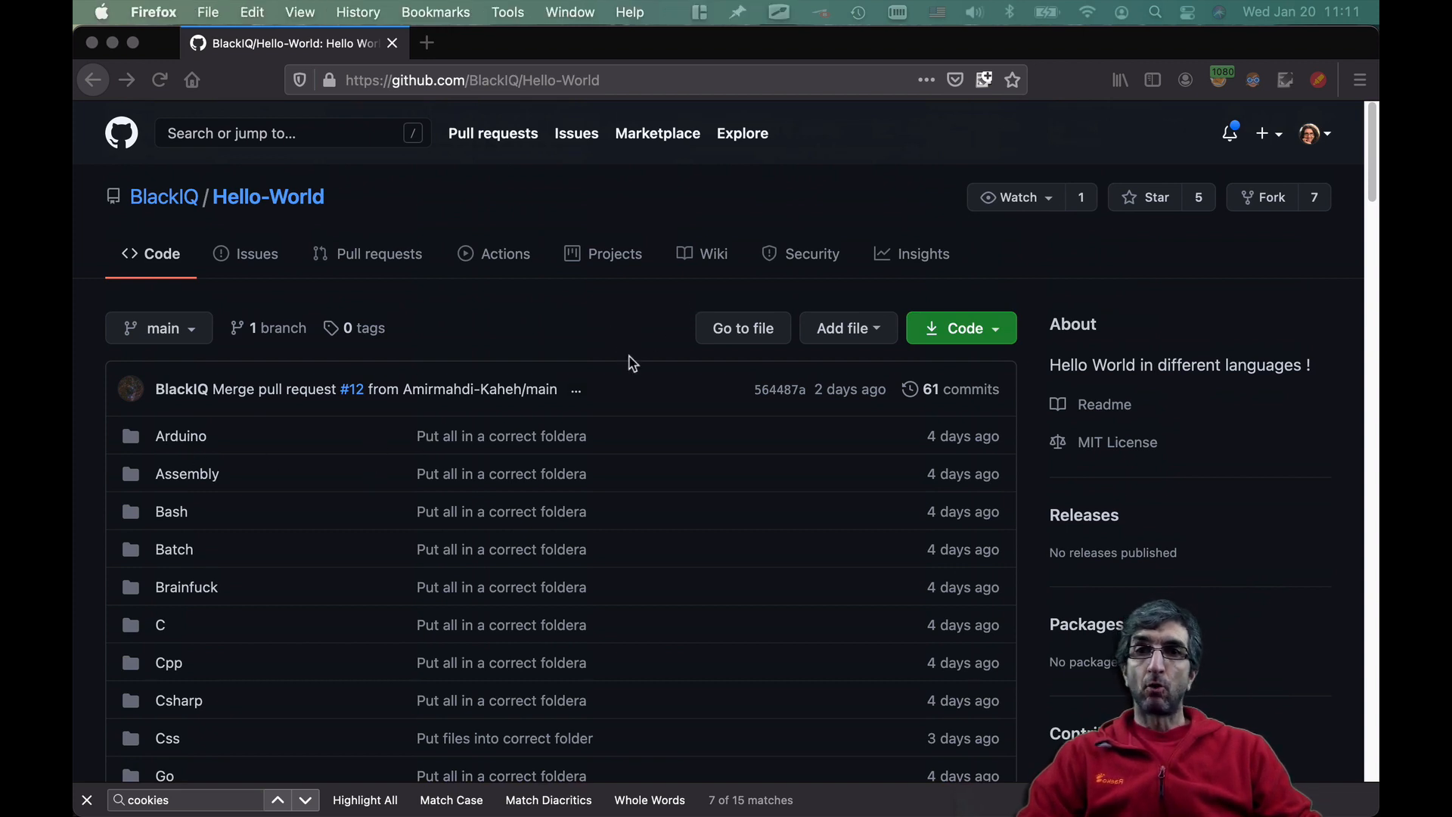
{"action": "scroll", "scroll_direction": "down", "scroll_amount": 3}
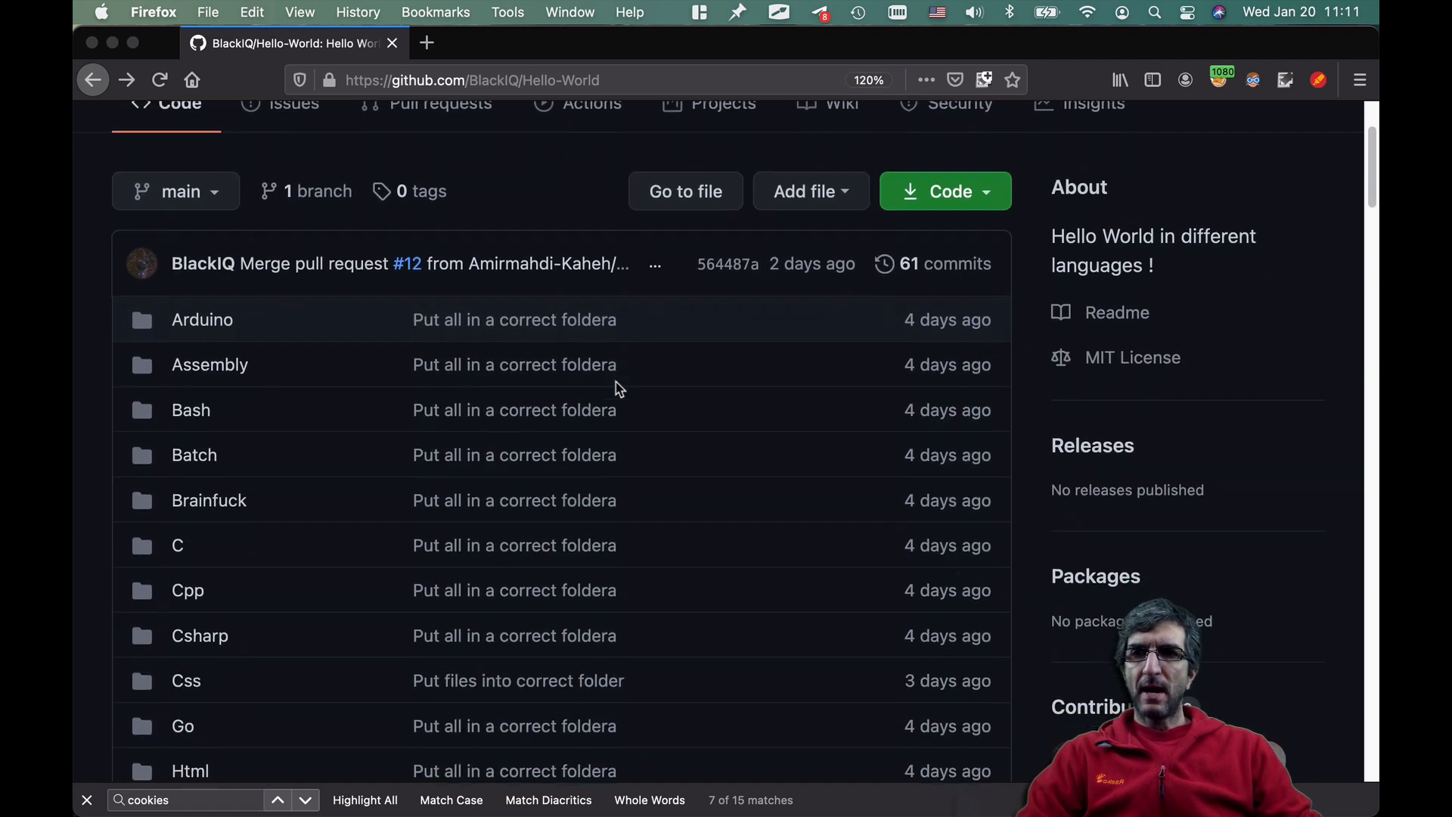
{"action": "scroll", "scroll_direction": "down", "scroll_amount": 3}
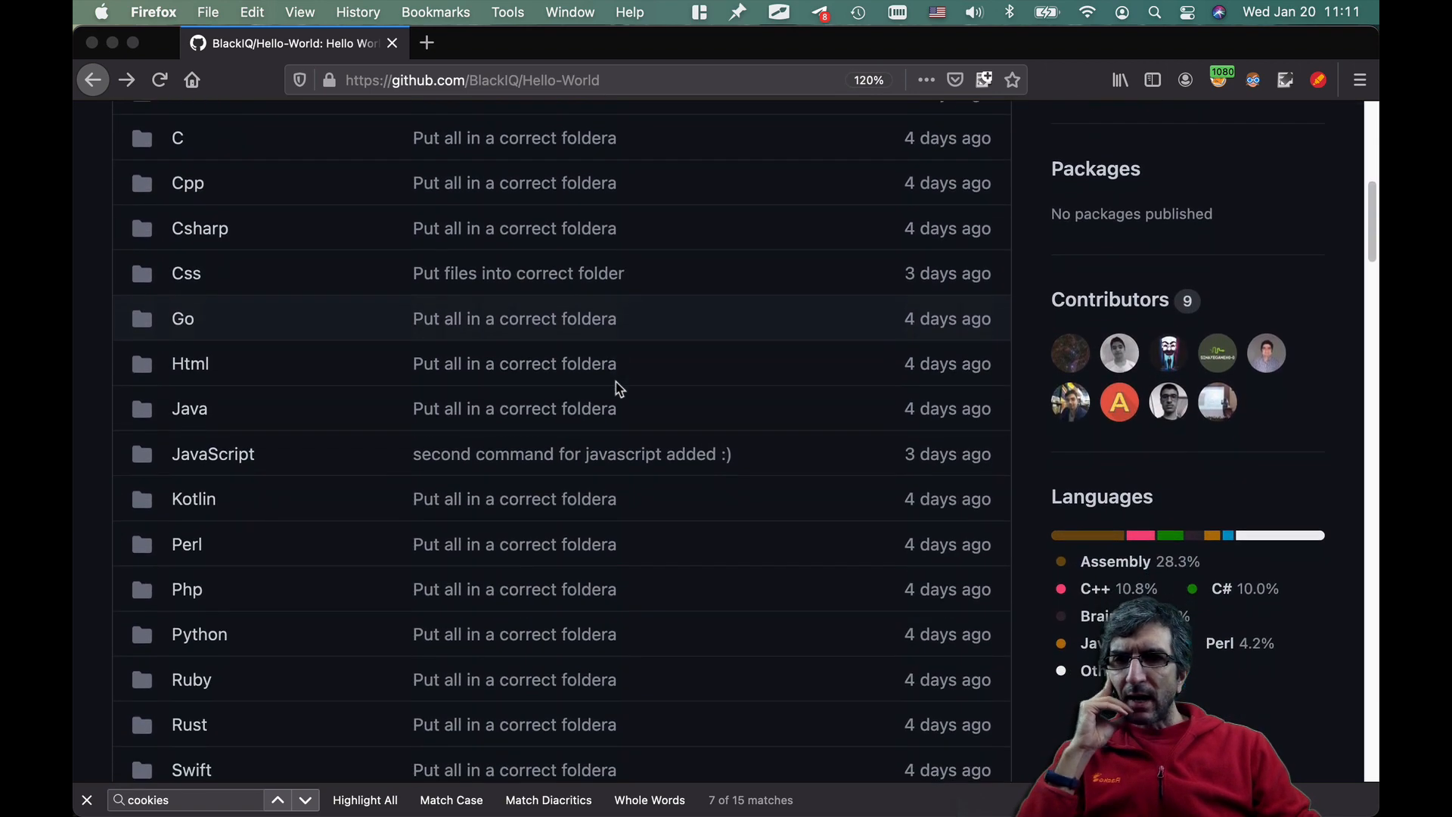
{"action": "scroll", "scroll_direction": "down", "scroll_amount": 3}
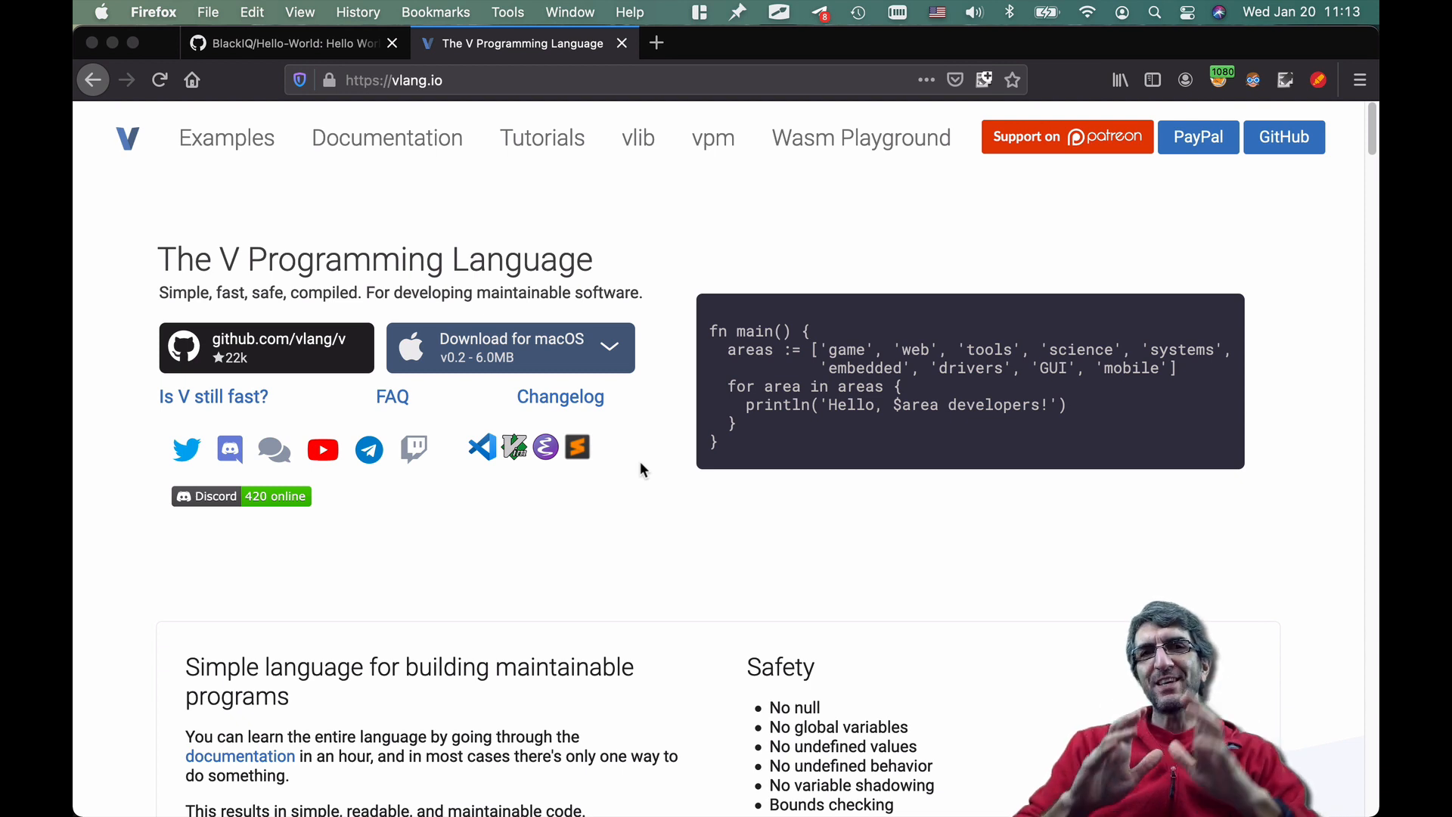
{"action": "mouse_move", "coordinate": [649, 482]}
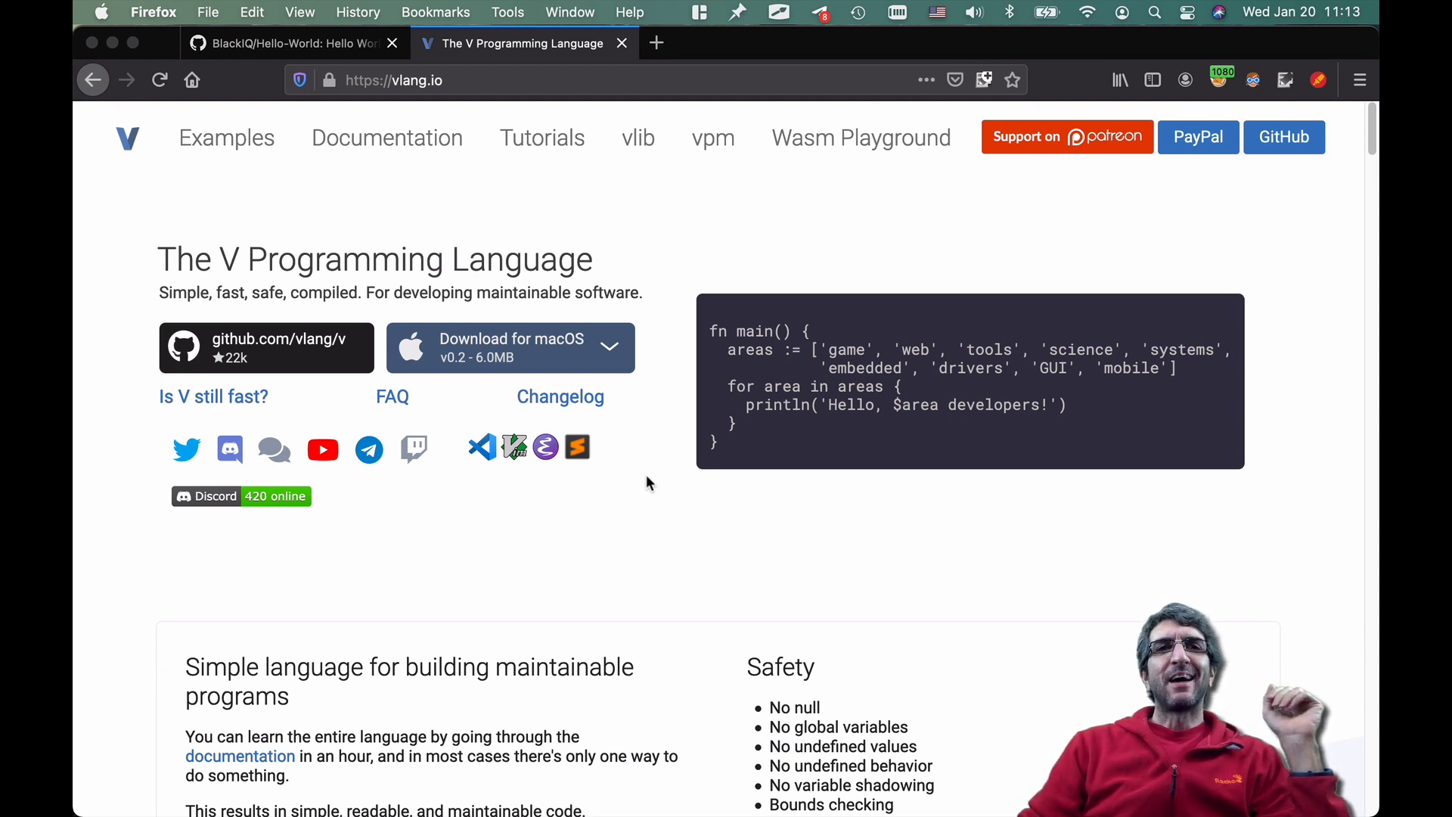
{"action": "mouse_move", "coordinate": [637, 472]}
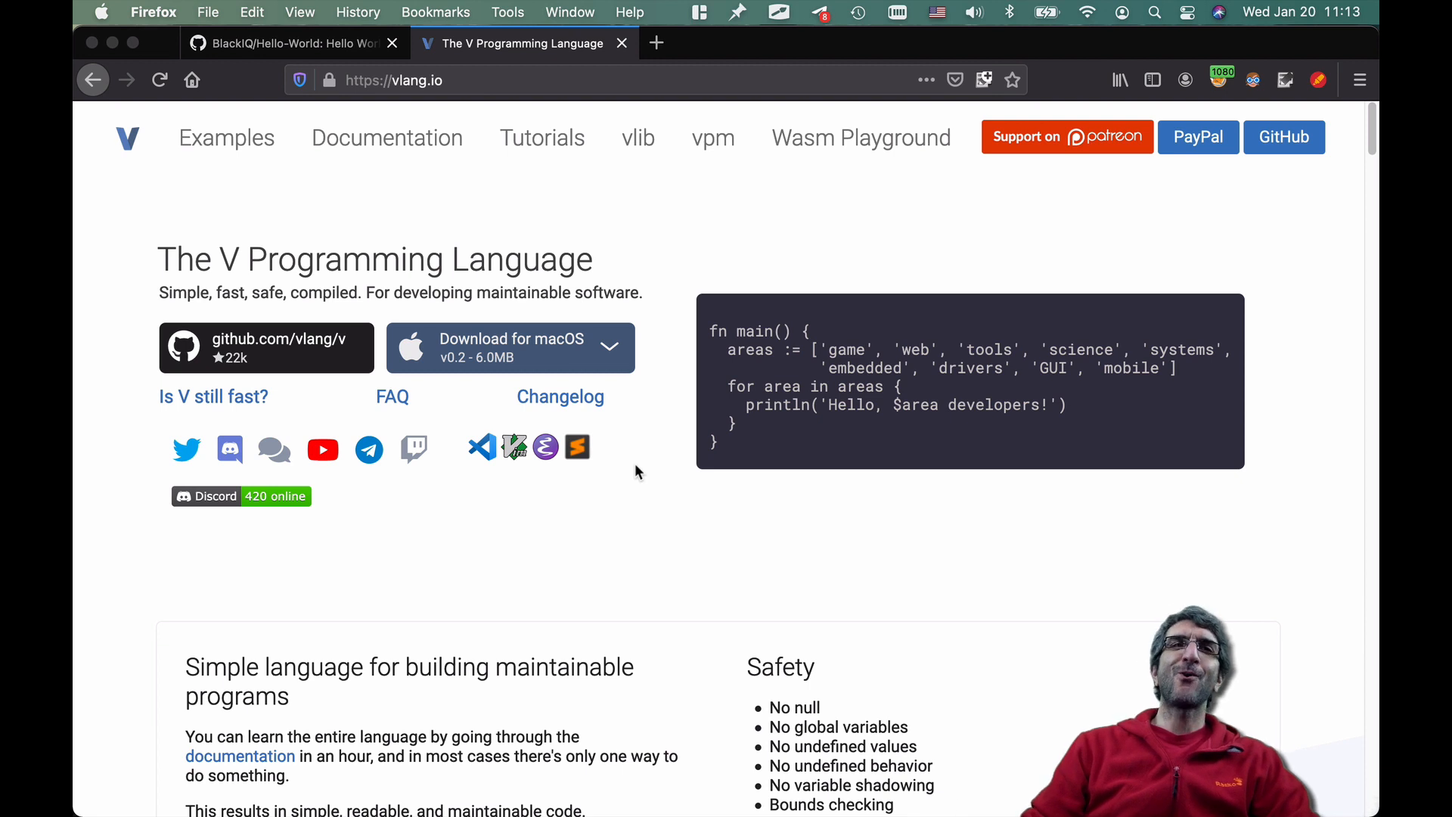
{"action": "mouse_move", "coordinate": [613, 462]}
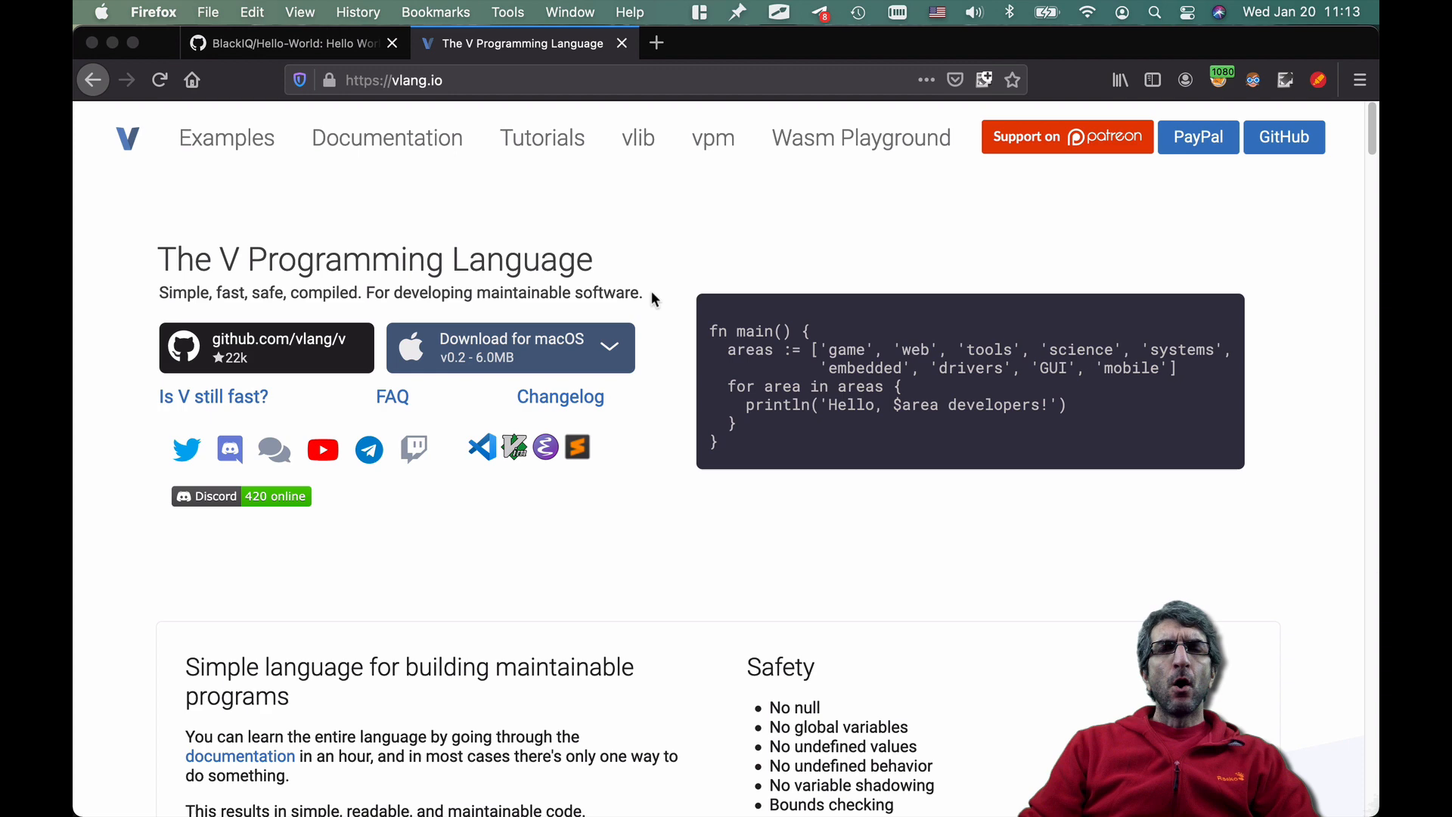
{"action": "mouse_move", "coordinate": [294, 42]}
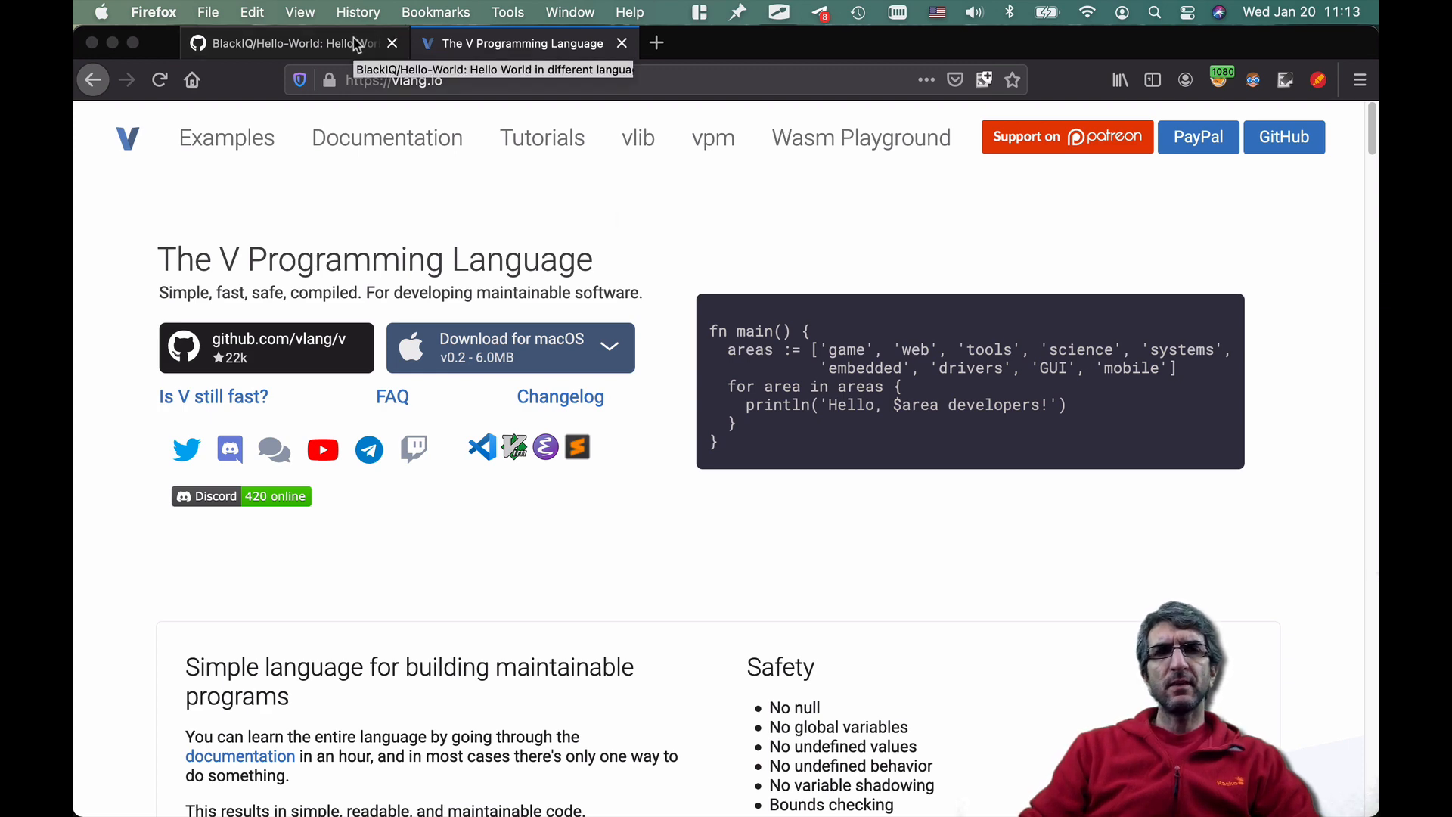
- Fork BlackIQ/Hello-World into jadijadi's account and show the fork's clone address
{"action": "left_click", "coordinate": [278, 42]}
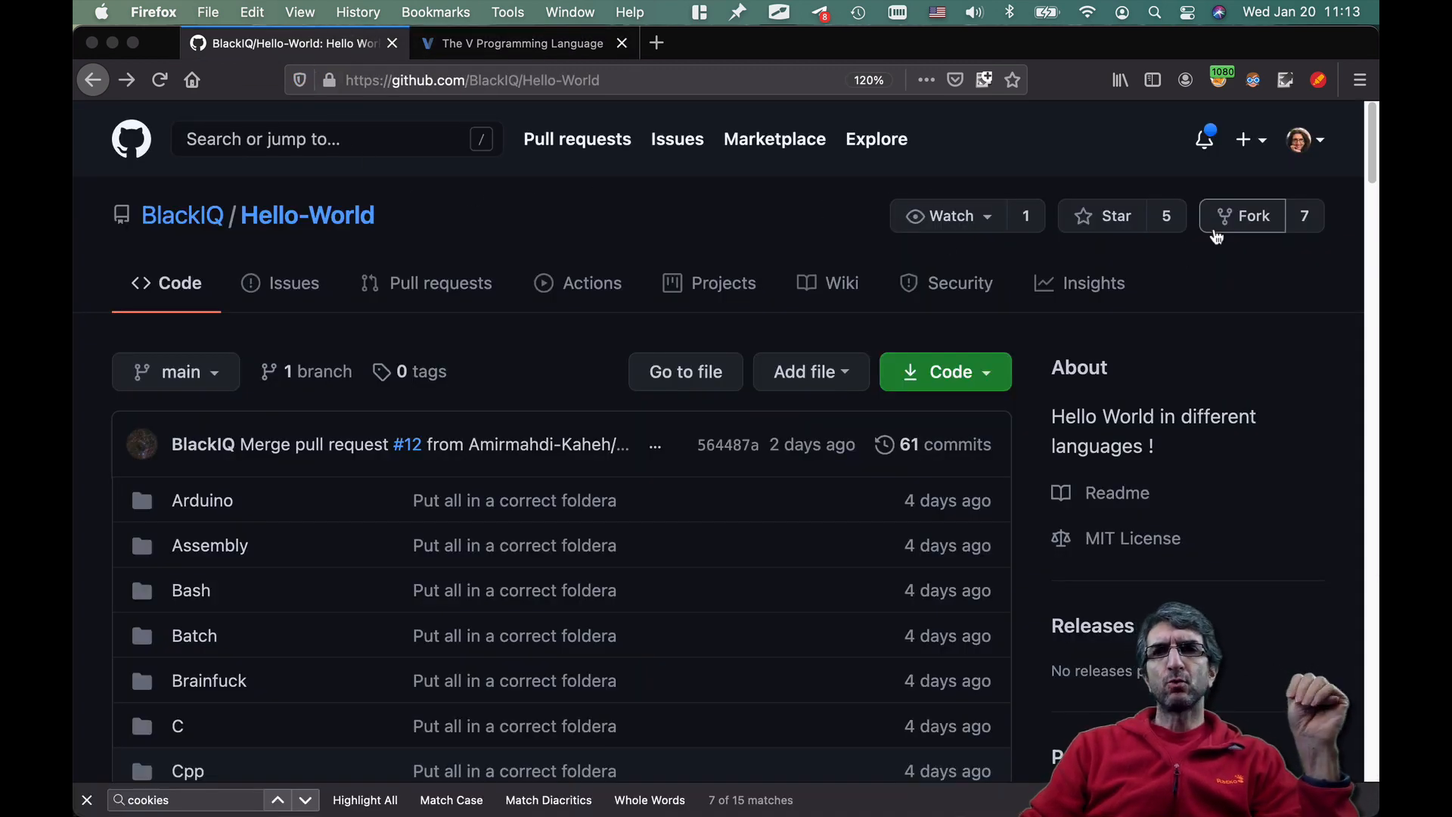
{"action": "left_click", "coordinate": [1242, 215]}
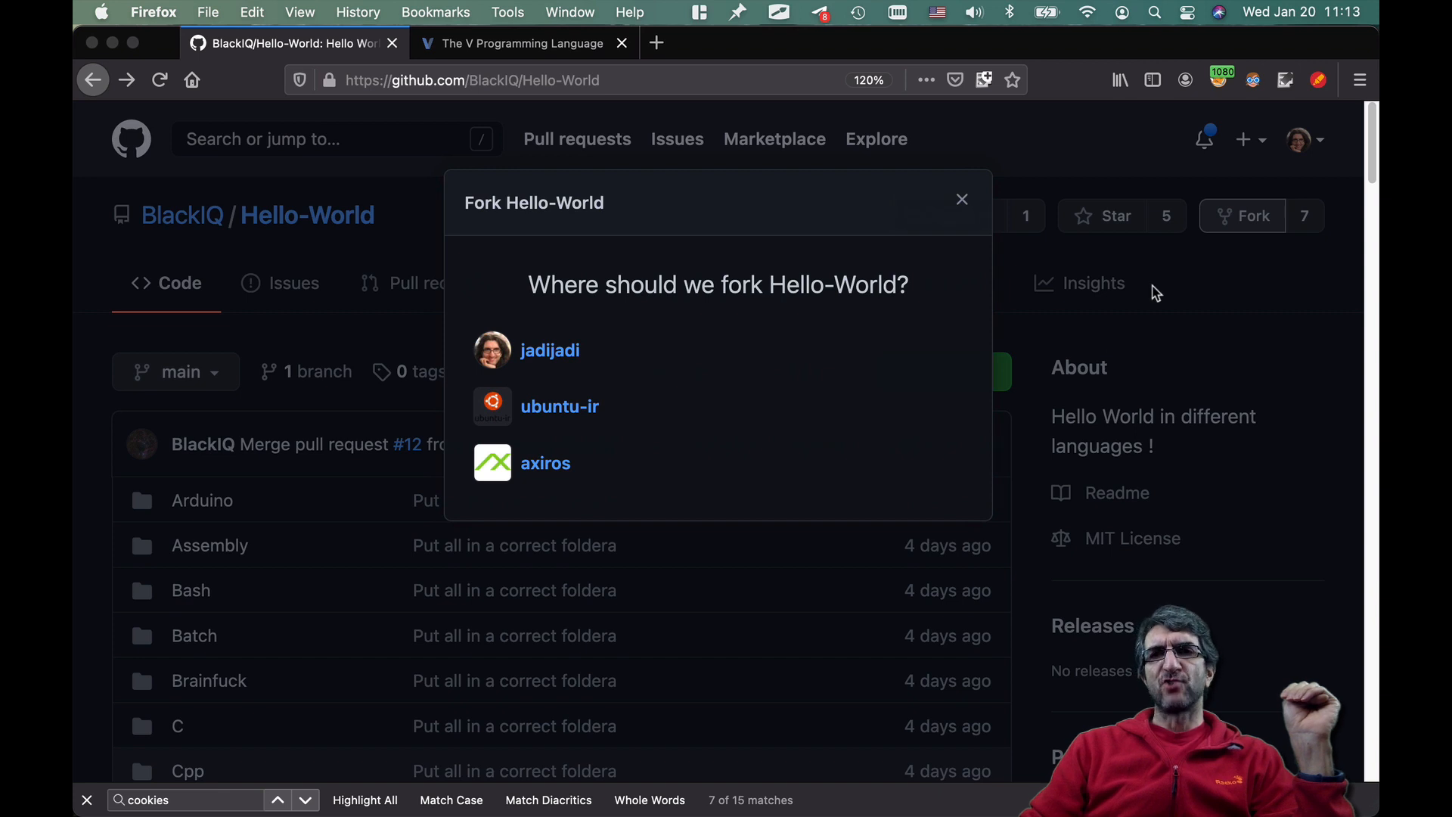
{"action": "mouse_move", "coordinate": [1149, 226]}
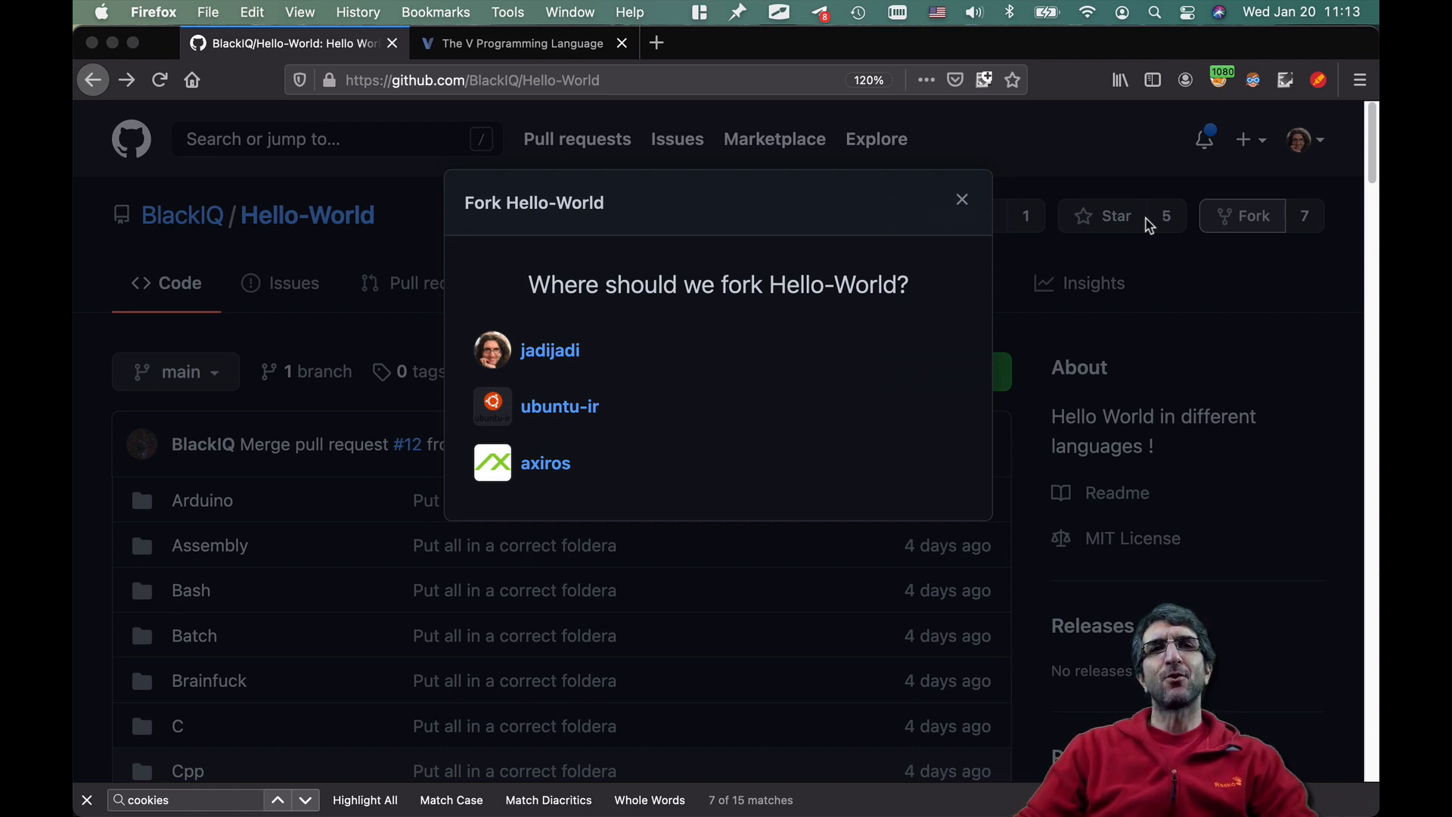
{"action": "left_click", "coordinate": [550, 351]}
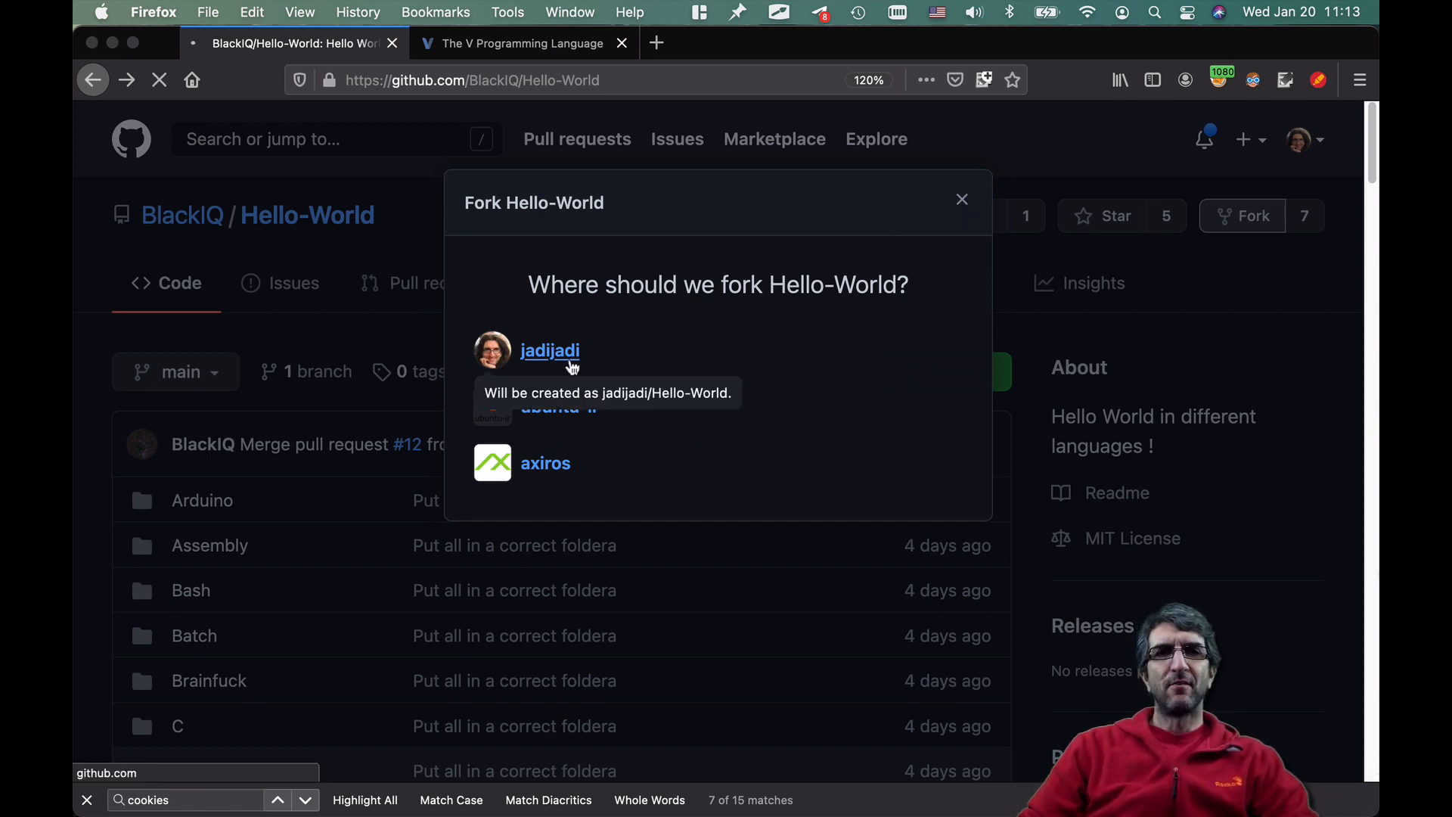
{"action": "left_click", "coordinate": [549, 350]}
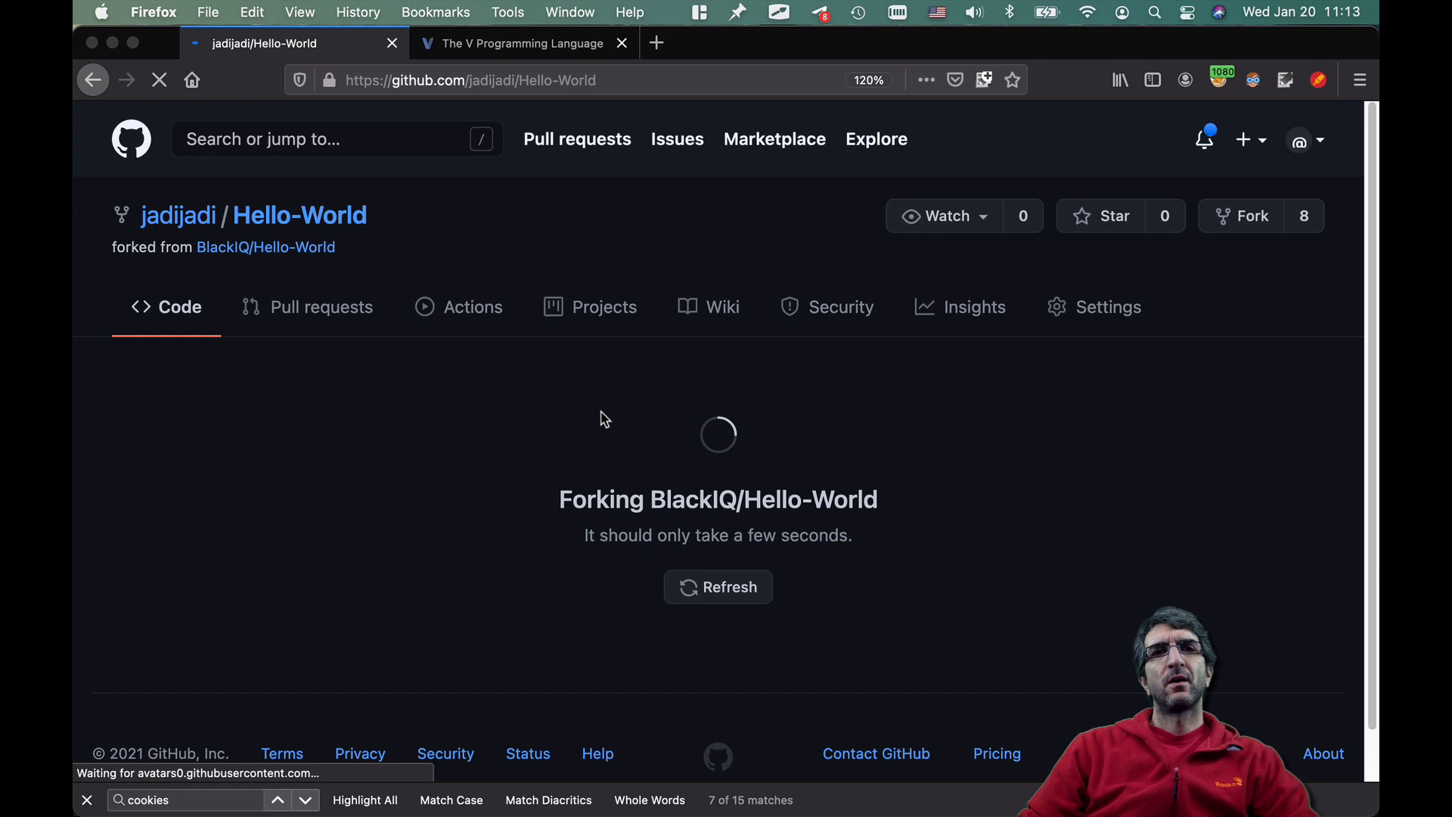
{"action": "mouse_move", "coordinate": [178, 215]}
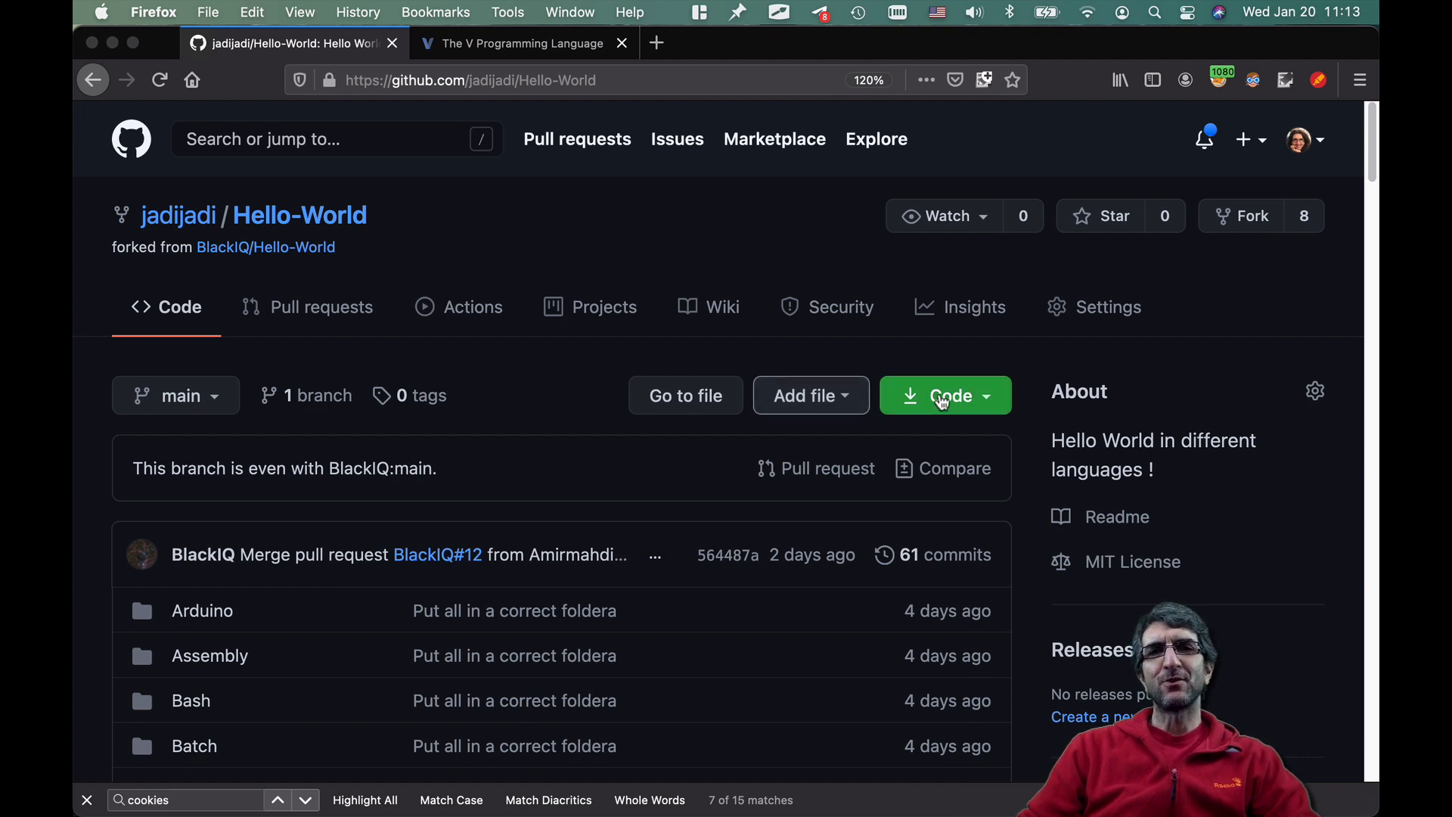
{"action": "left_click", "coordinate": [944, 396]}
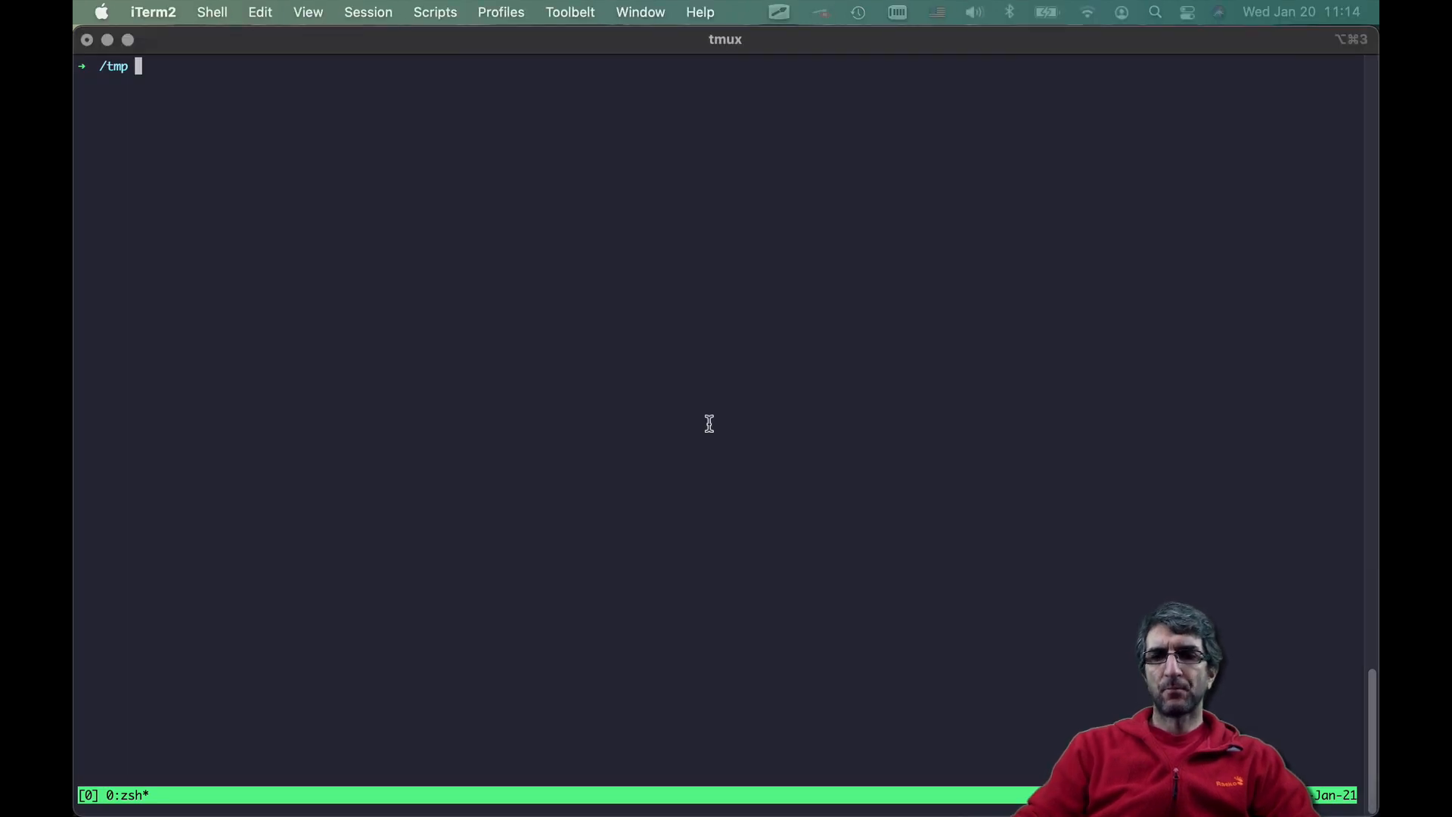
- Create /tmp/myproject, clone the jadijadi Hello-World fork into it, and list its folders
{"action": "type", "text": "cd"}
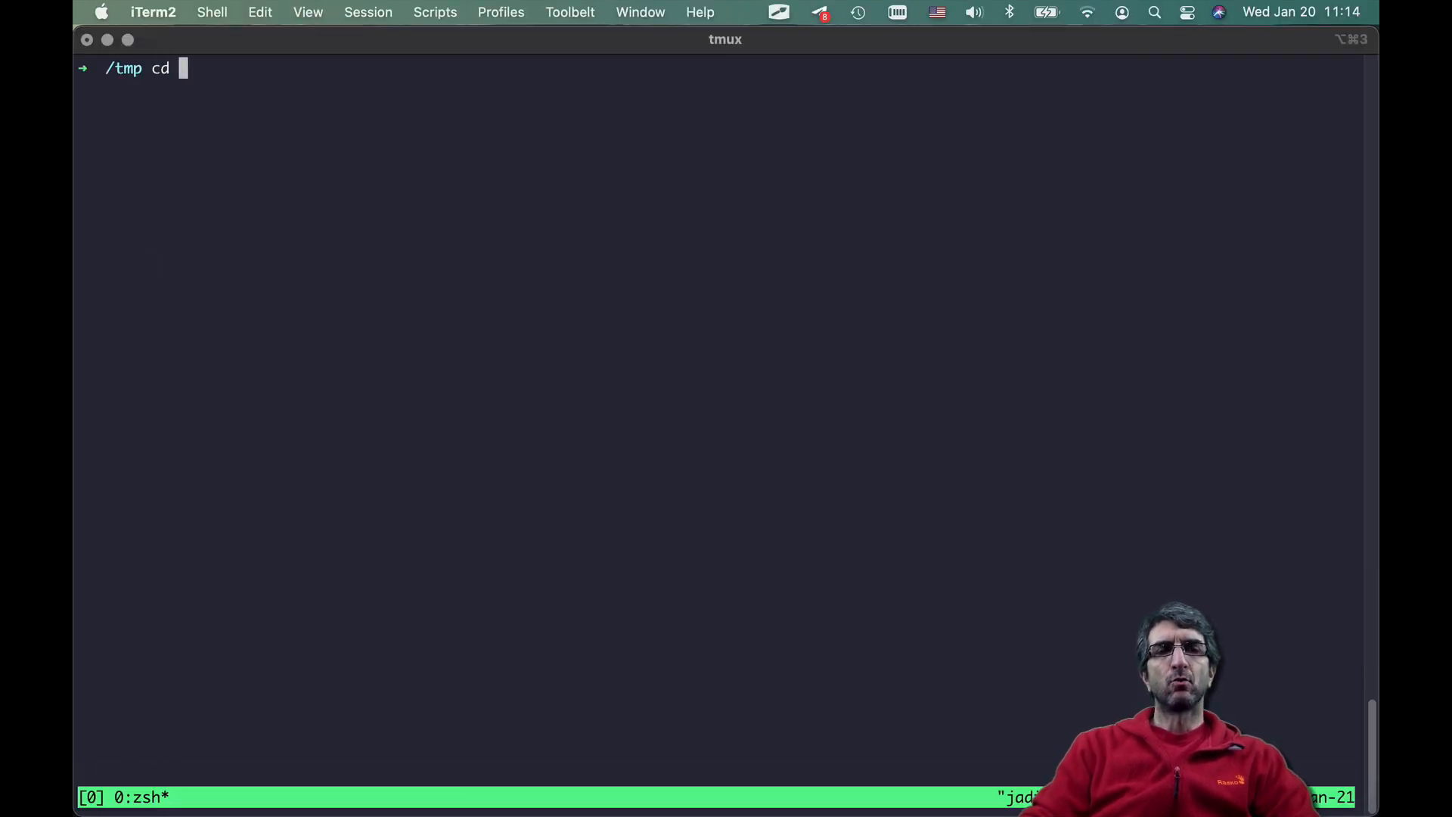
{"action": "type", "text": "mkdir myproject"}
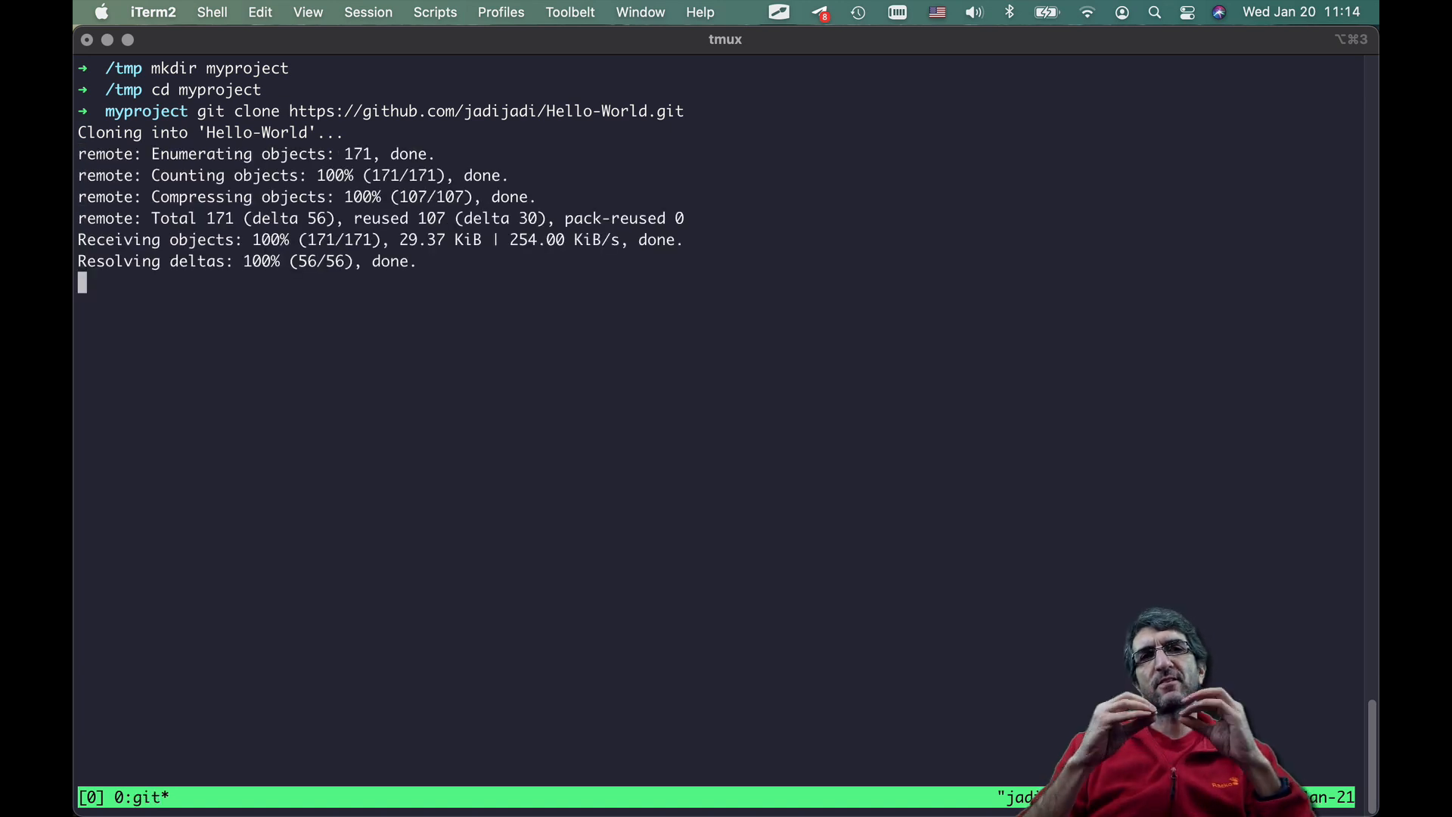
{"action": "type", "text": "cd Hello-World"}
{"action": "type", "text": "ls"}
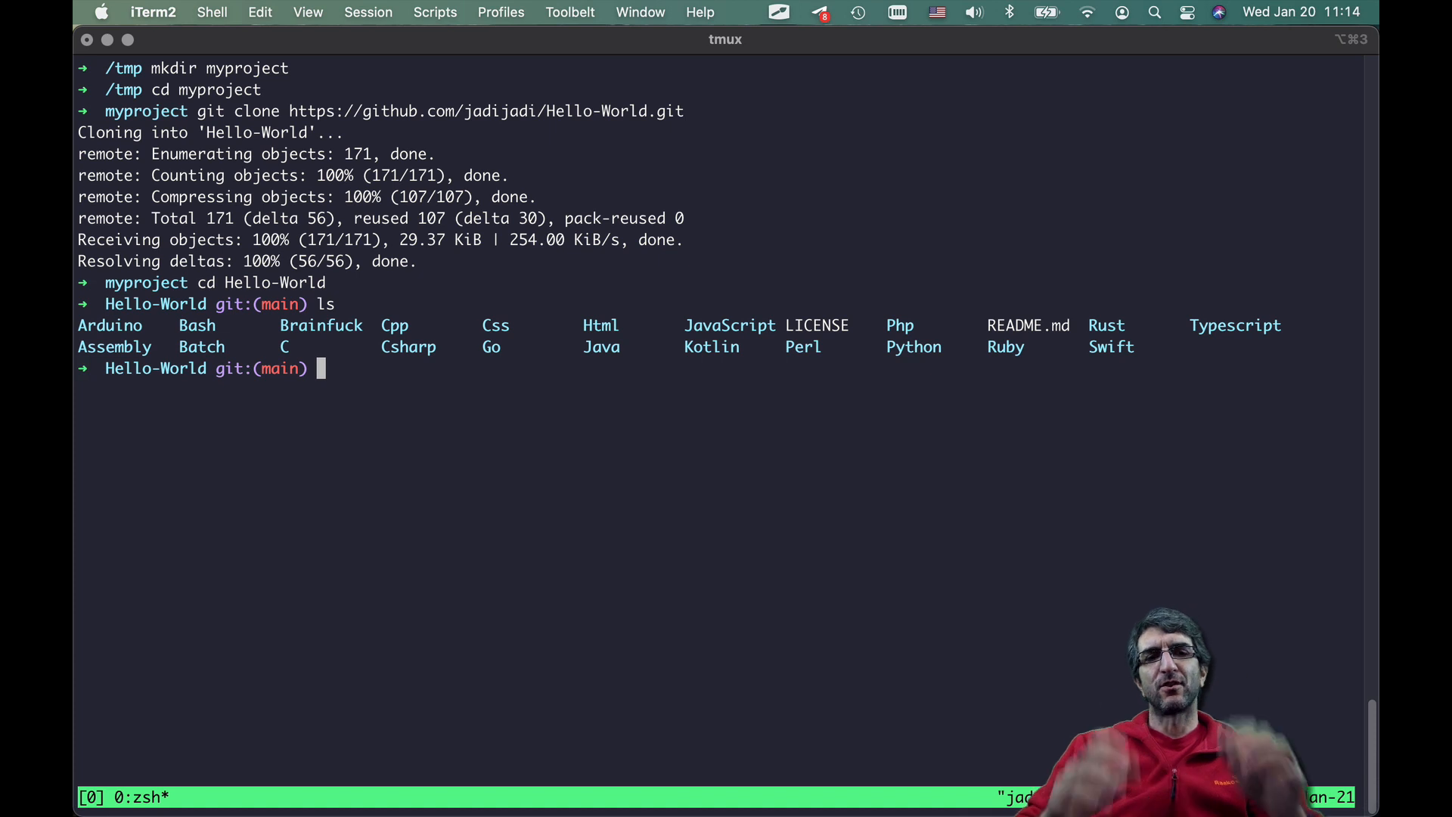
{"action": "type", "text": "g"}
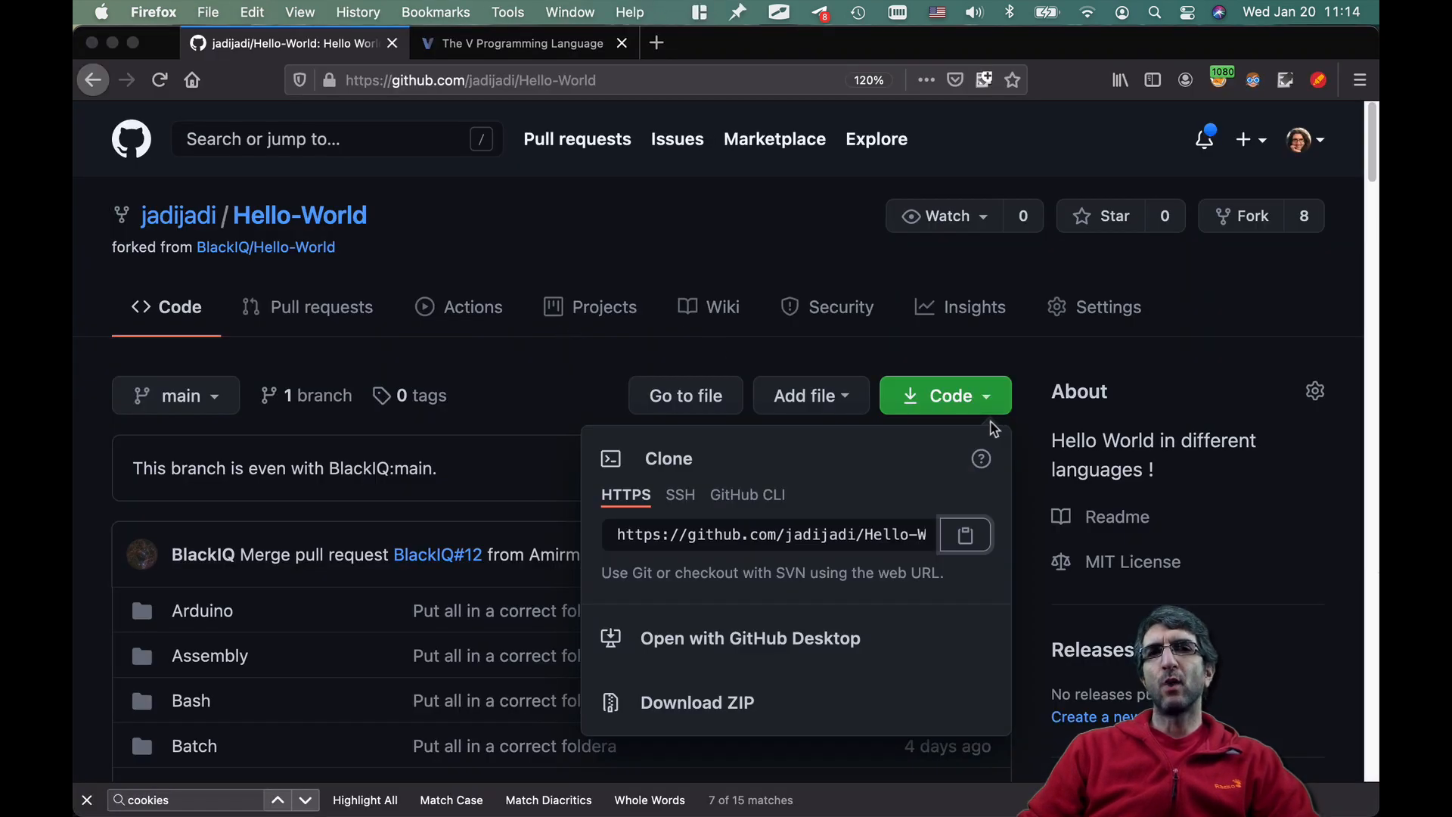
- Dismiss the Code dropdown on the jadijadi/Hello-World fork page
{"action": "left_click", "coordinate": [945, 396]}
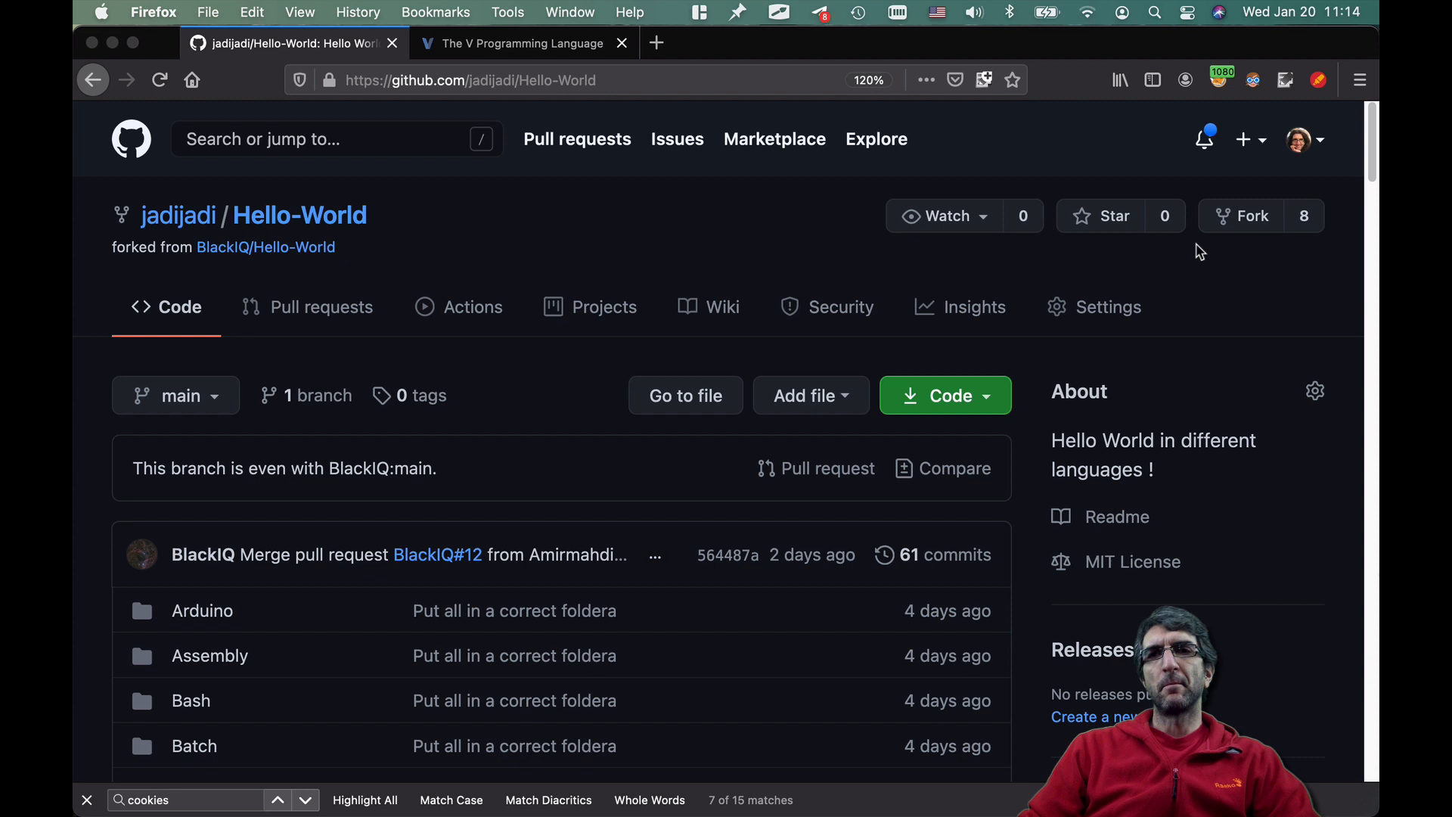
{"action": "mouse_move", "coordinate": [420, 210]}
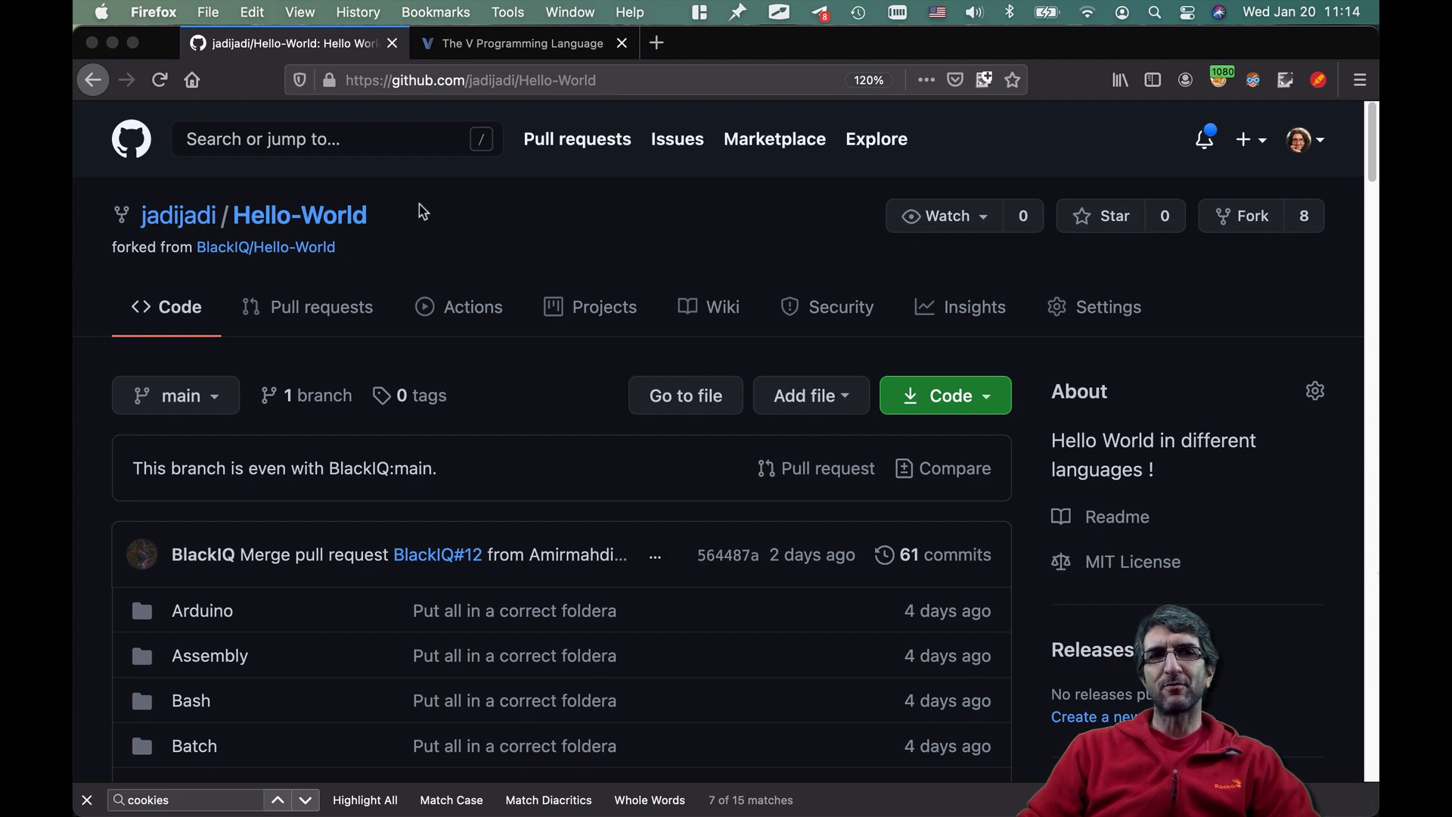
{"action": "mouse_move", "coordinate": [515, 363]}
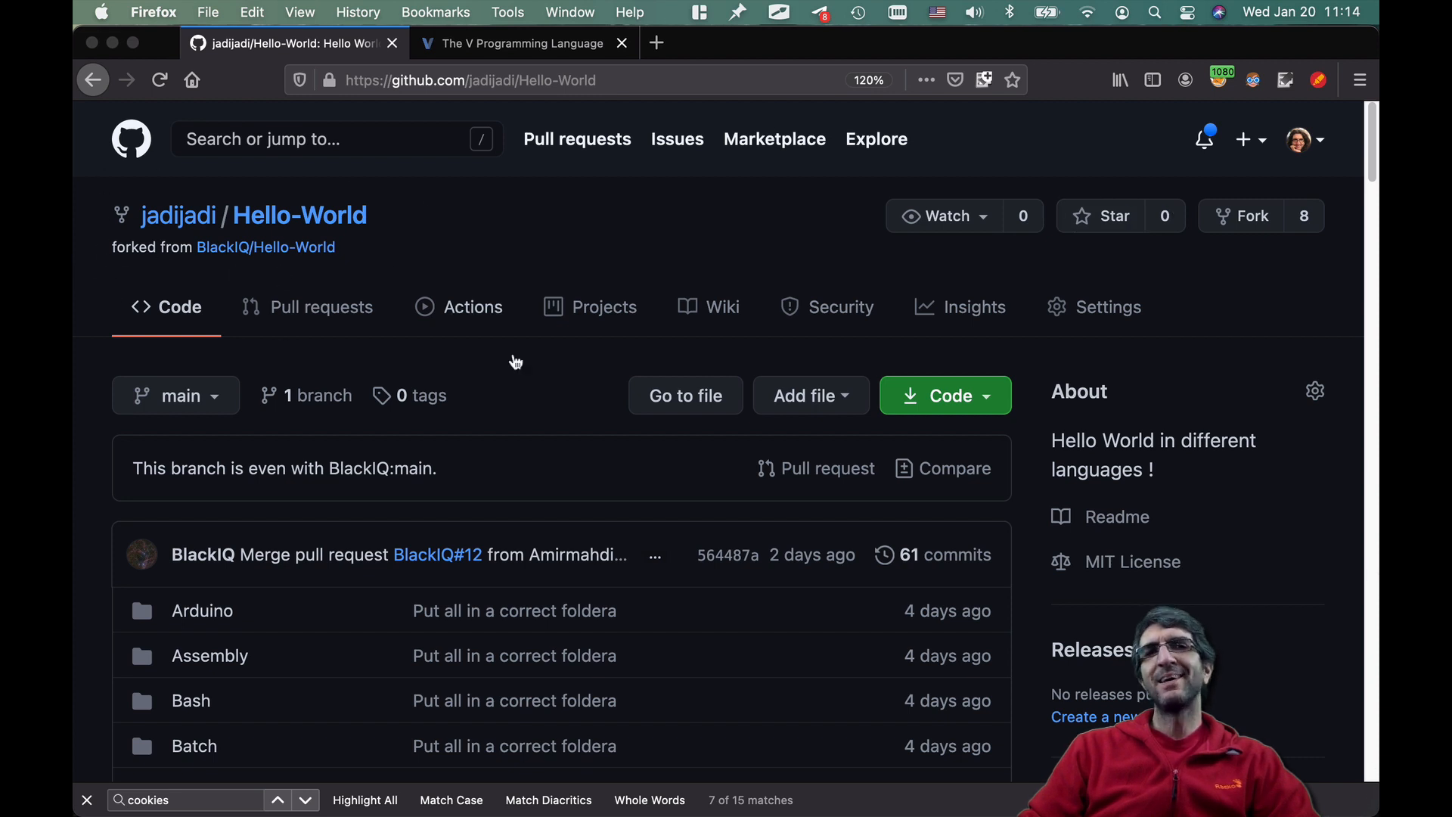
{"action": "mouse_move", "coordinate": [405, 235]}
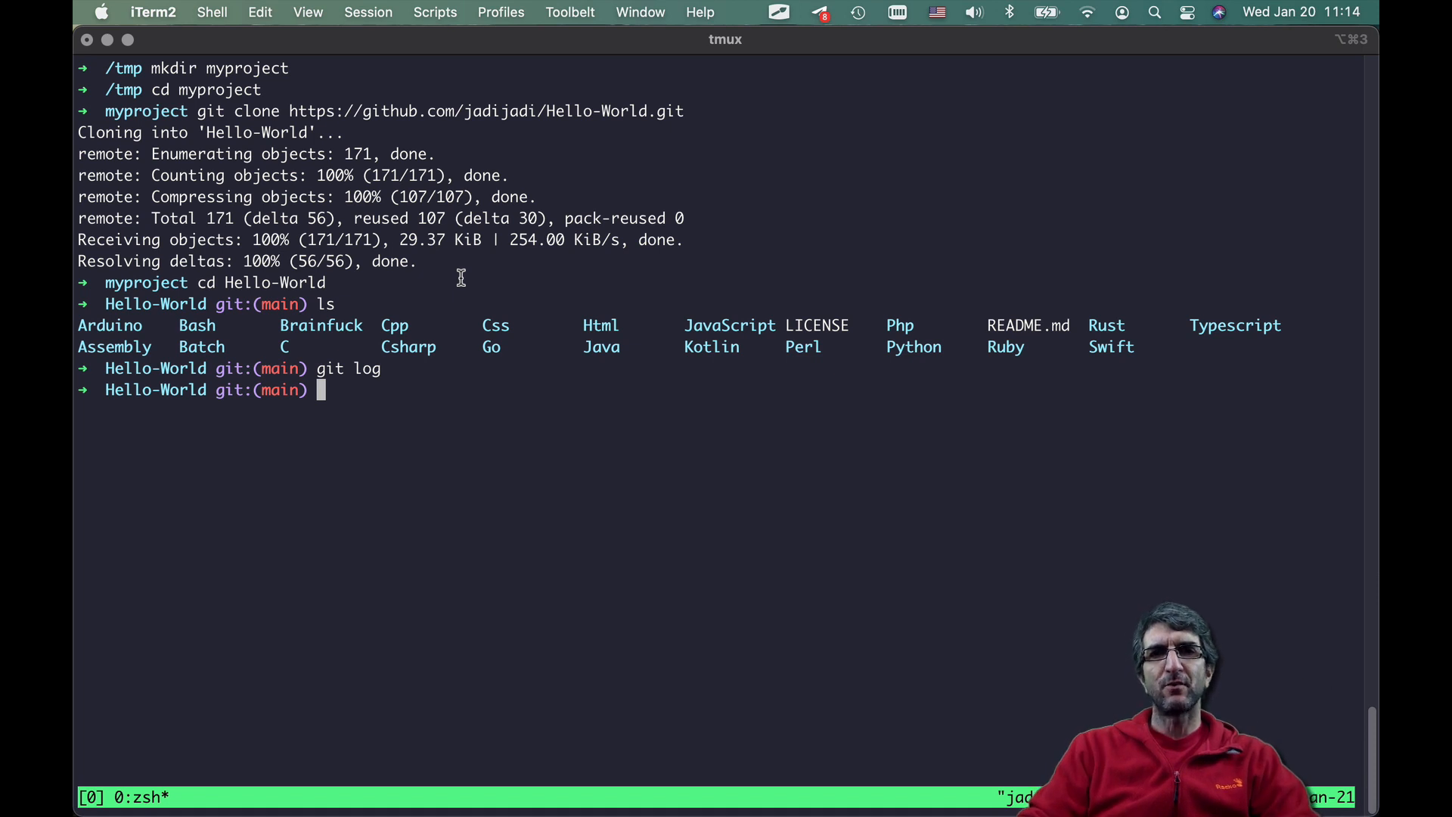
- Create a V folder in the Hello-World clone and start a new hello.v in Vim
{"action": "type", "text": "mkdir V"}
{"action": "type", "text": "vi"}
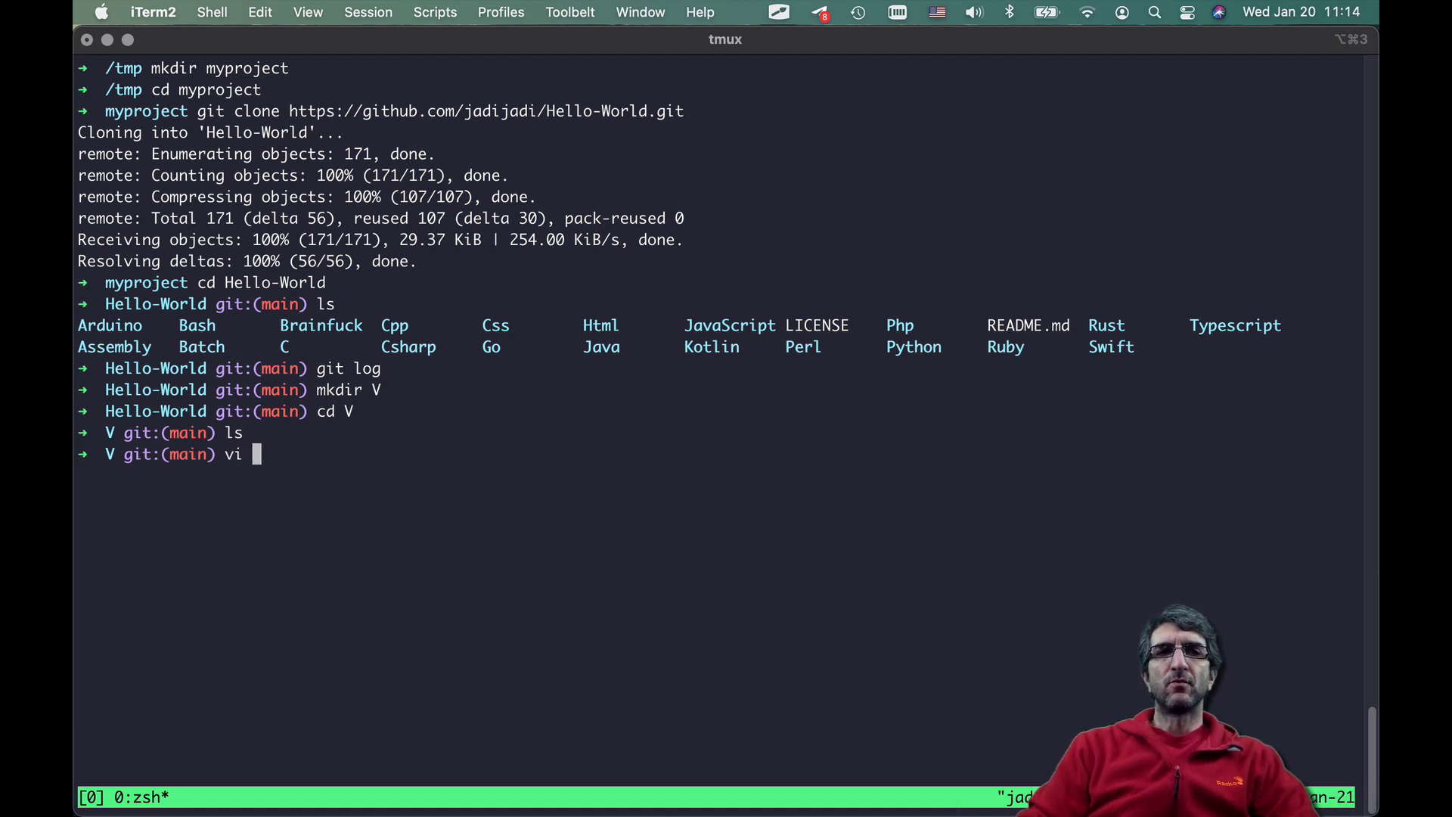
{"action": "type", "text": "hel"}
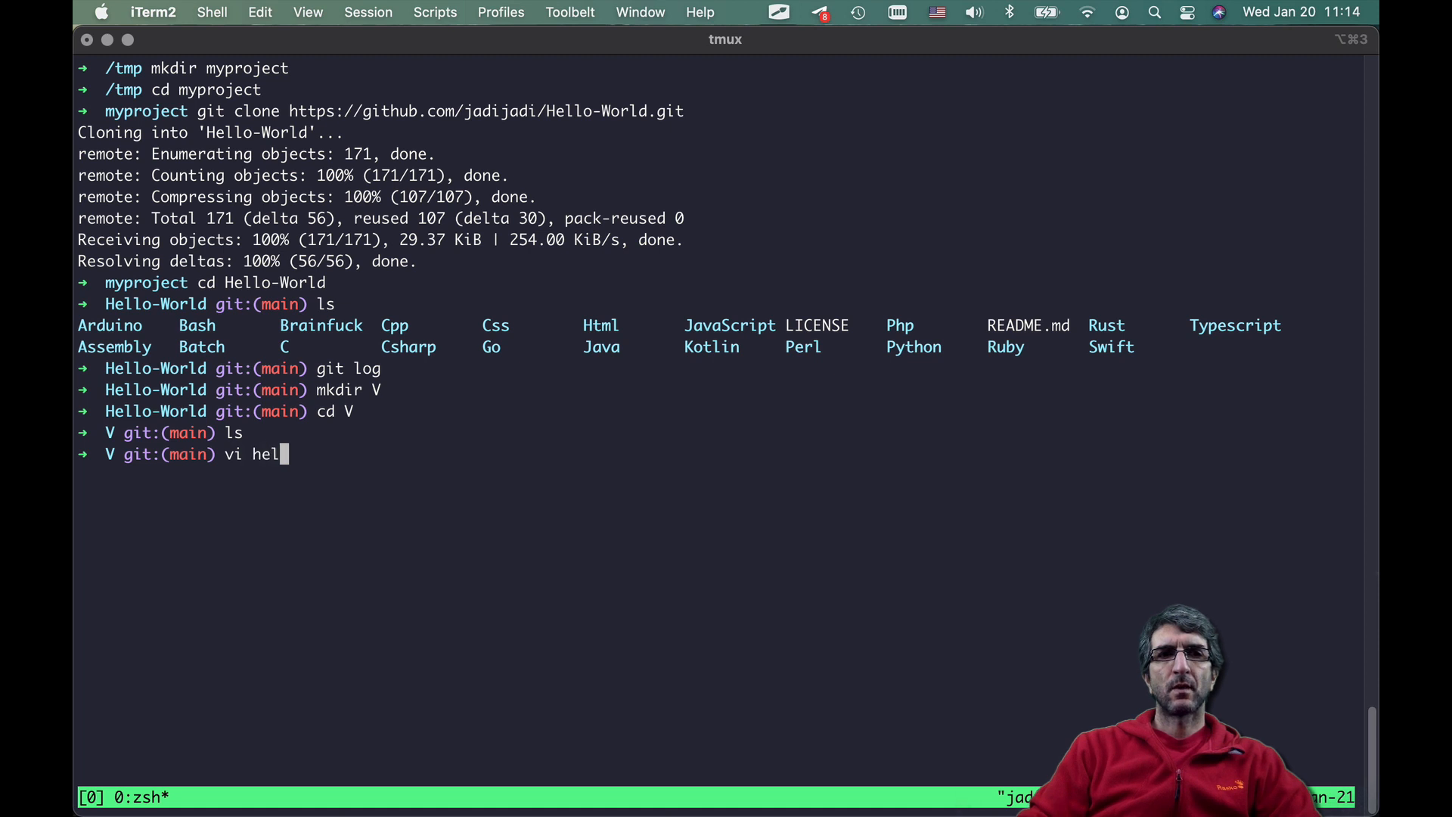
{"action": "type", "text": "lo."}
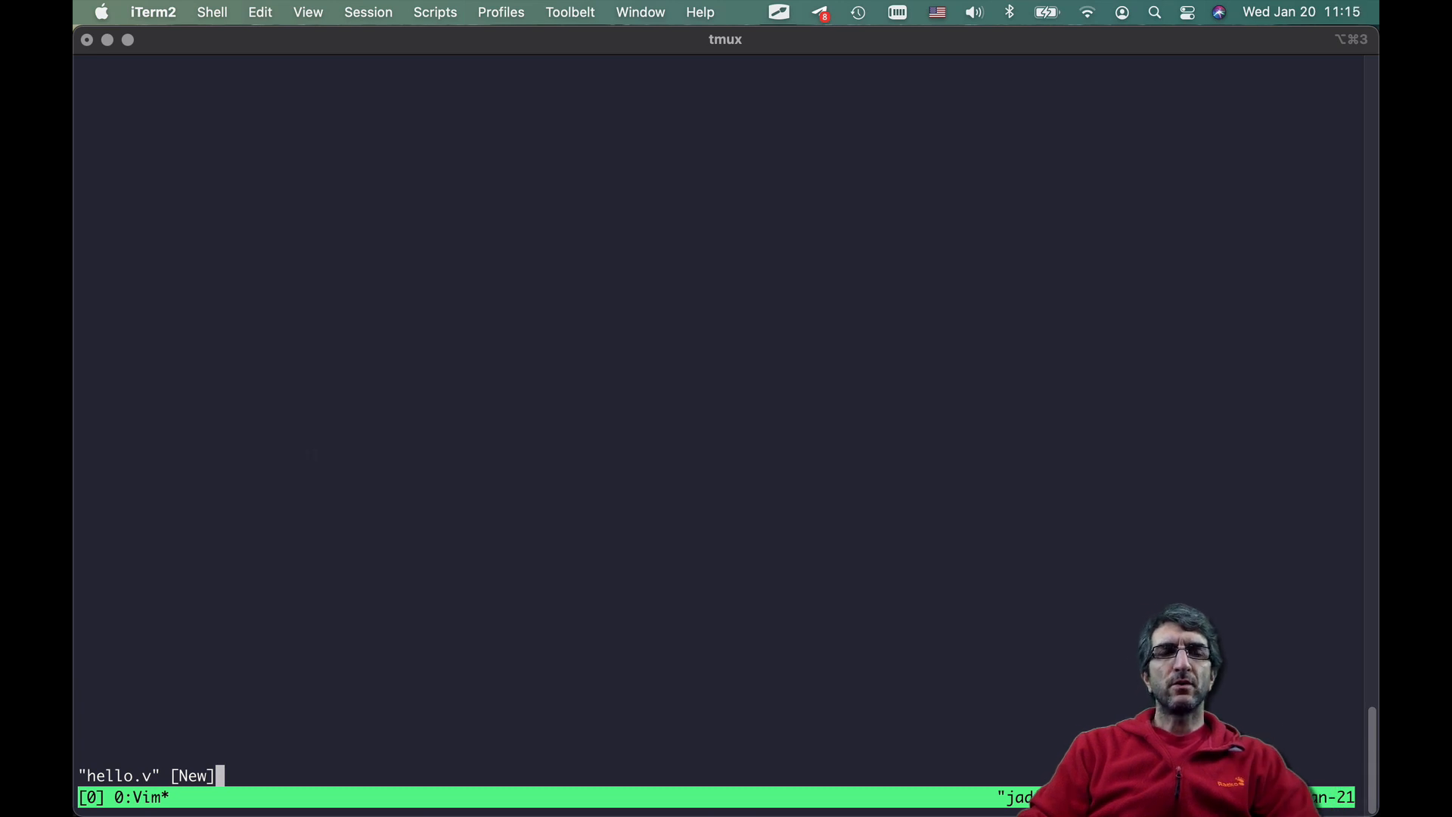
- Write fn main() { println('Hello World') } into hello.v
{"action": "key", "text": "i"}
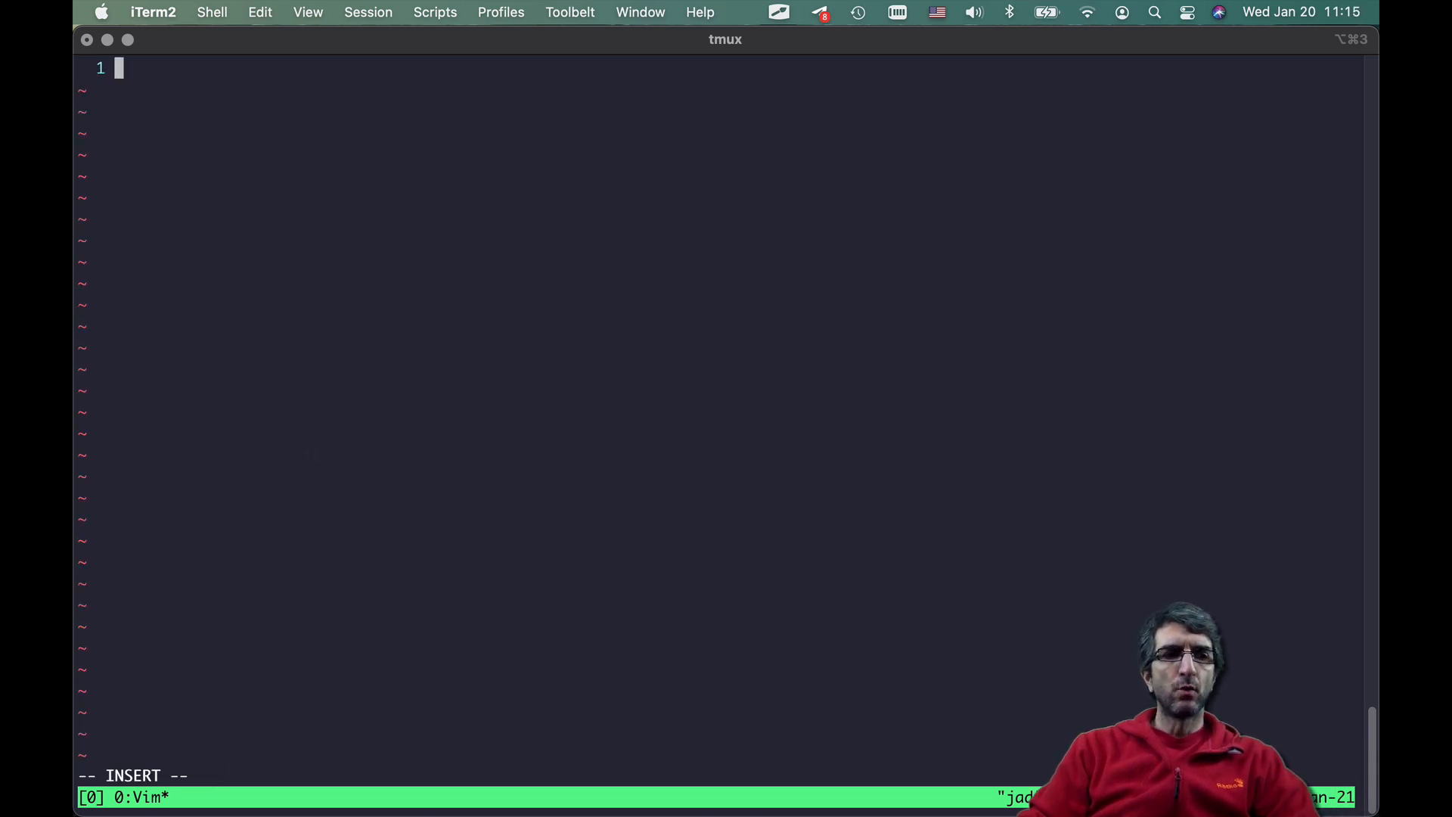
{"action": "type", "text": "fn main"}
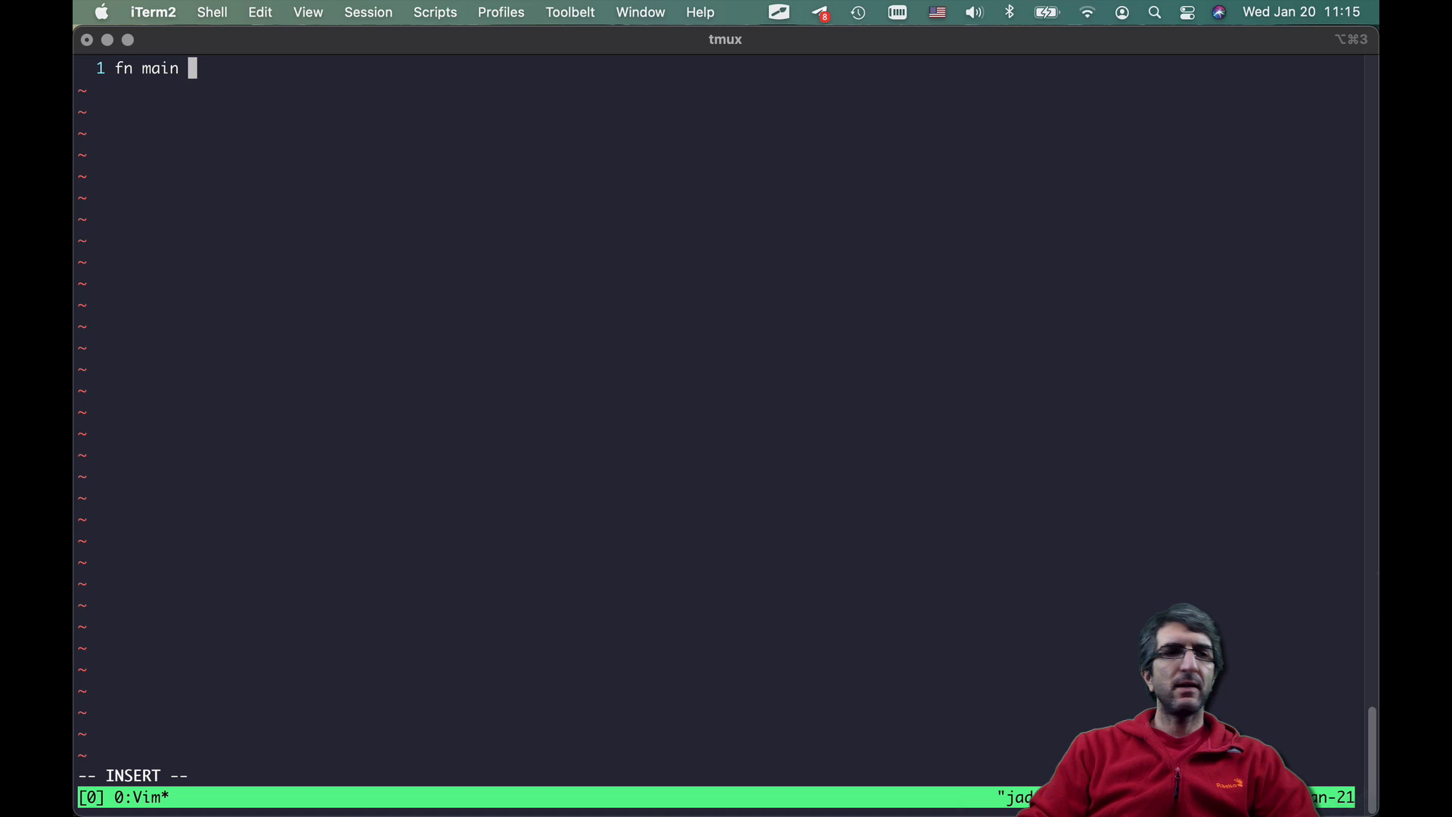
{"action": "type", "text": ") {"}
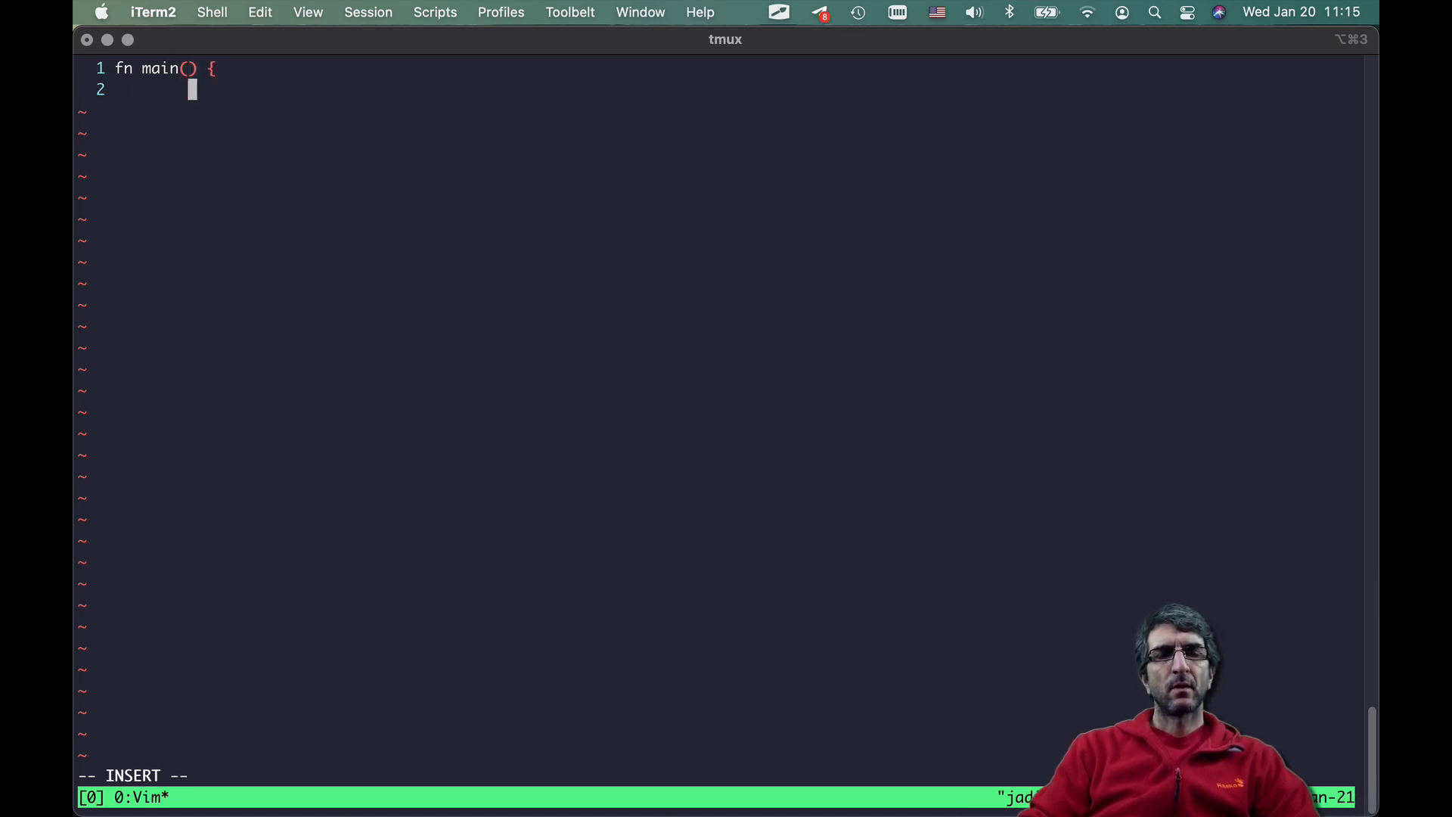
{"action": "type", "text": "print"}
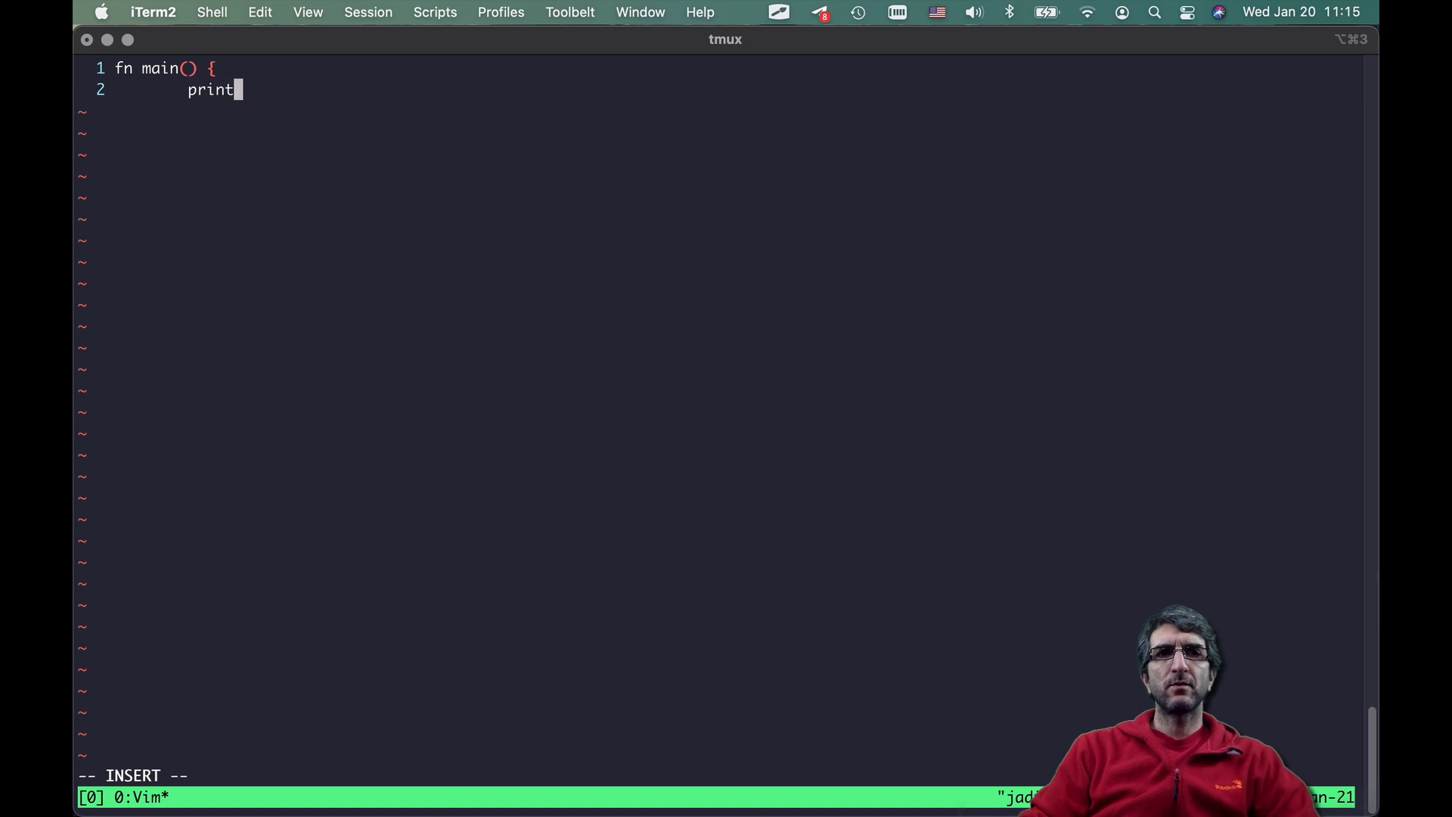
{"action": "type", "text": "ln('Hel"}
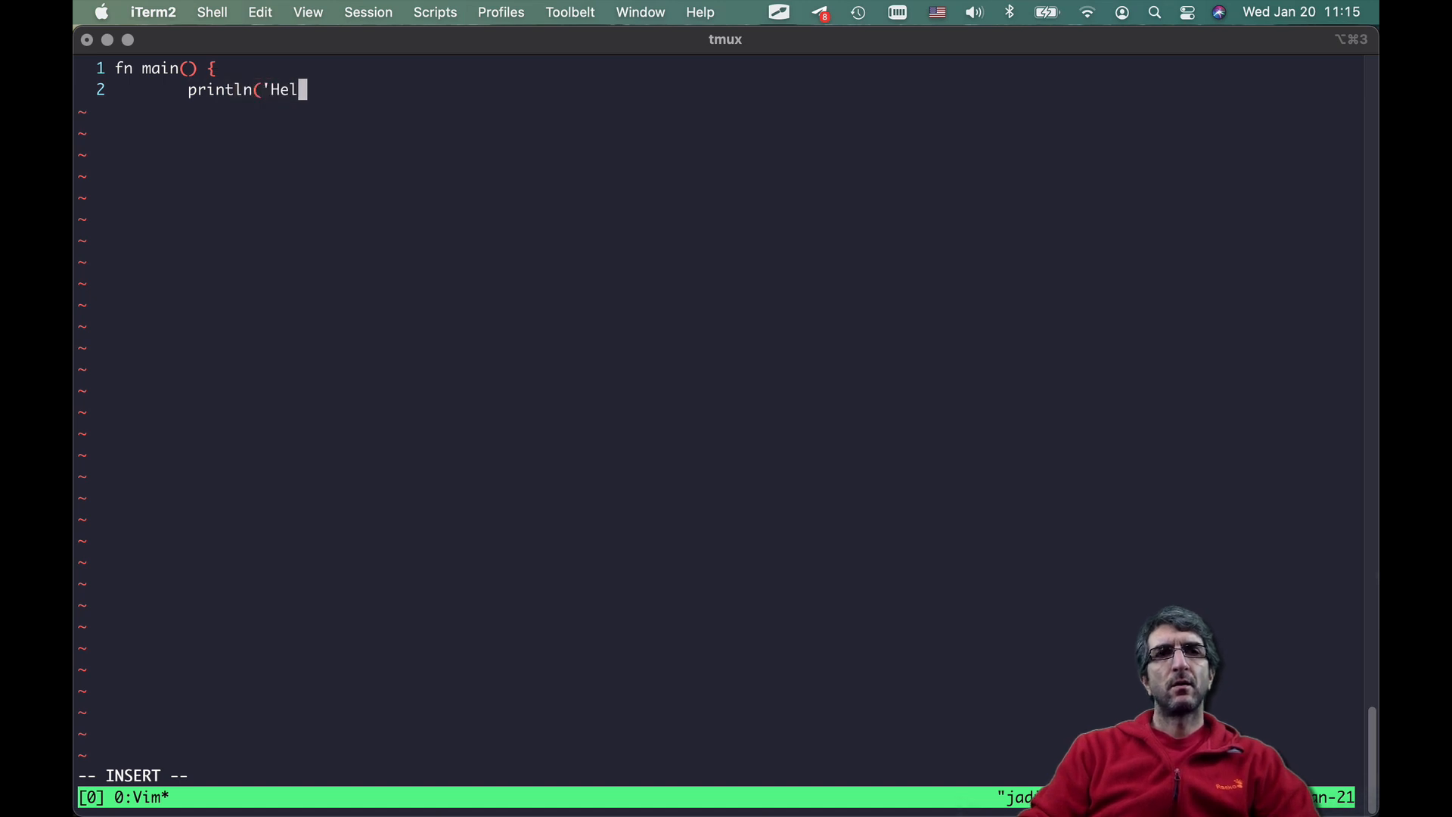
{"action": "type", "text": "lo World')"}
{"action": "type", "text": "}"}
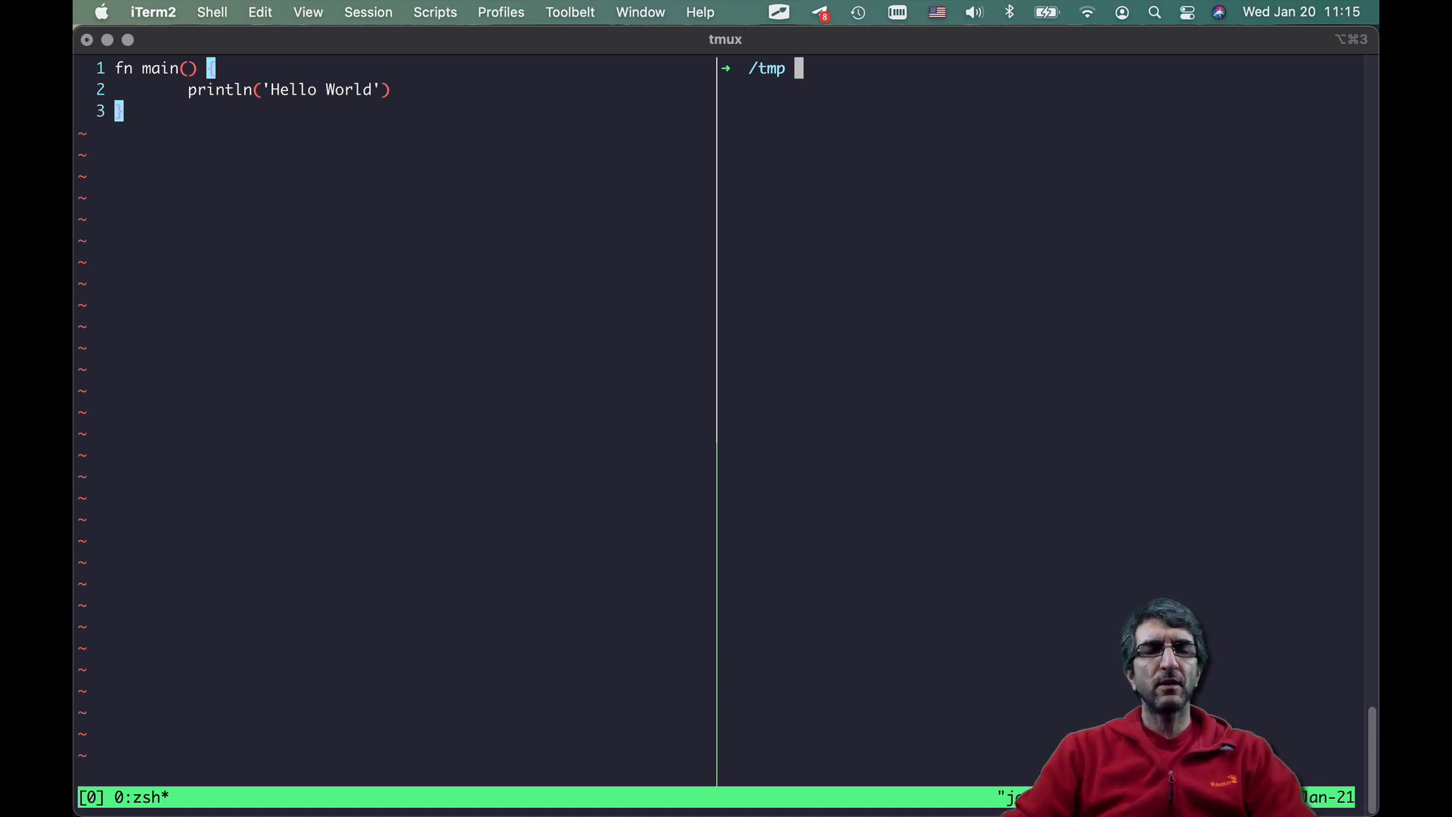
- Compile hello.v in myproject/Hello-World/V into a hello executable
{"action": "type", "text": "cd"}
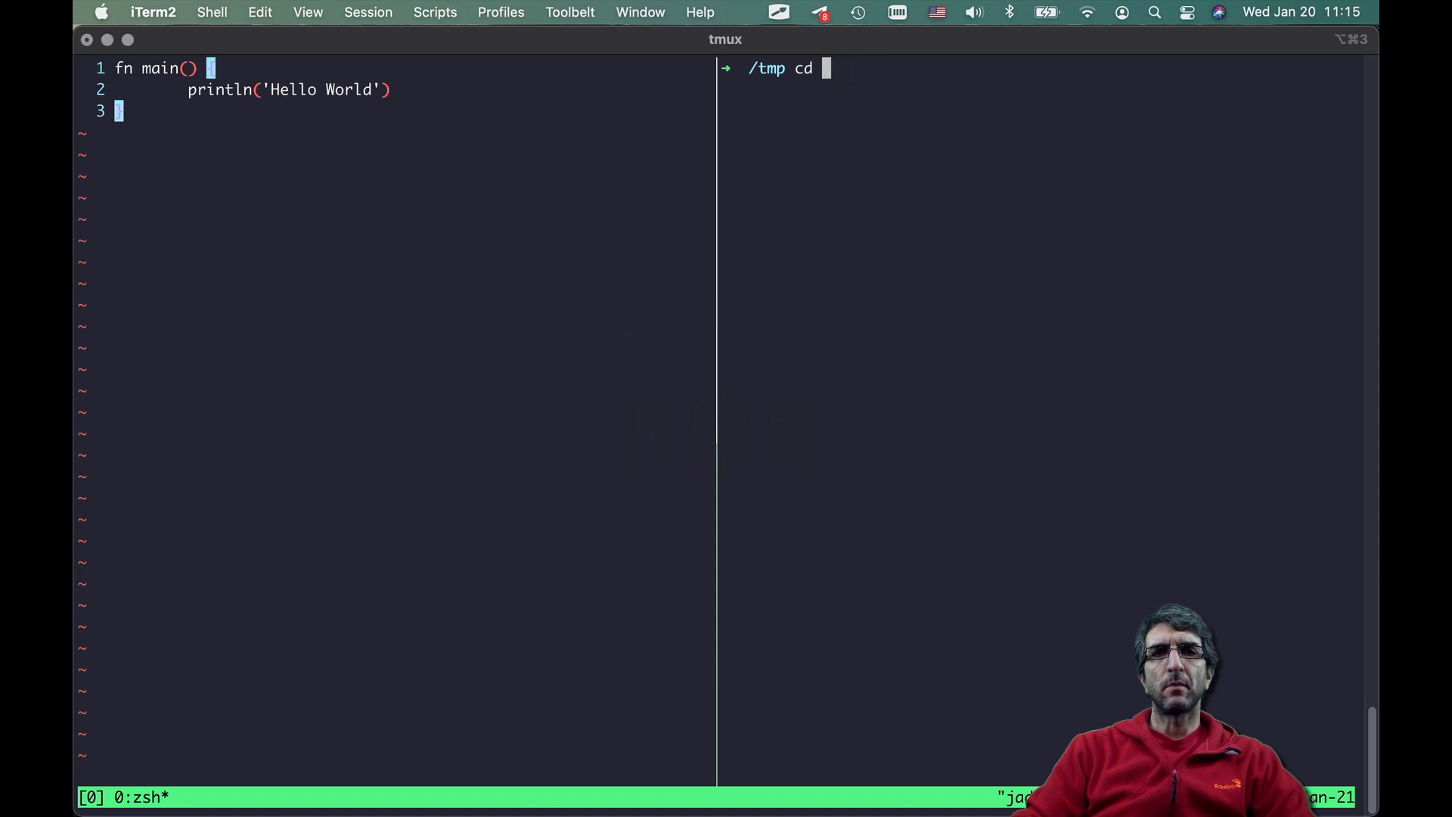
{"action": "type", "text": "myproject/Hello-World/V/"}
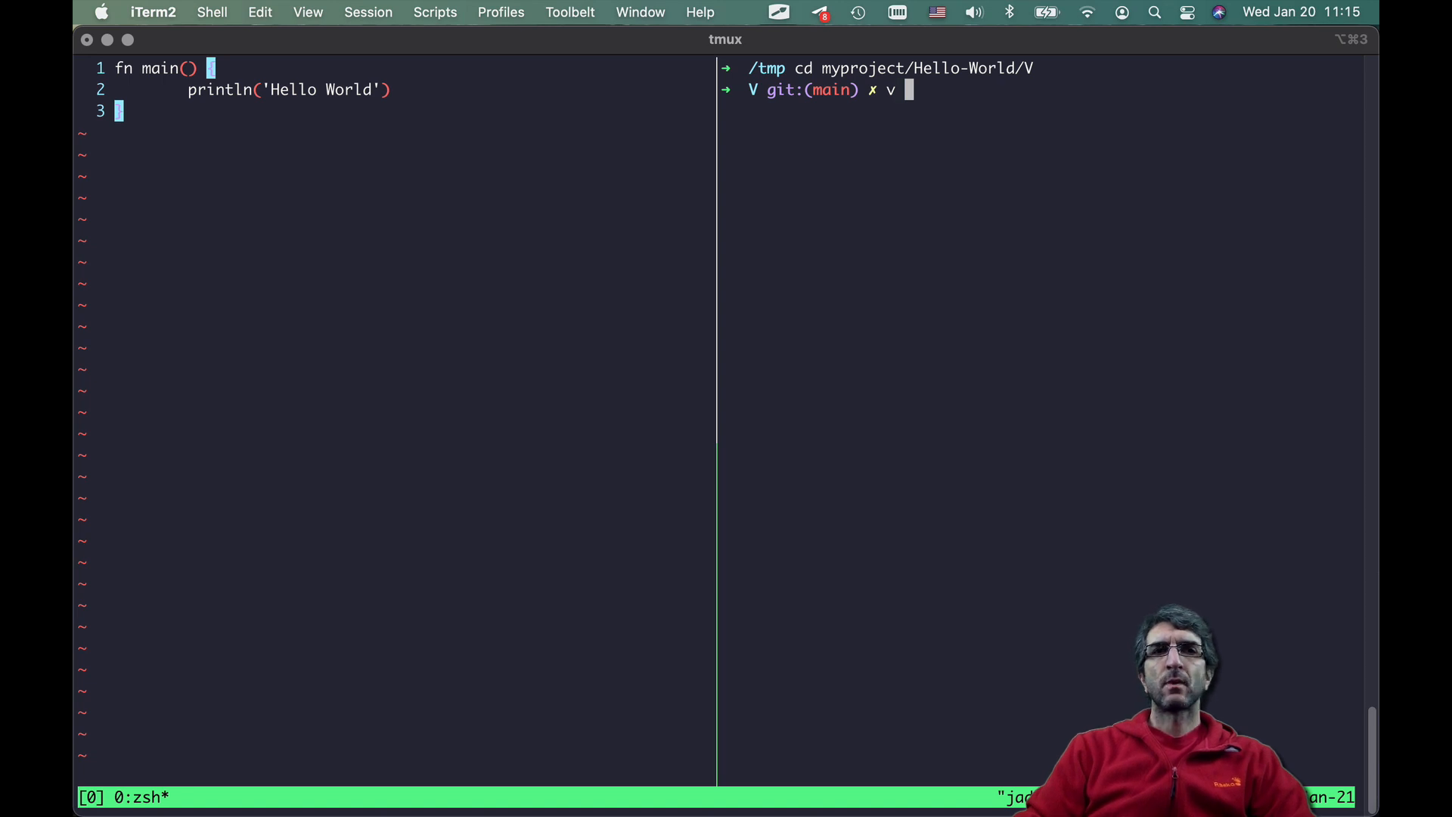
{"action": "type", "text": "hello.v"}
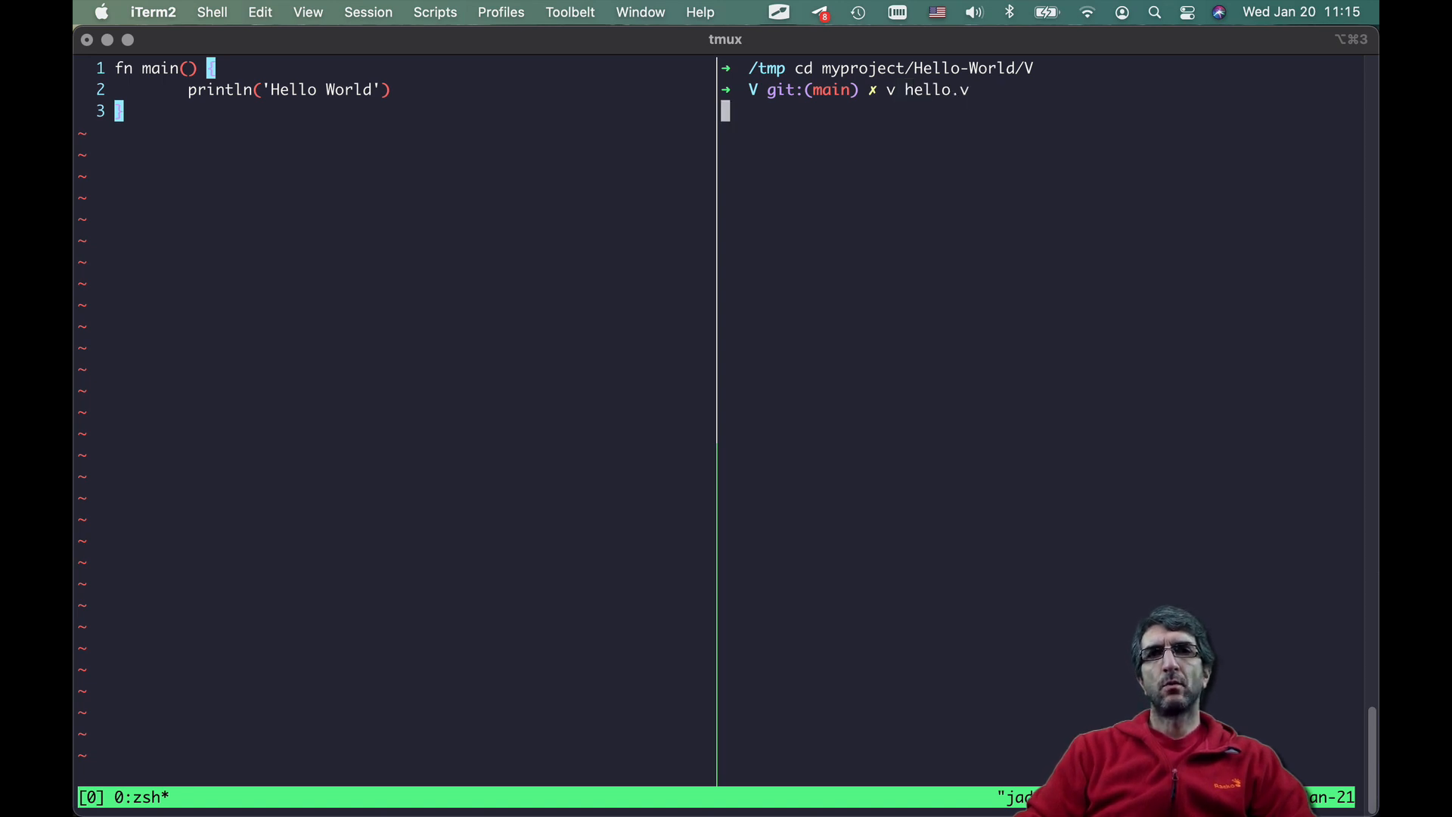
{"action": "key", "text": "Return"}
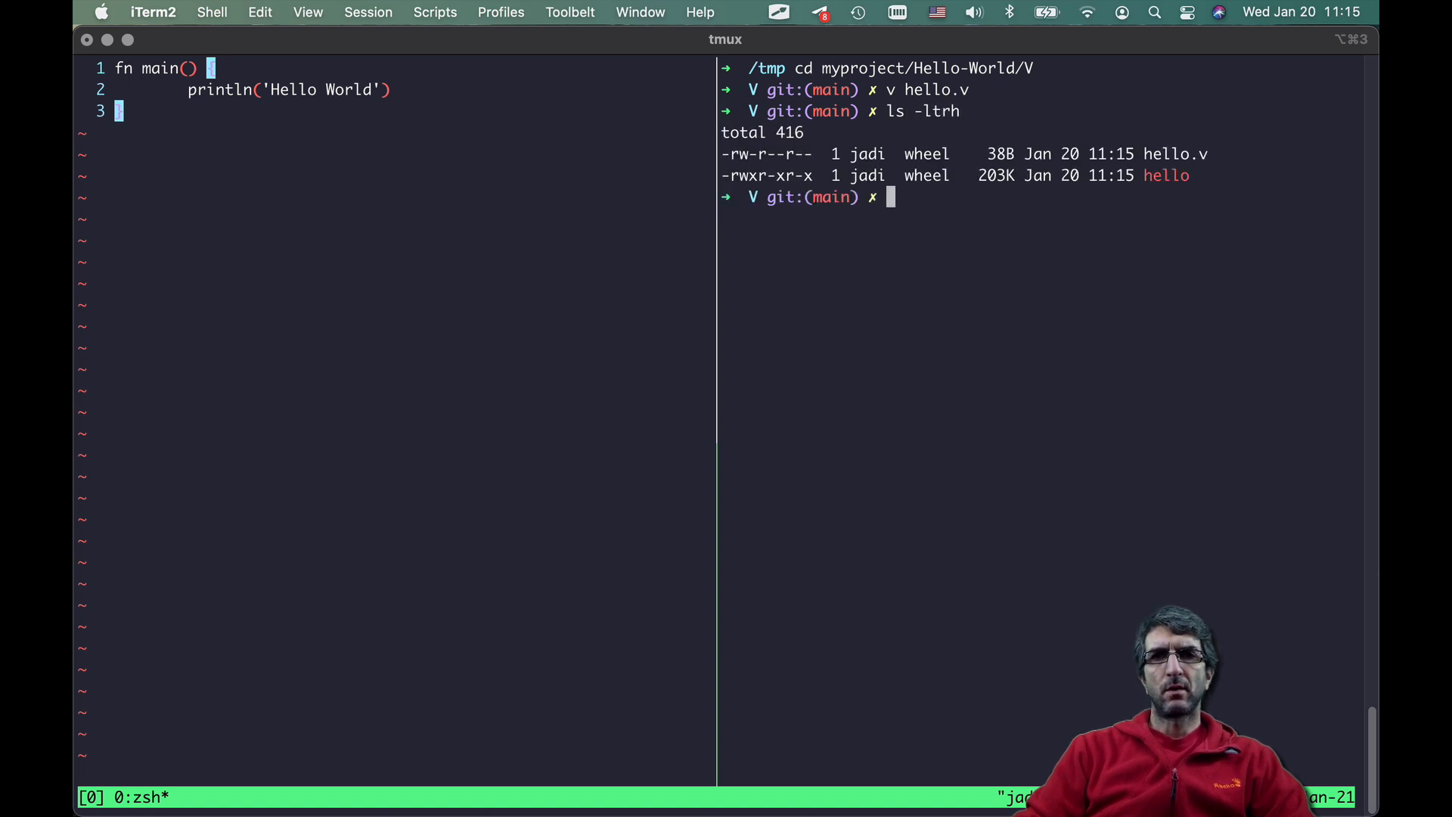
- Run ./hello and 'v run hello.v', both printing Hello World
{"action": "type", "text": "./hello"}
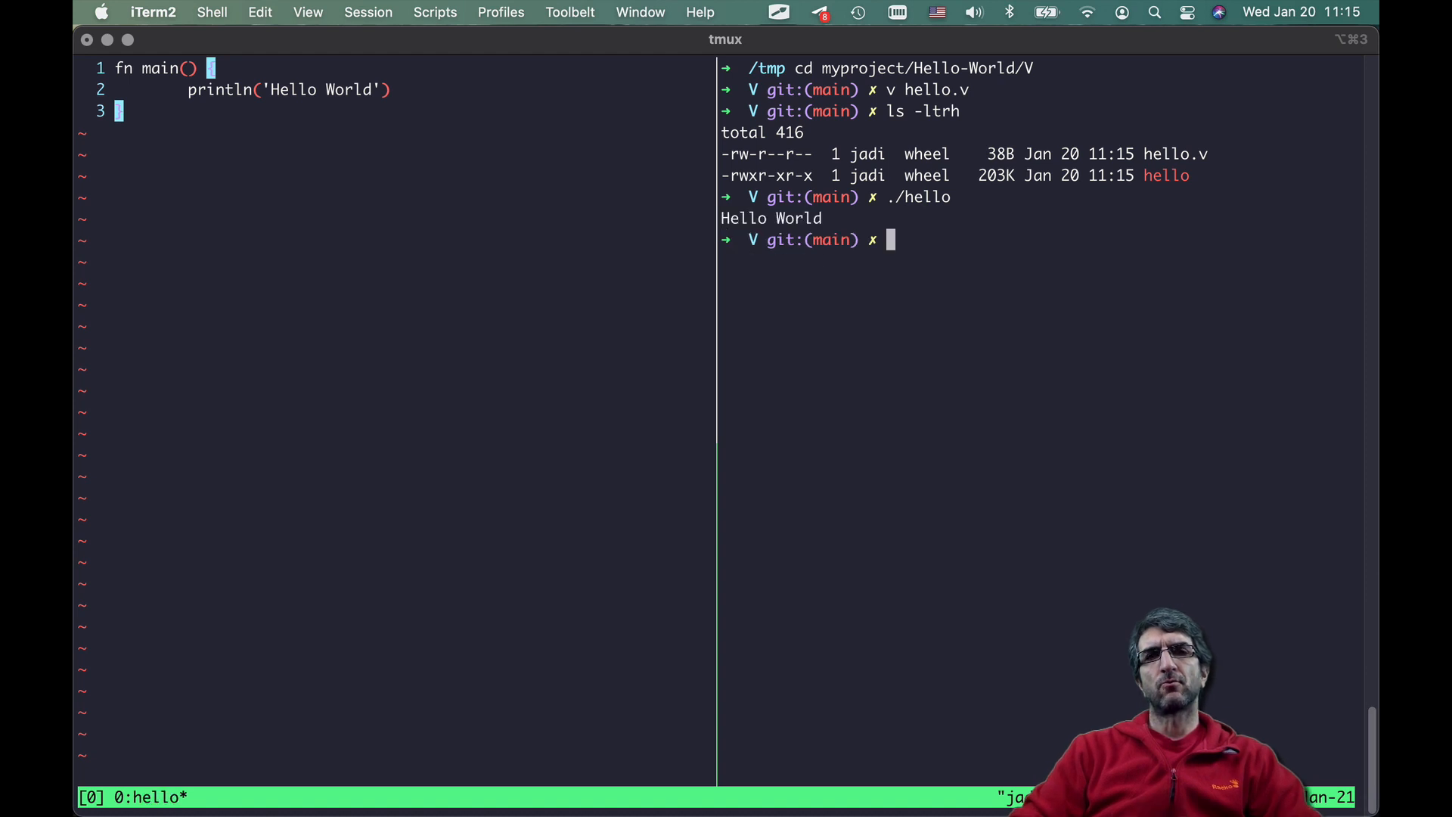
{"action": "type", "text": "v run hello.v"}
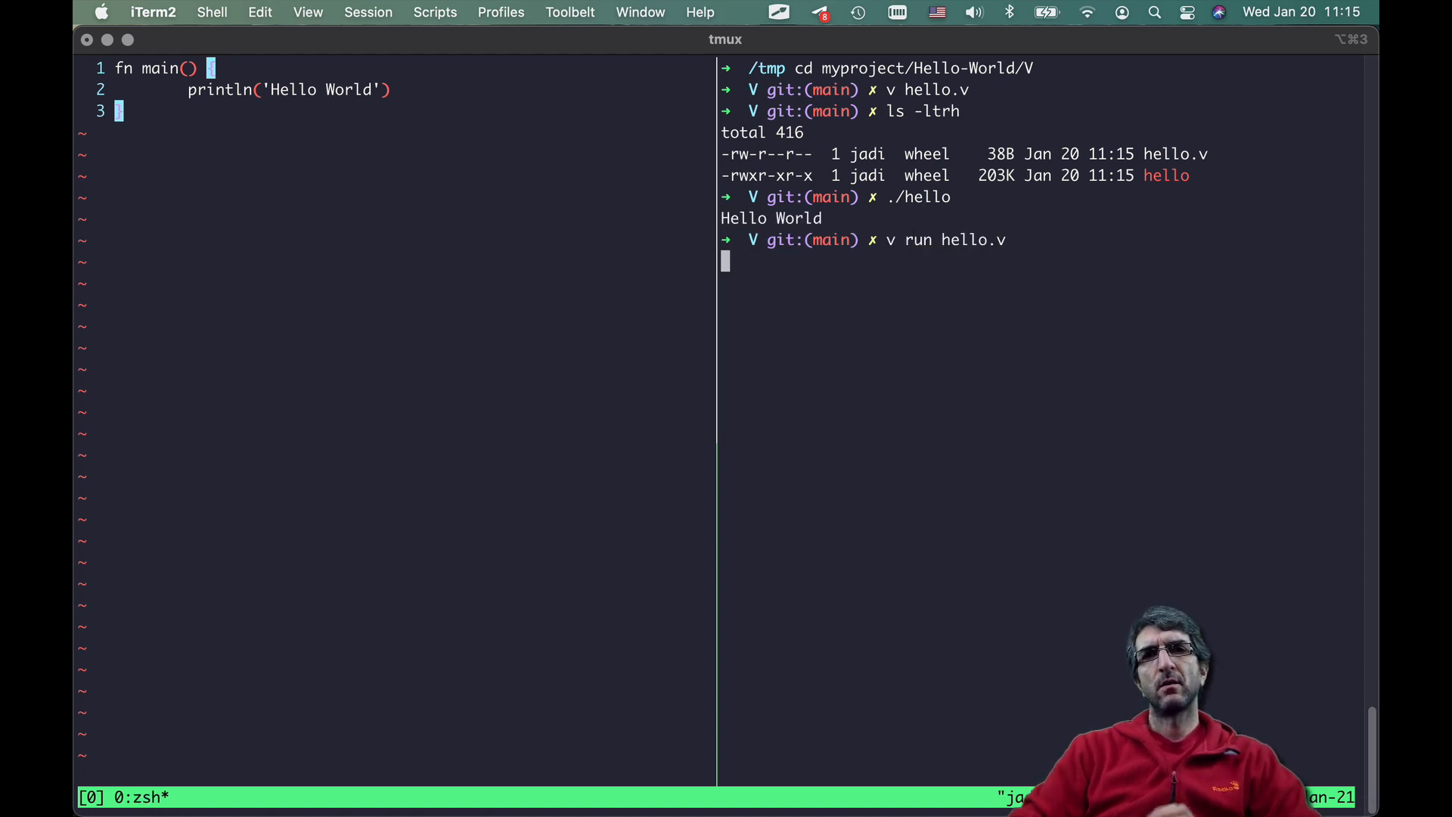
{"action": "key", "text": "Return"}
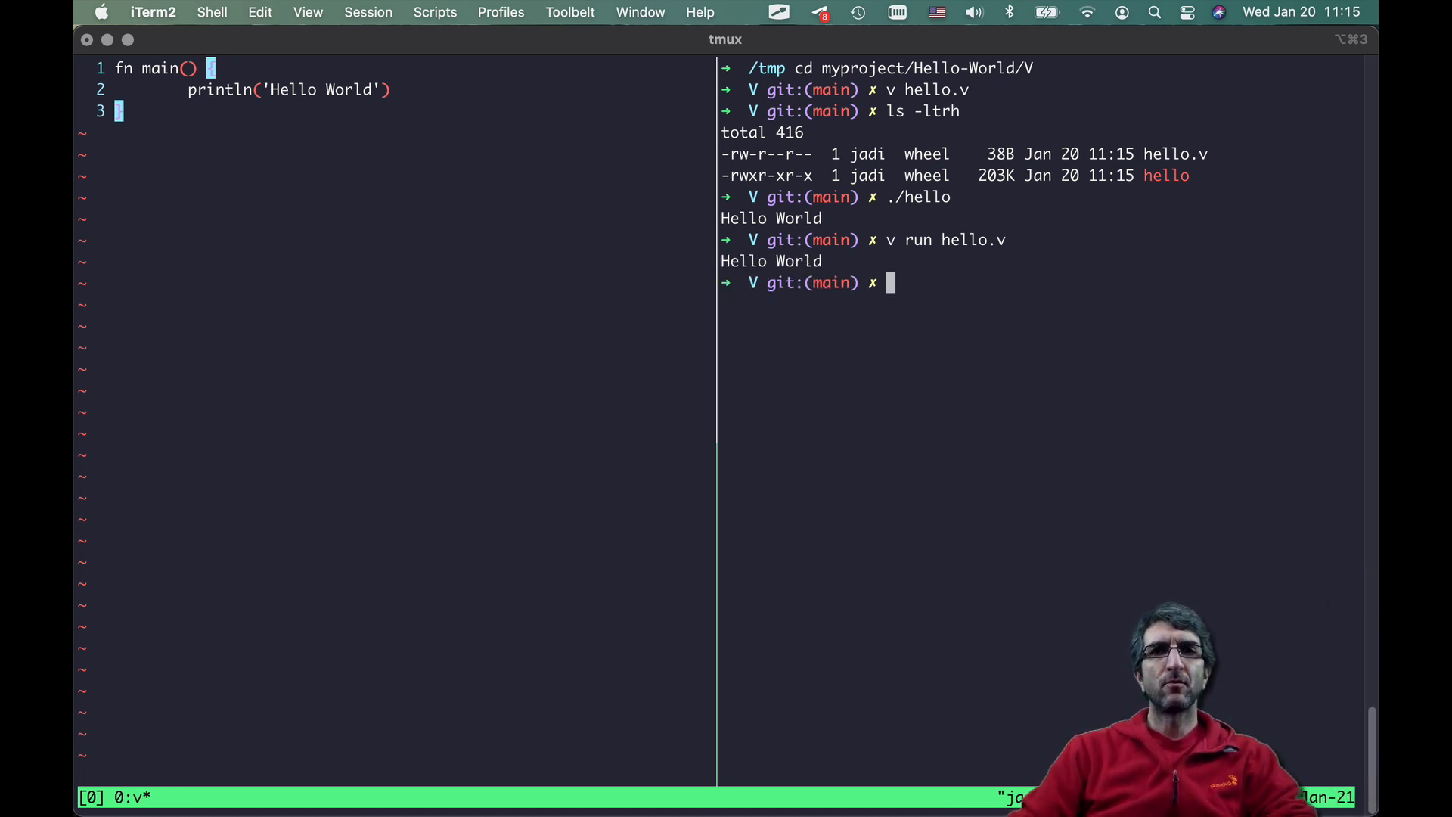
{"action": "type", "text": "git"}
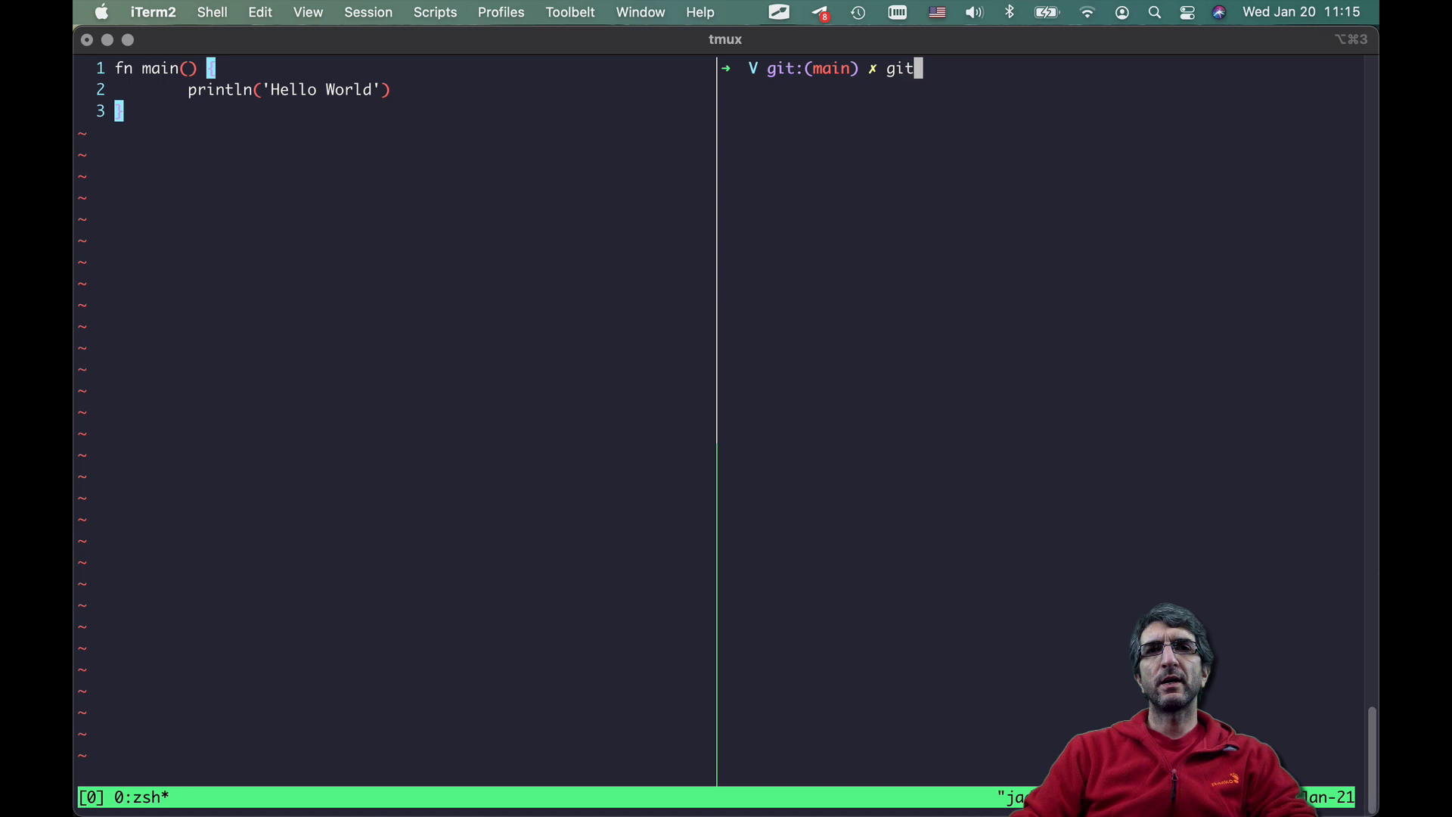
- Stage hello.v with git add and confirm it in git status
{"action": "key", "text": "enter"}
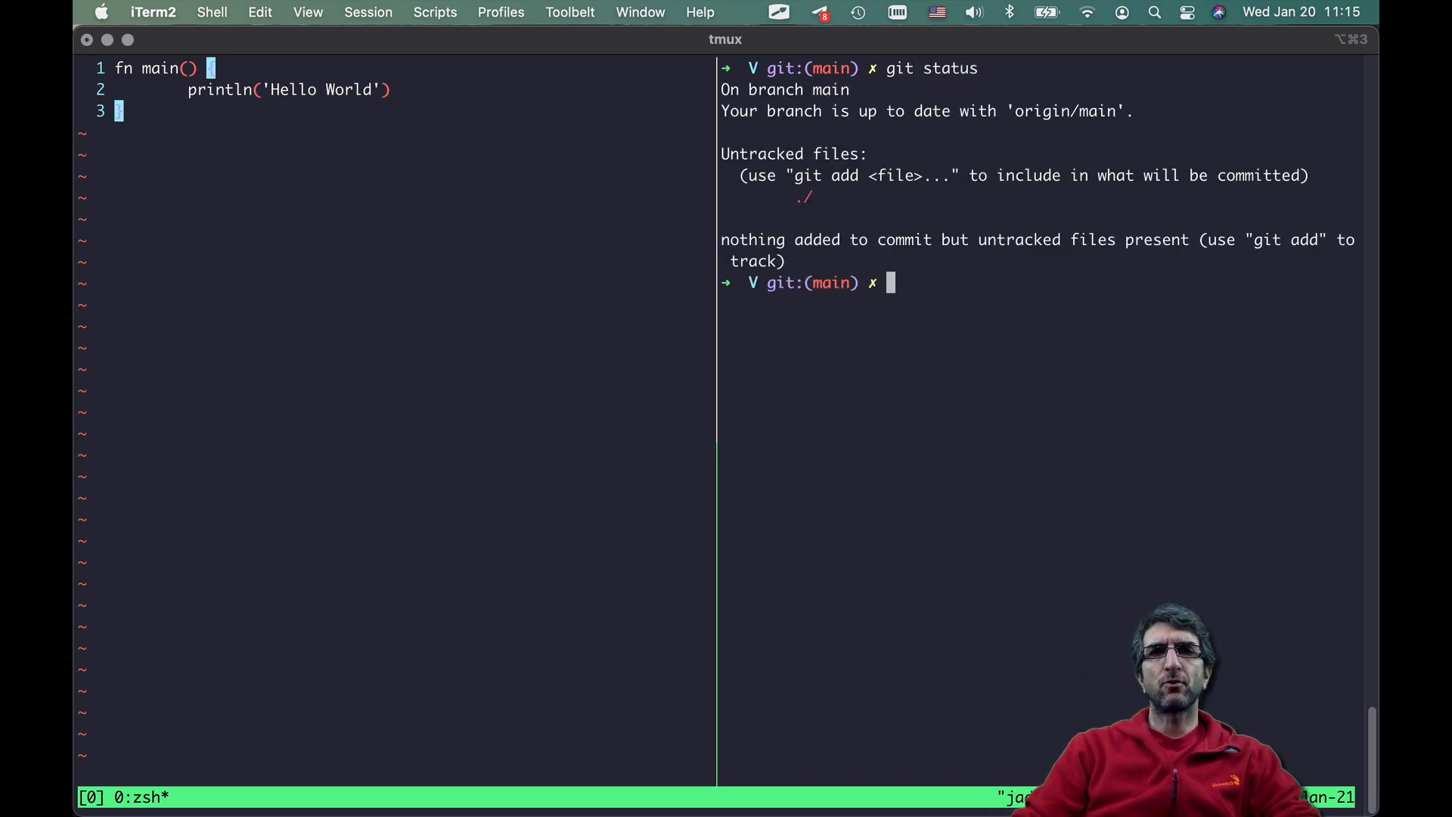
{"action": "mouse_move", "coordinate": [331, 366]}
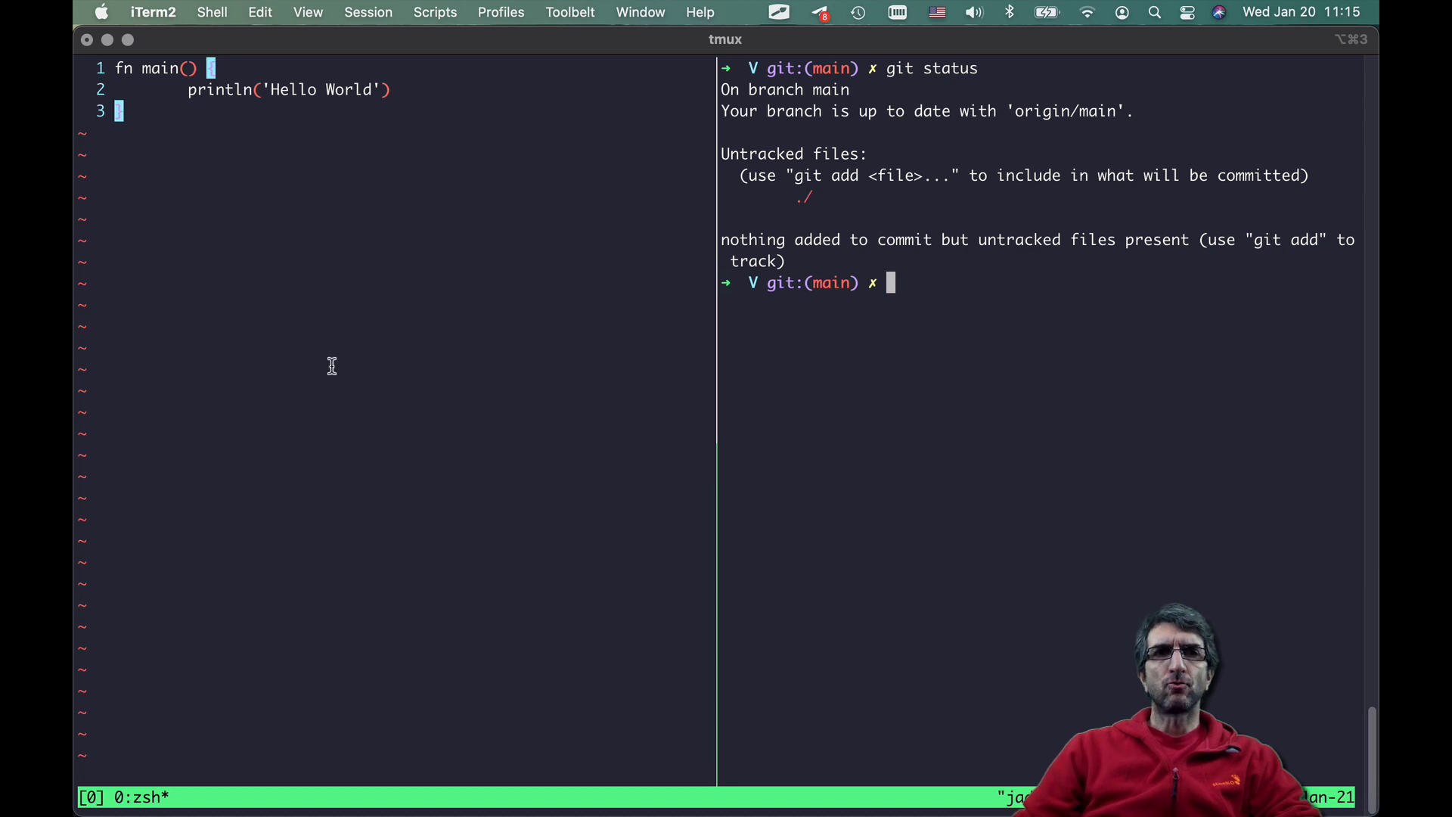
{"action": "type", "text": "git d"}
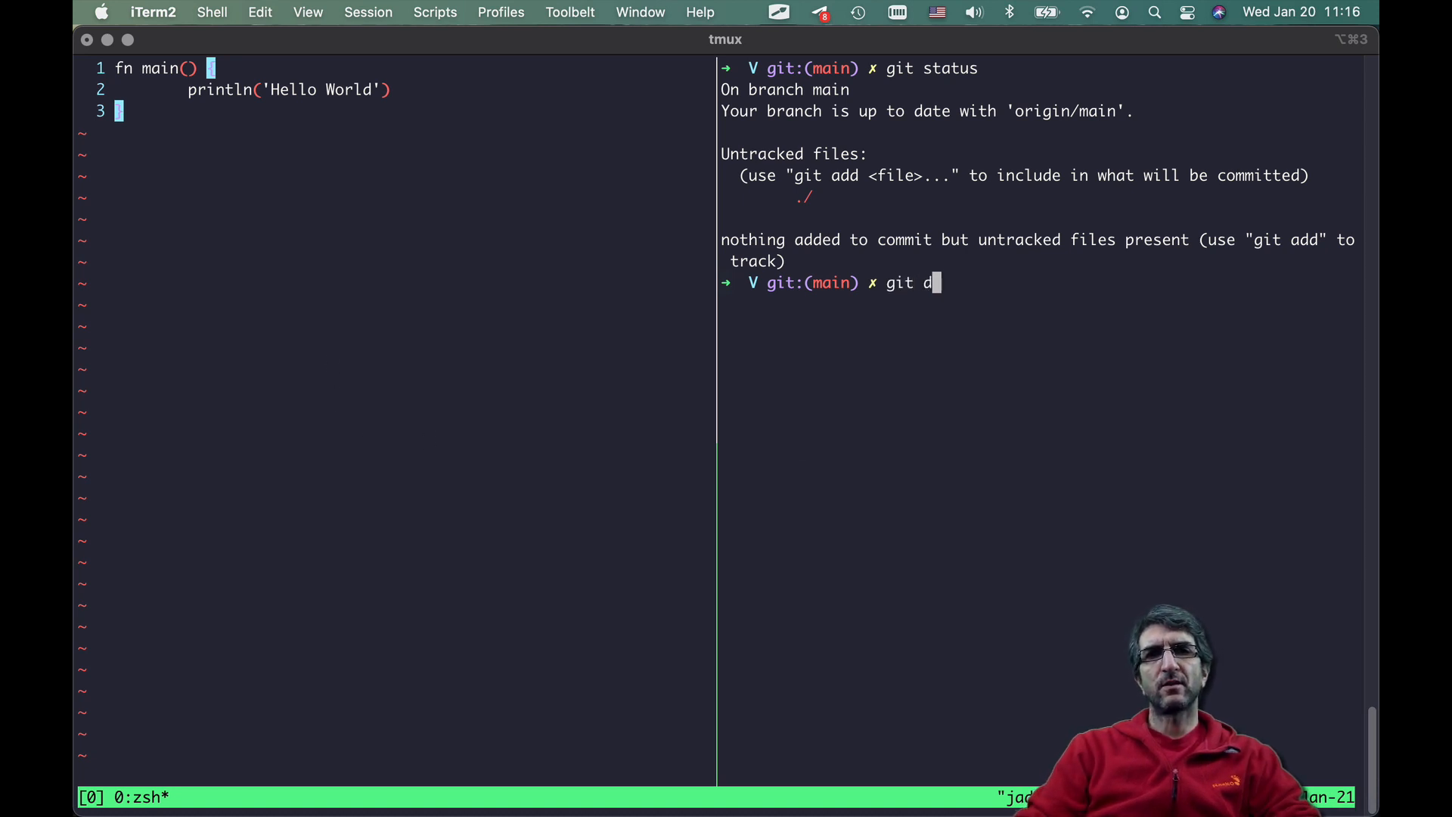
{"action": "type", "text": "add hello.v"}
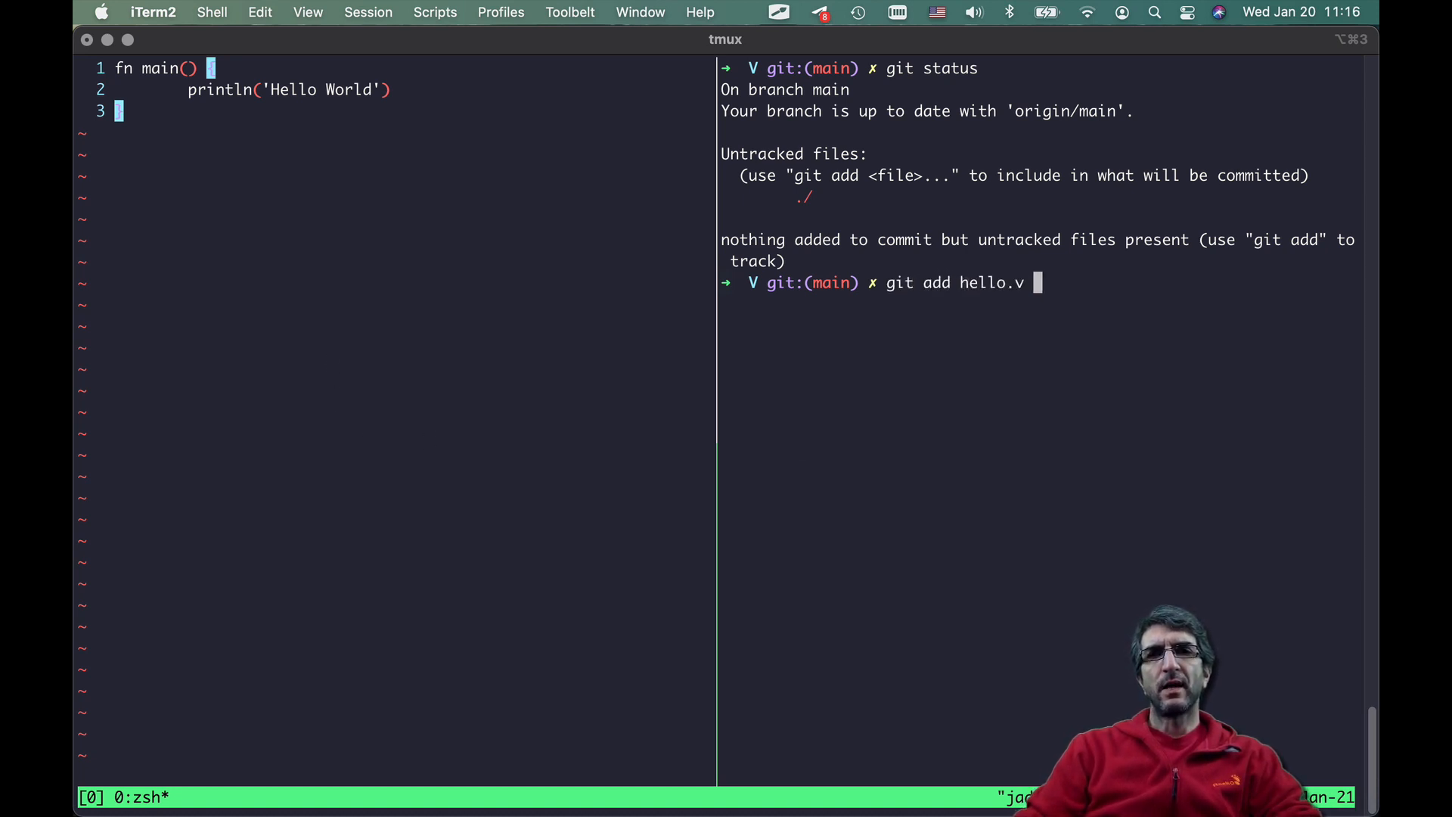
{"action": "type", "text": "git stat"}
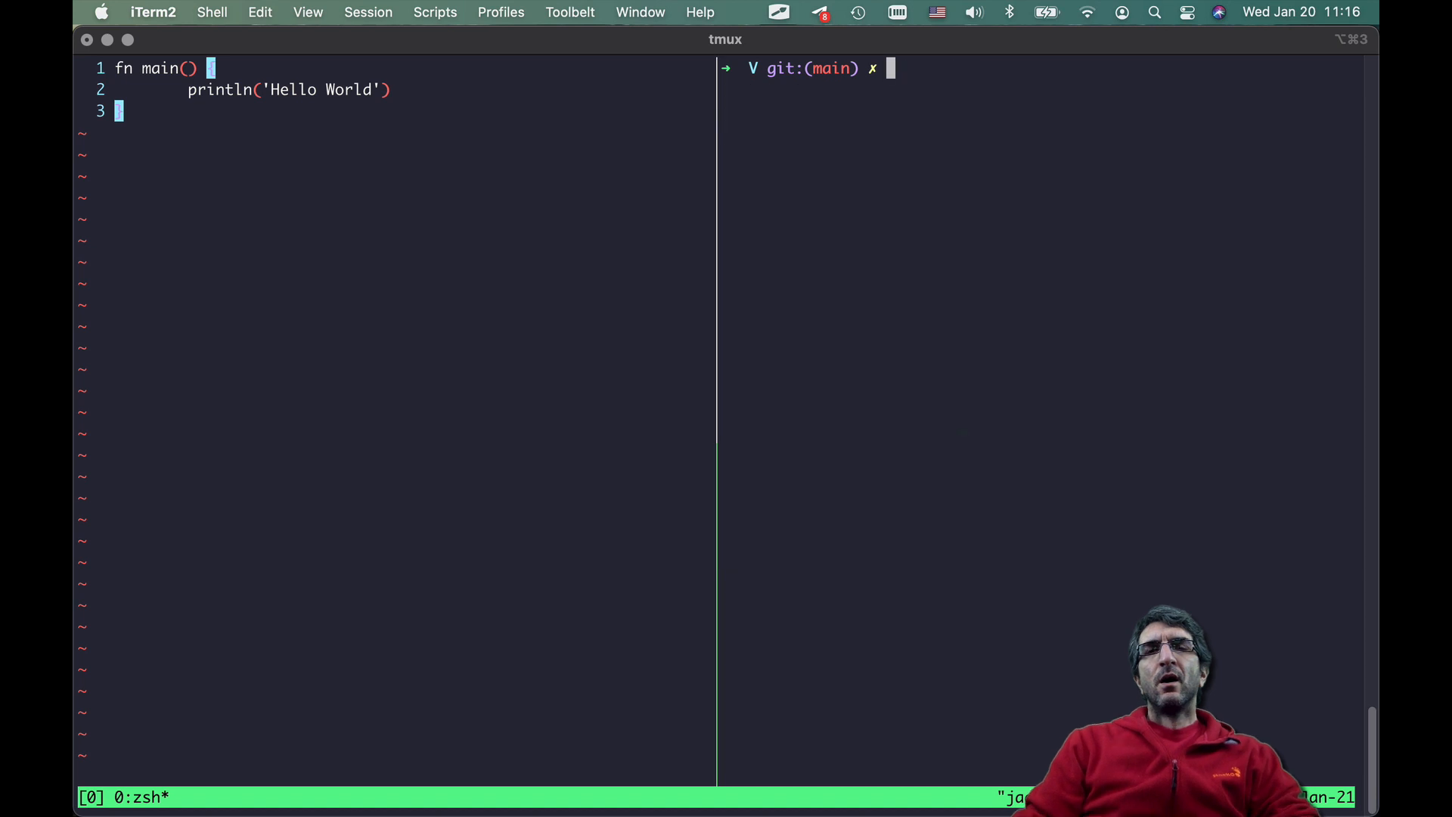
- Commit hello.v as 'Added the V', review the log, and open README.md in Vim
{"action": "type", "text": "git"}
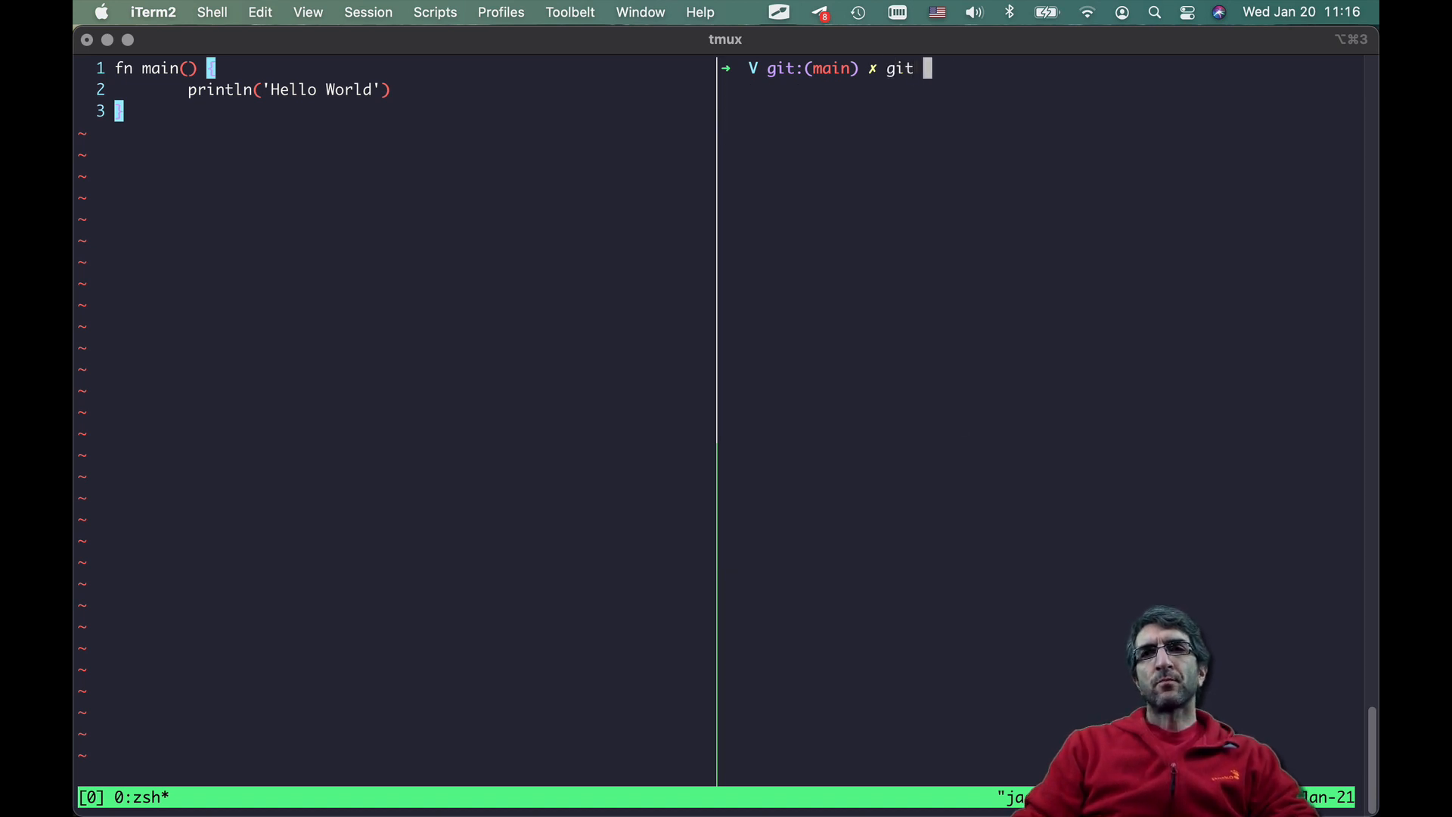
{"action": "type", "text": "commit -m '"}
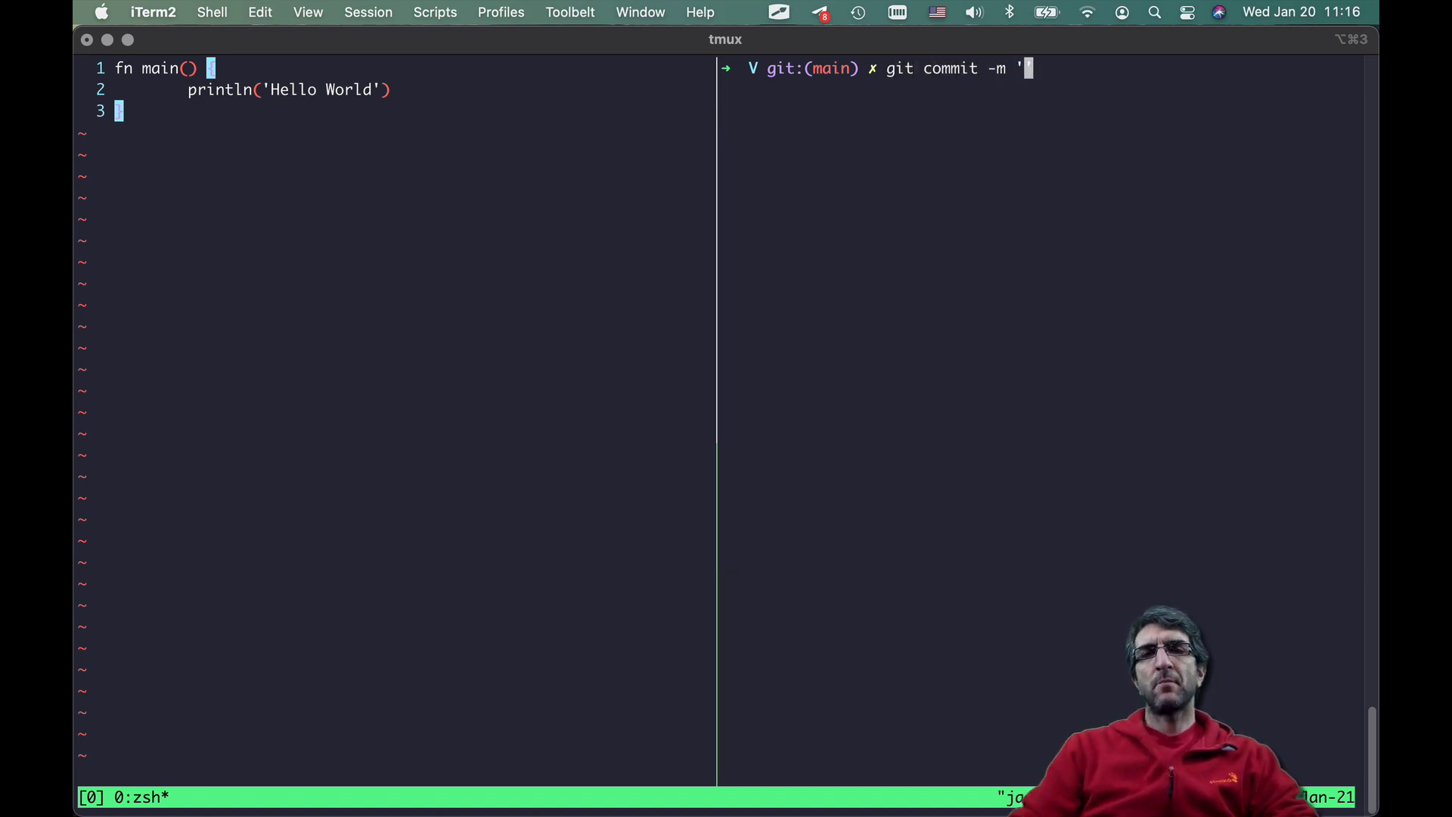
{"action": "type", "text": "Added the"}
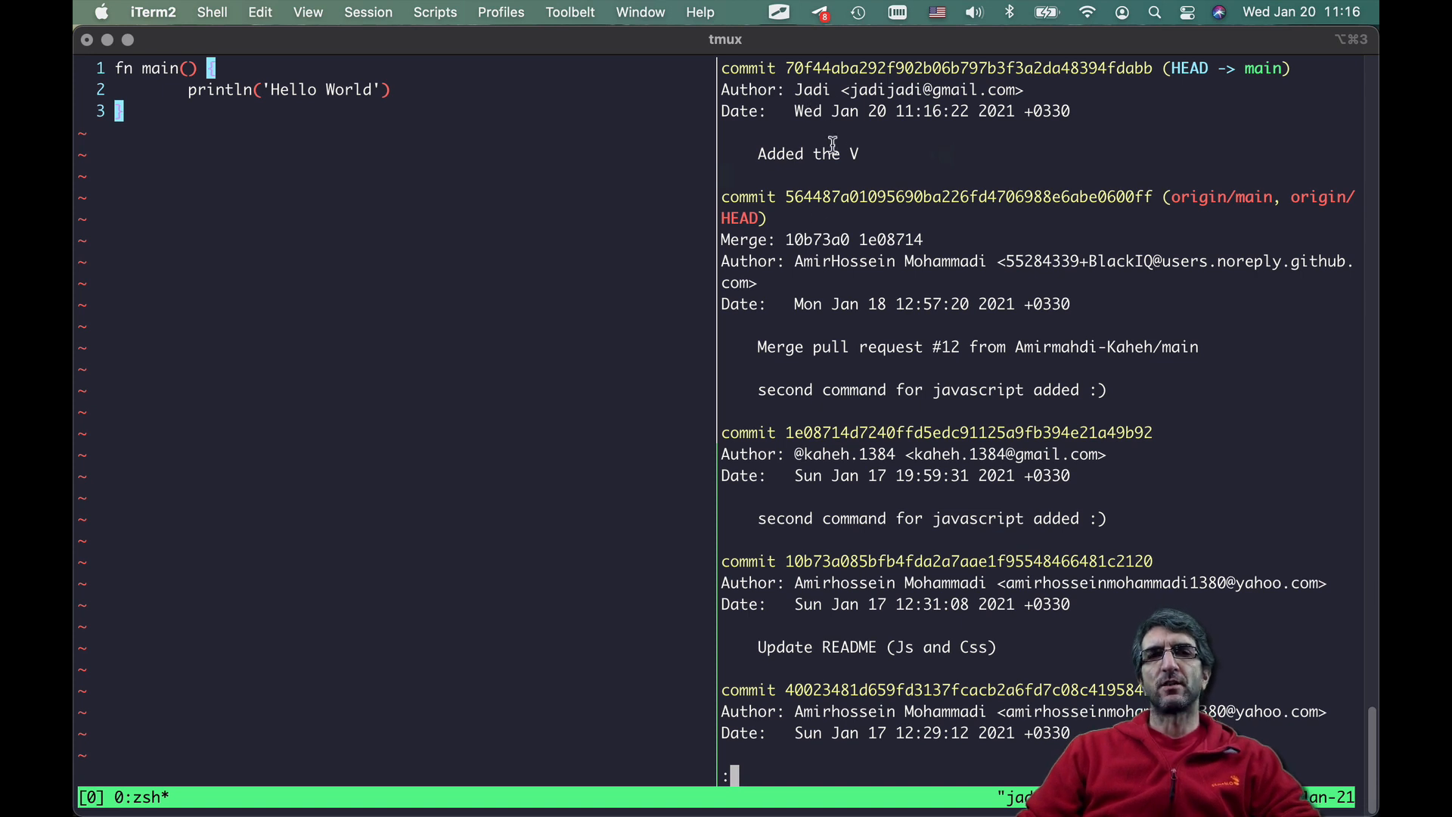
{"action": "key", "text": "q"}
{"action": "type", "text": "ls"}
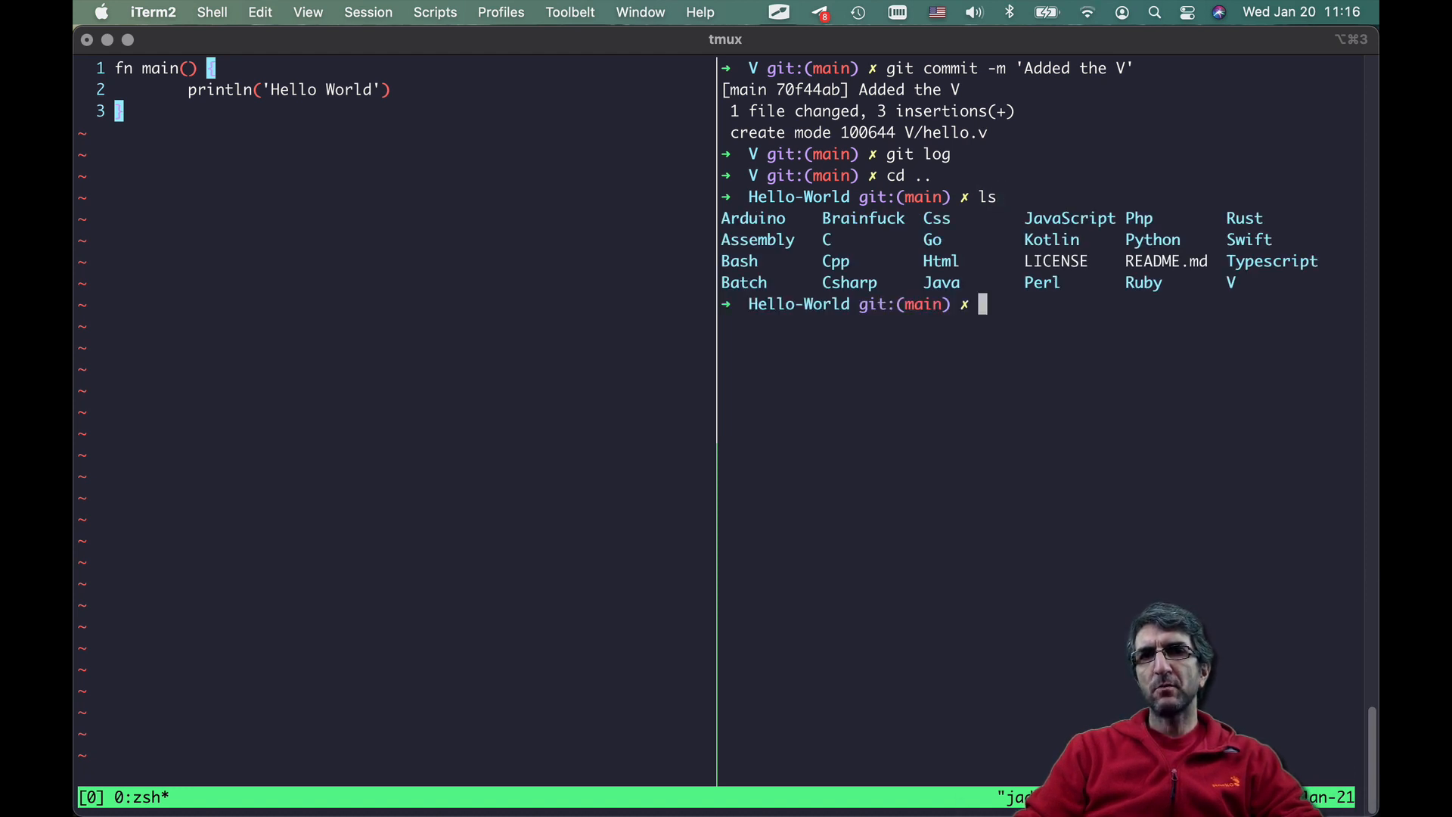
{"action": "type", "text": "vi README.md"}
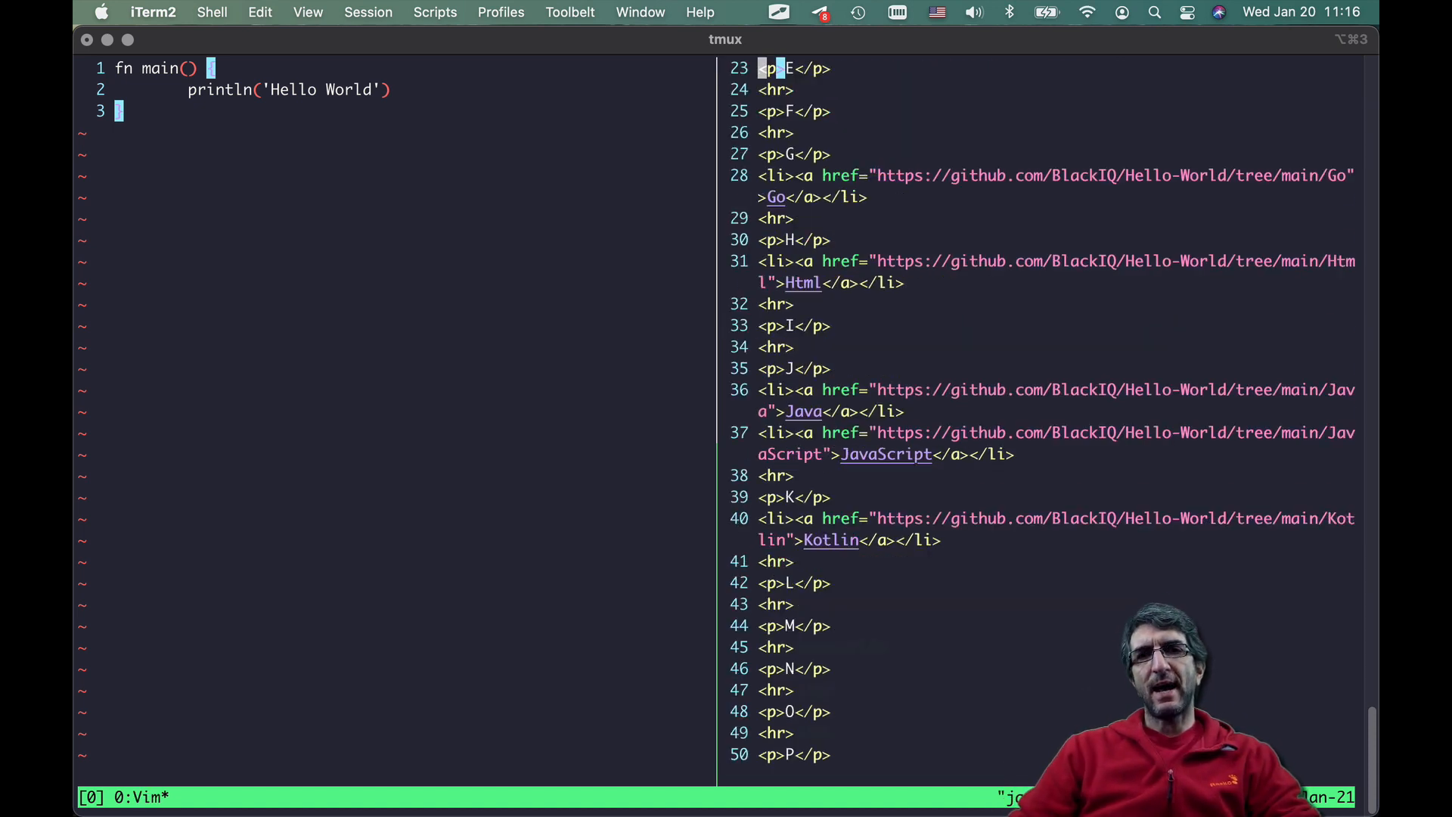
- Add a V link under README.md's V heading and save with :wq
{"action": "scroll", "scroll_direction": "down", "scroll_amount": 3}
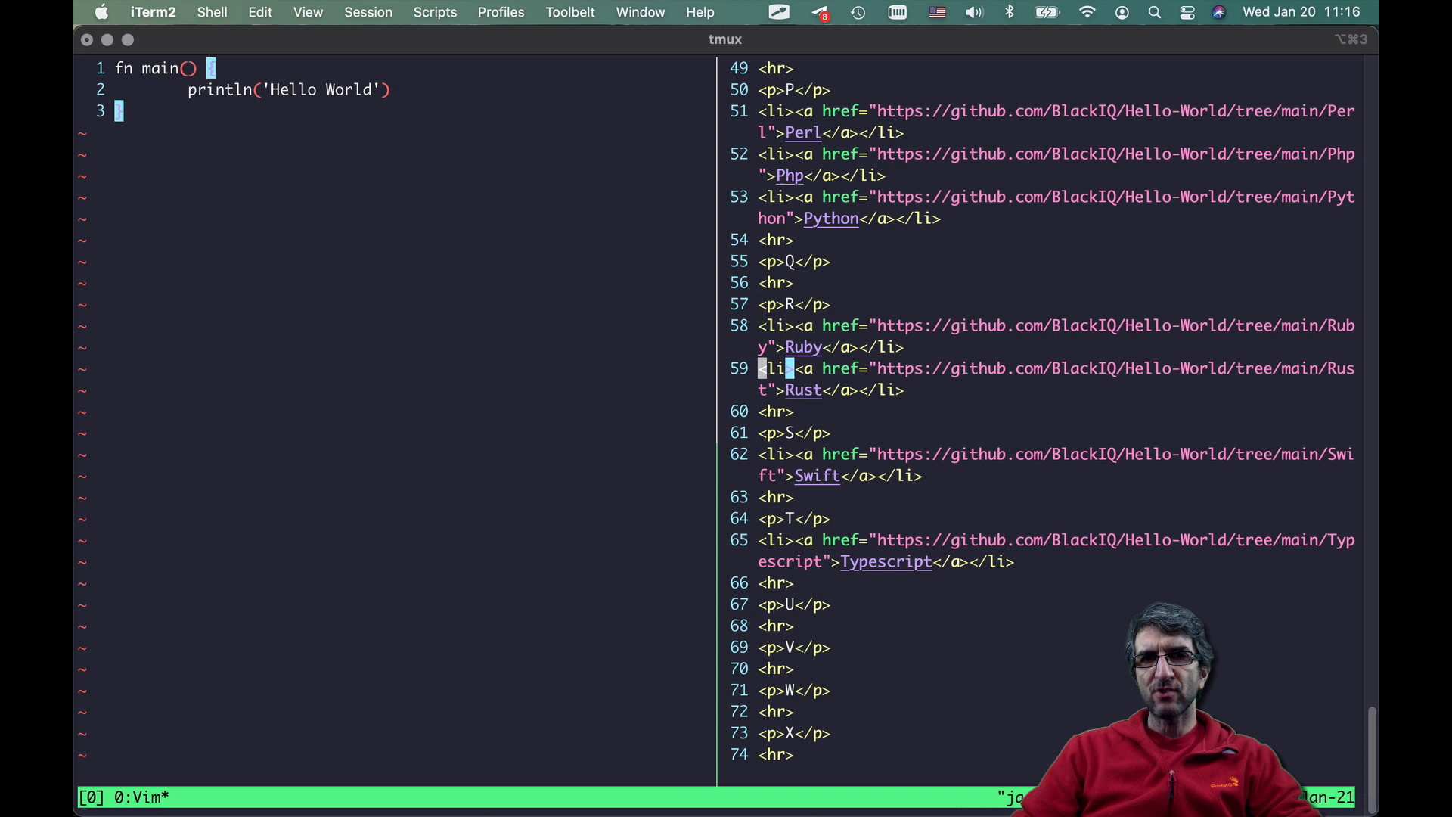
{"action": "scroll", "scroll_direction": "down", "scroll_amount": 3}
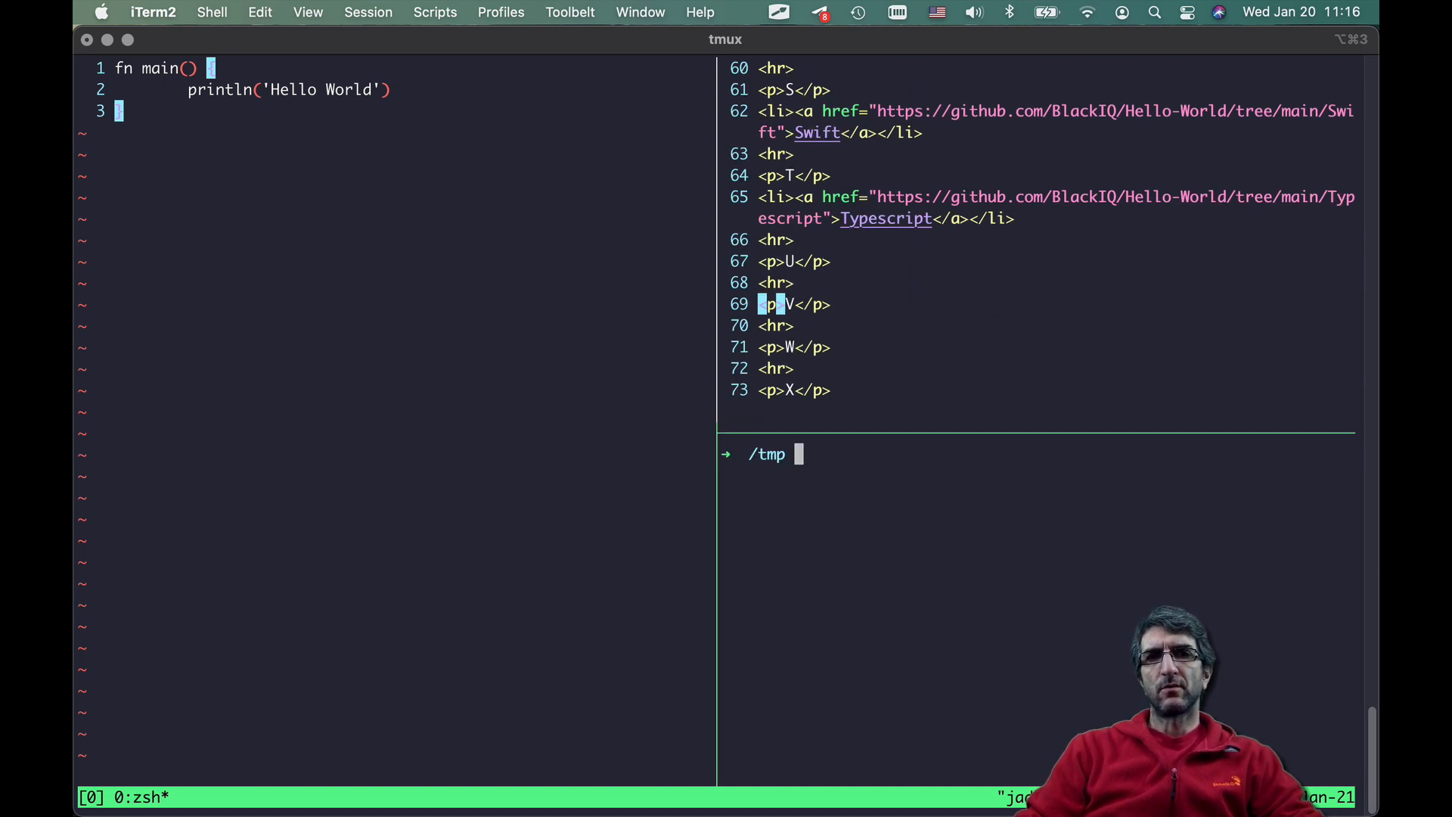
{"action": "key", "text": "o"}
{"action": "type", "text": "<li><a href=\"https://github.com/BlackIQ/Hello-World/tree/main/V\">V</a></li>"}
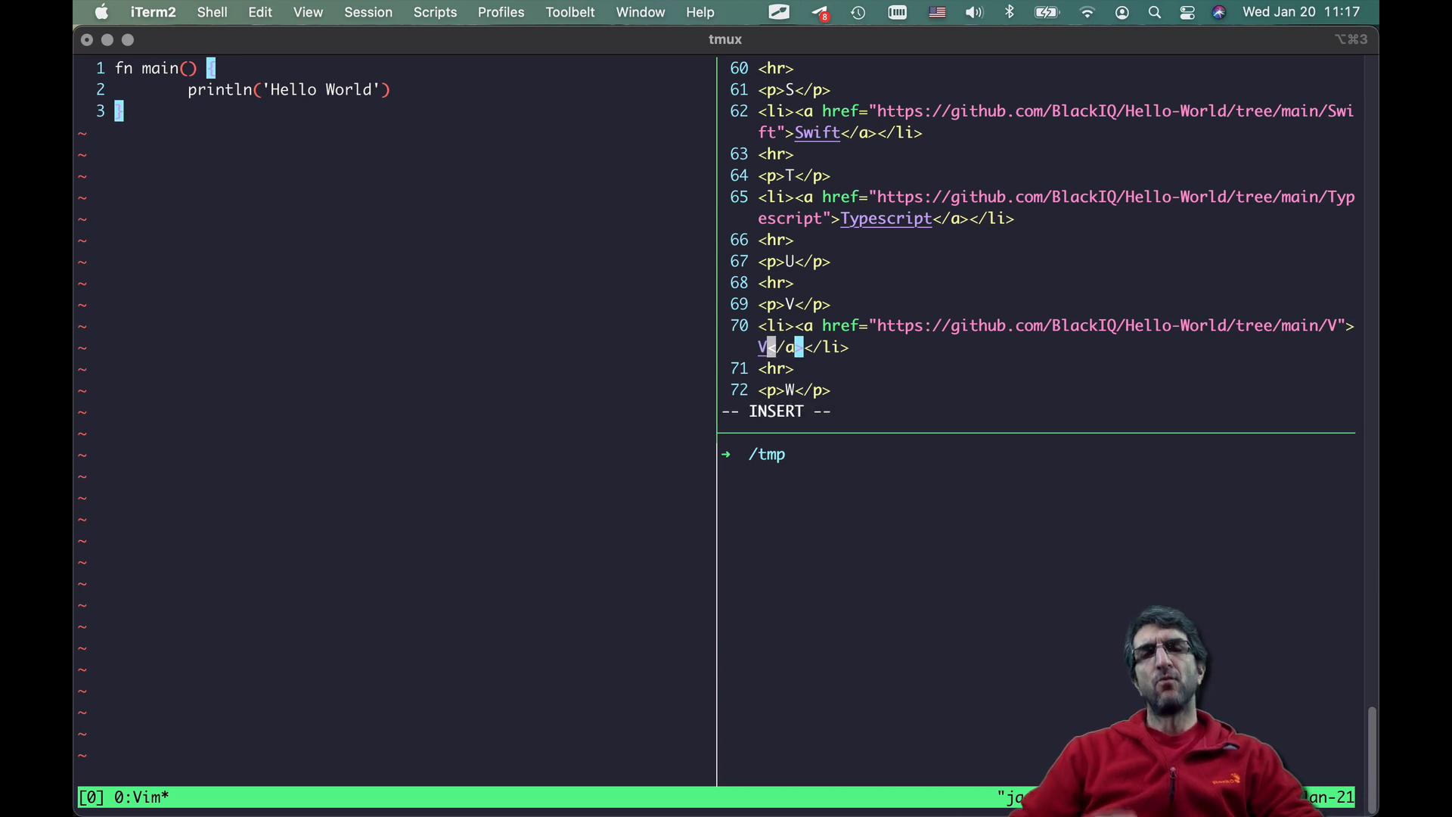
{"action": "type", "text": ":wq"}
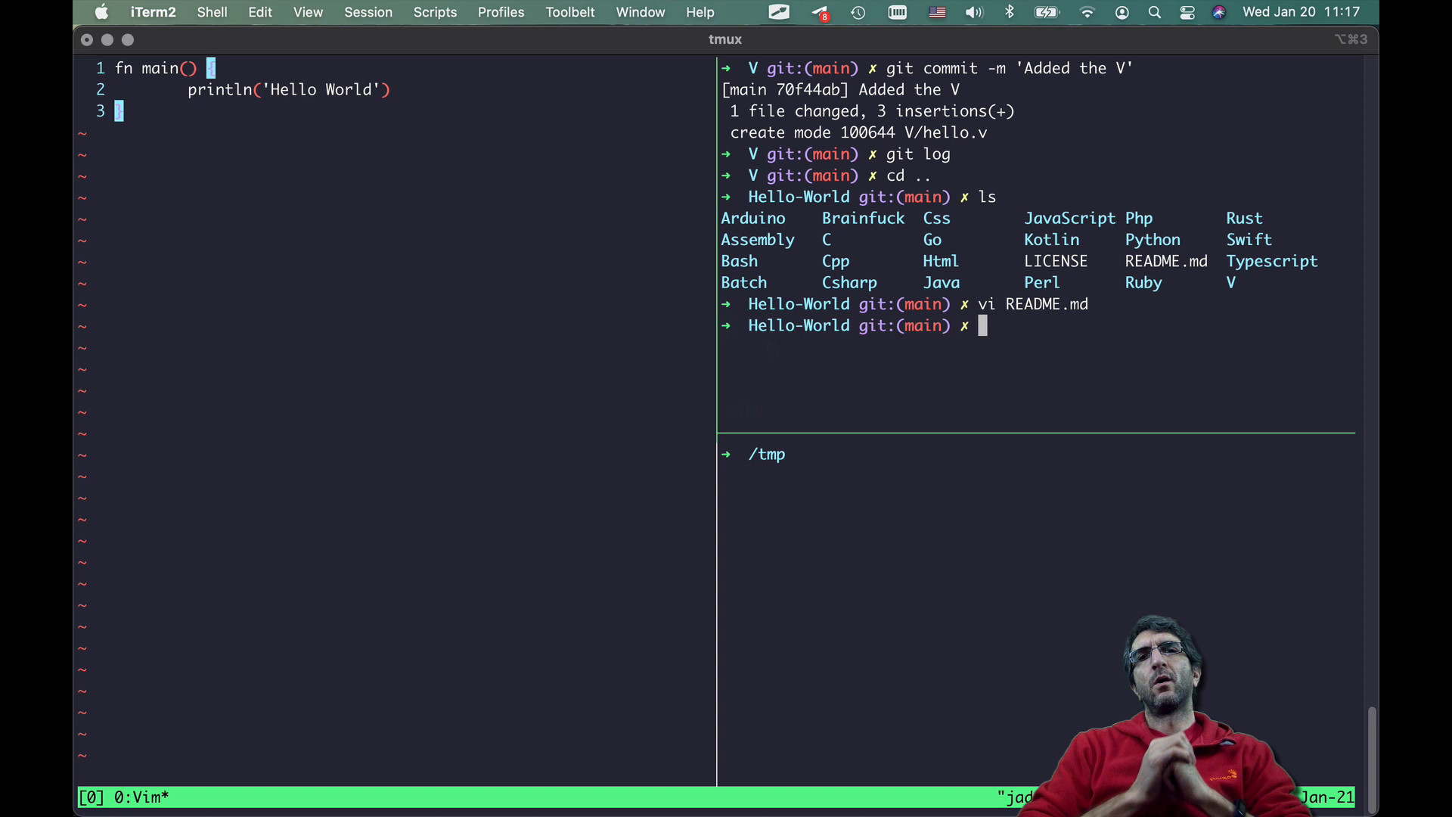
- Commit the README.md change as 'added the V to the README'
{"action": "type", "text": "git status"}
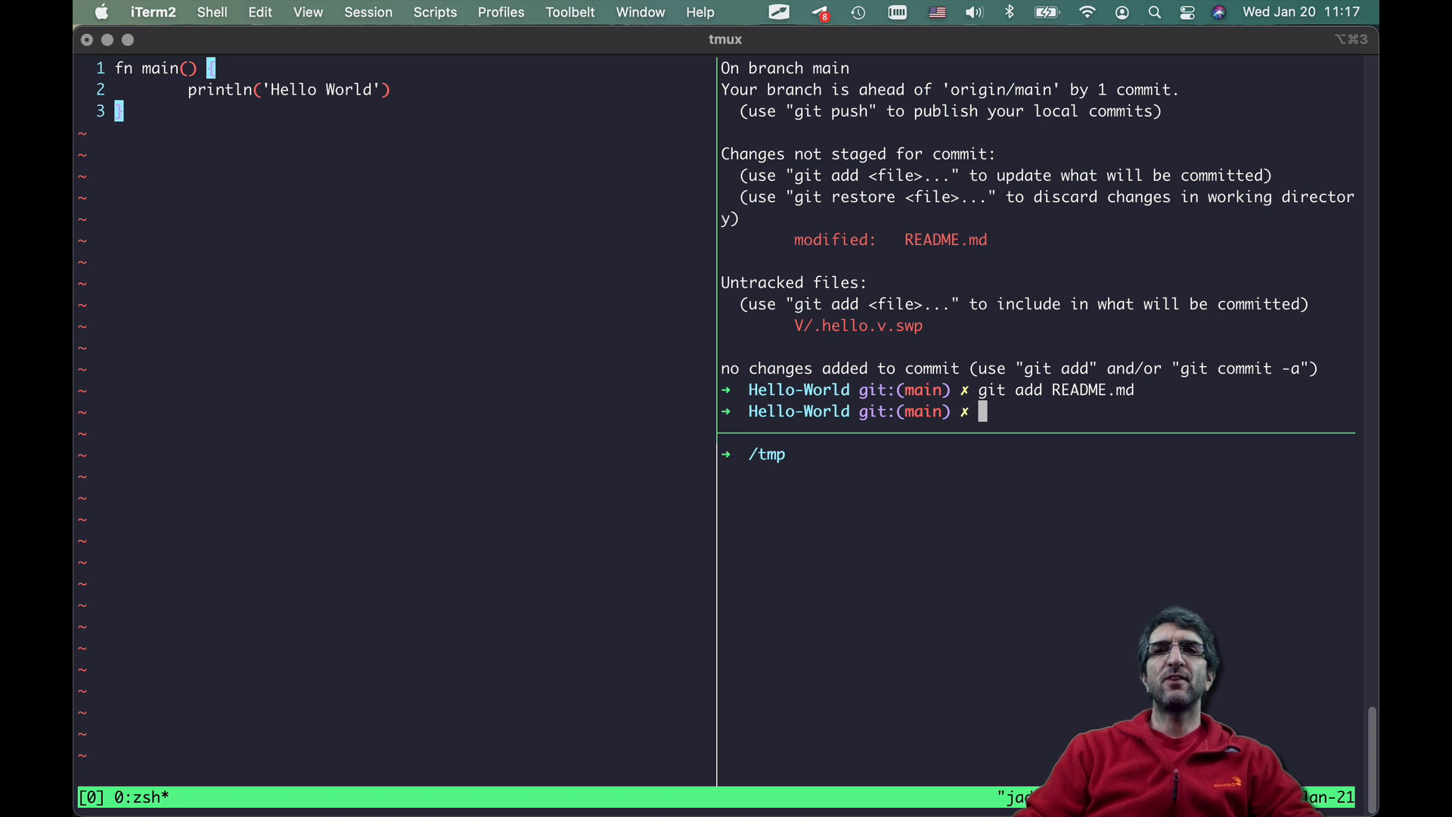
{"action": "type", "text": "git com"}
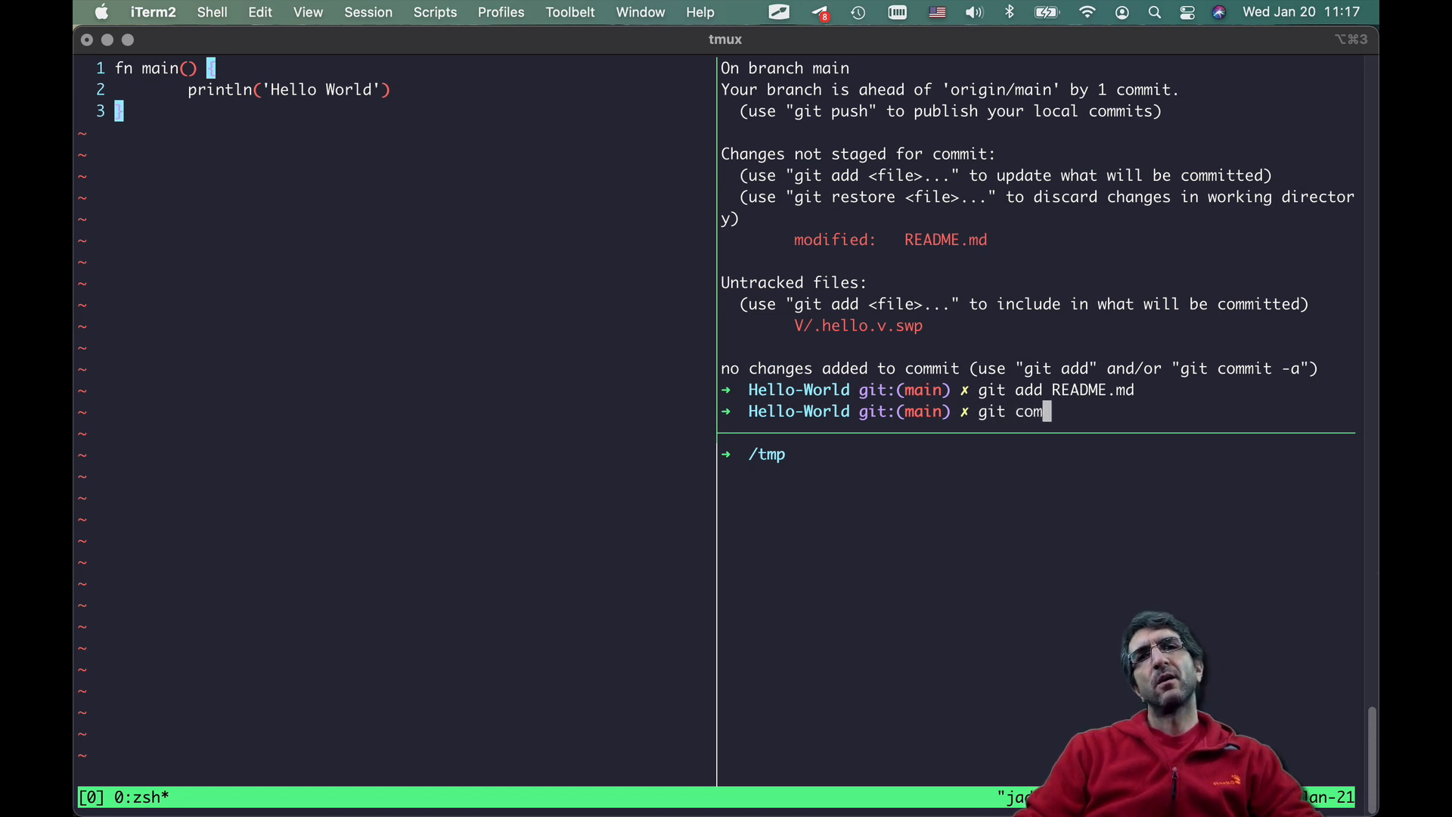
{"action": "type", "text": "mit -m '"}
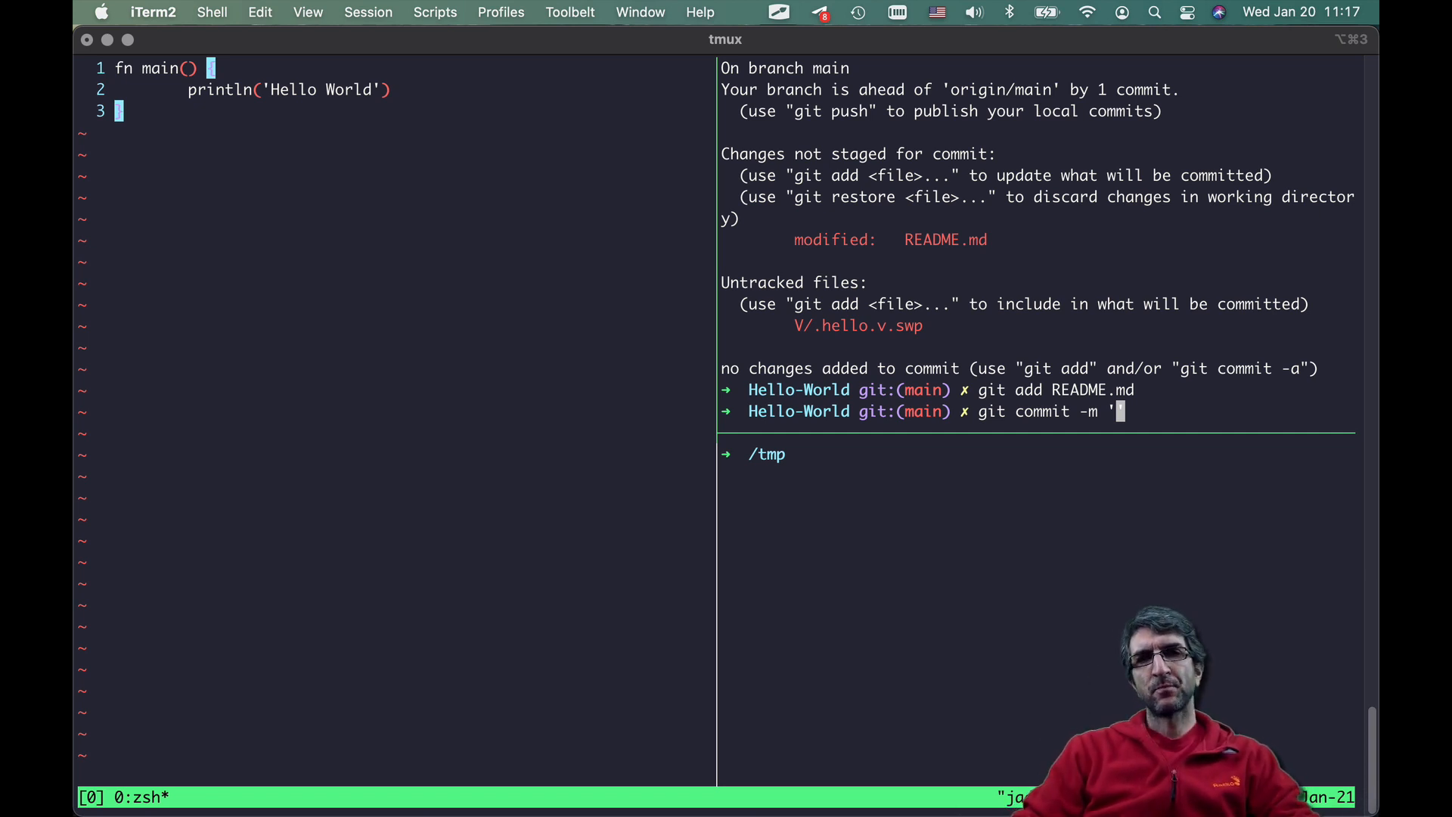
{"action": "type", "text": "added the"}
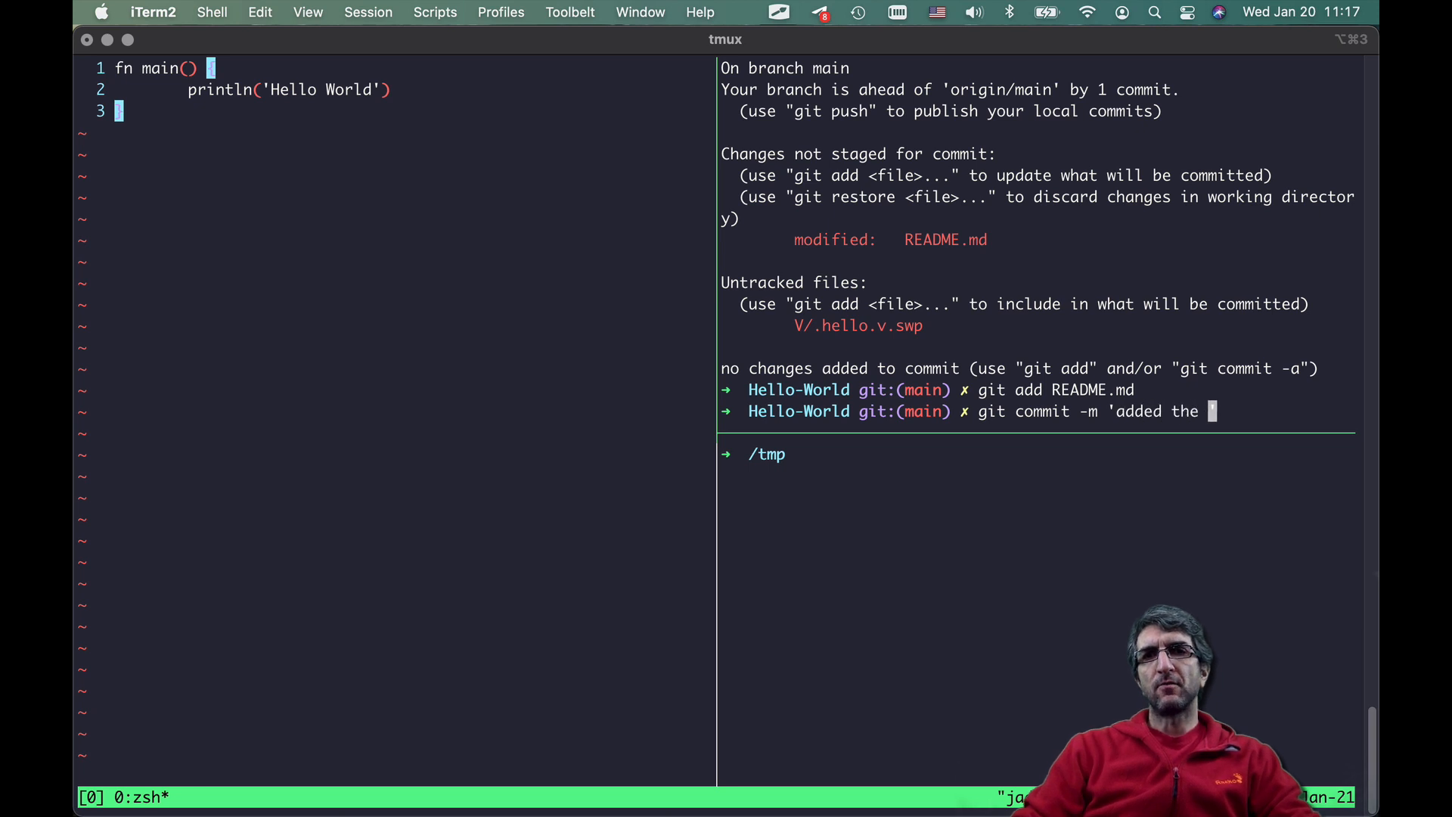
{"action": "type", "text": "V to the R"}
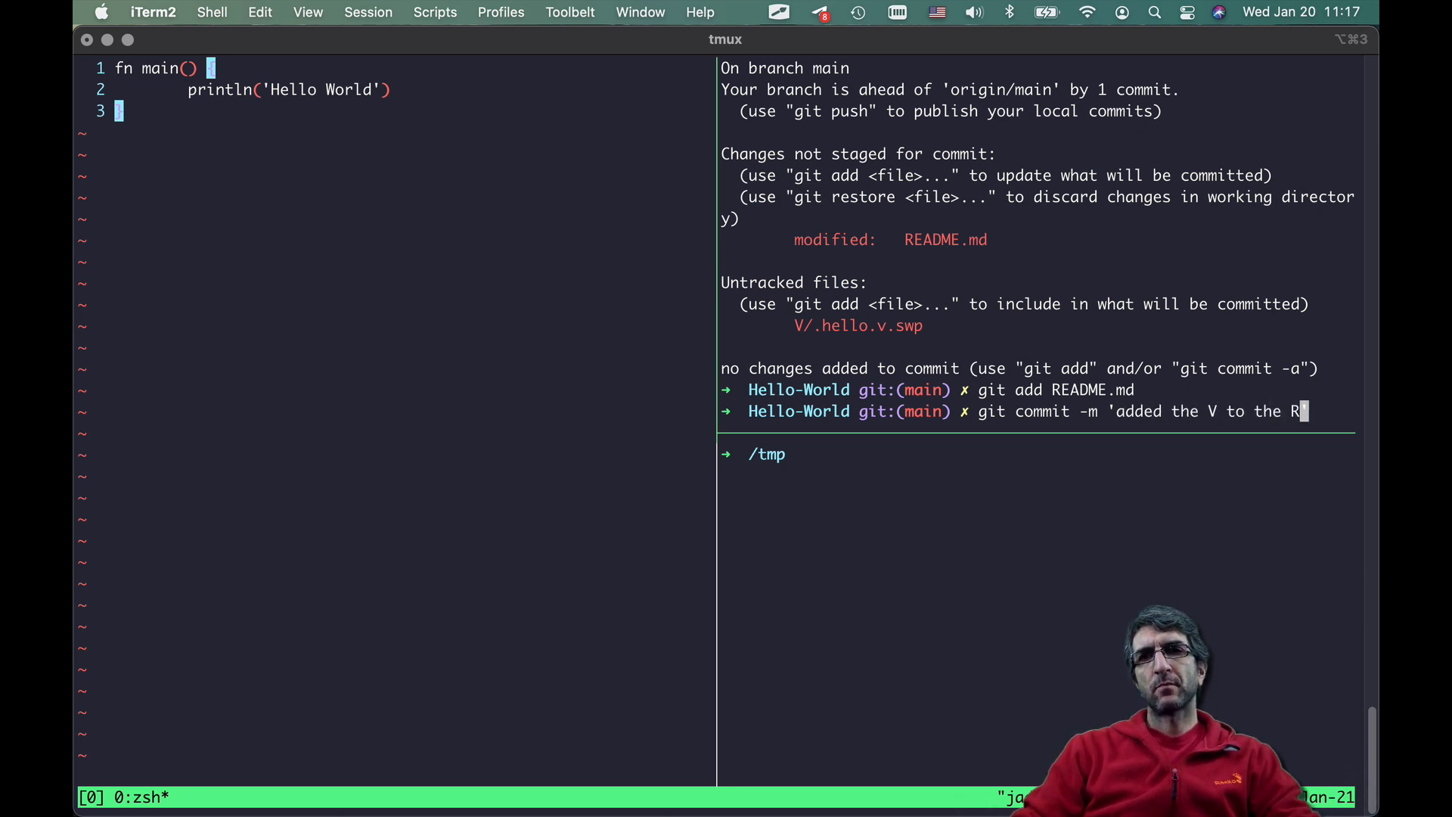
{"action": "key", "text": "enter"}
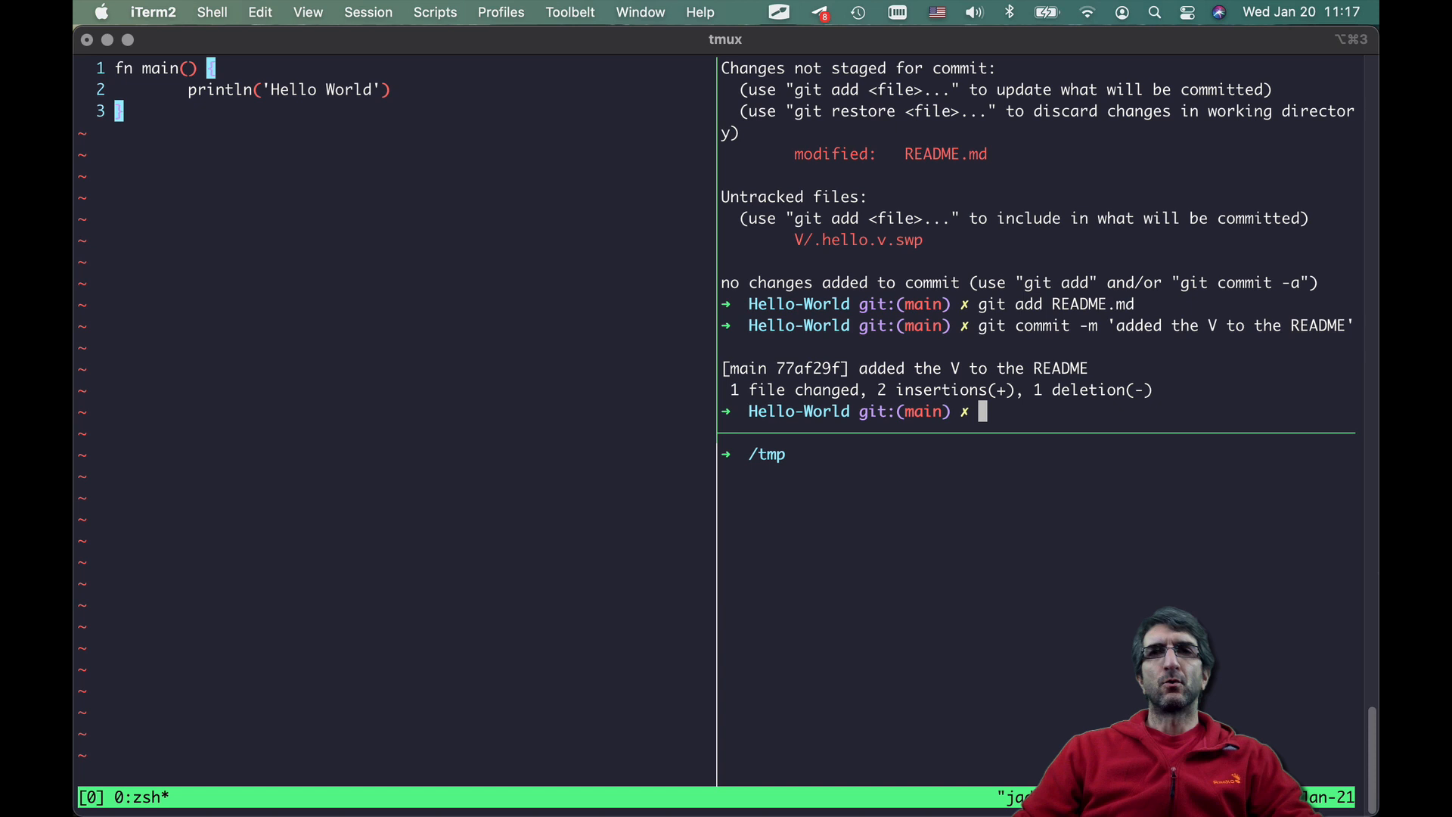
- Check git status and git log, showing the branch two commits ahead
{"action": "type", "text": "git status"}
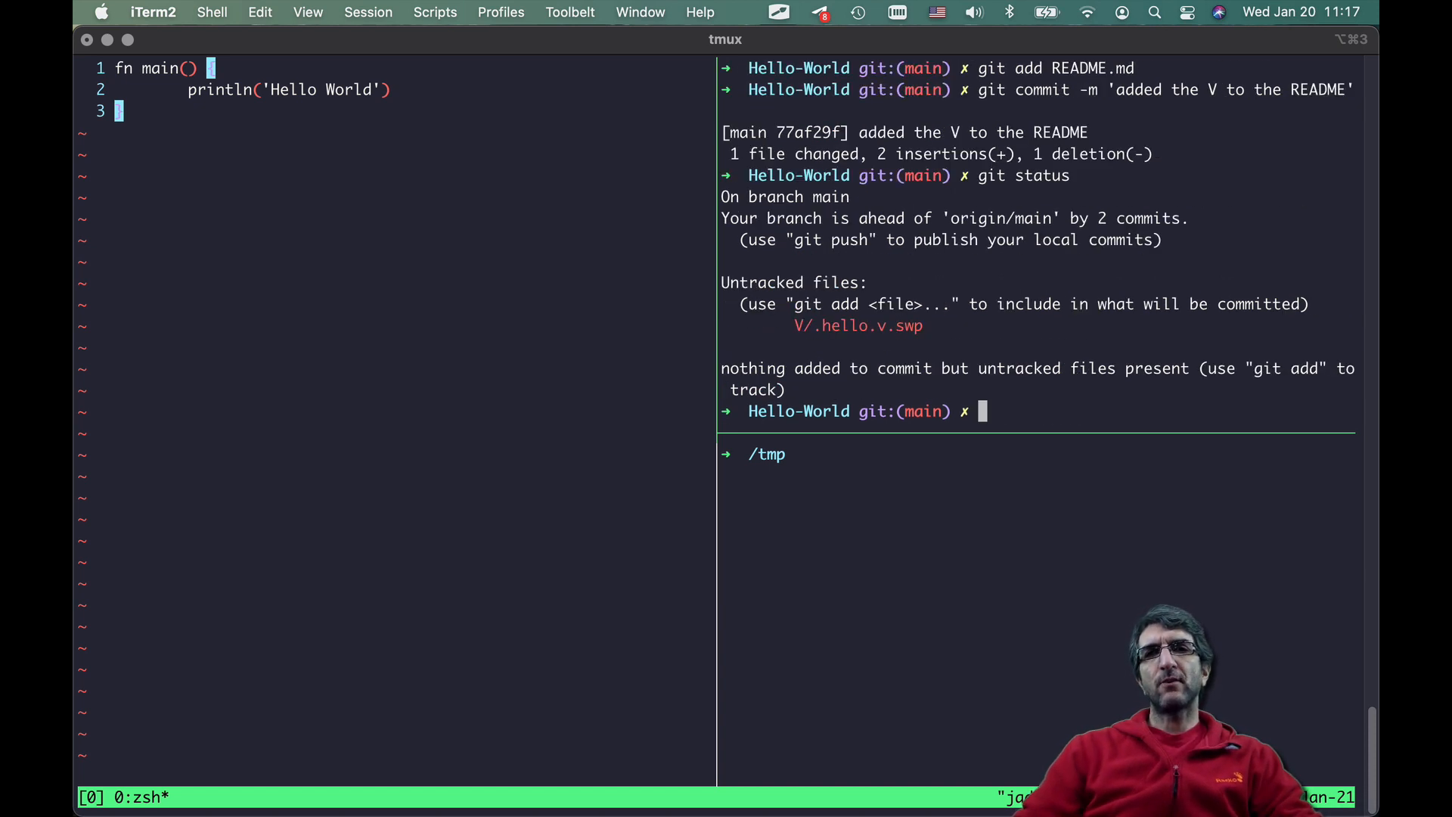
{"action": "double_click", "coordinate": [857, 325]}
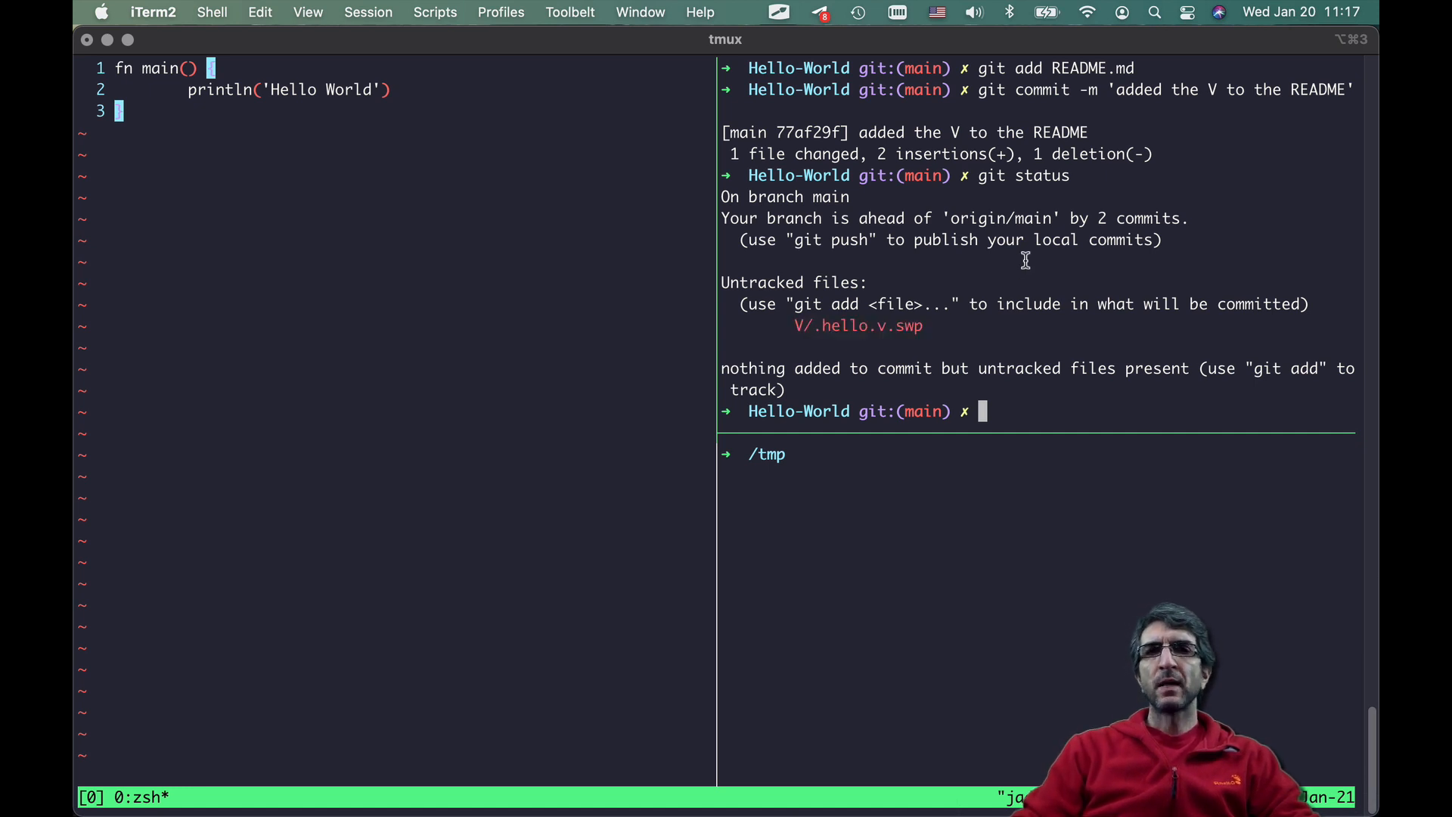
{"action": "type", "text": "git"}
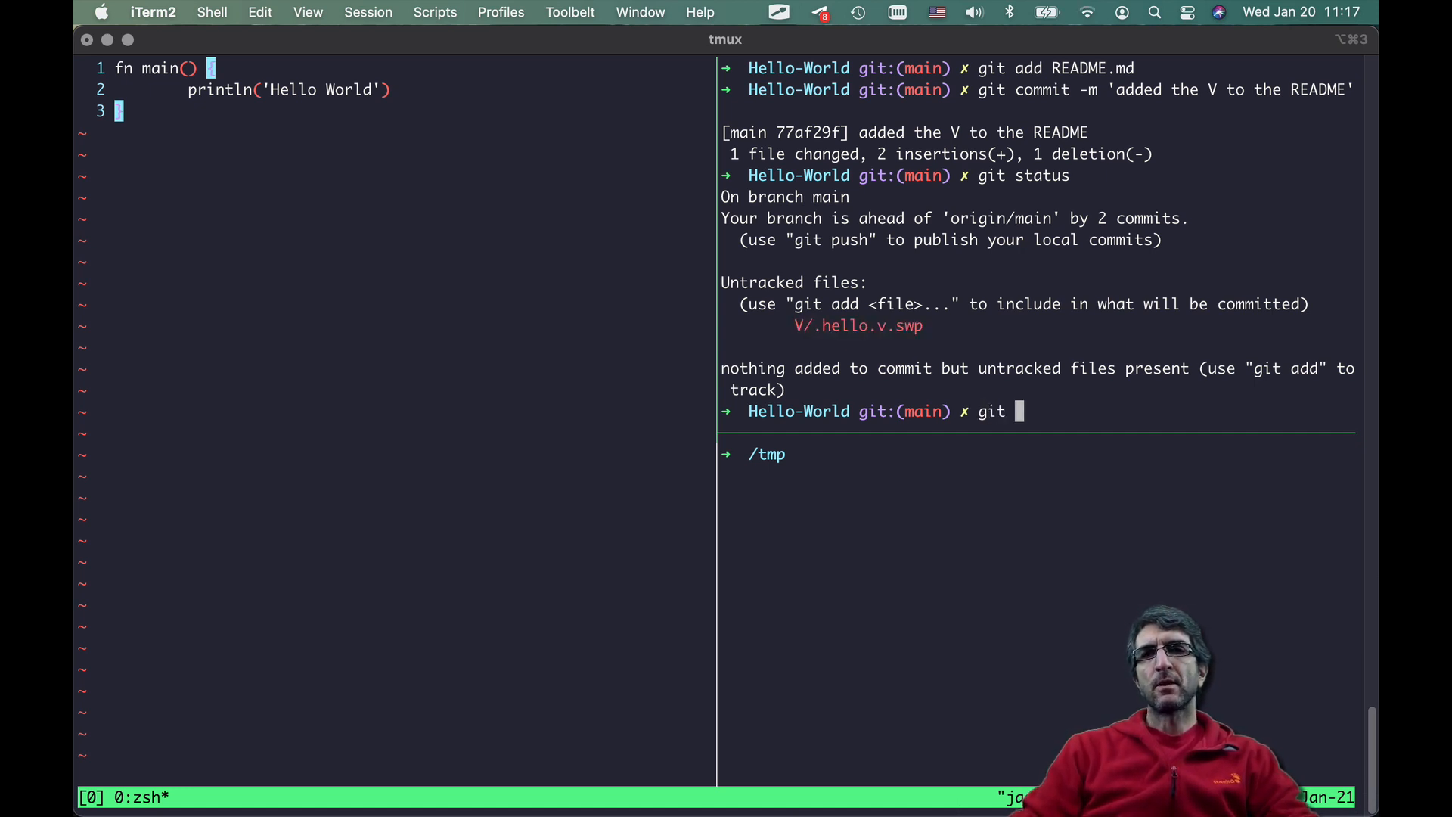
{"action": "key", "text": "Return"}
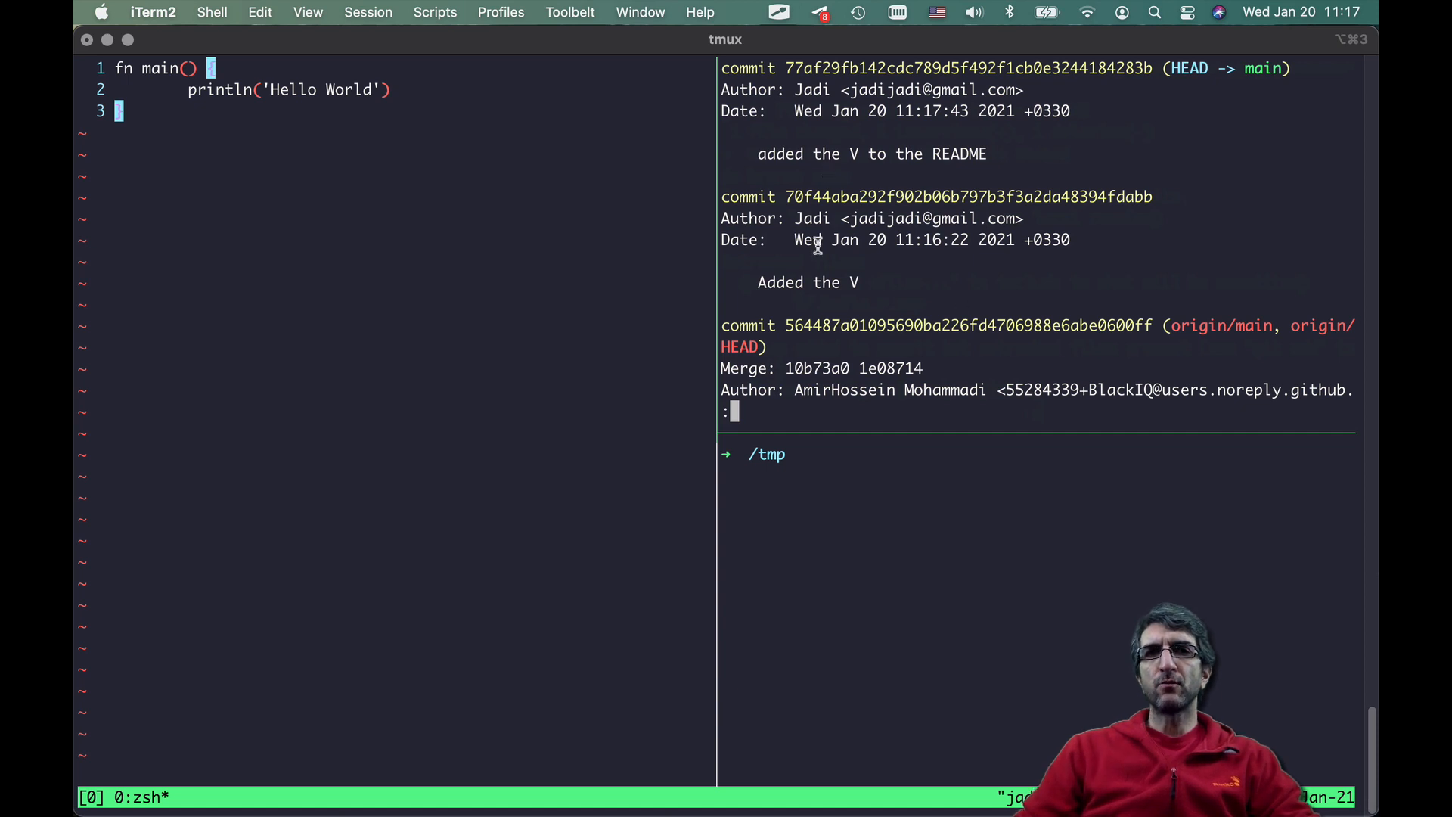
{"action": "mouse_move", "coordinate": [887, 206]}
{"action": "type", "text": "git push"}
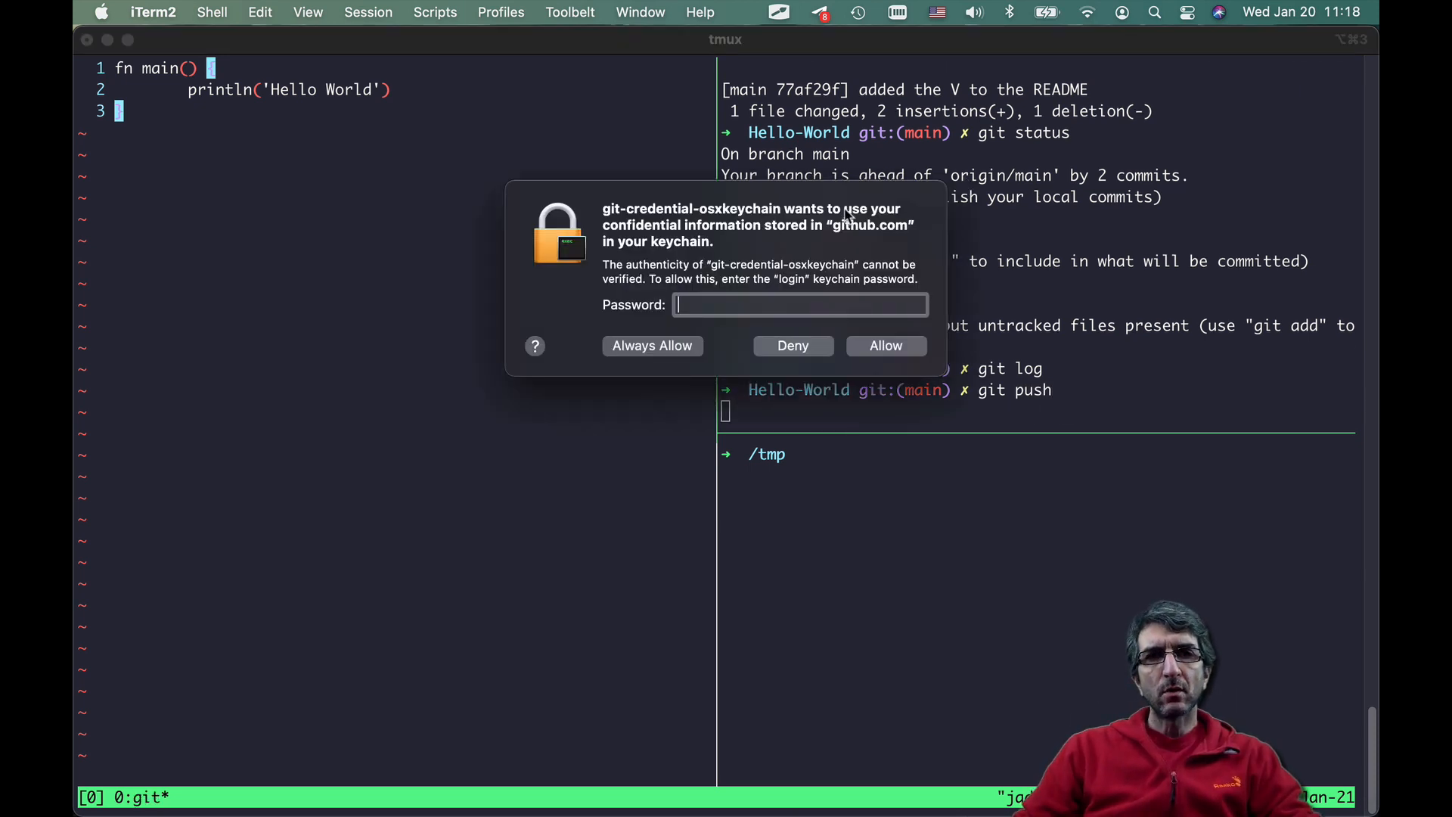
{"action": "mouse_move", "coordinate": [801, 301]}
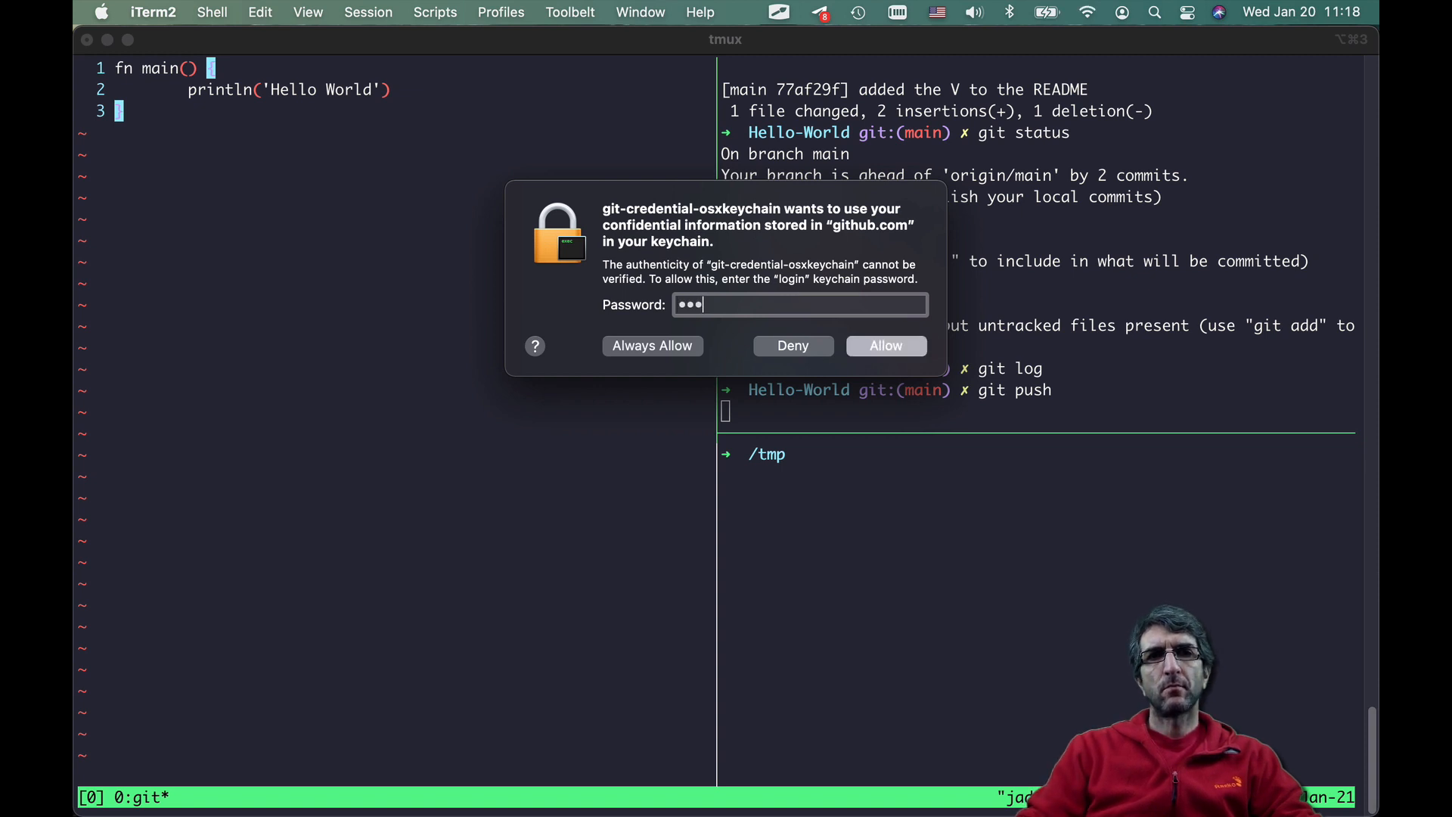
- Allow git push access to the stored GitHub credentials in the macOS keychain prompt
{"action": "left_click", "coordinate": [885, 346]}
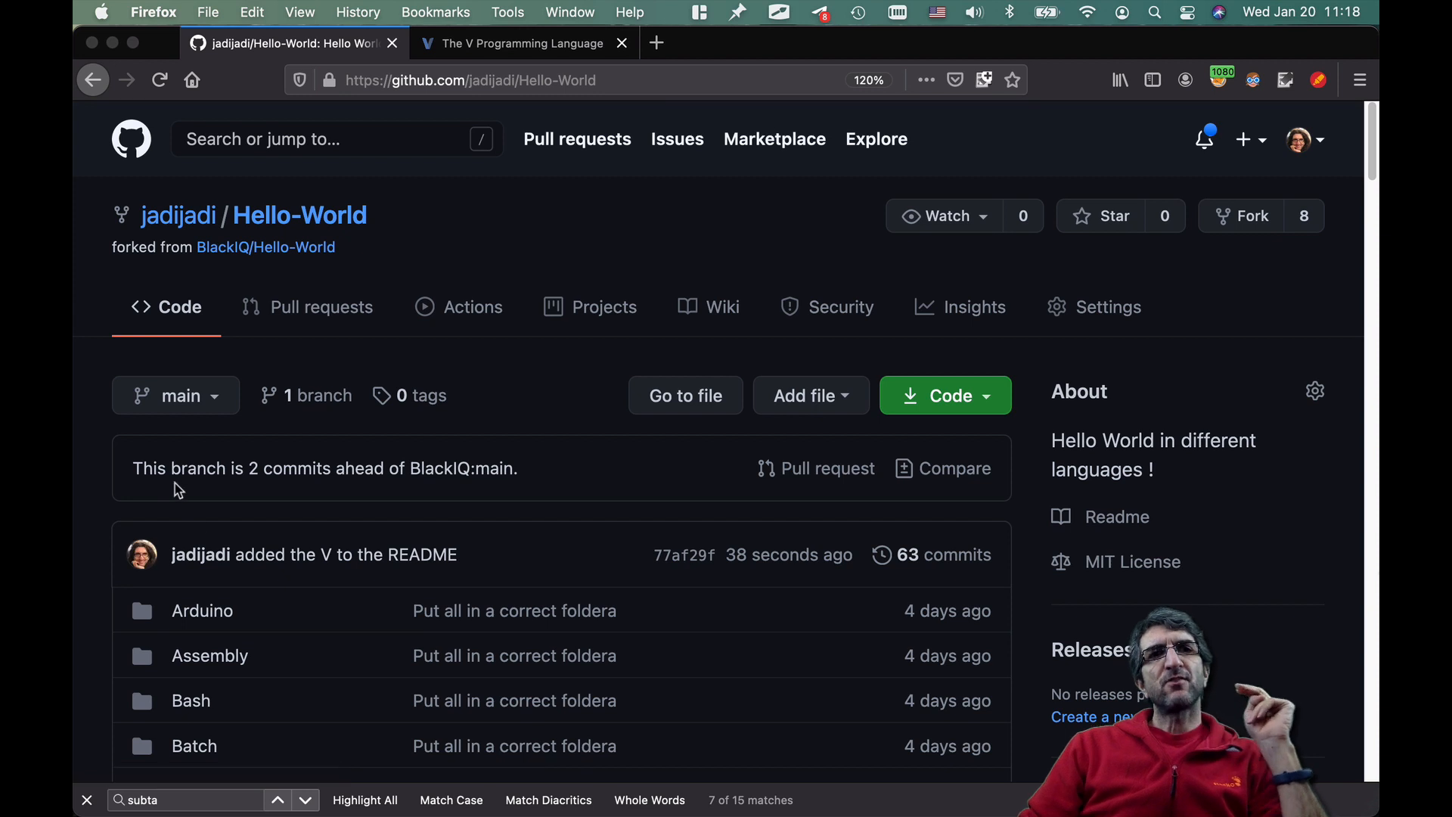
{"action": "mouse_move", "coordinate": [395, 472]}
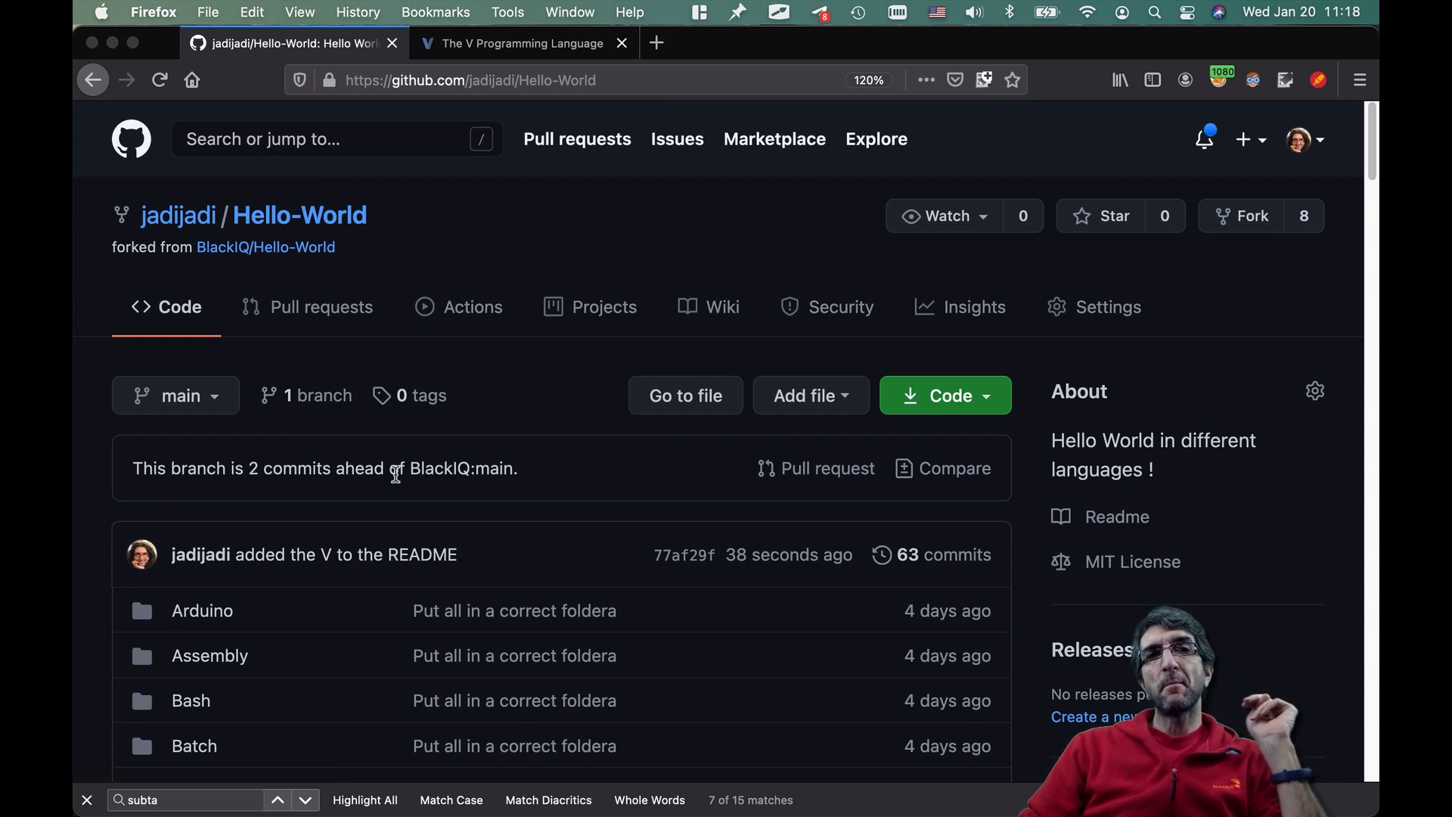
{"action": "mouse_move", "coordinate": [593, 486]}
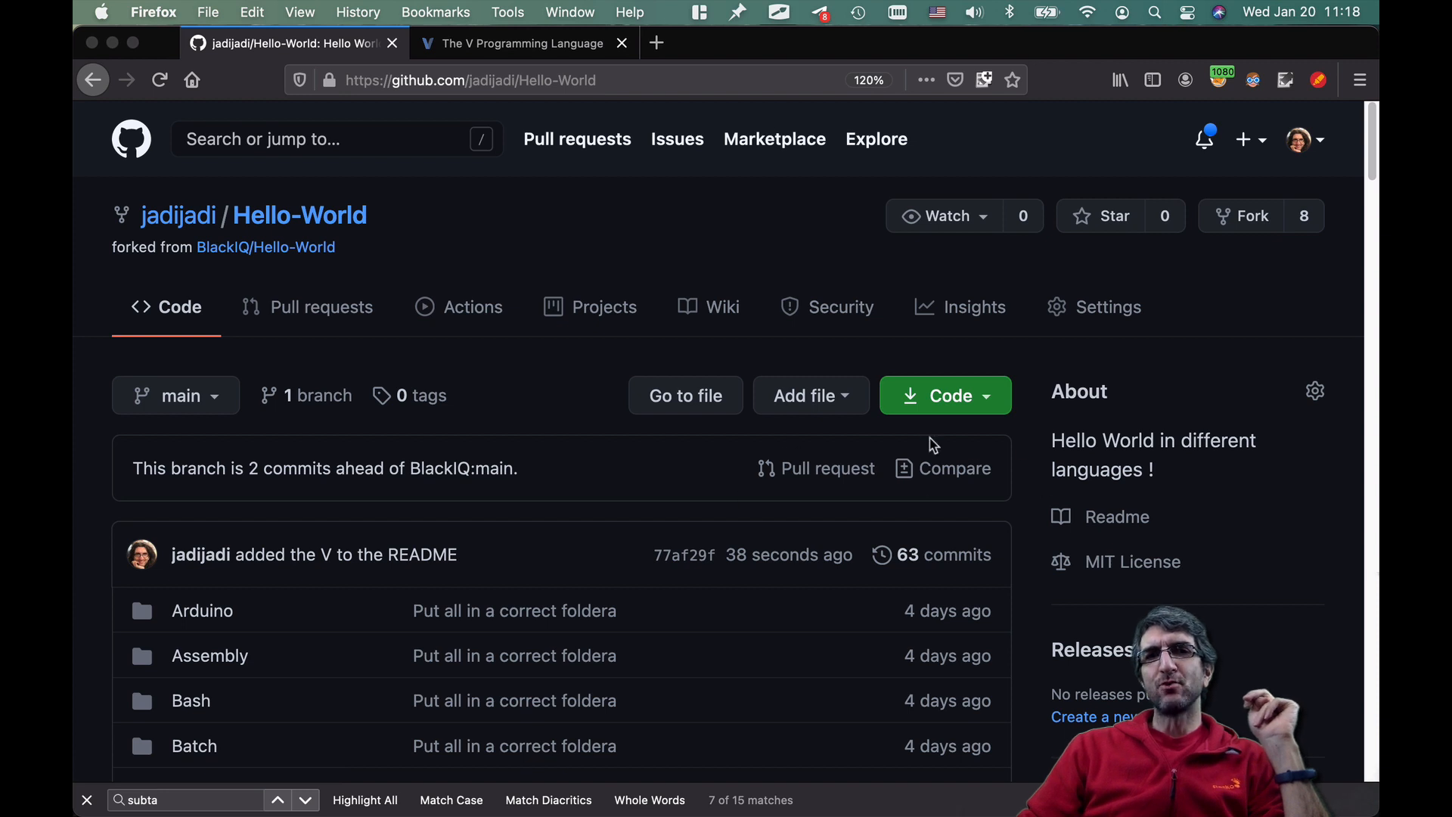
{"action": "mouse_move", "coordinate": [783, 510]}
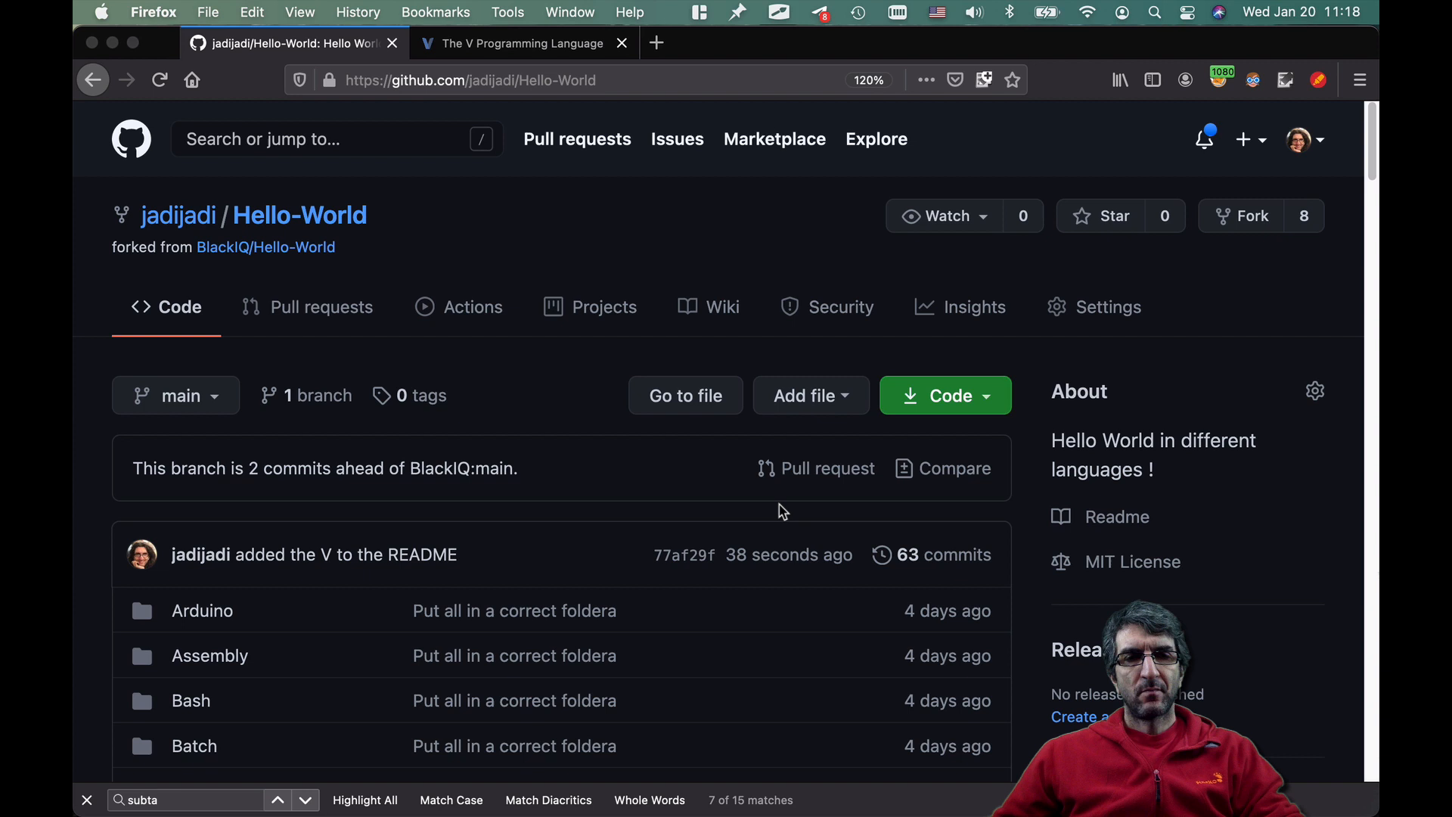
{"action": "mouse_move", "coordinate": [715, 544]}
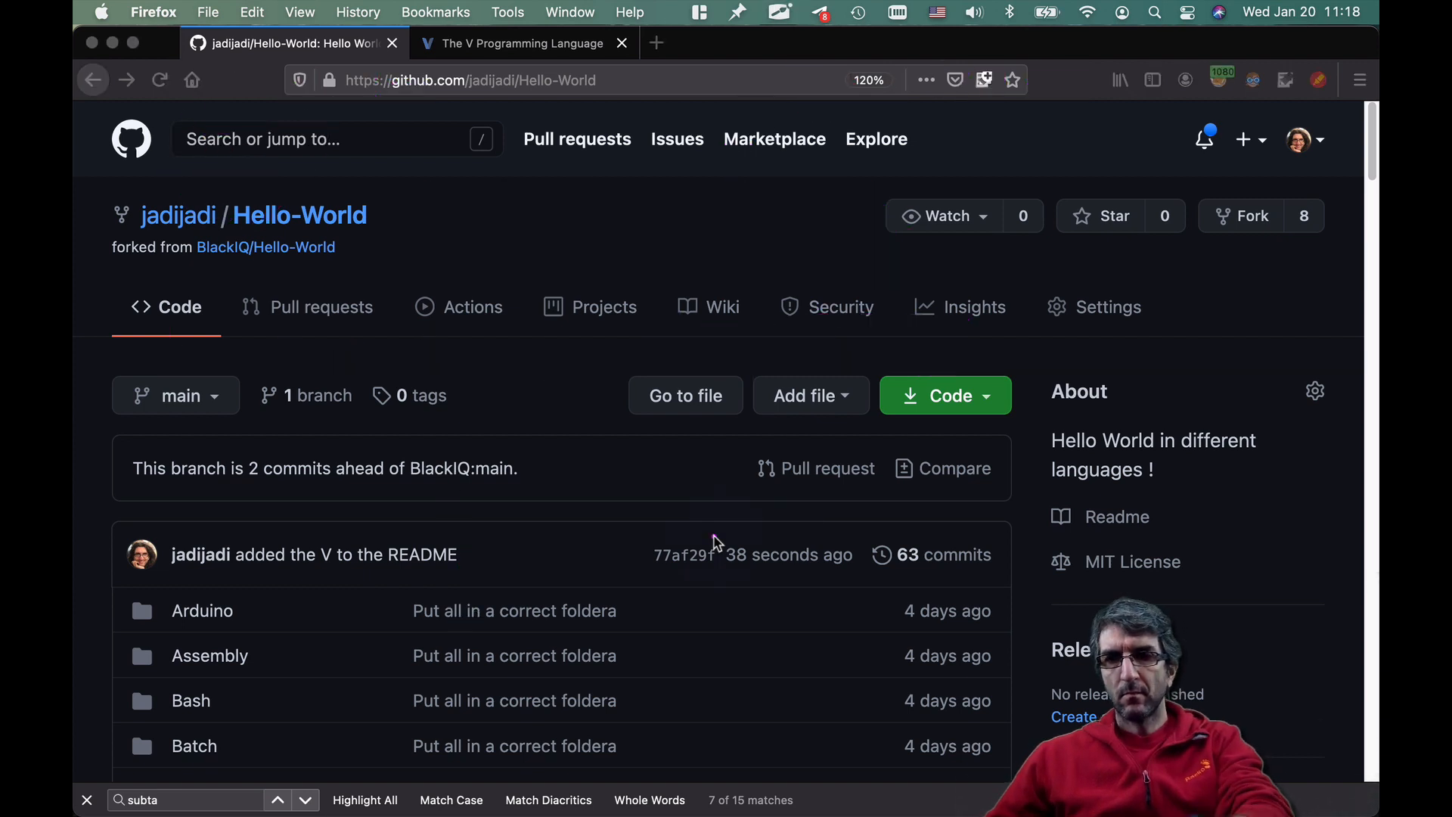
{"action": "mouse_move", "coordinate": [321, 250]}
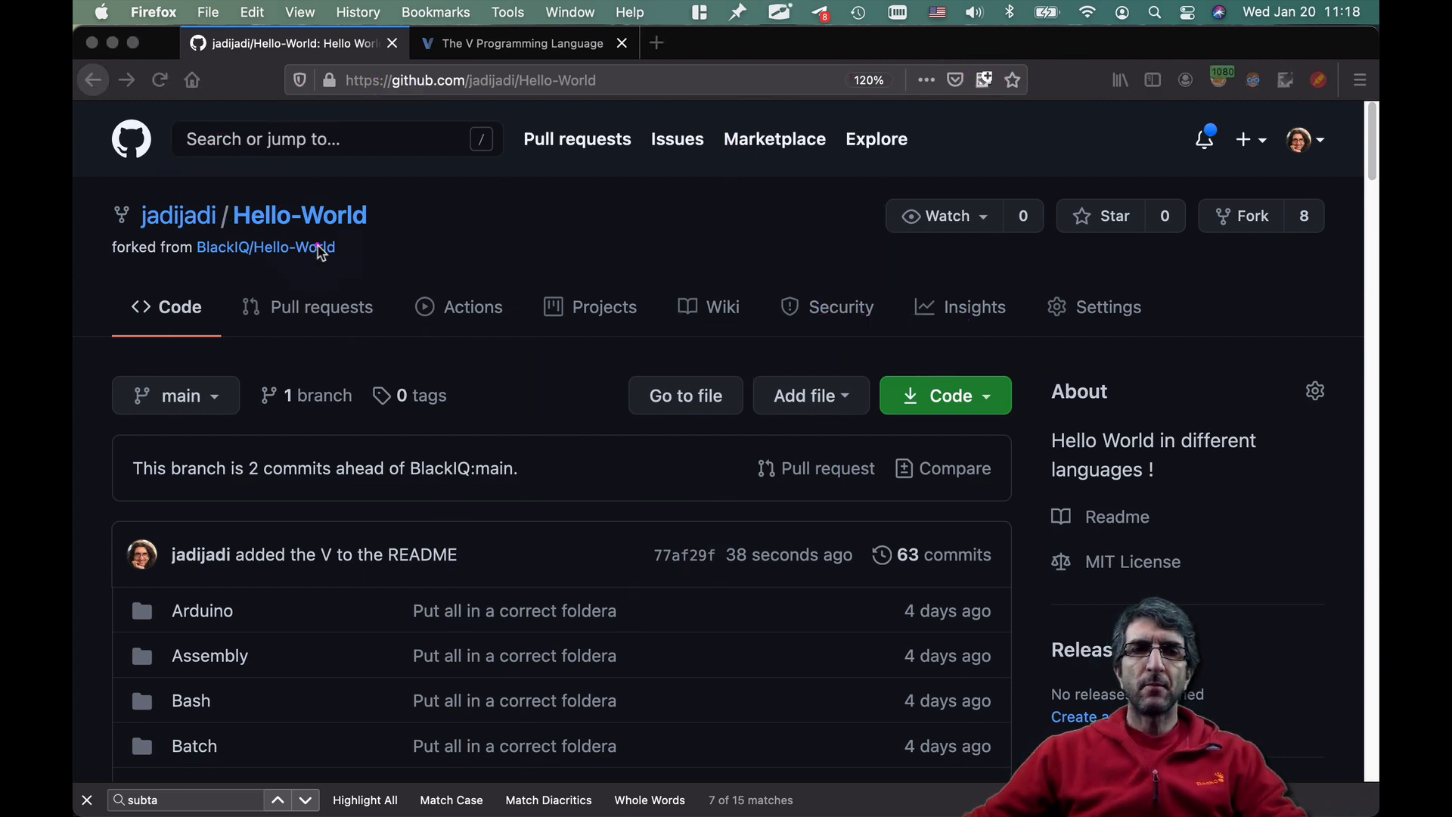
- Annotate the fork page to mark the forked, '2 commits ahead' and clone relationships
{"action": "left_click_drag", "start_coordinate": [375, 248], "coordinate": [565, 264]}
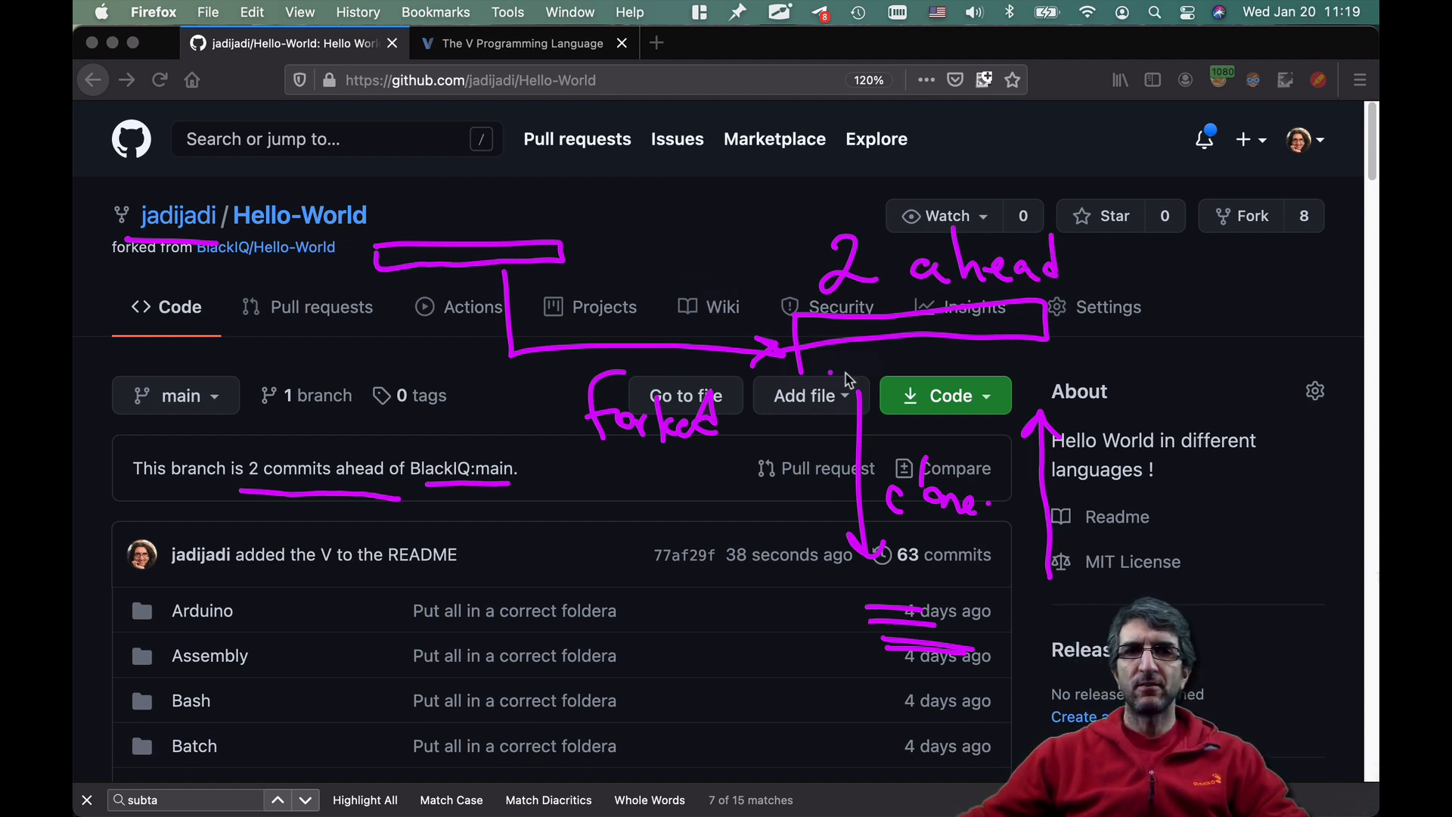
{"action": "mouse_move", "coordinate": [816, 287]}
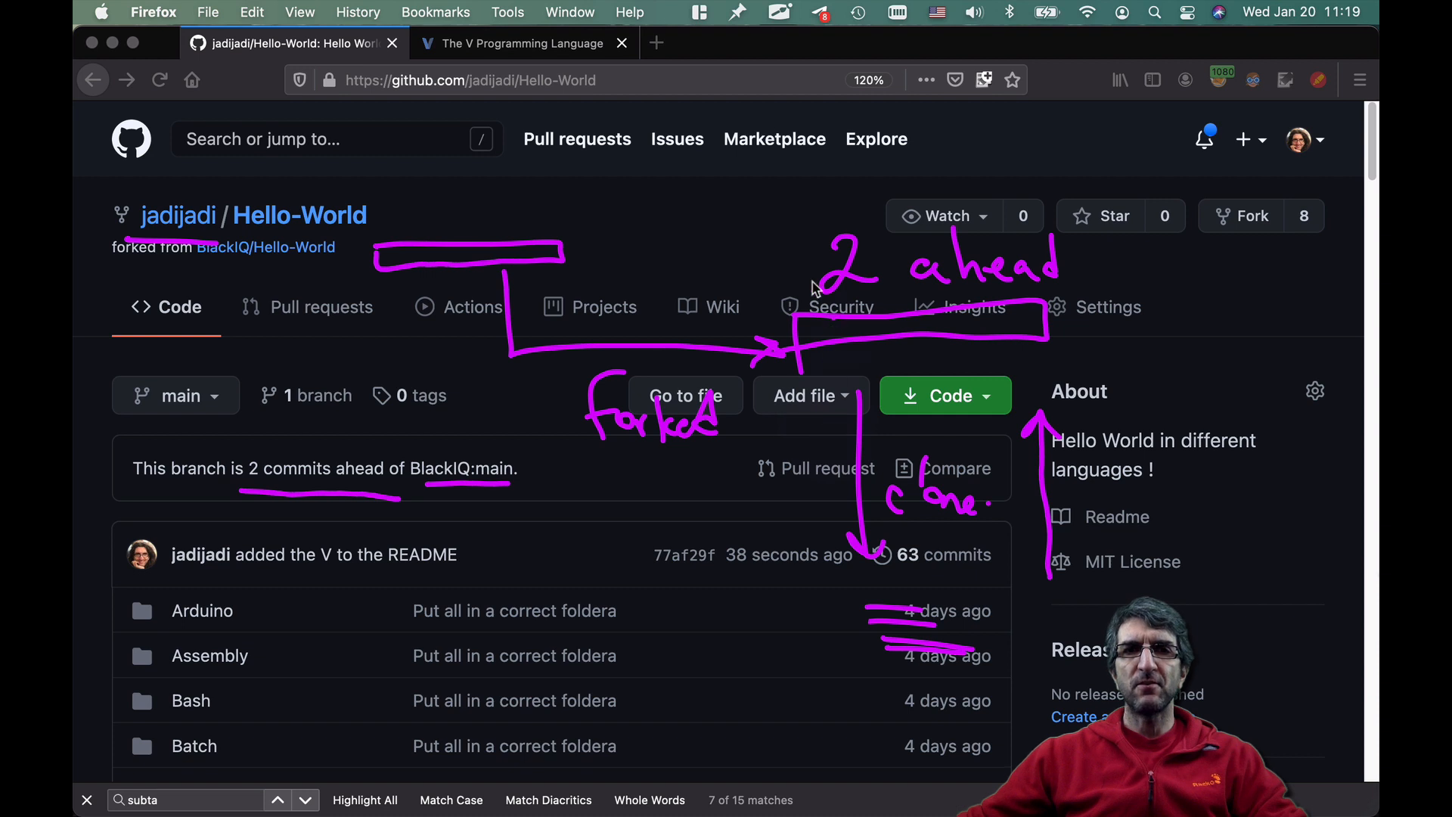
{"action": "mouse_move", "coordinate": [752, 313]}
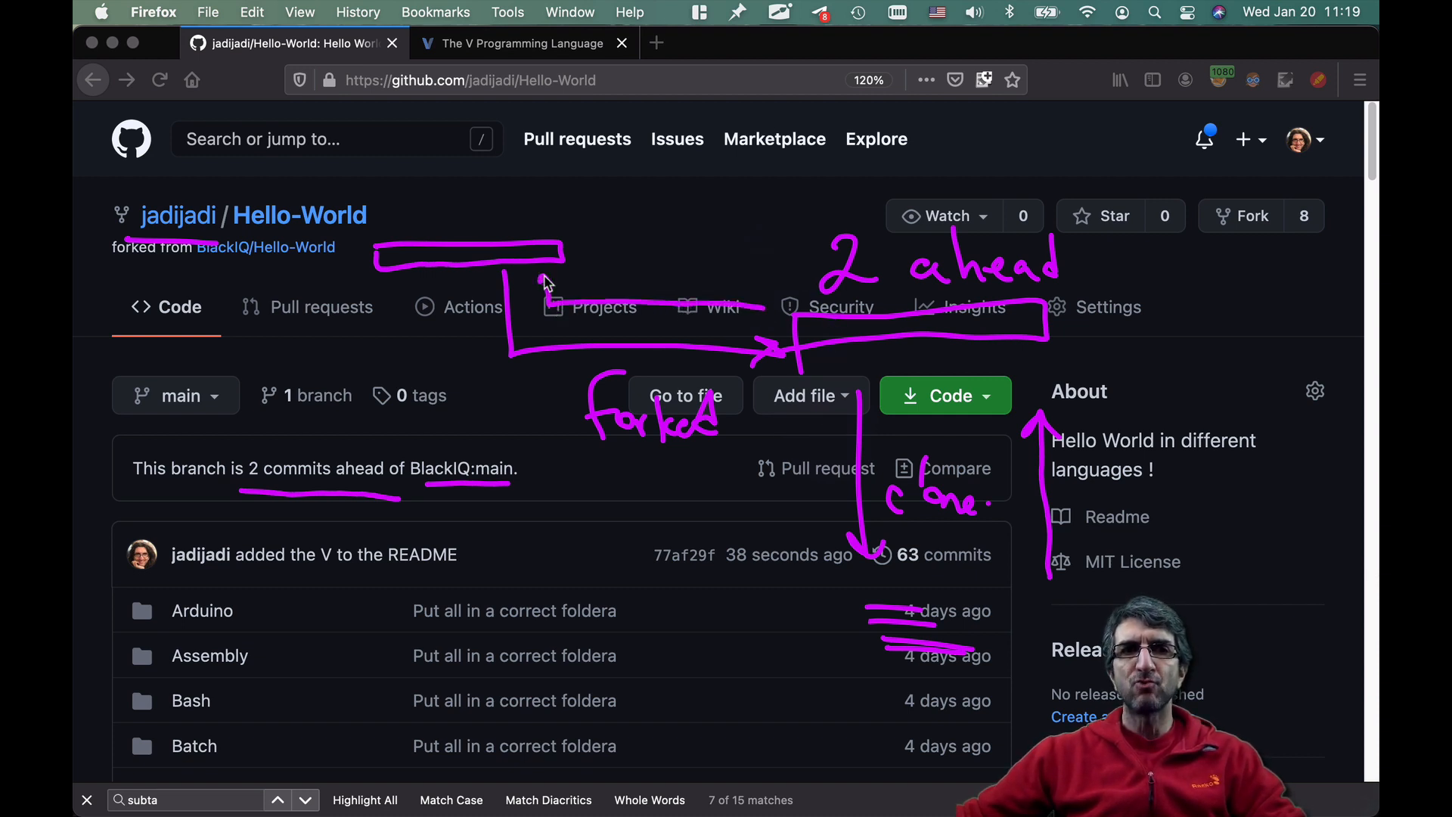
{"action": "mouse_move", "coordinate": [779, 267]}
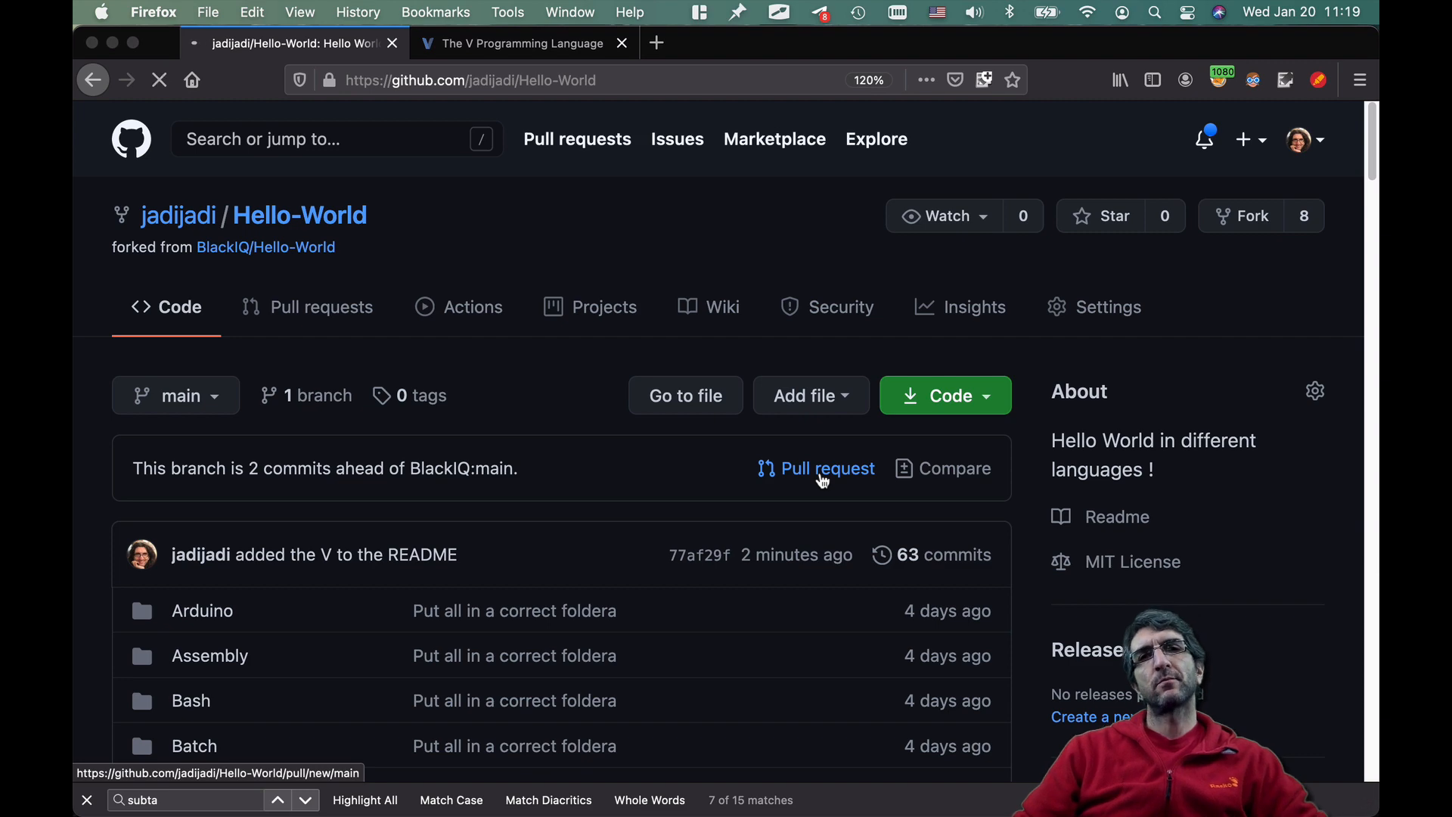
- Review the diff comparing jadijadi:main to BlackIQ:main and open the new pull request form
{"action": "left_click", "coordinate": [826, 467]}
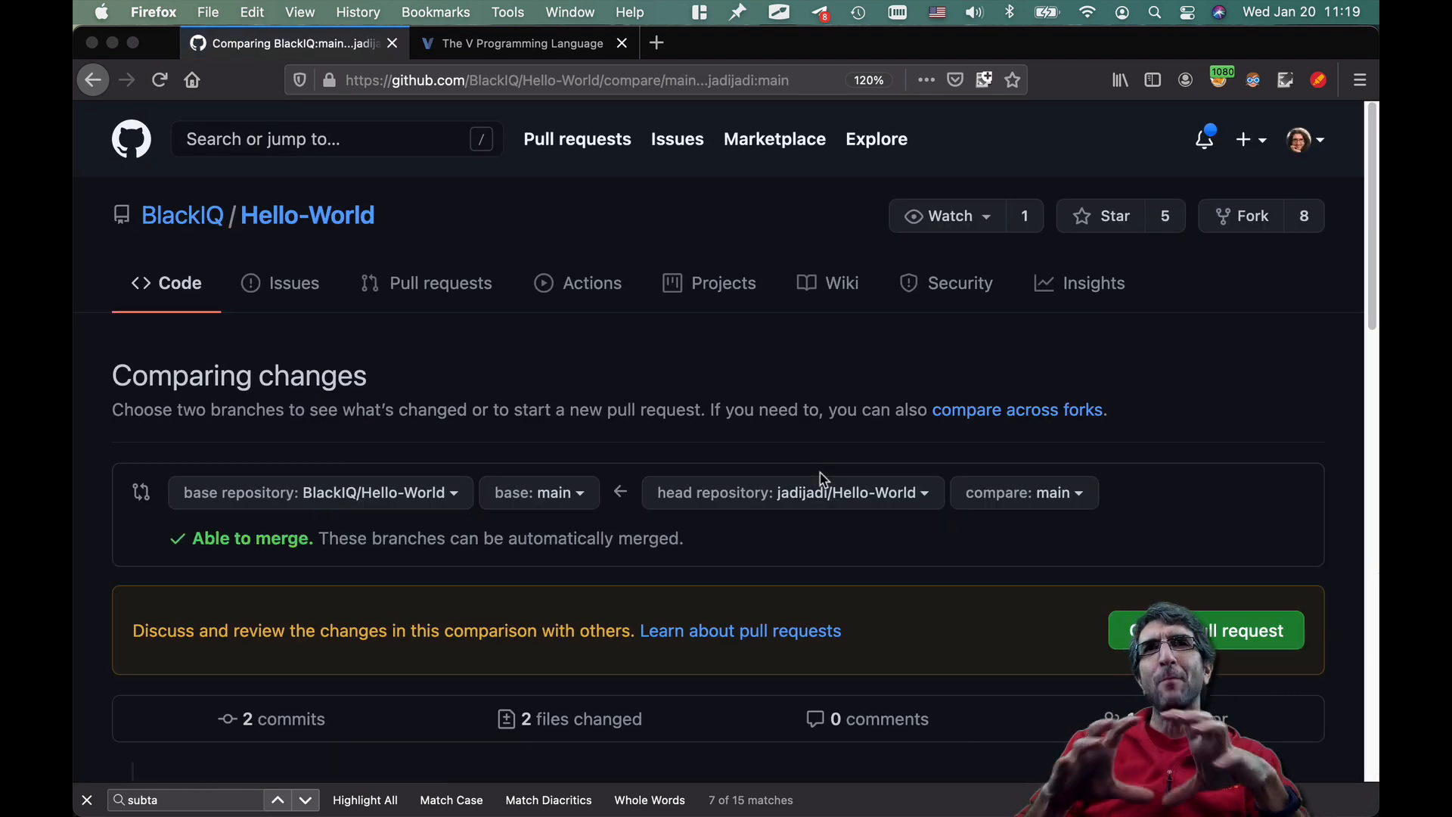
{"action": "mouse_move", "coordinate": [760, 472]}
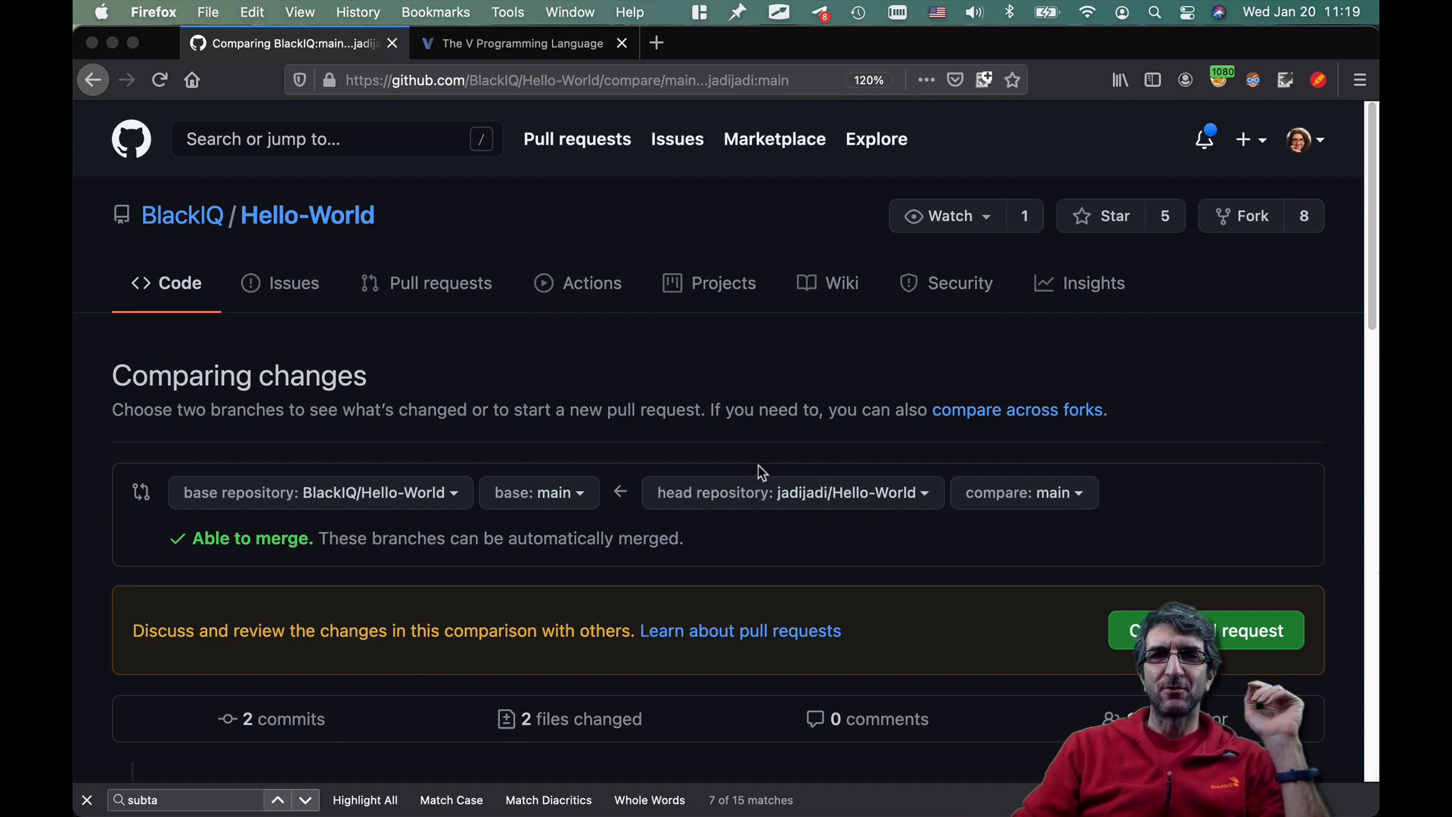
{"action": "scroll", "scroll_direction": "down", "scroll_amount": 3}
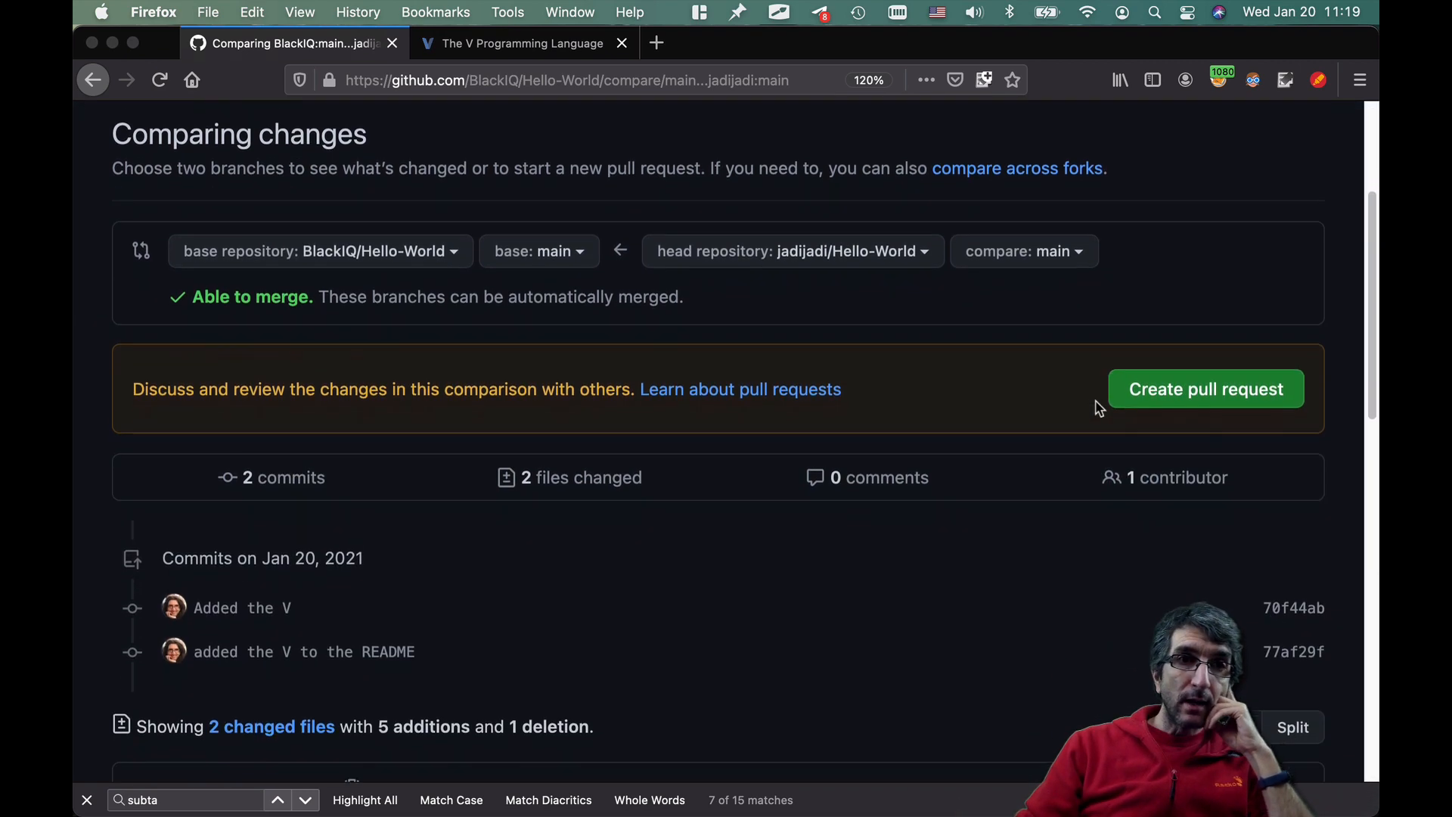
{"action": "scroll", "scroll_direction": "down", "scroll_amount": 3}
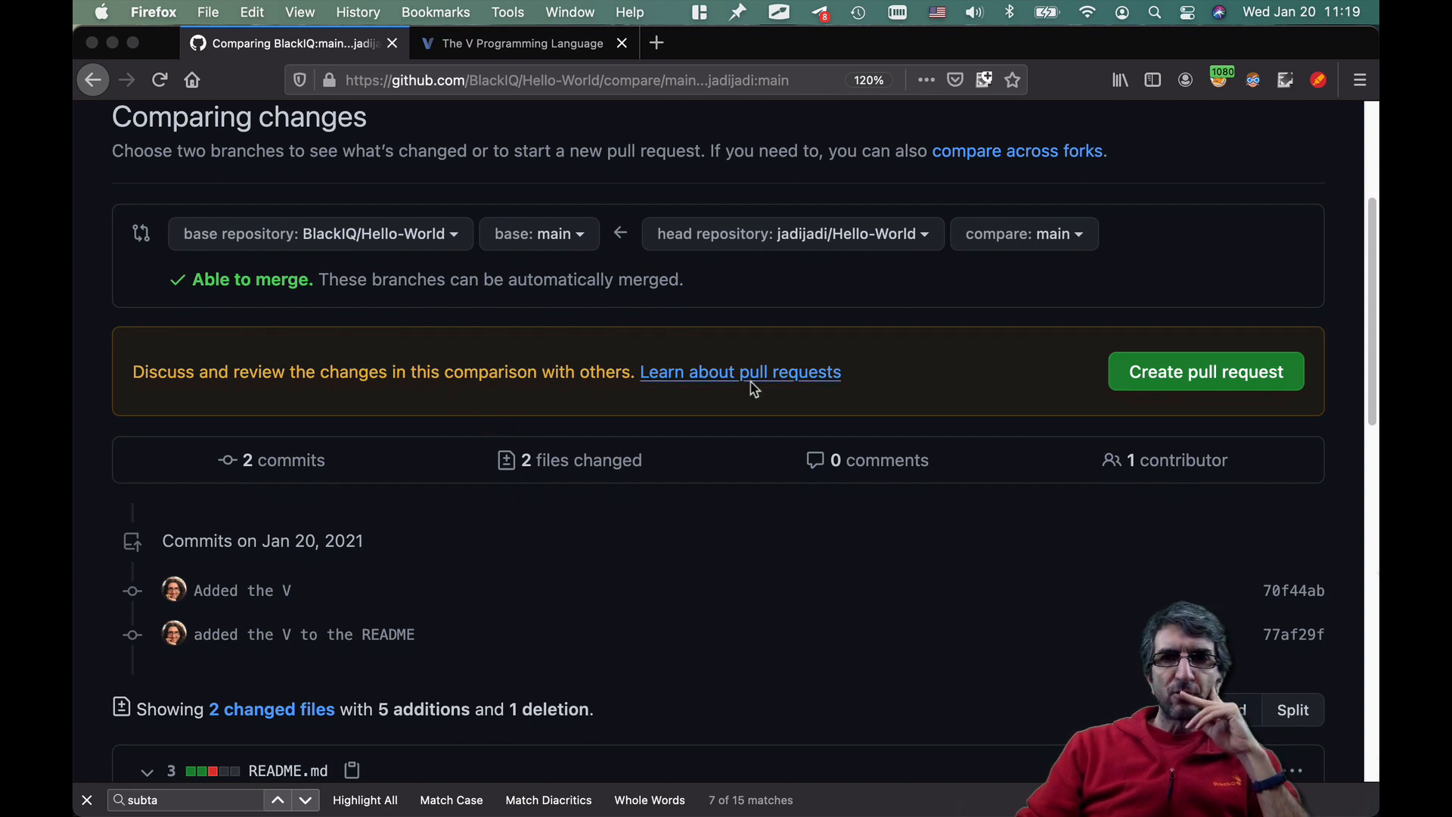
{"action": "scroll", "scroll_direction": "down", "scroll_amount": 3}
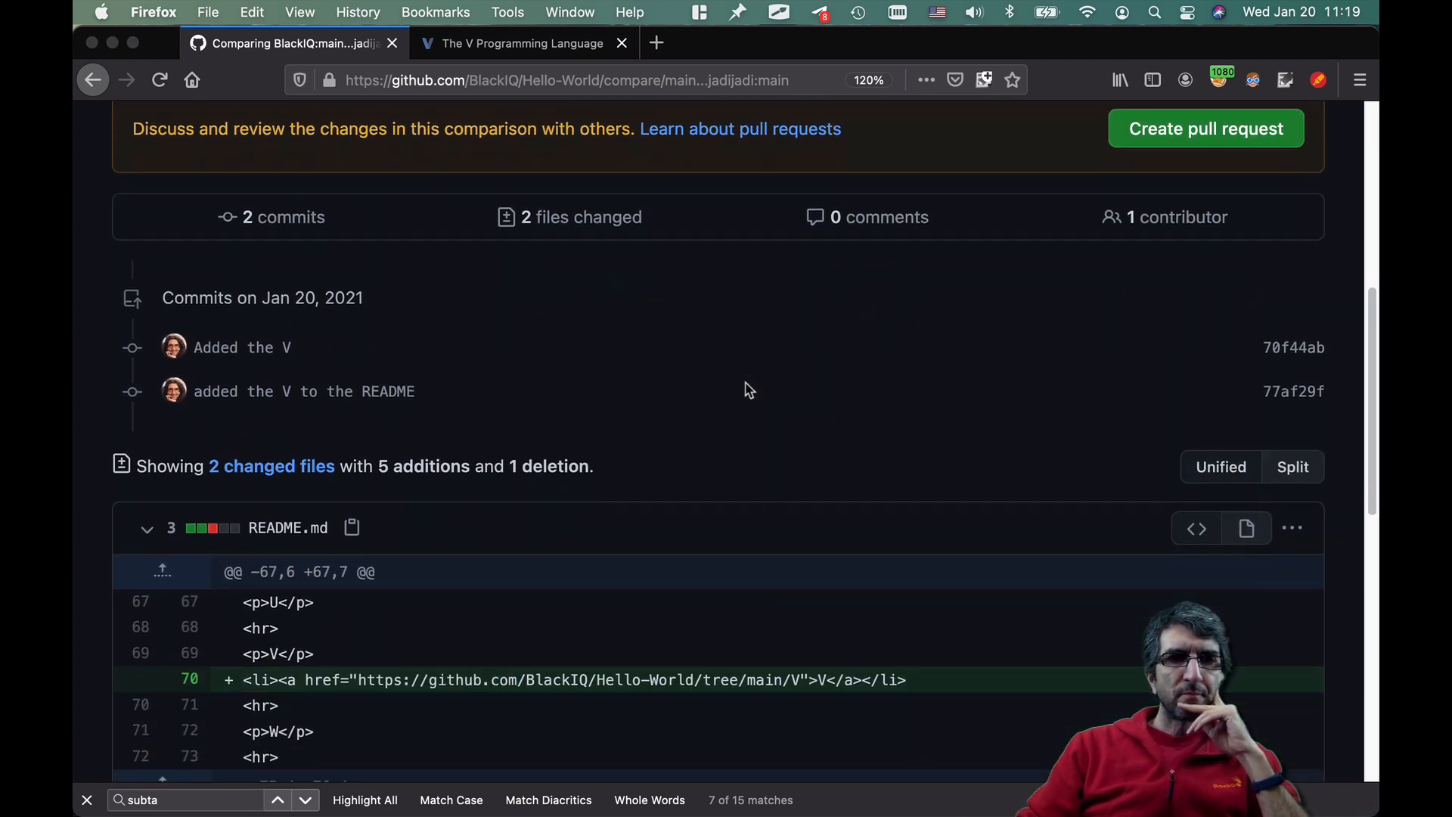
{"action": "scroll", "scroll_direction": "down", "scroll_amount": 3}
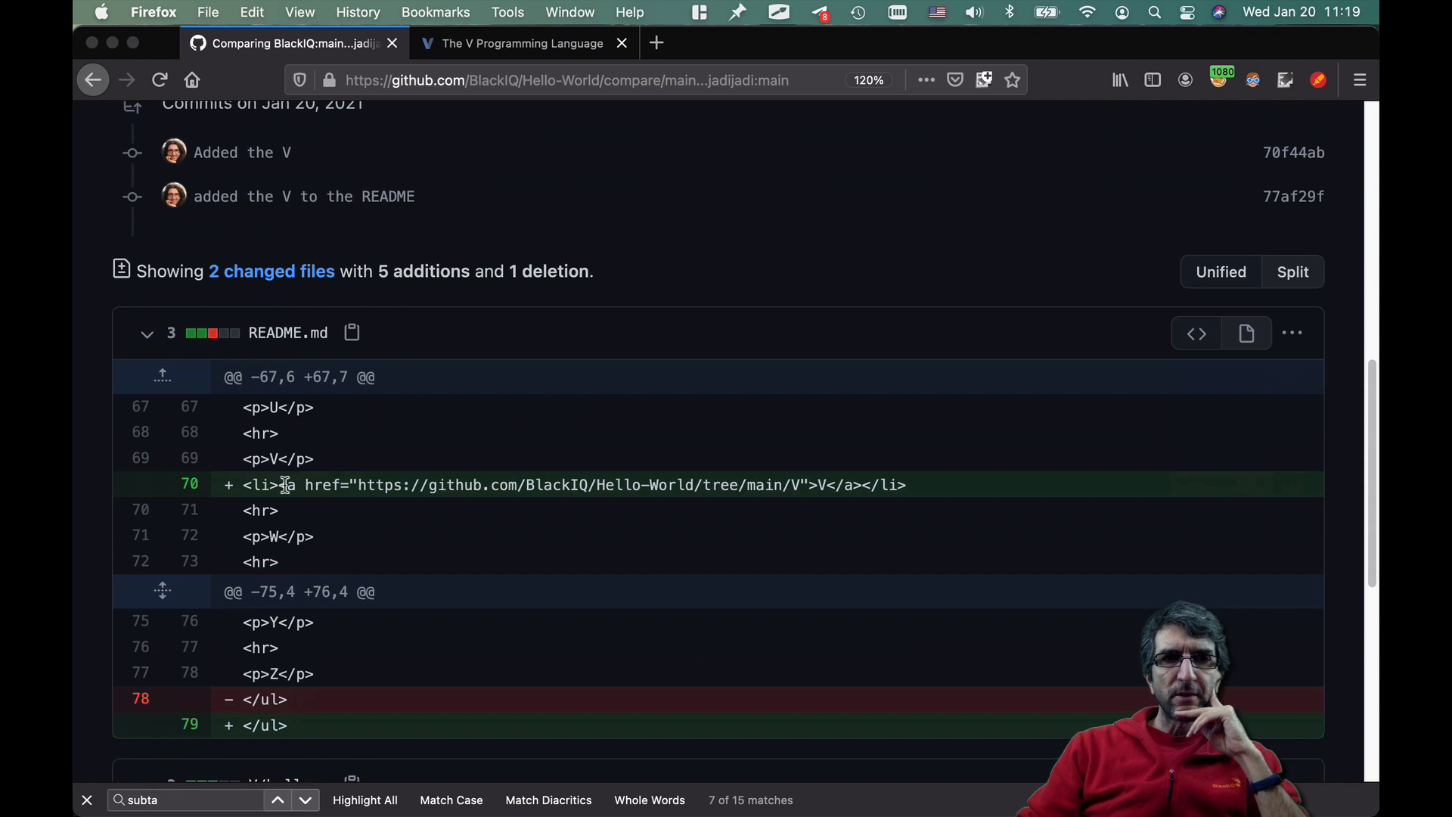
{"action": "mouse_move", "coordinate": [705, 479]}
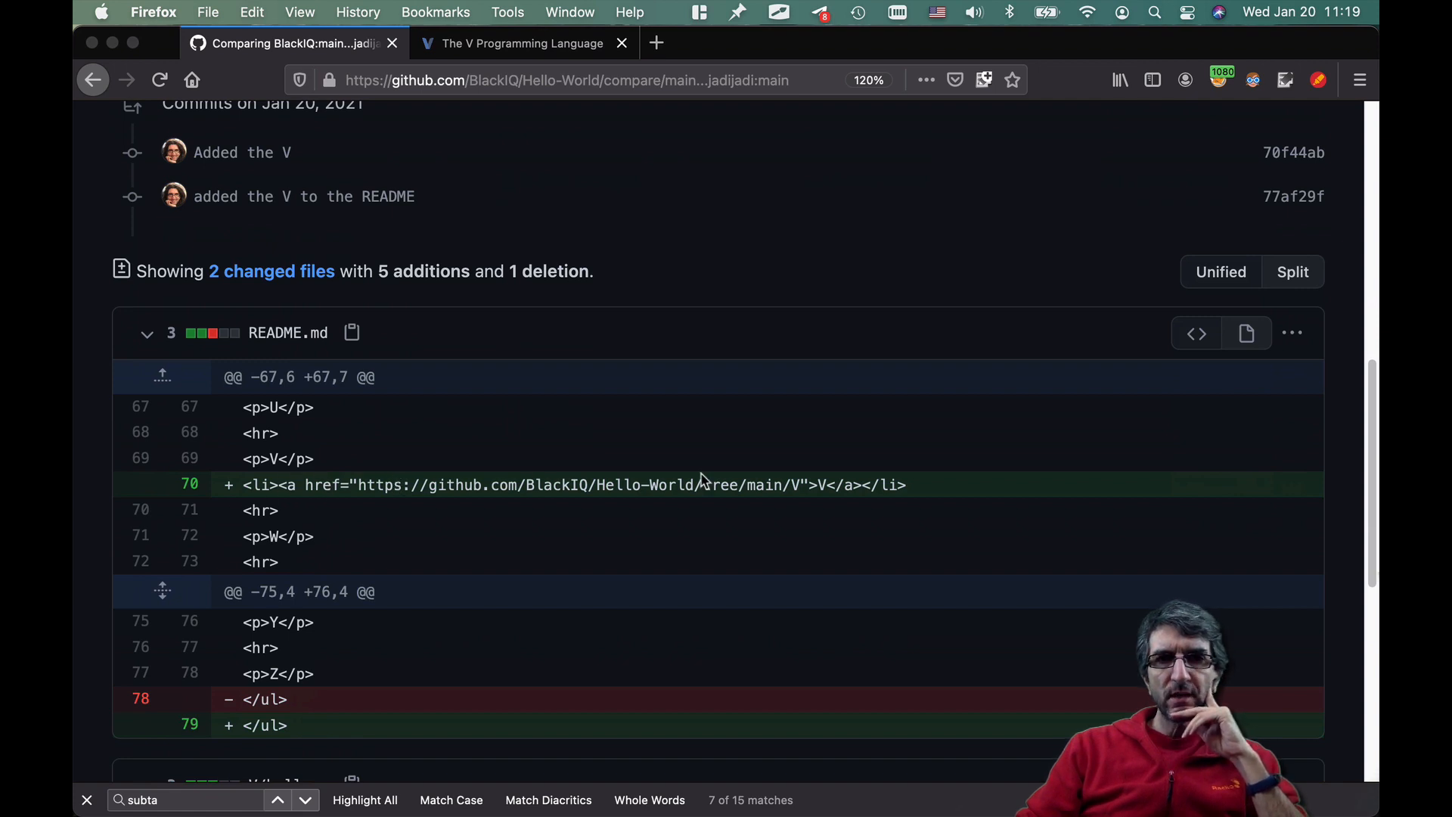
{"action": "scroll", "scroll_direction": "down", "scroll_amount": 3}
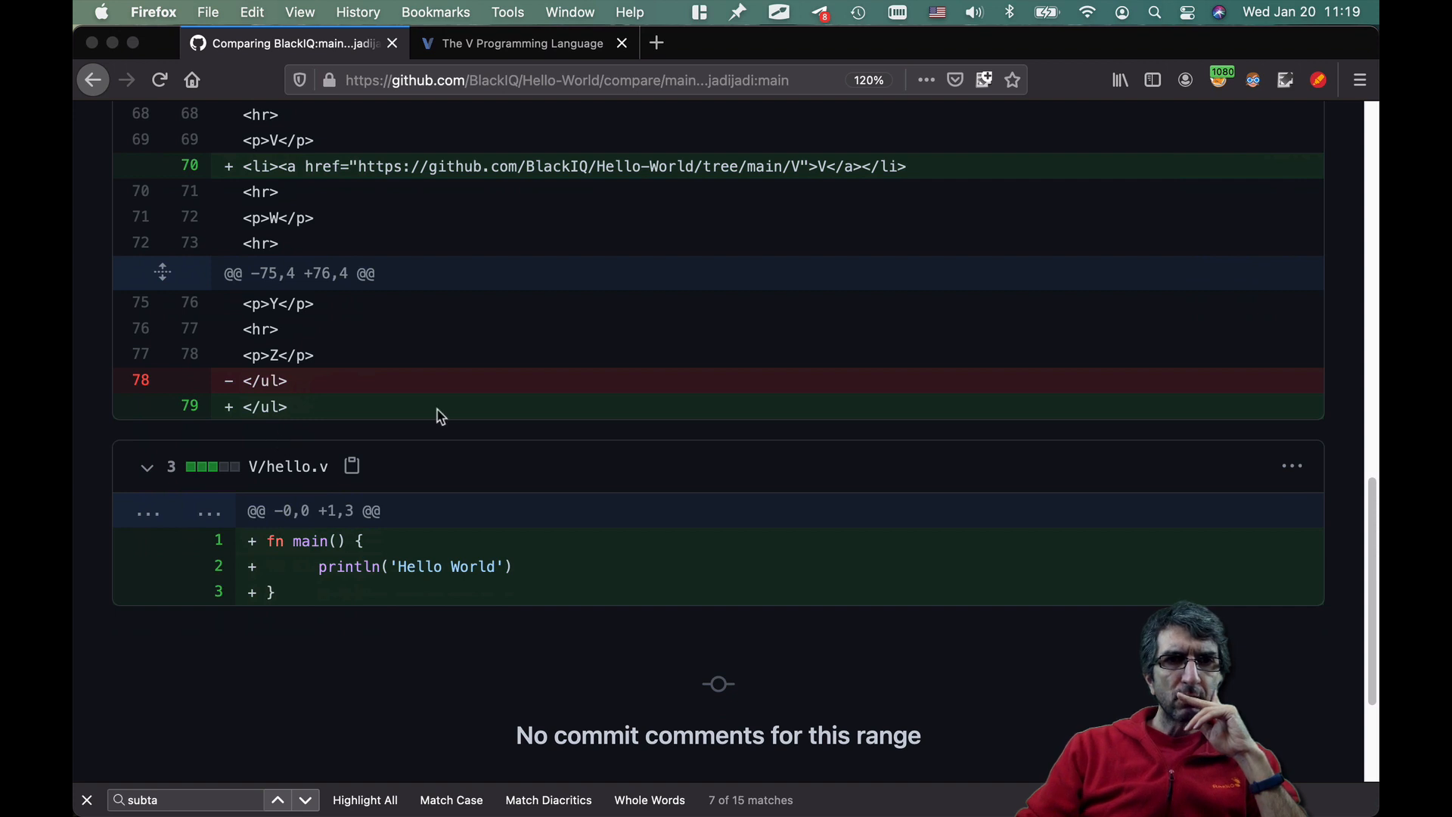
{"action": "scroll", "scroll_direction": "down", "scroll_amount": 3}
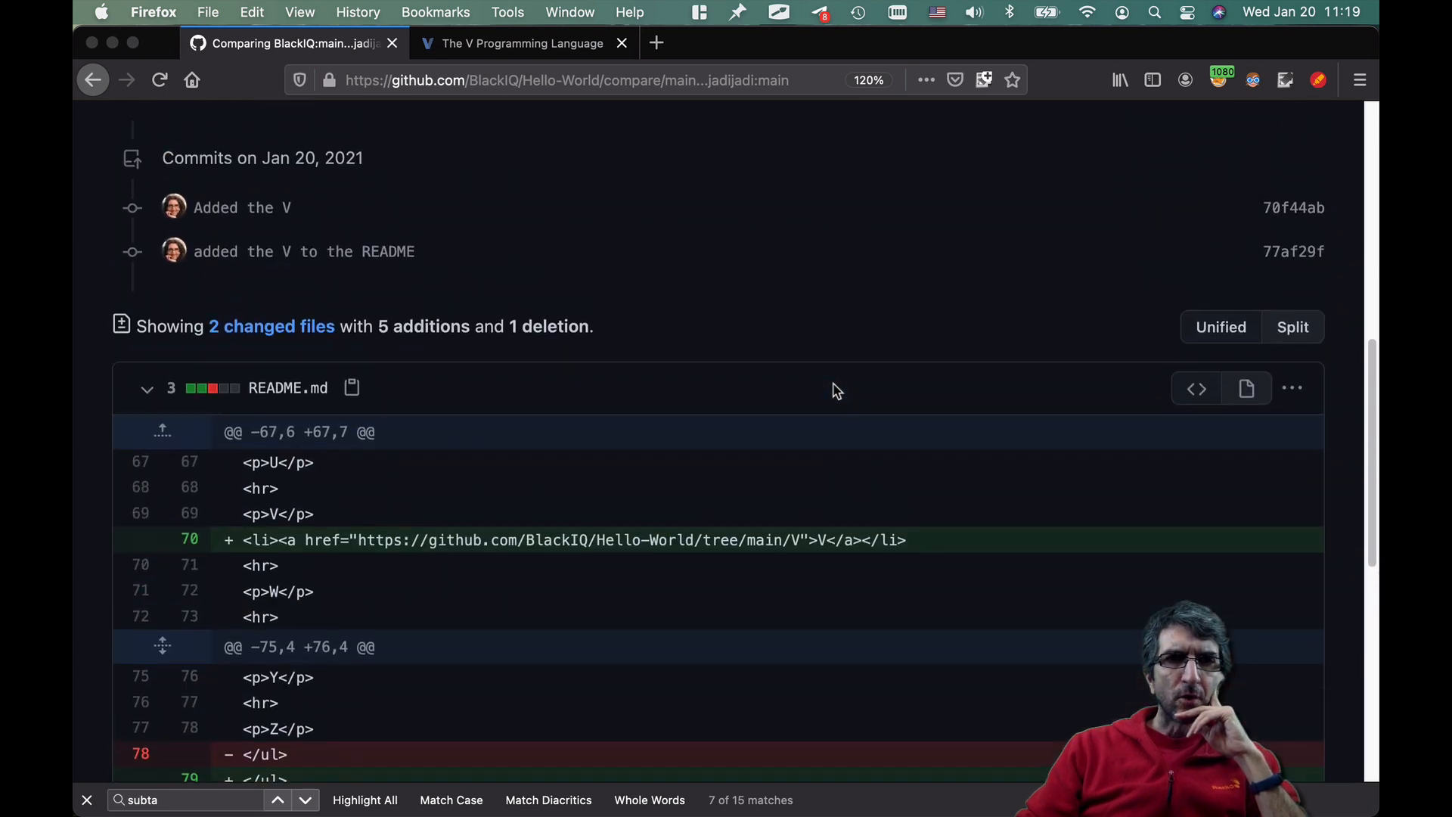
{"action": "scroll", "scroll_direction": "up", "scroll_amount": 3}
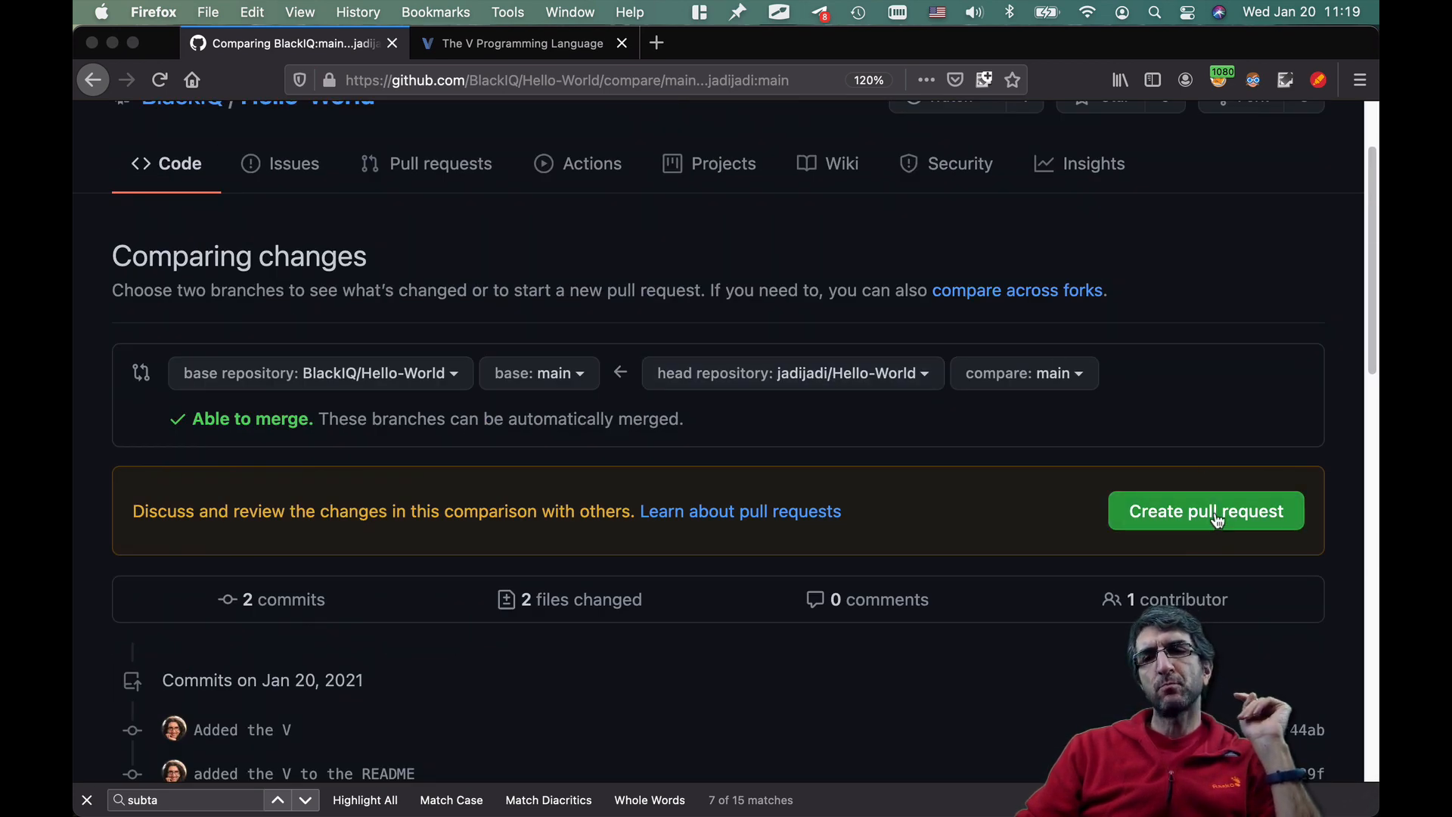
{"action": "left_click", "coordinate": [1206, 510]}
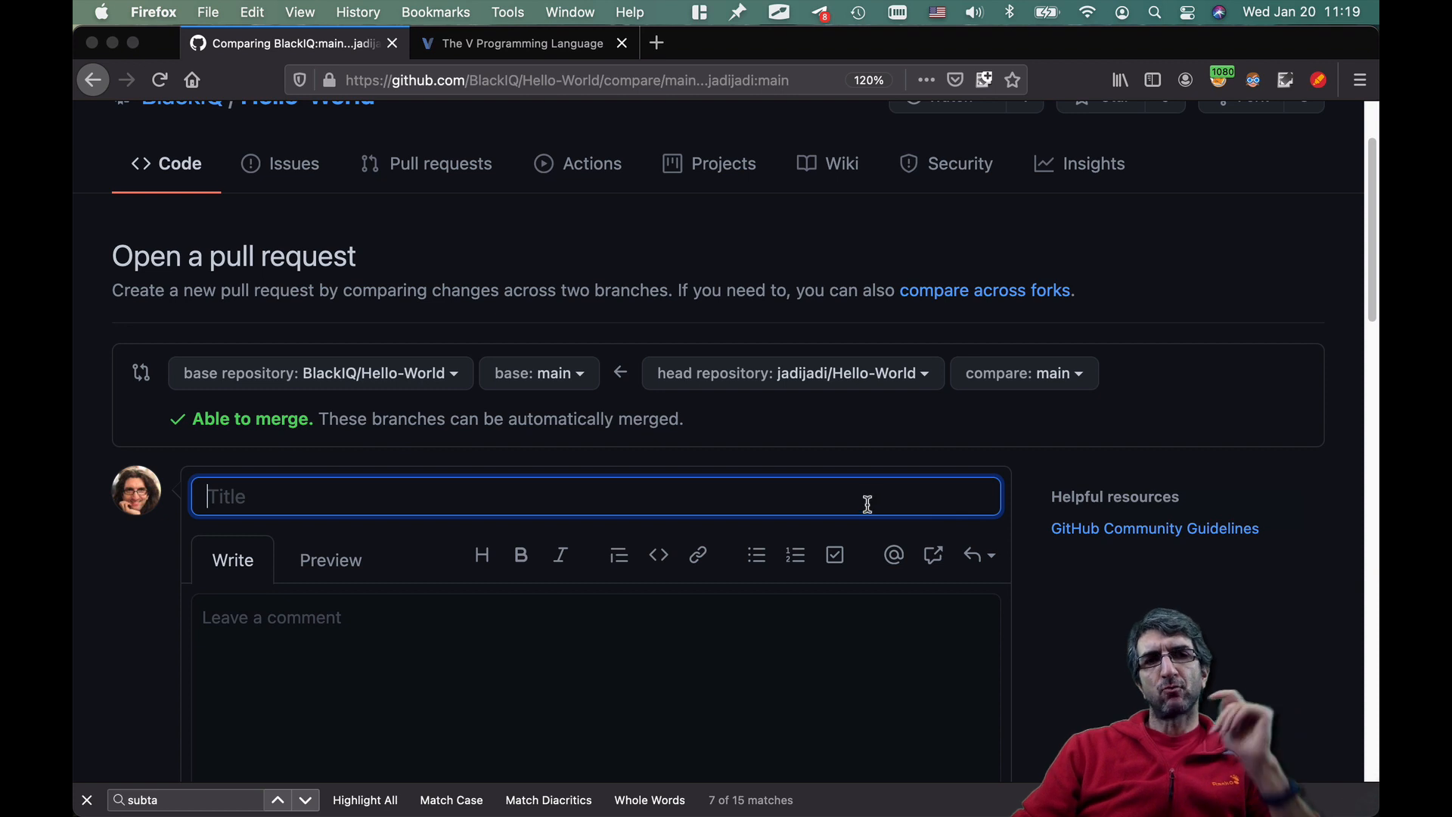
- Title the pull request 'Adding the V language' and introduce the two-commit description
{"action": "type", "text": "Adding the V"}
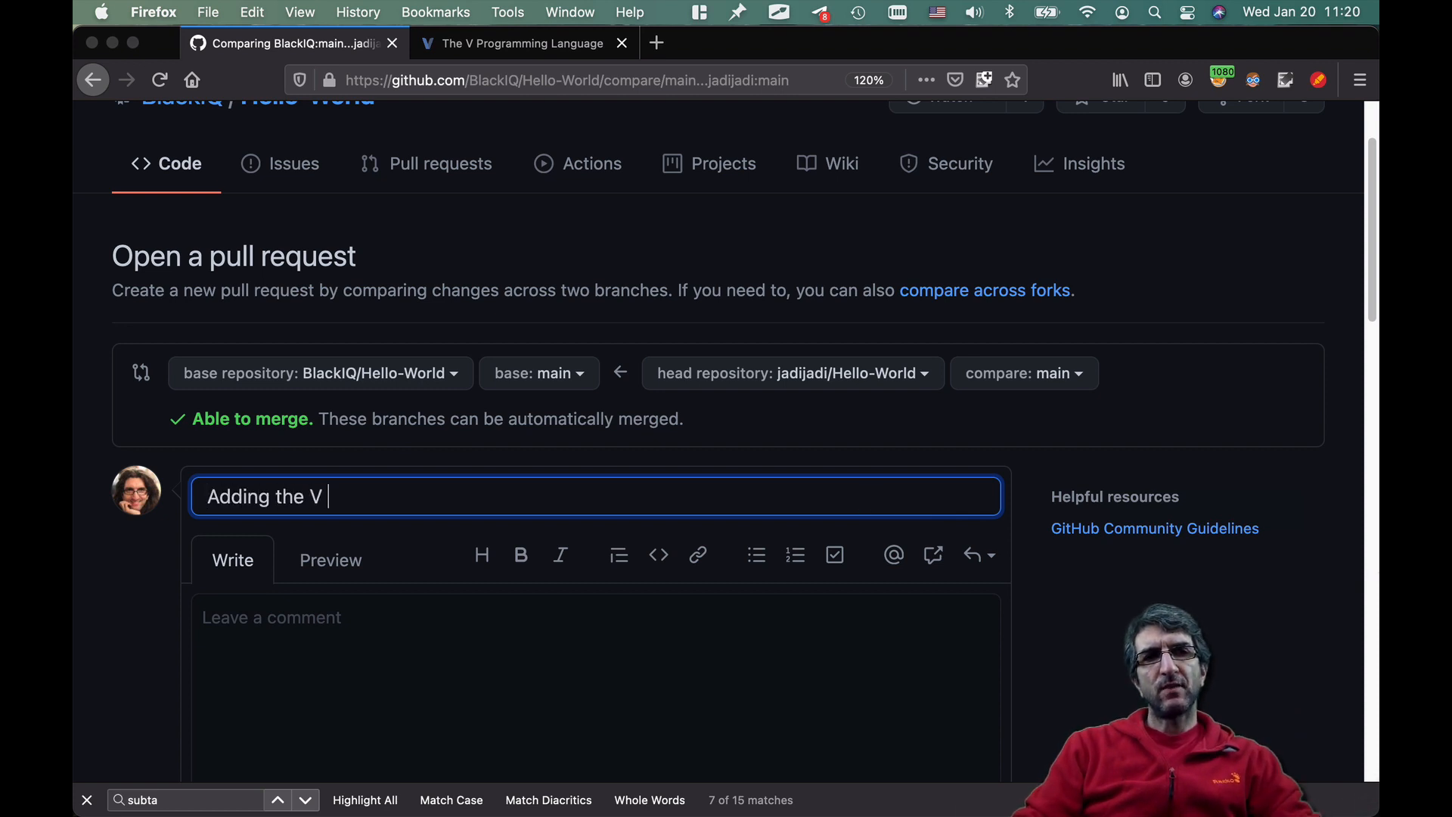
{"action": "type", "text": "language"}
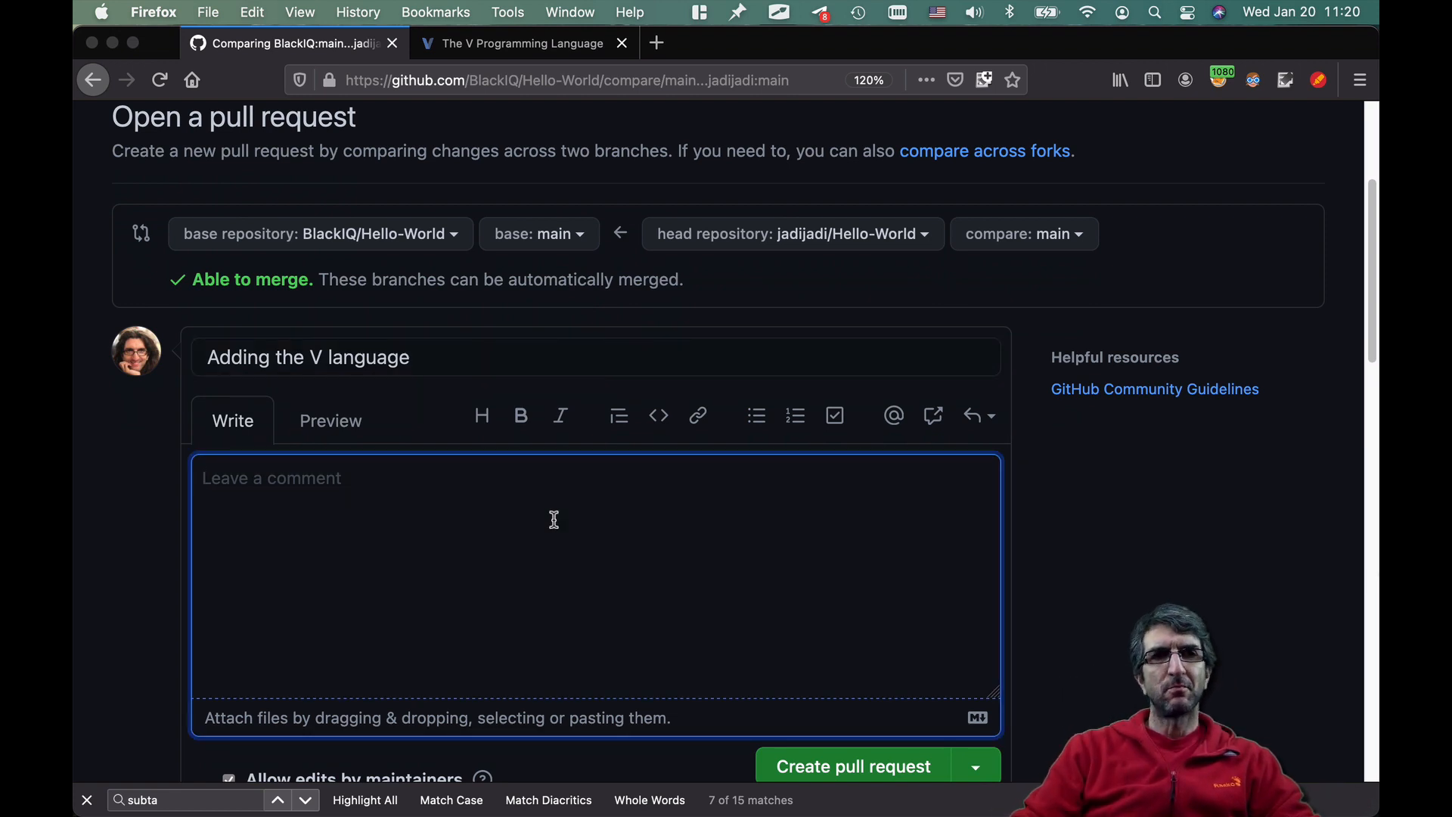
{"action": "type", "text": "Simple... adding a new language in"}
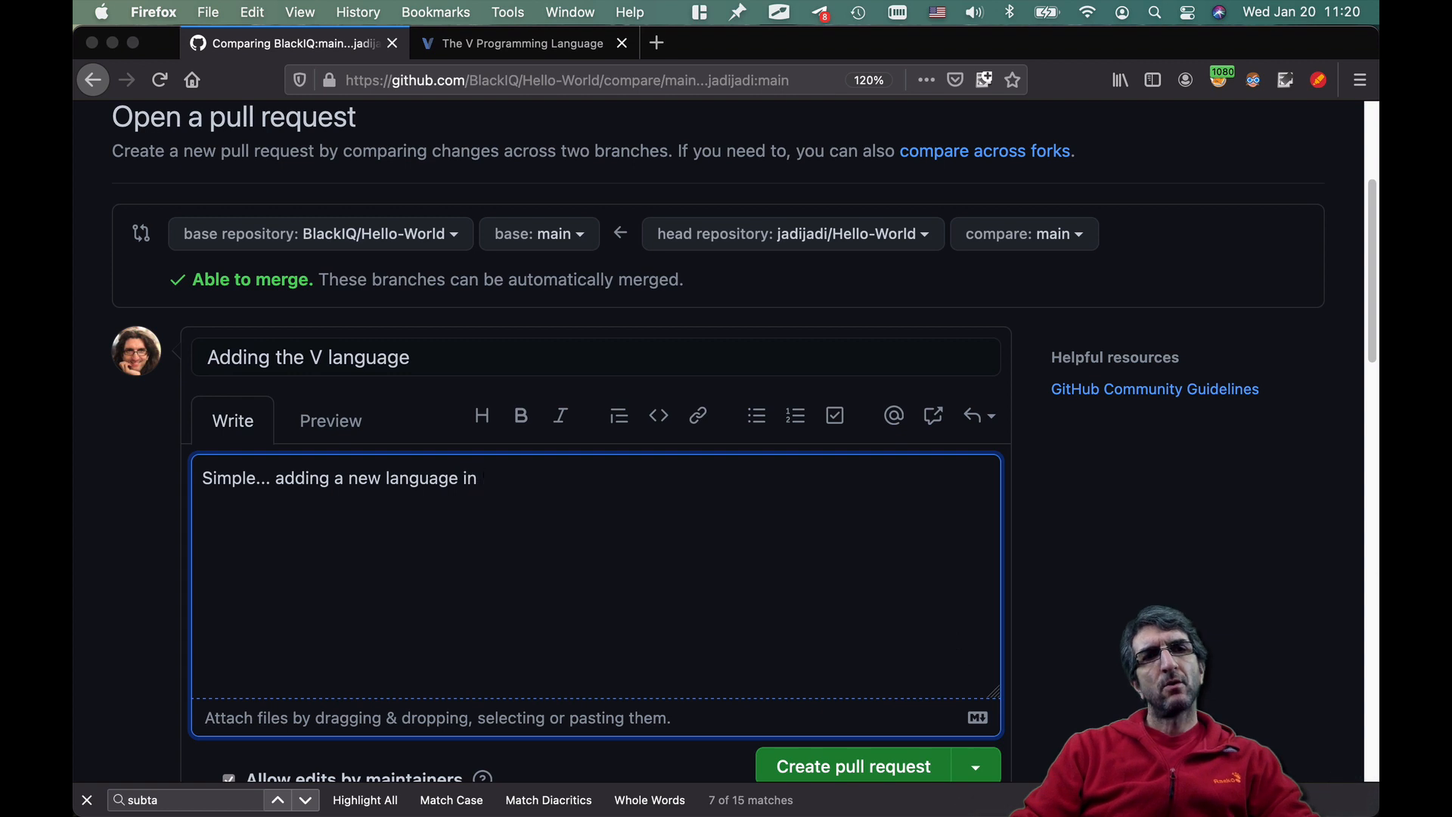
{"action": "type", "text": "two commits:"}
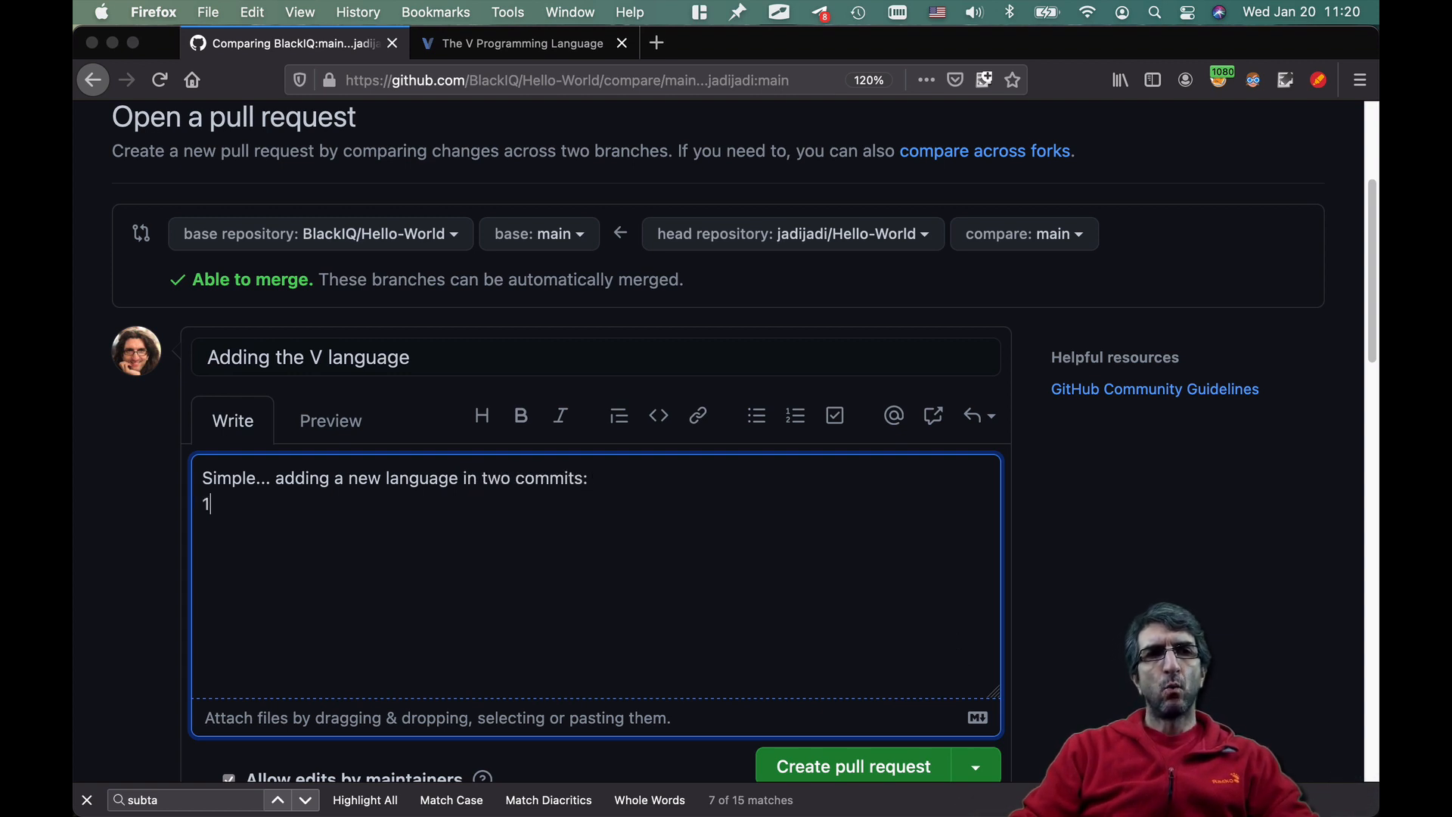
{"action": "type", "text": ". adding the"}
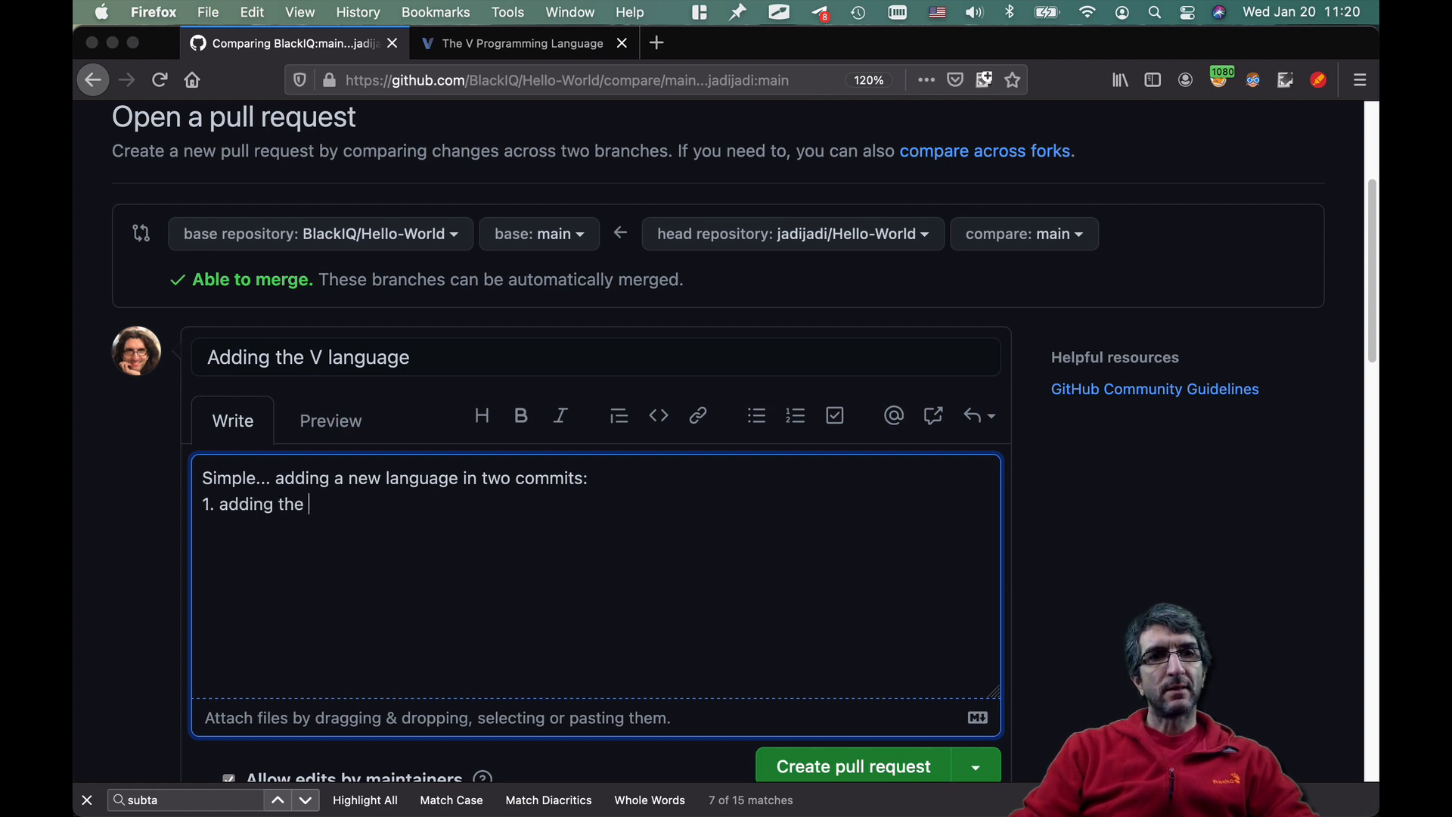
- List the two commits: adding the V program and adding its link to the README
{"action": "type", "text": "V"}
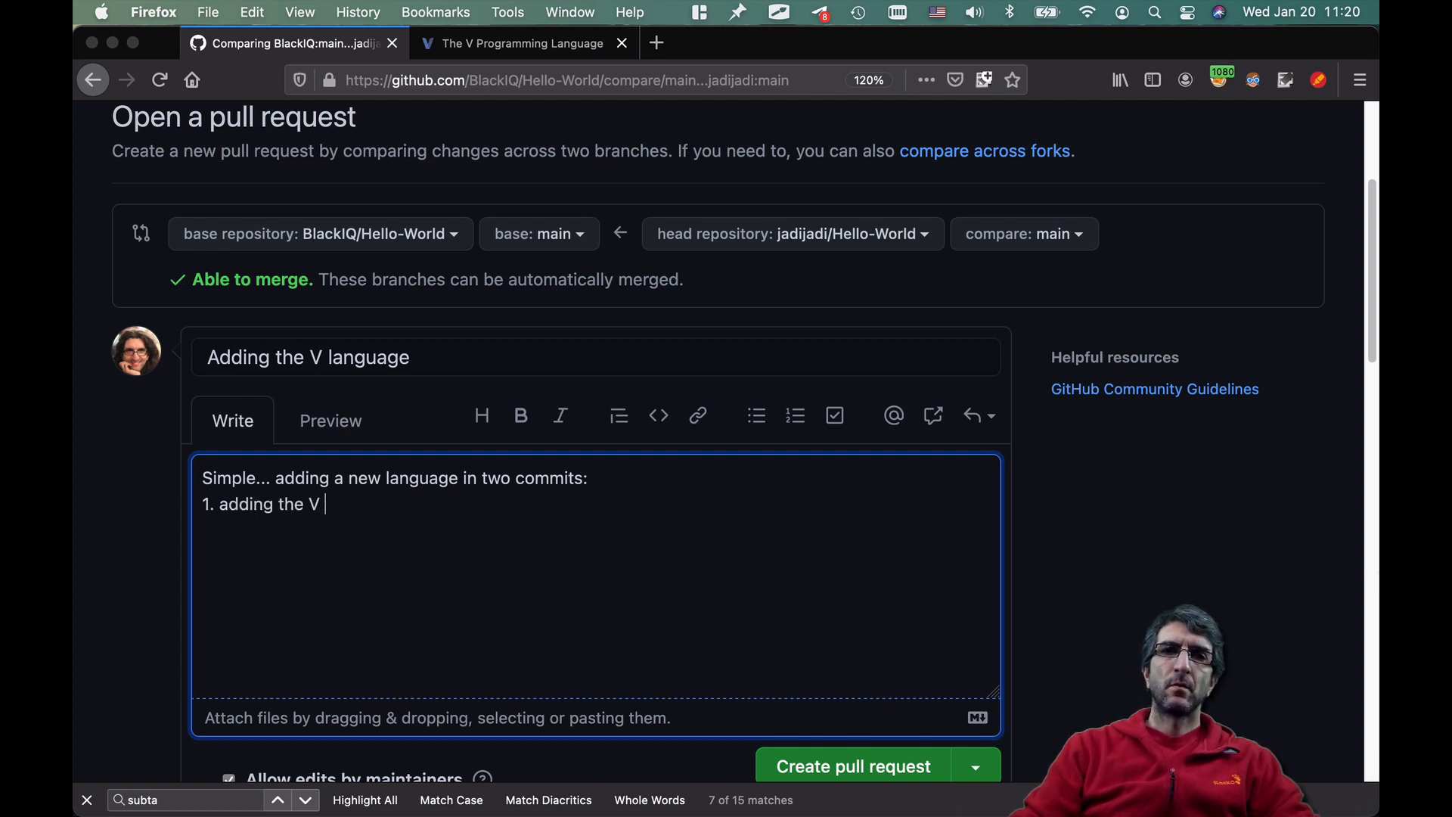
{"action": "type", "text": "program"}
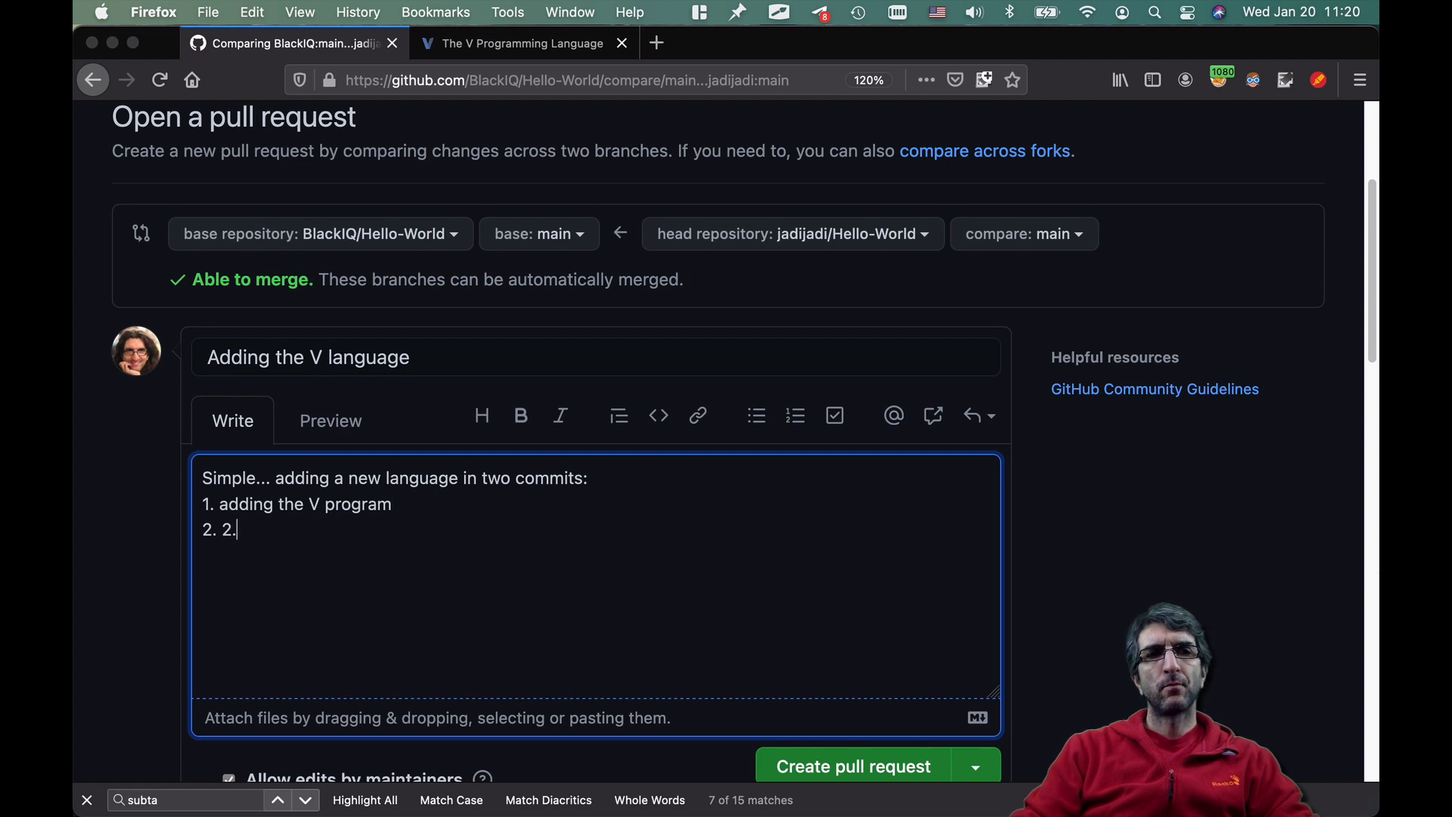
{"action": "type", "text": "adding"}
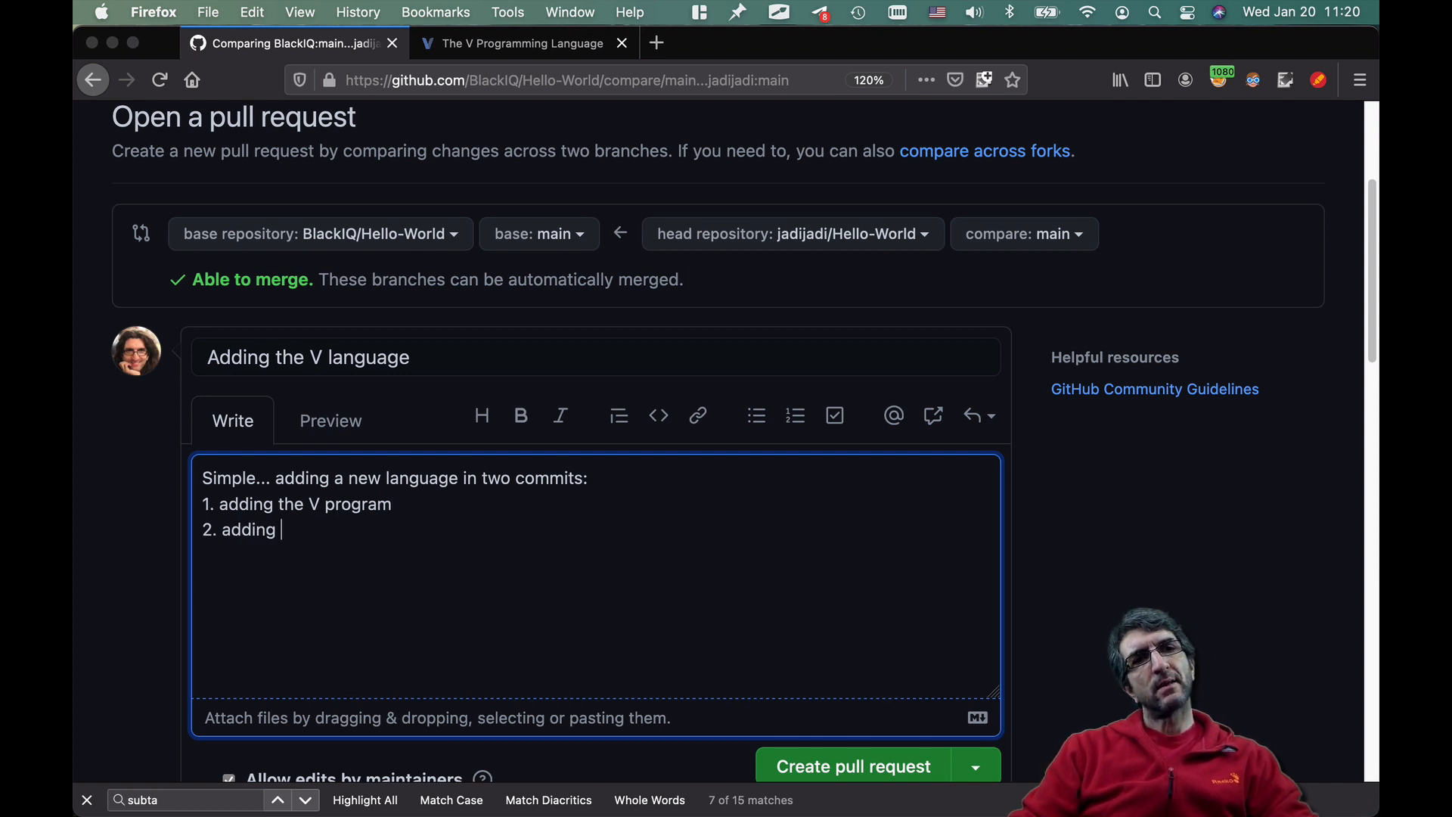
{"action": "type", "text": "the link to the V program to"}
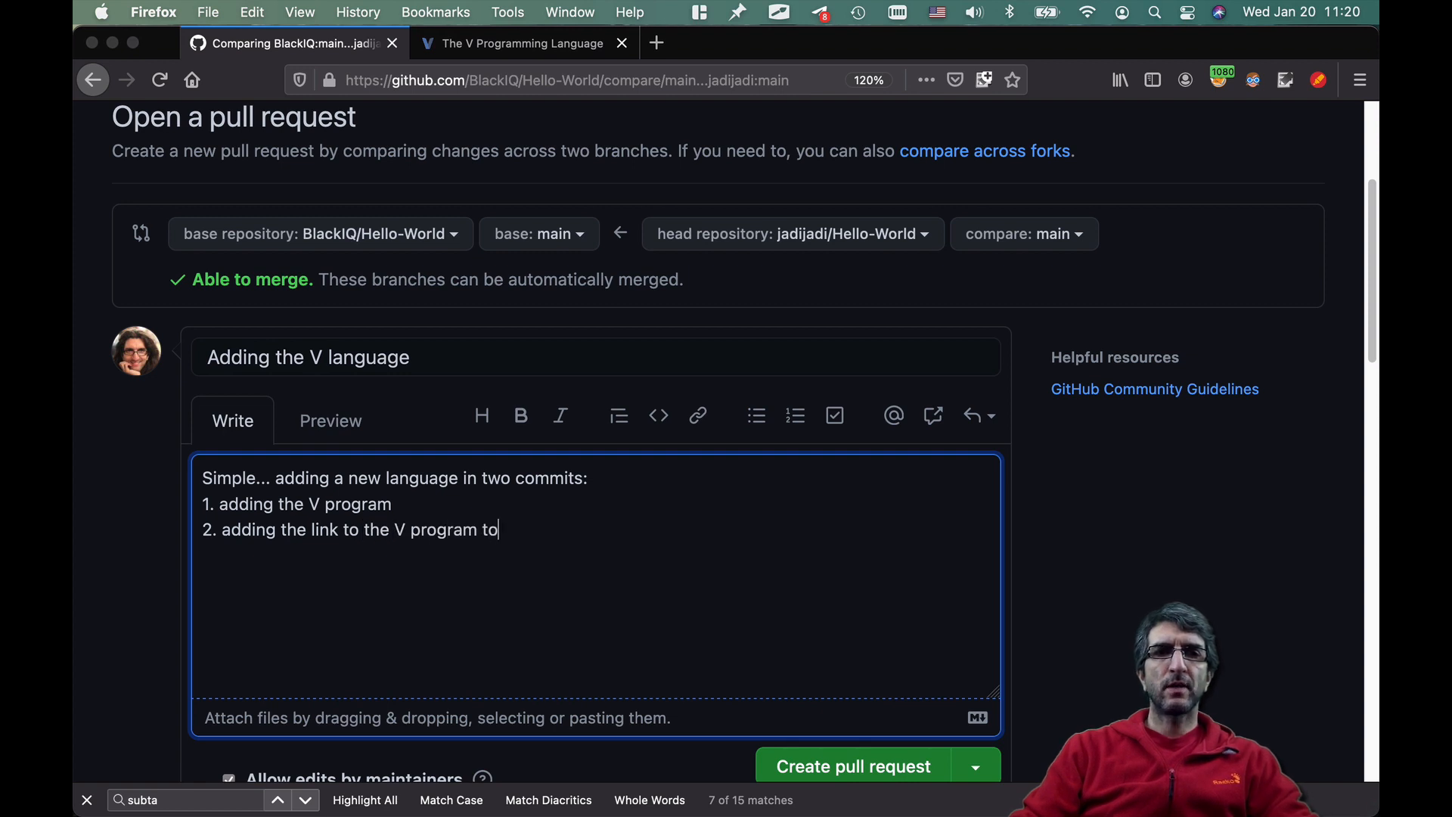
{"action": "type", "text": "the RAEDME"}
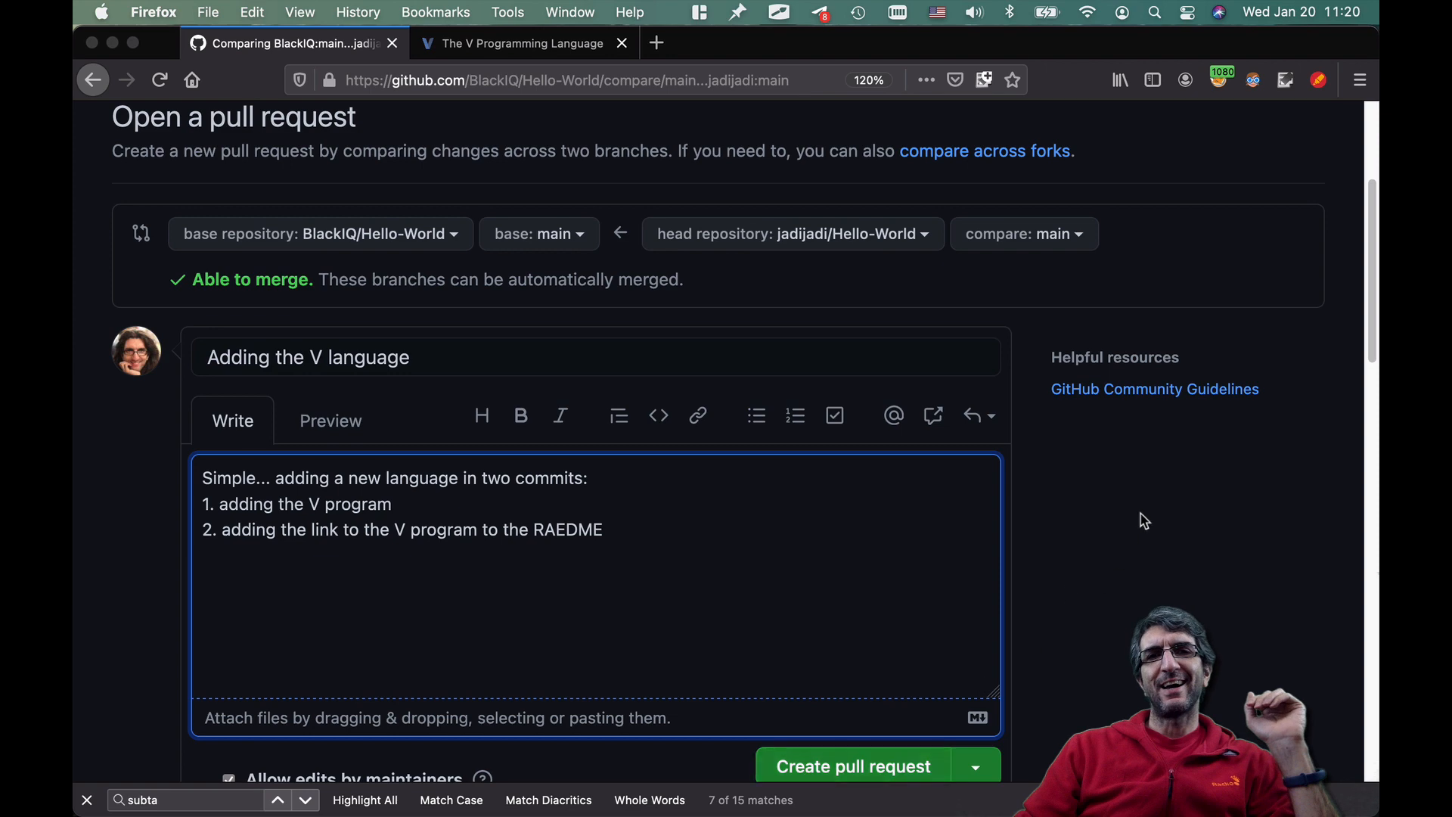
{"action": "scroll", "scroll_direction": "down", "scroll_amount": 3}
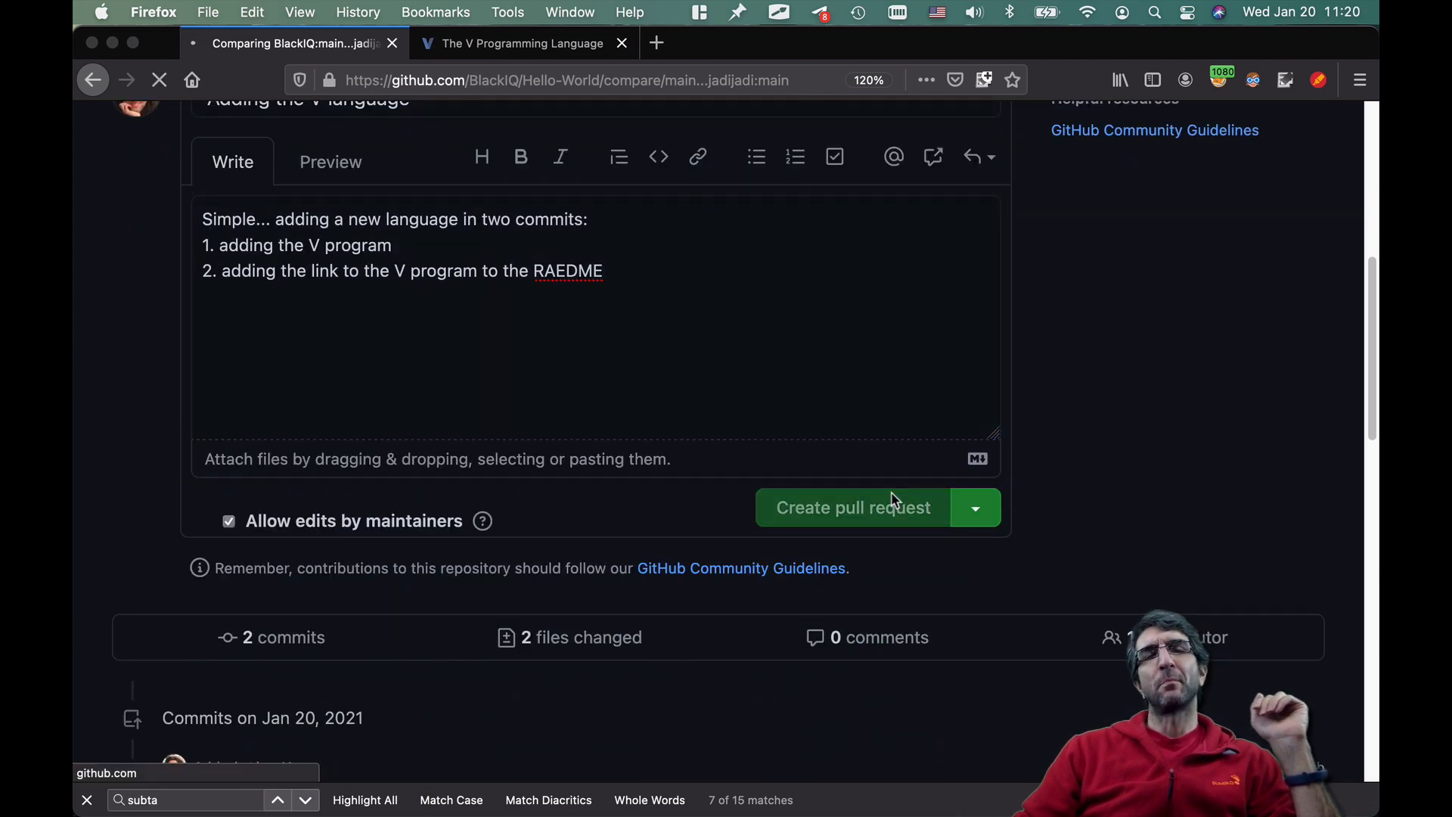
- Submit the pull request and go to BlackIQ/Hello-World's pull request list
{"action": "left_click", "coordinate": [850, 508]}
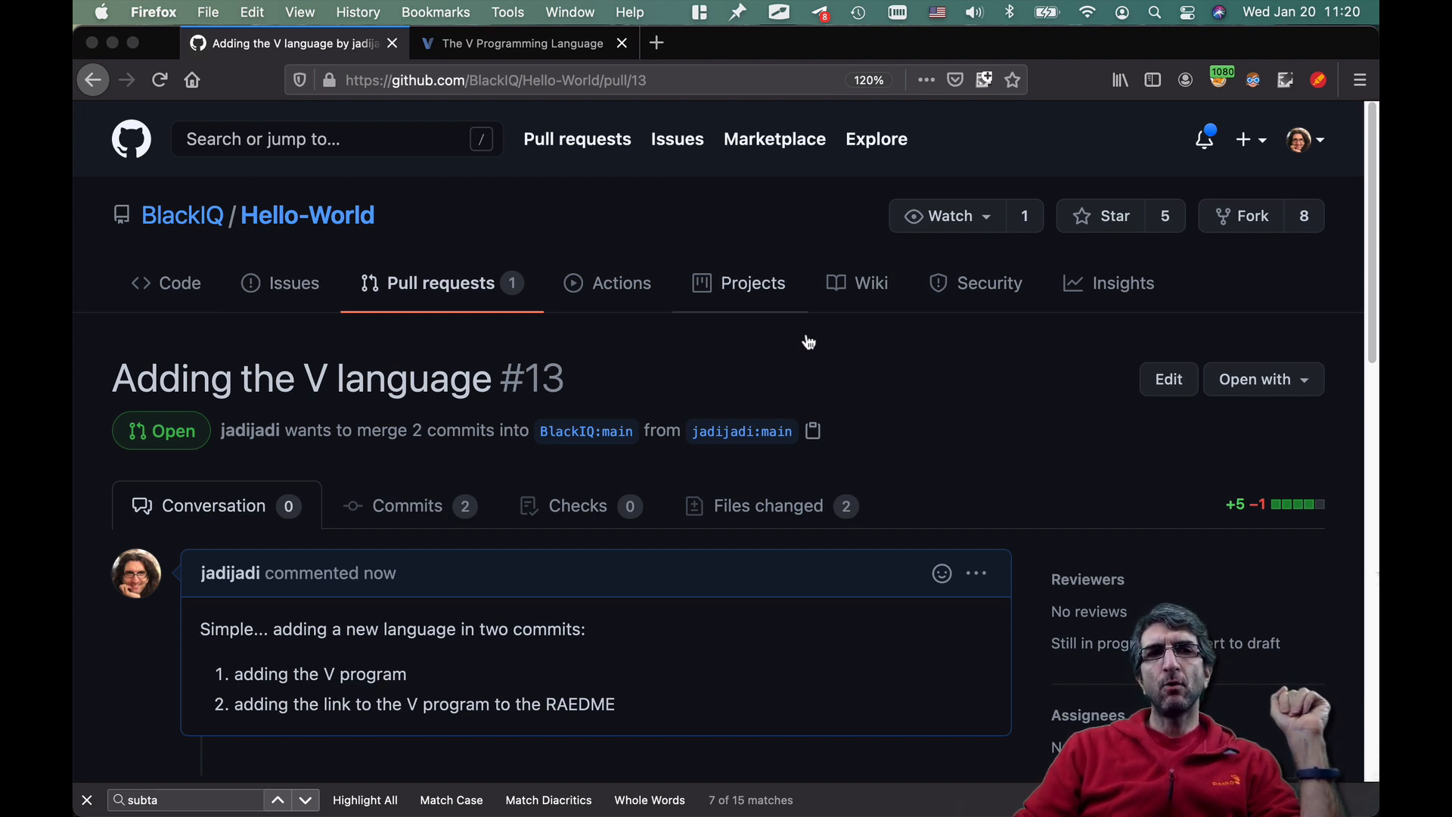
{"action": "left_click", "coordinate": [441, 282]}
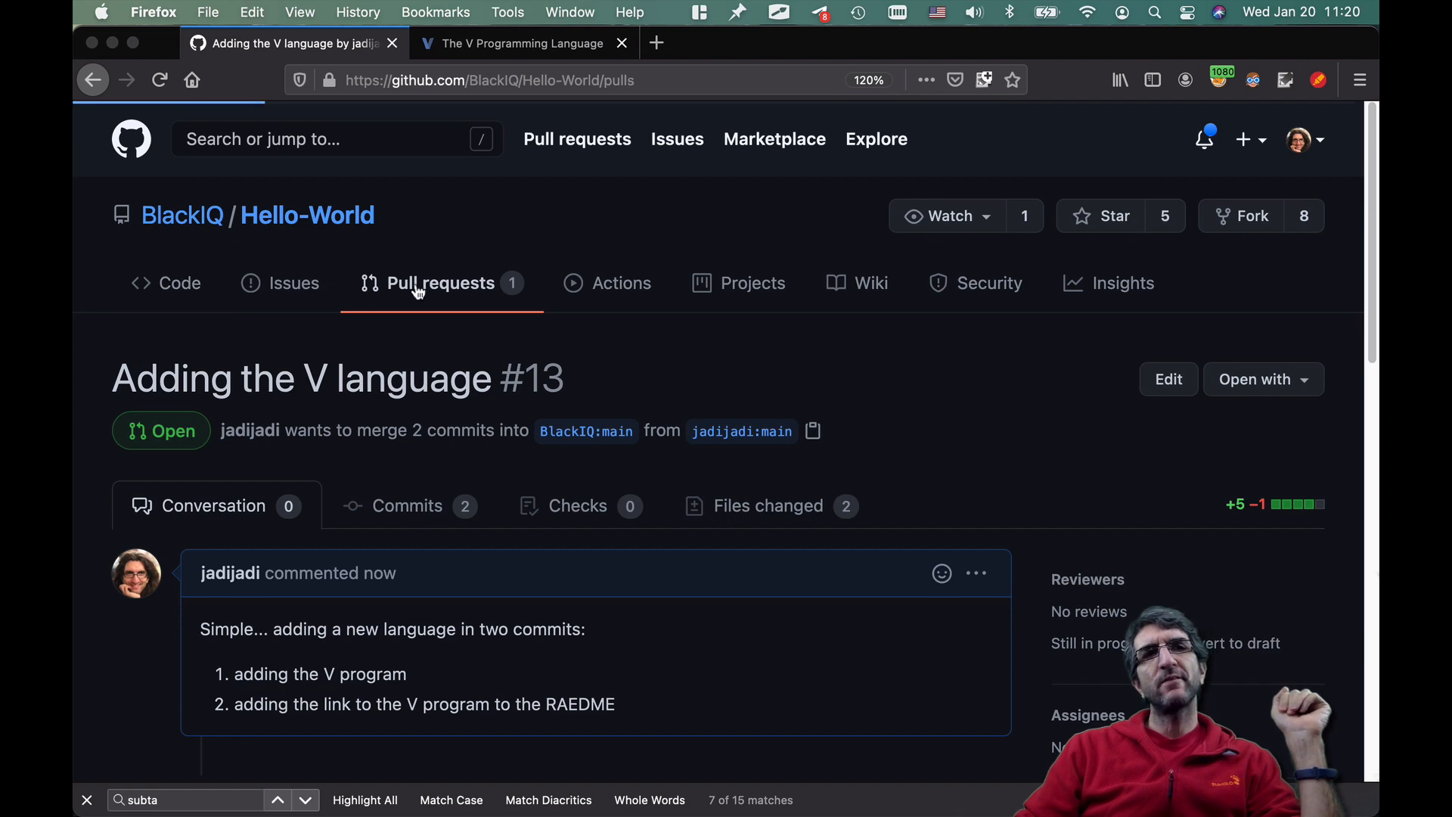
{"action": "left_click", "coordinate": [442, 282]}
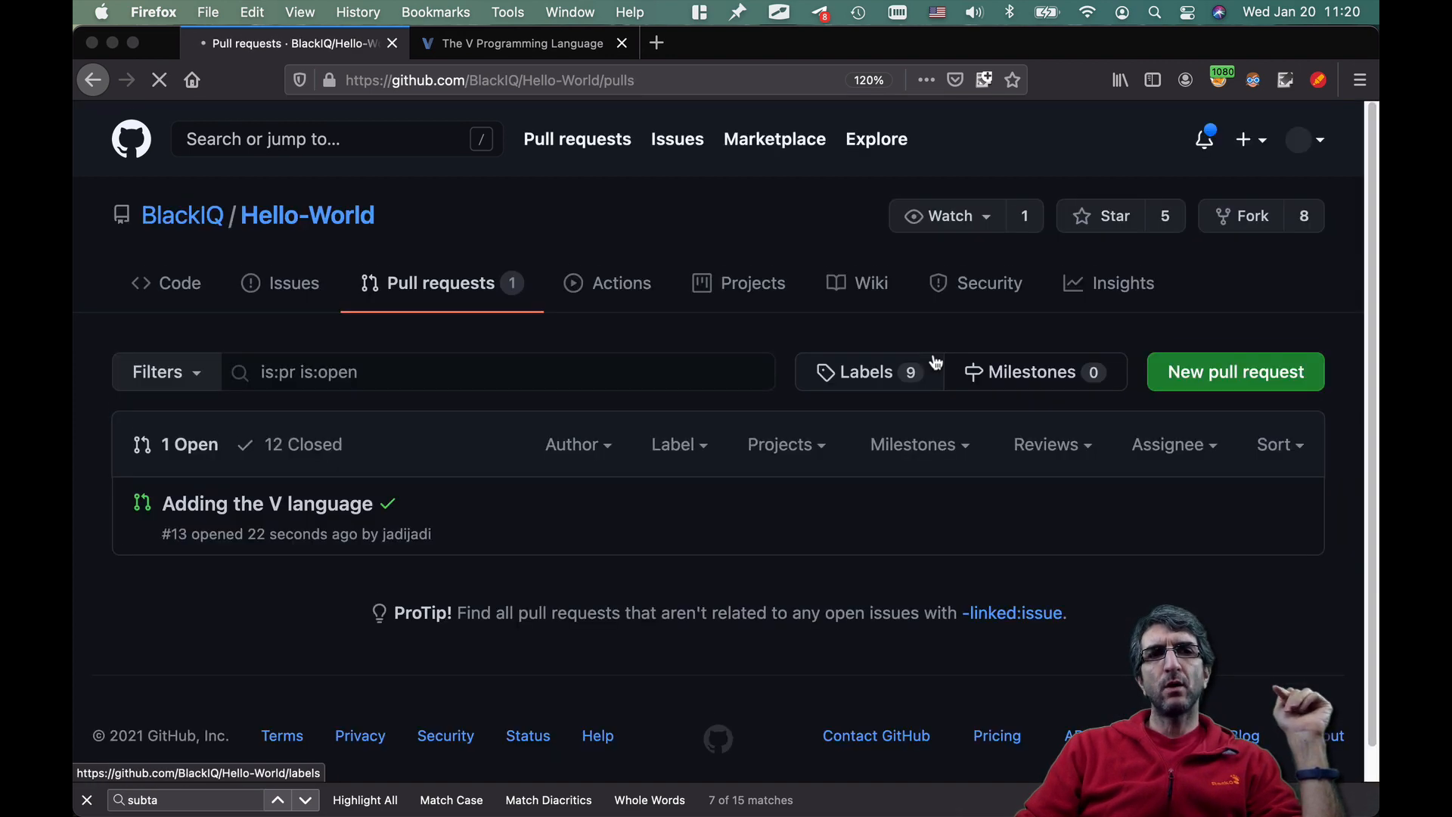
{"action": "scroll", "scroll_direction": "down", "scroll_amount": 3}
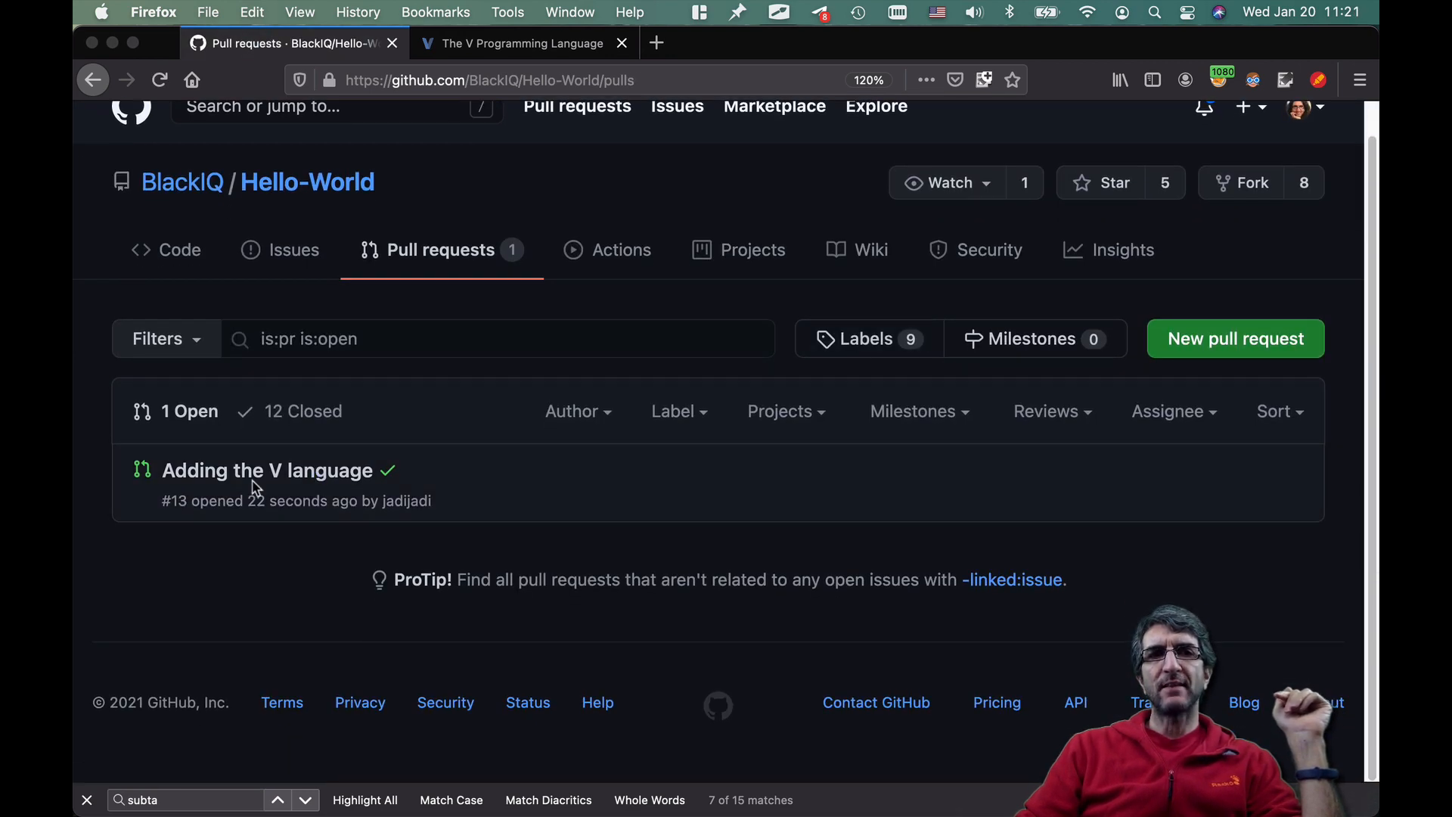
- Open pull request #13 'Adding the V language' and scroll to its passed checks
{"action": "left_click", "coordinate": [265, 470]}
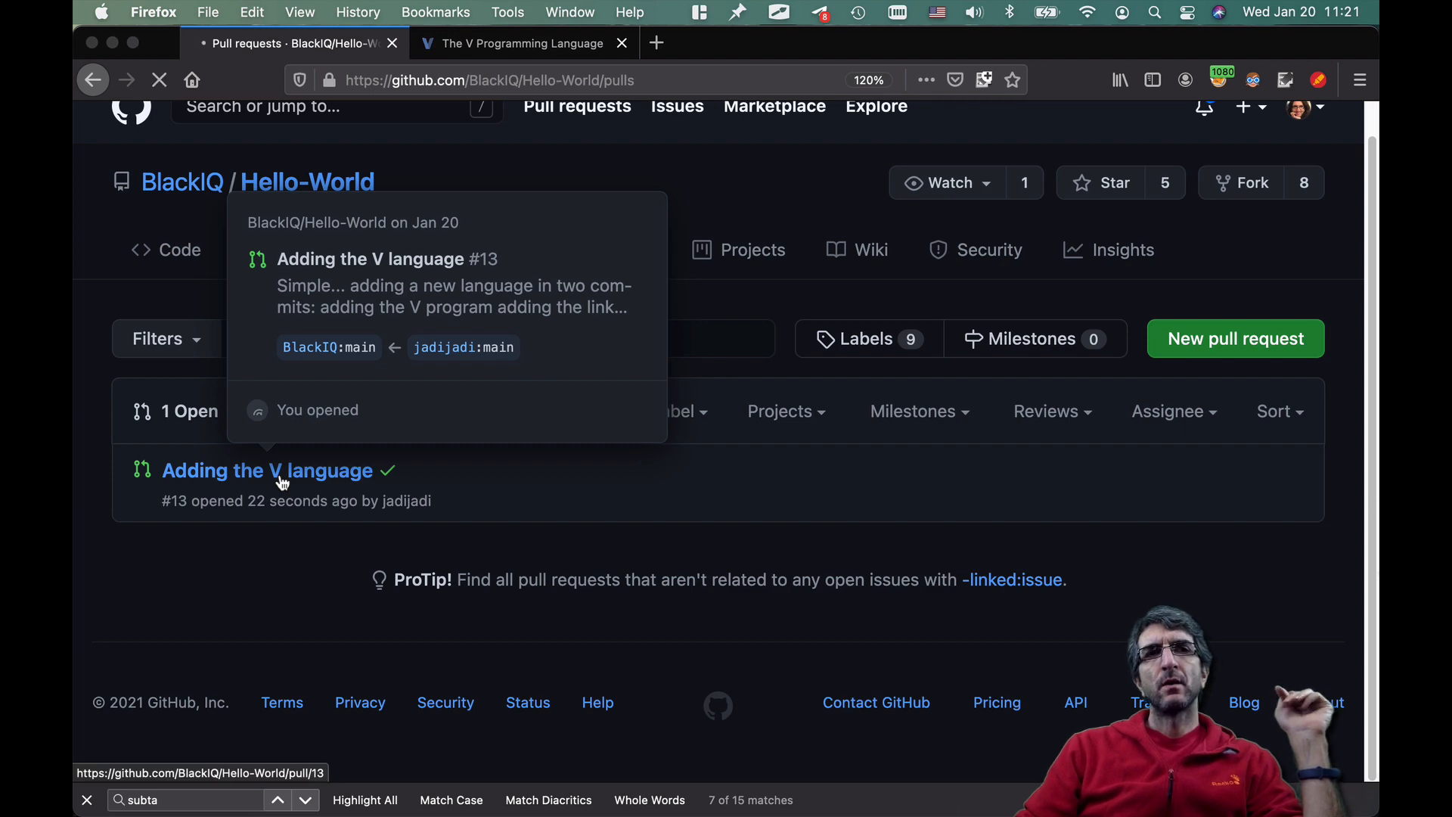
{"action": "left_click", "coordinate": [268, 470]}
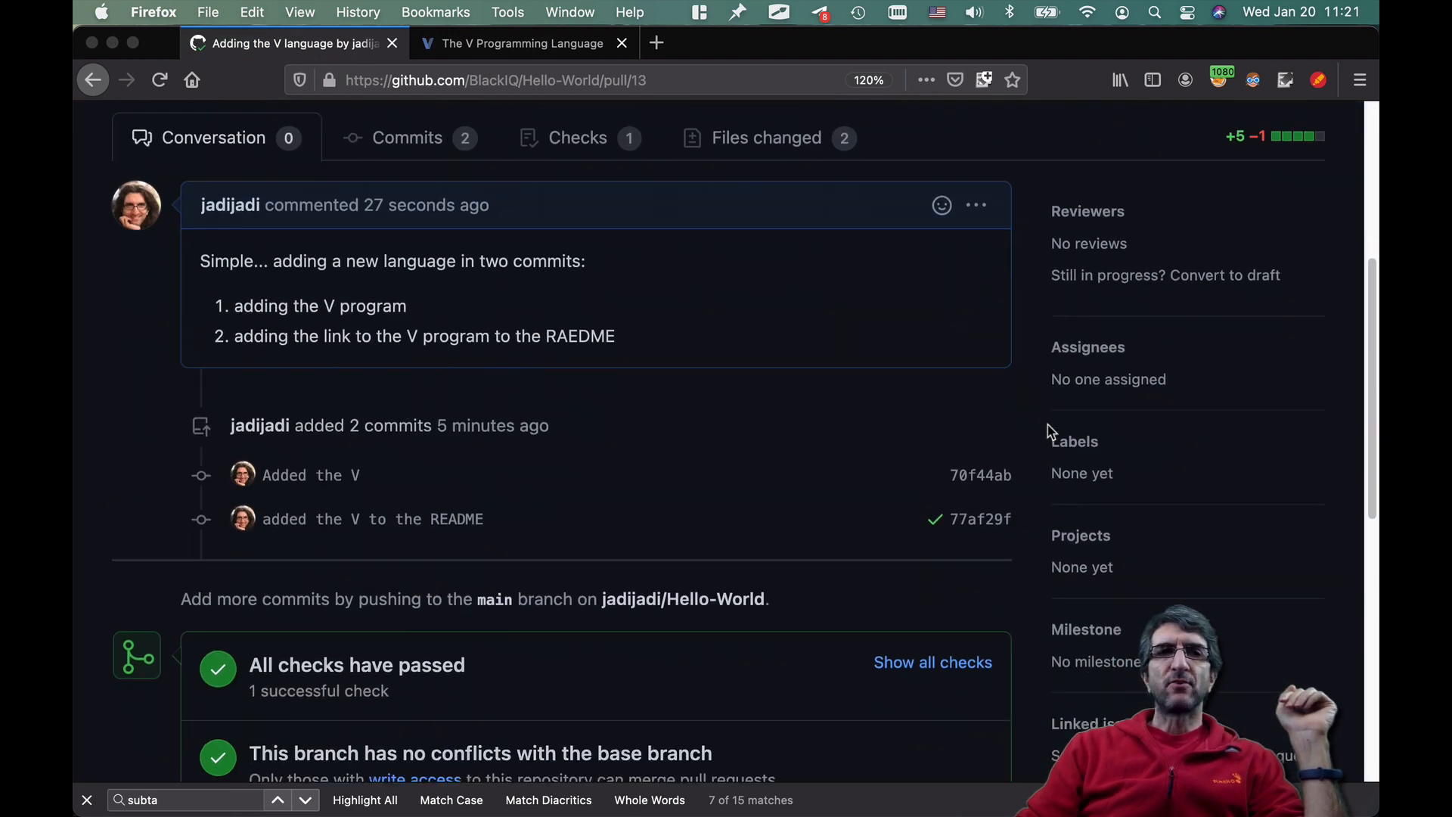
{"action": "scroll", "scroll_direction": "down", "scroll_amount": 3}
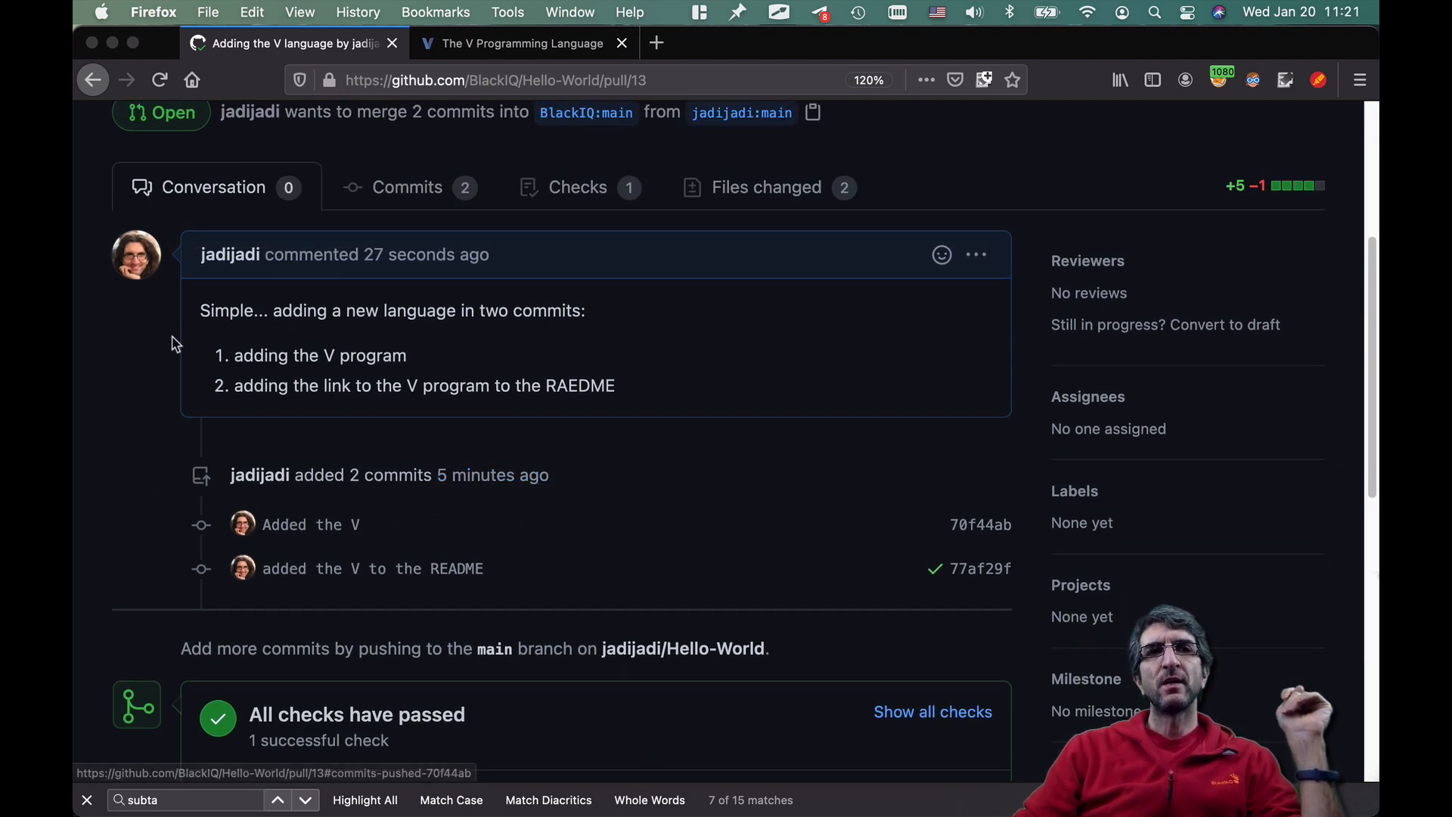
{"action": "scroll", "scroll_direction": "down", "scroll_amount": 3}
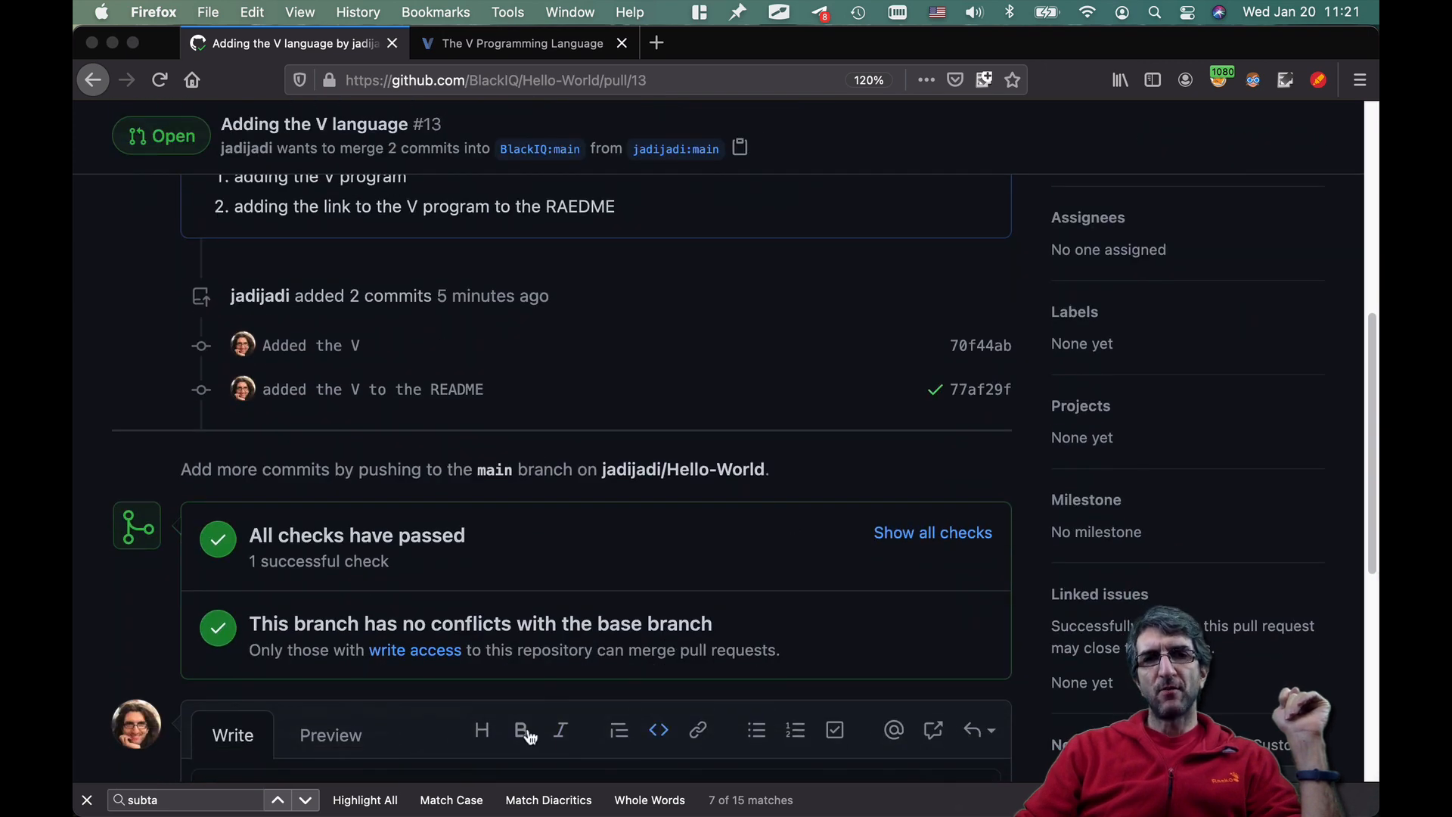
{"action": "scroll", "scroll_direction": "up", "scroll_amount": 3}
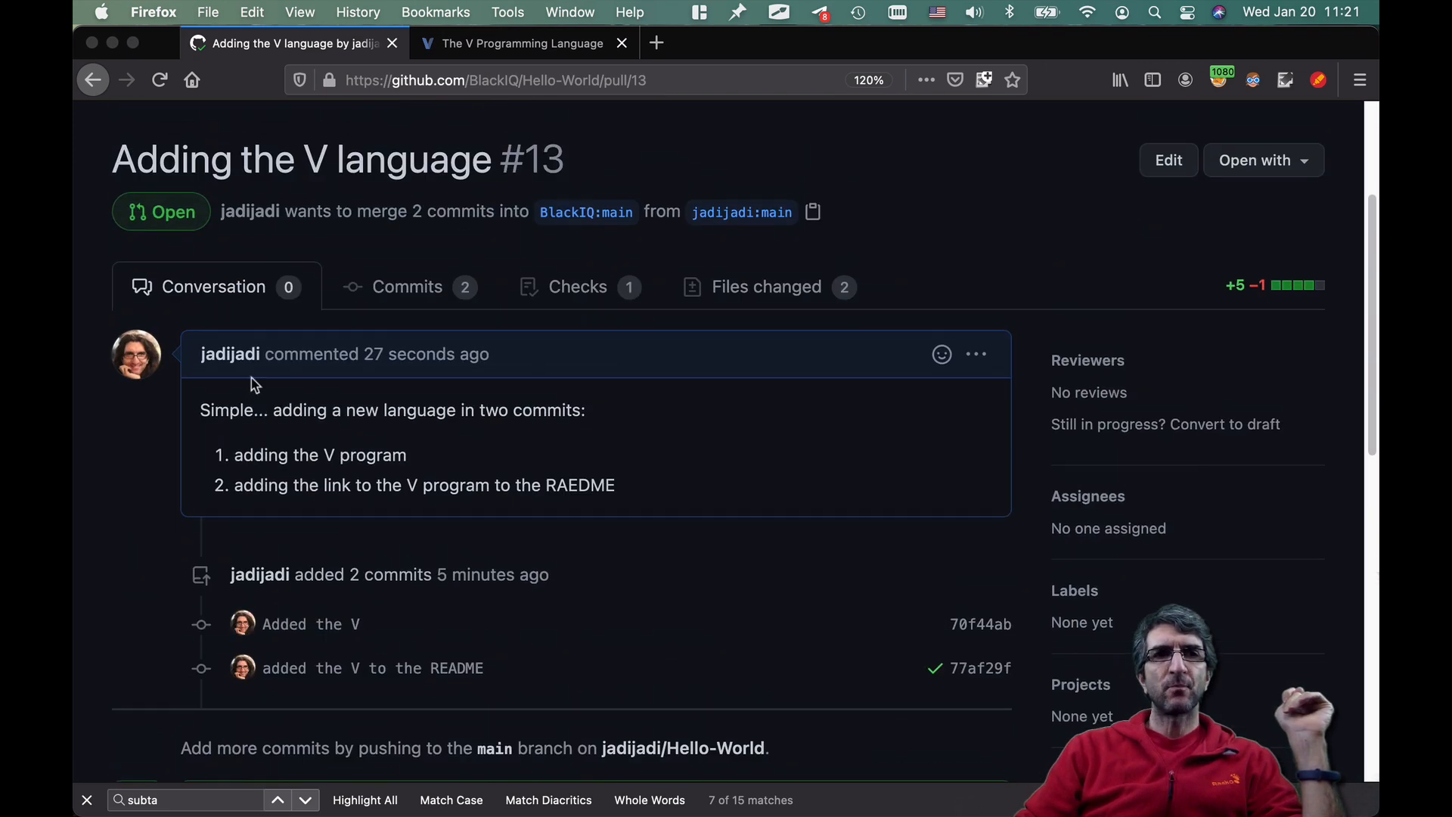
{"action": "left_click", "coordinate": [406, 286]}
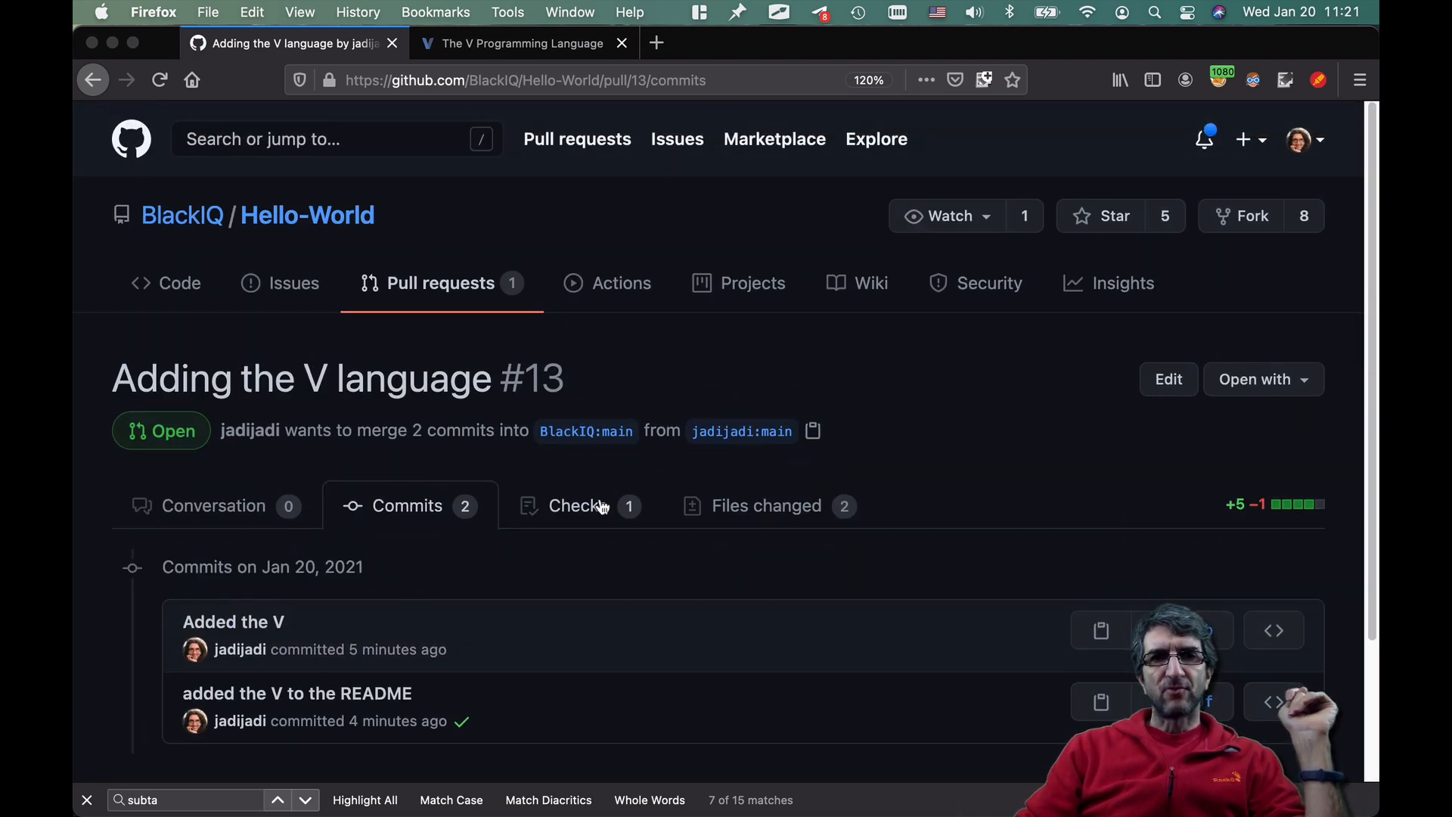
{"action": "left_click", "coordinate": [575, 506]}
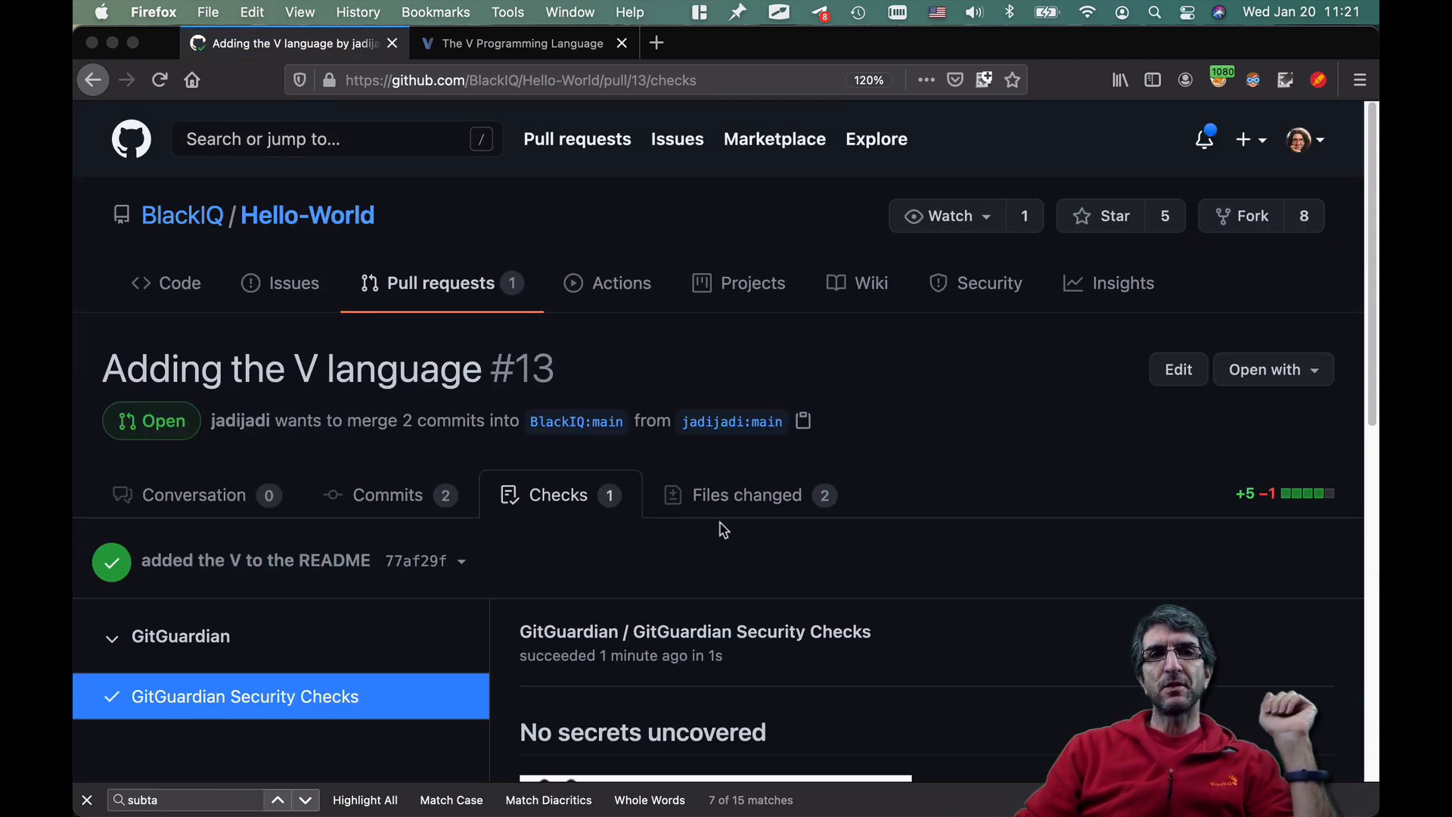
{"action": "left_click", "coordinate": [746, 495]}
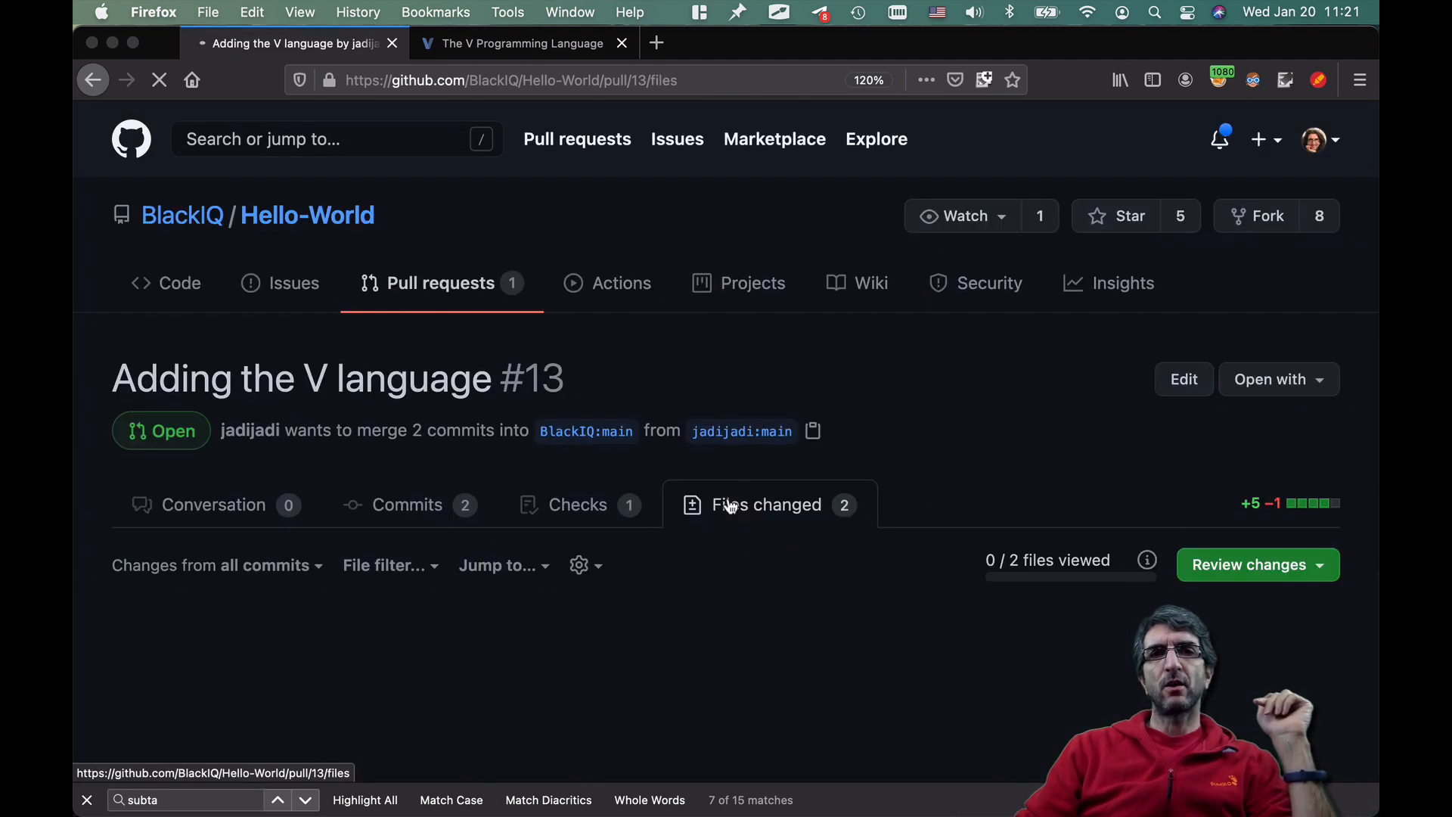
{"action": "left_click", "coordinate": [765, 504]}
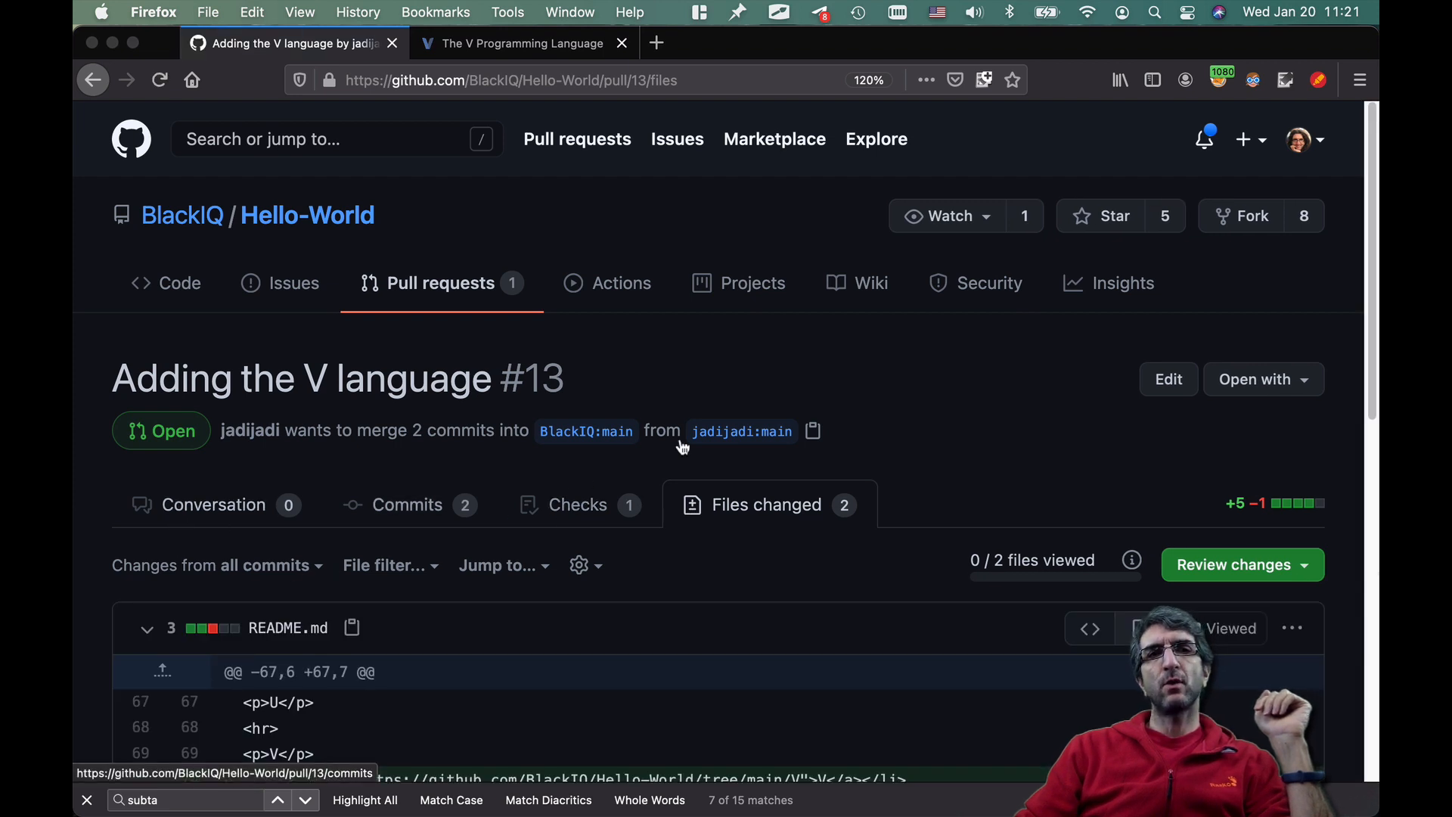
{"action": "scroll", "scroll_direction": "down", "scroll_amount": 3}
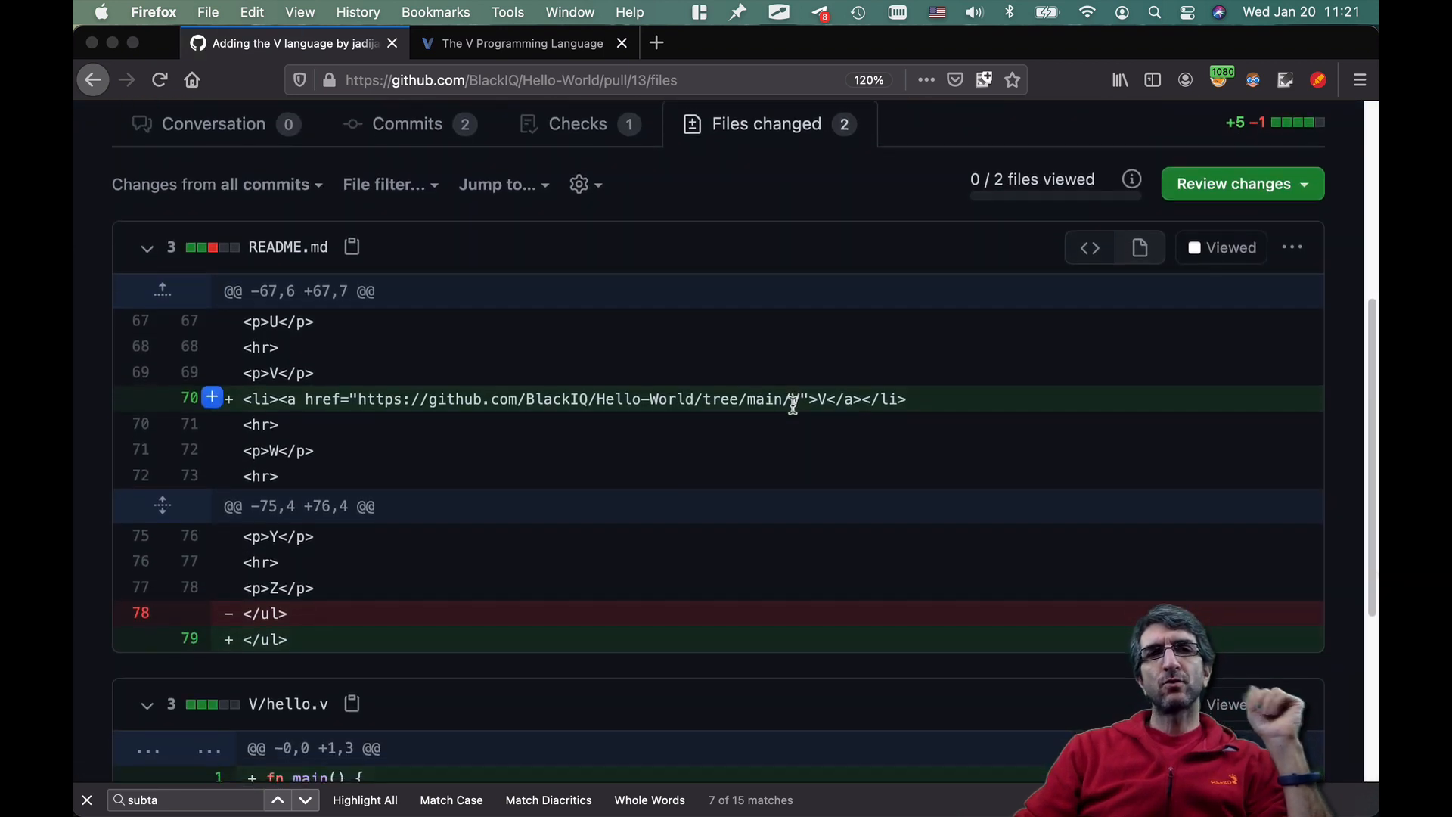
{"action": "scroll", "scroll_direction": "down", "scroll_amount": 3}
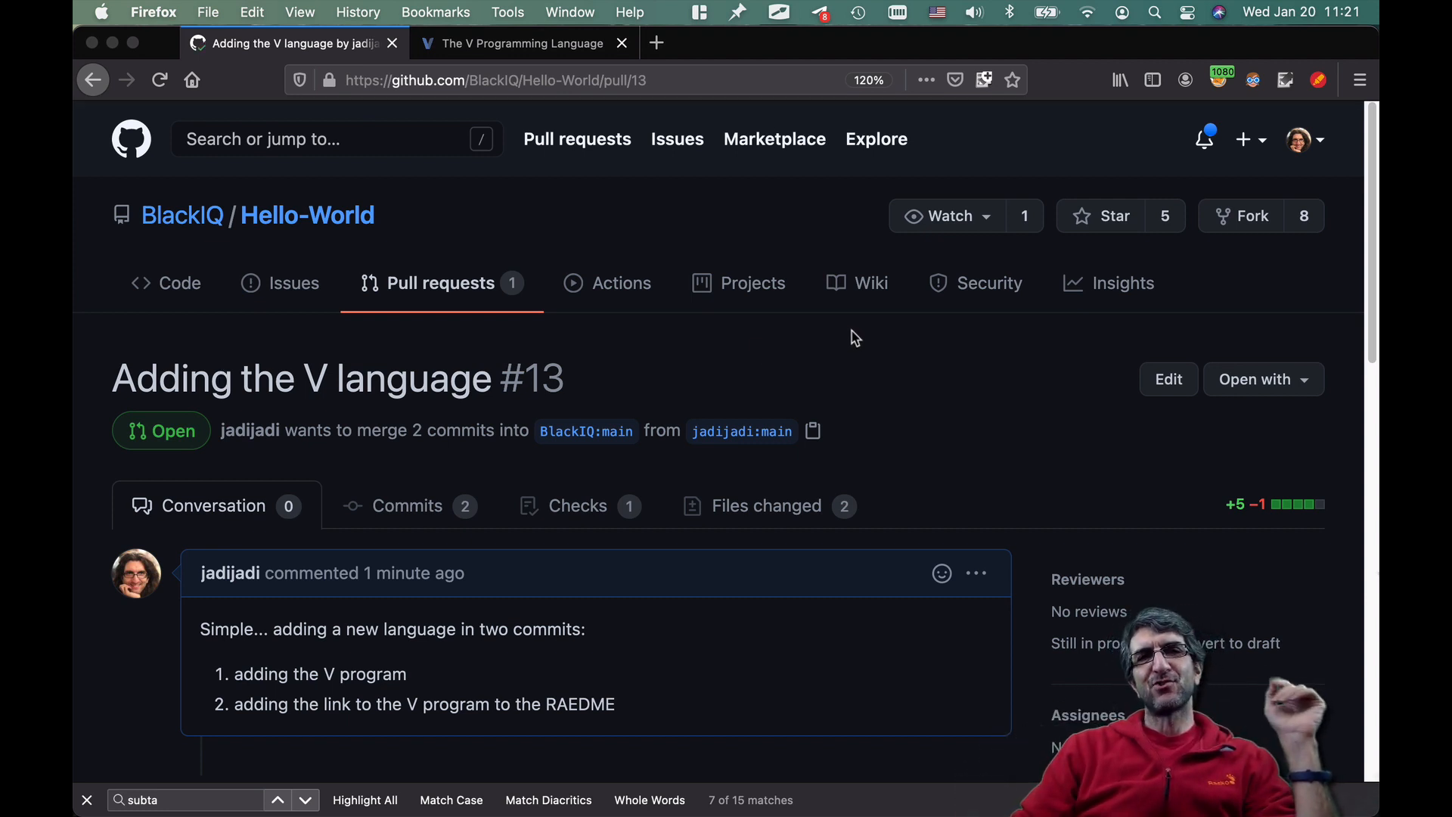
{"action": "mouse_move", "coordinate": [868, 370]}
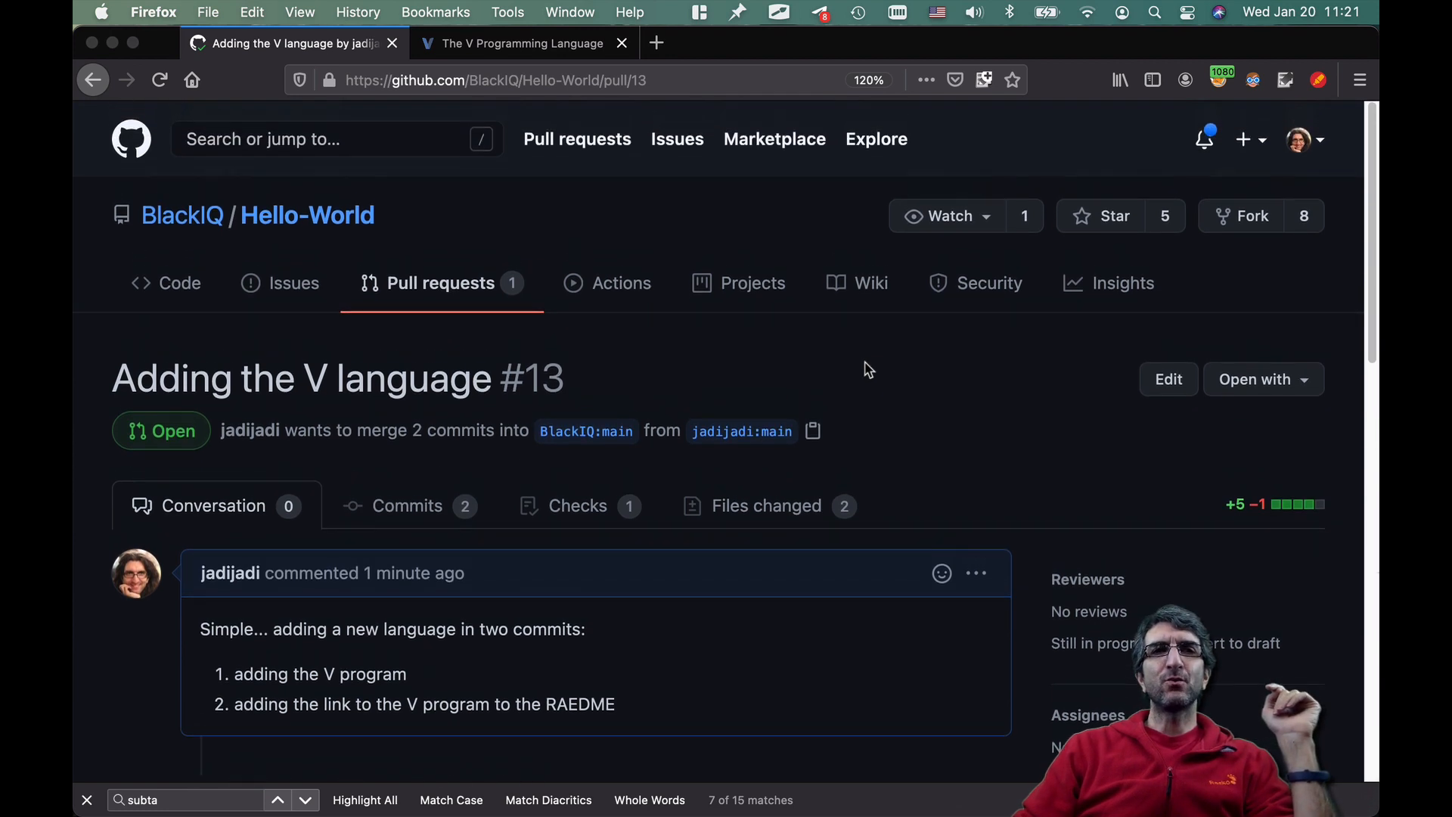
{"action": "mouse_move", "coordinate": [800, 344]}
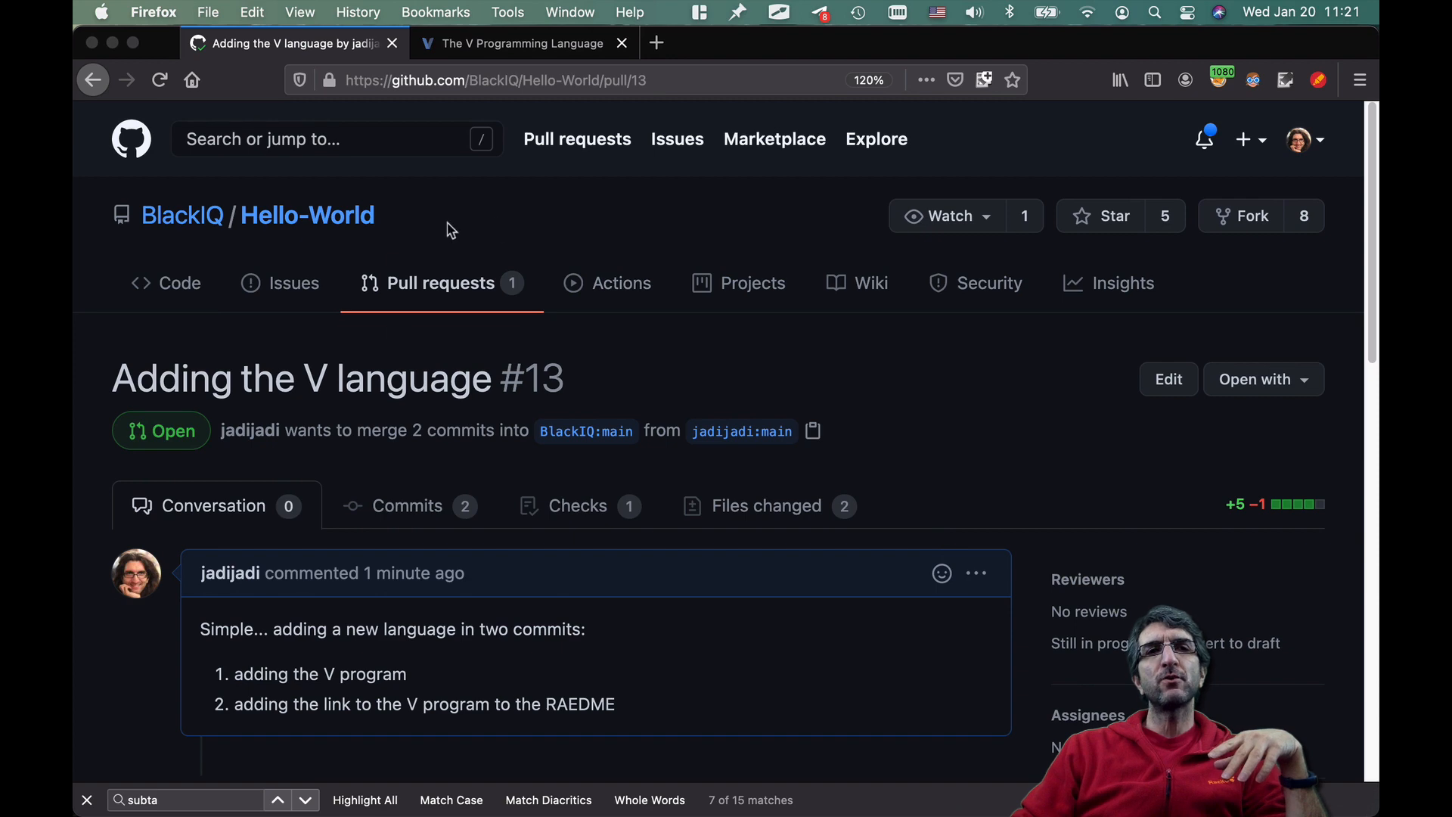
{"action": "mouse_move", "coordinate": [429, 248]}
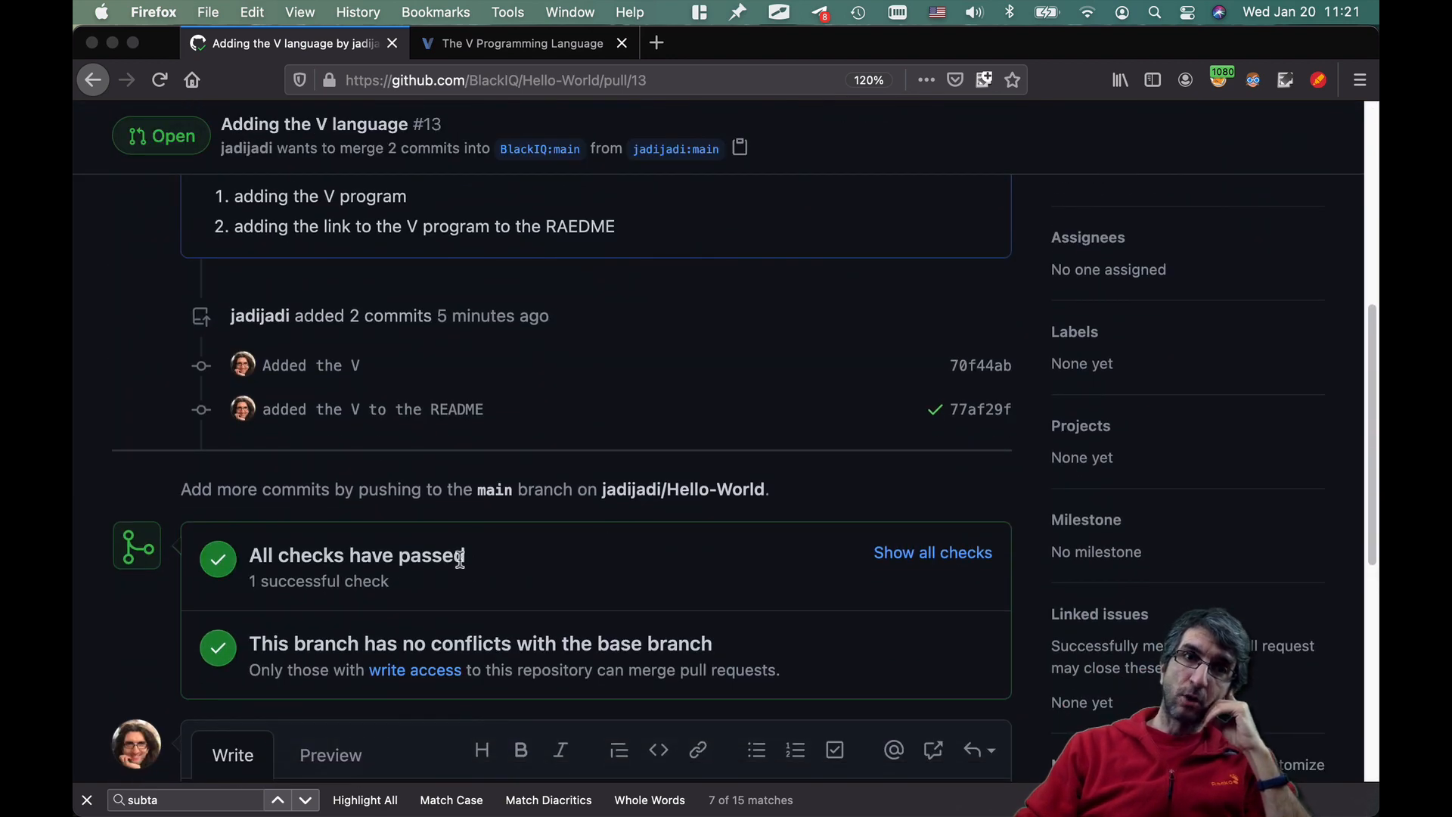
{"action": "scroll", "scroll_direction": "down", "scroll_amount": 3}
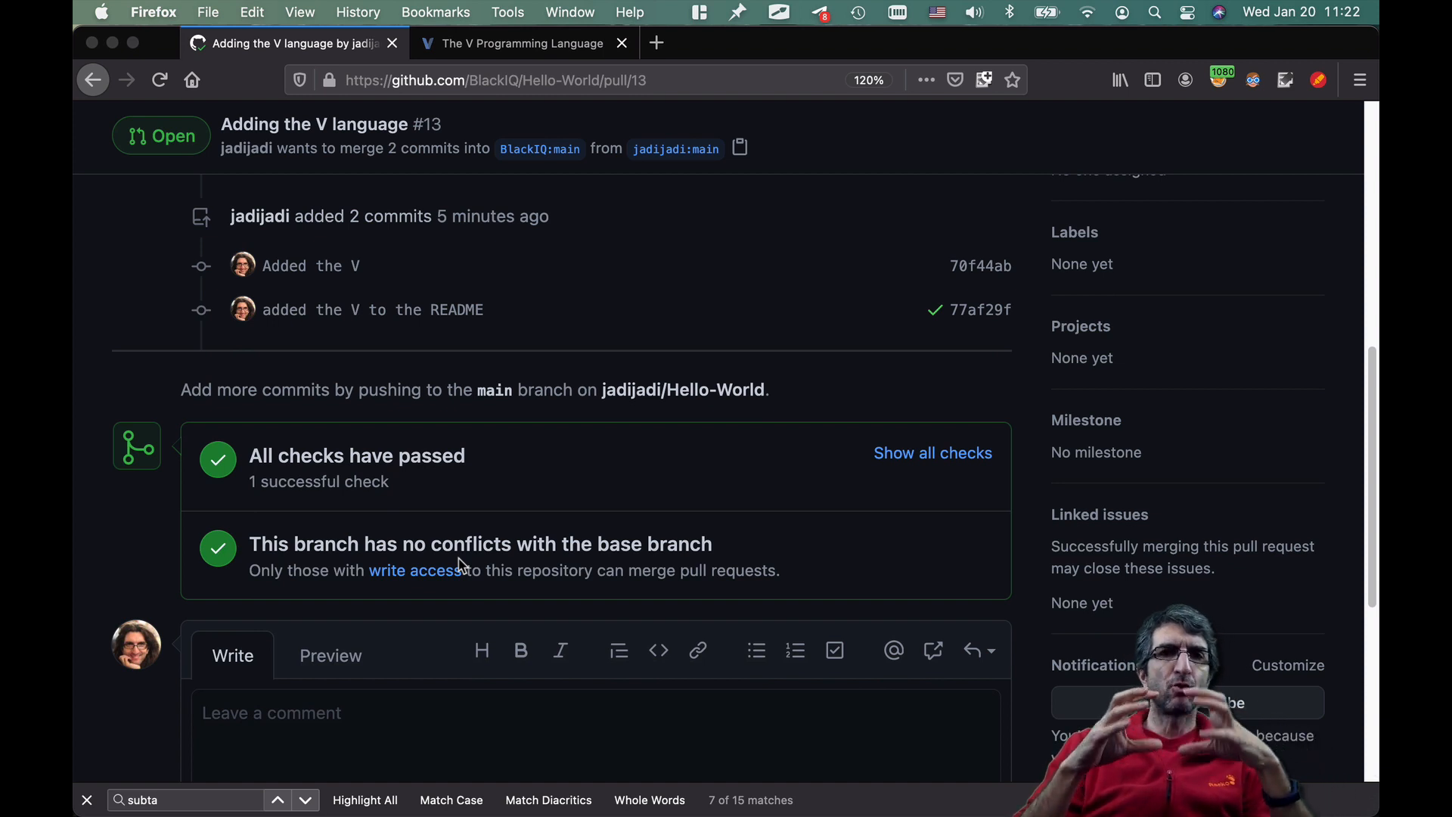
{"action": "mouse_move", "coordinate": [343, 269]}
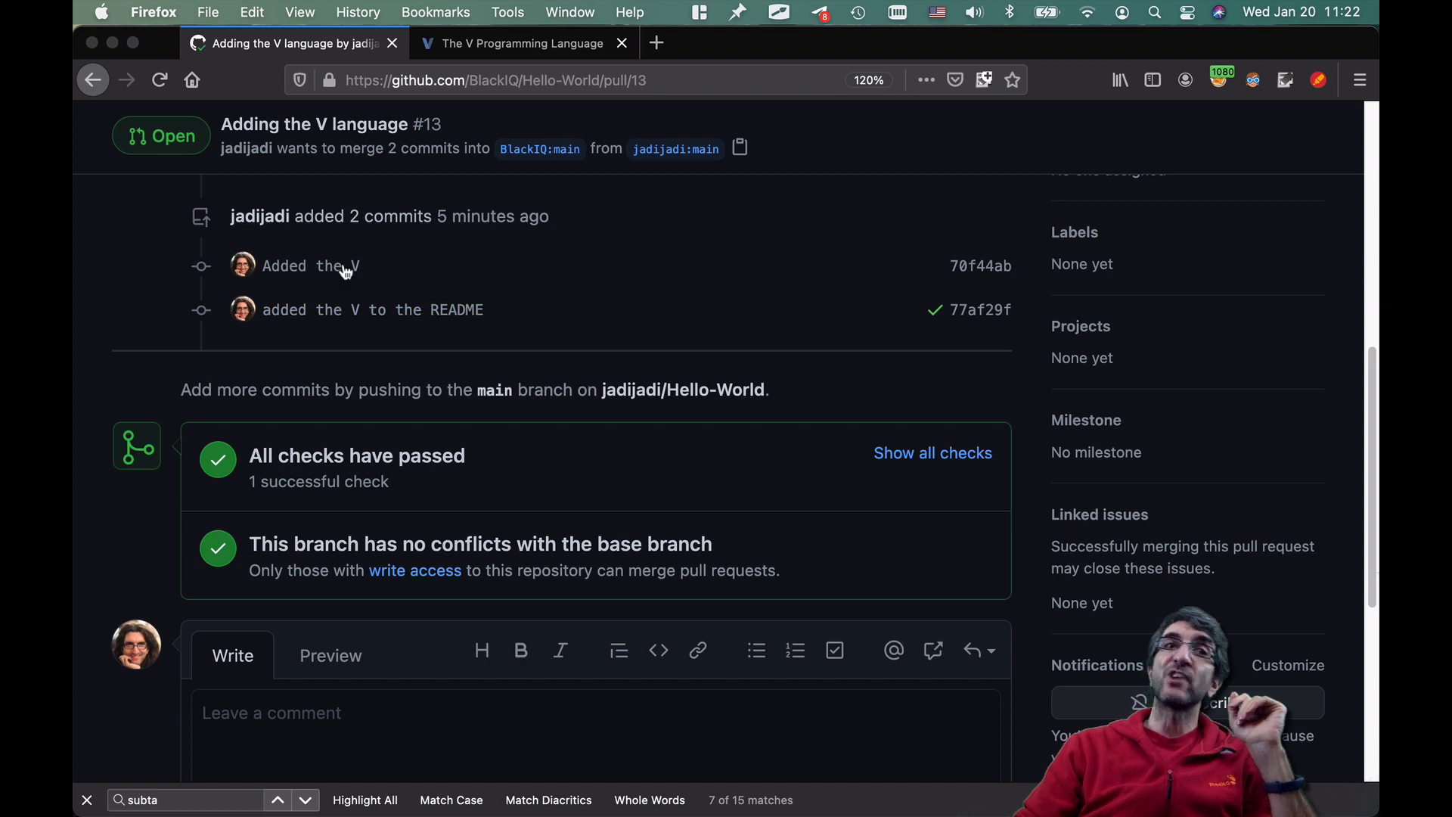
{"action": "mouse_move", "coordinate": [228, 294]}
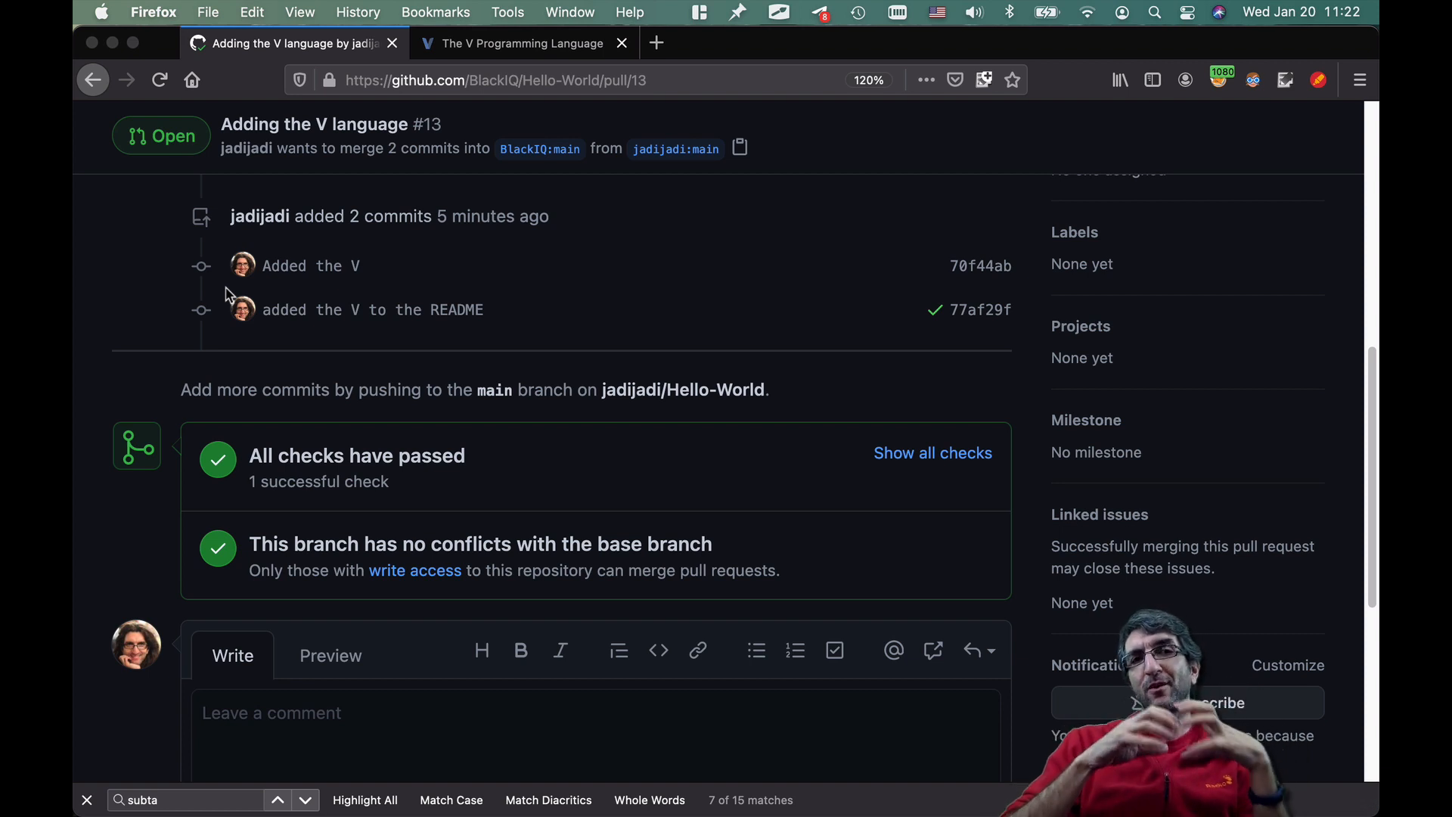
{"action": "mouse_move", "coordinate": [487, 359]}
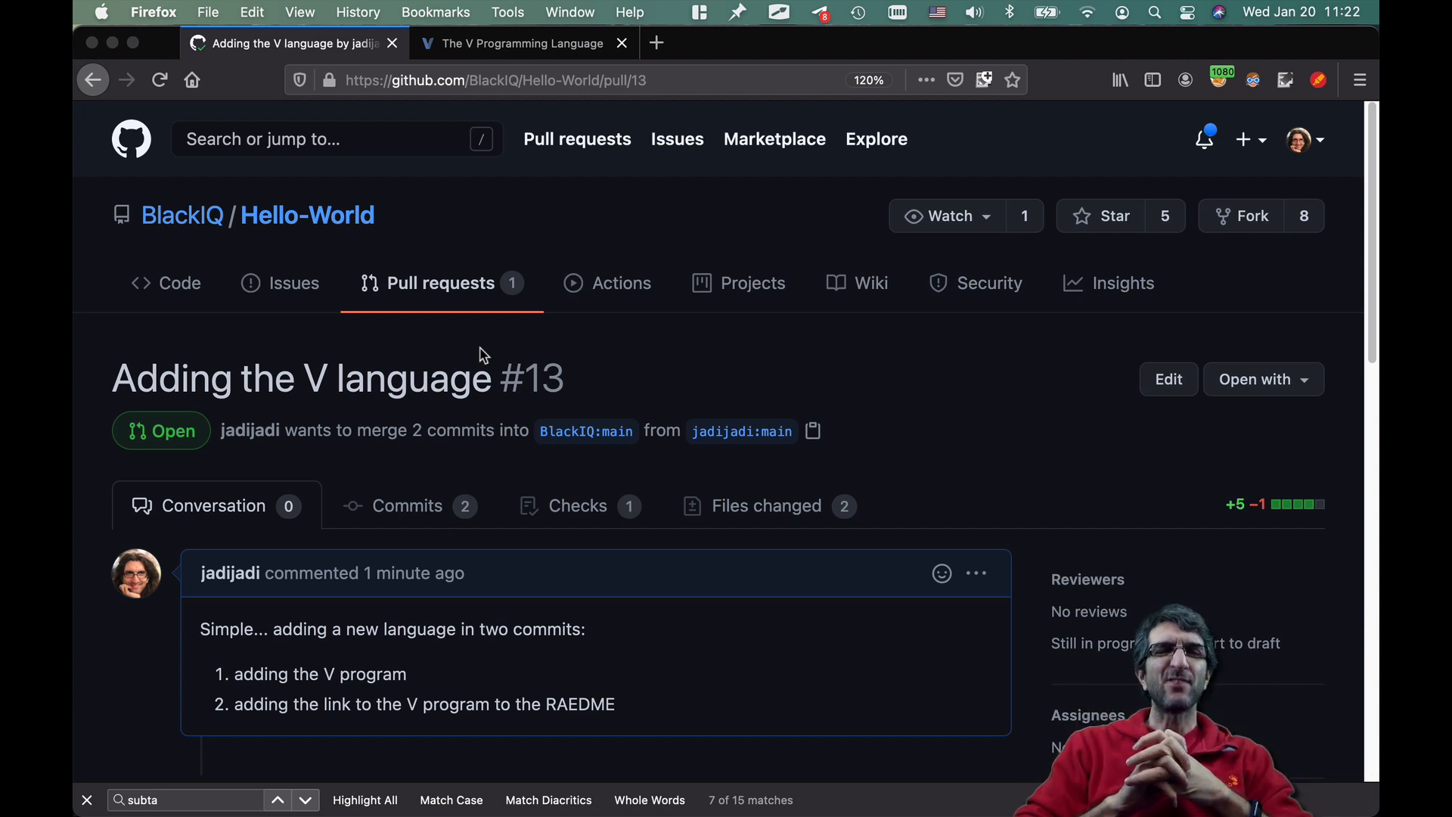
{"action": "mouse_move", "coordinate": [491, 354]}
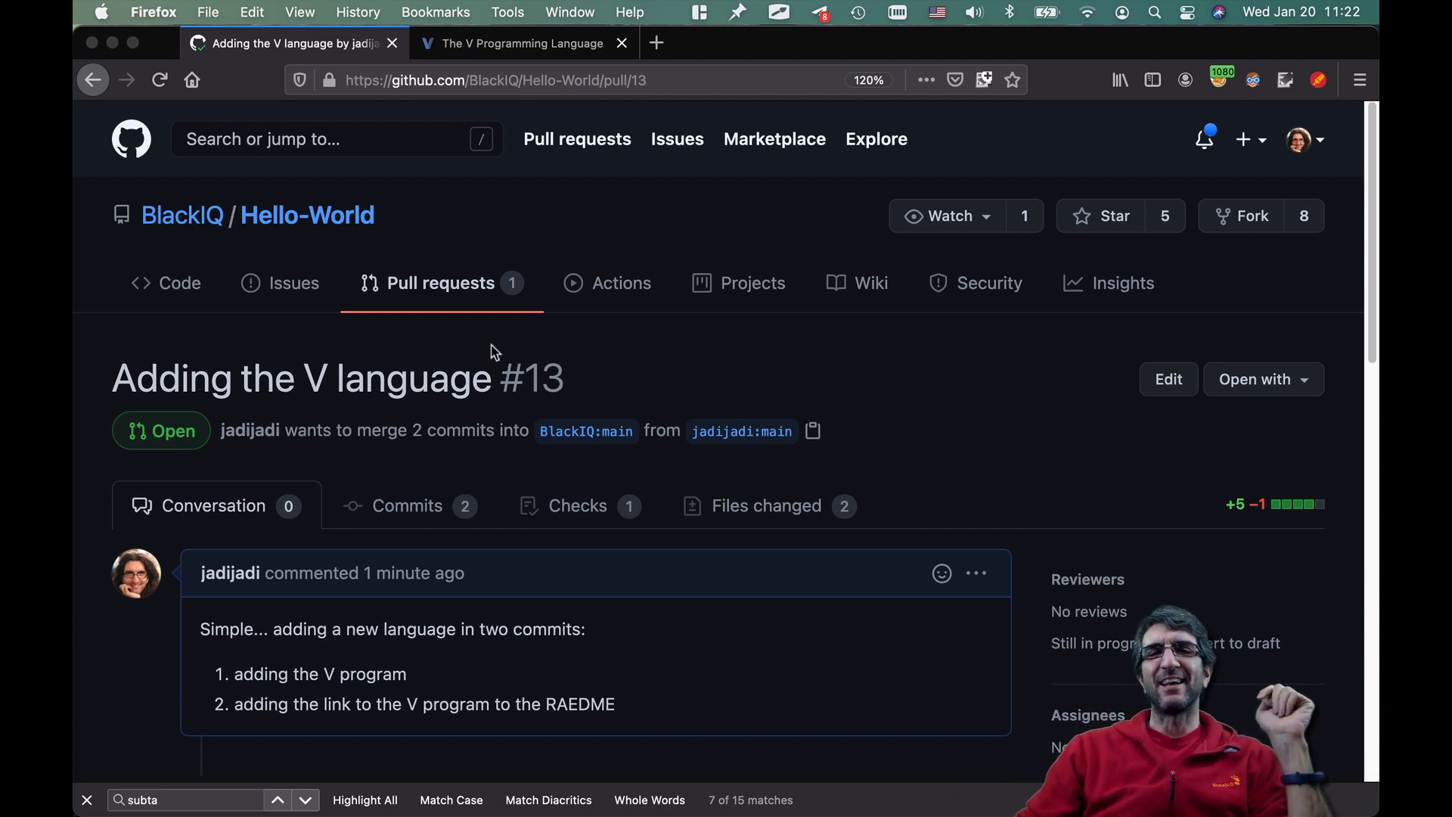
{"action": "mouse_move", "coordinate": [479, 358]}
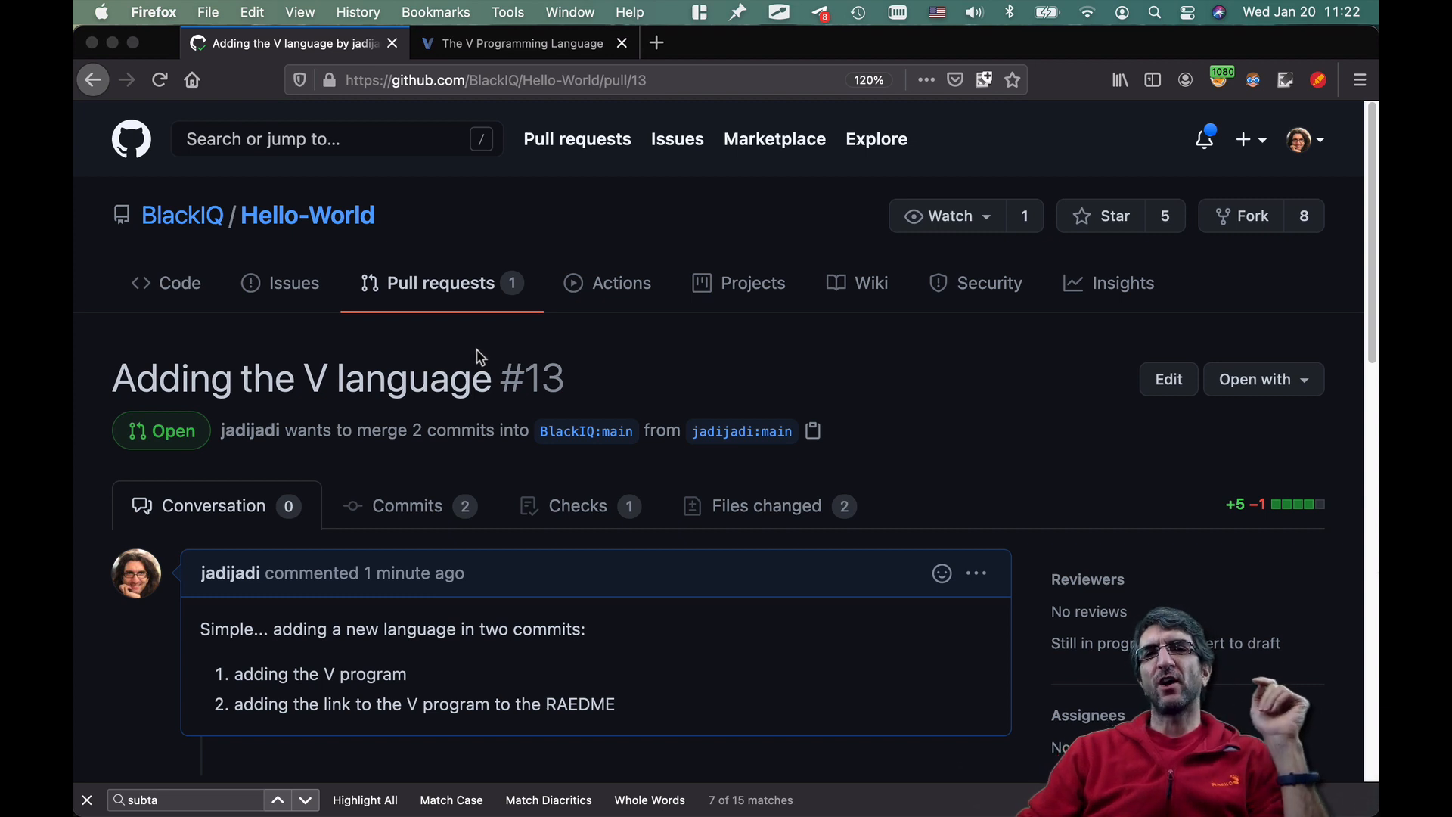